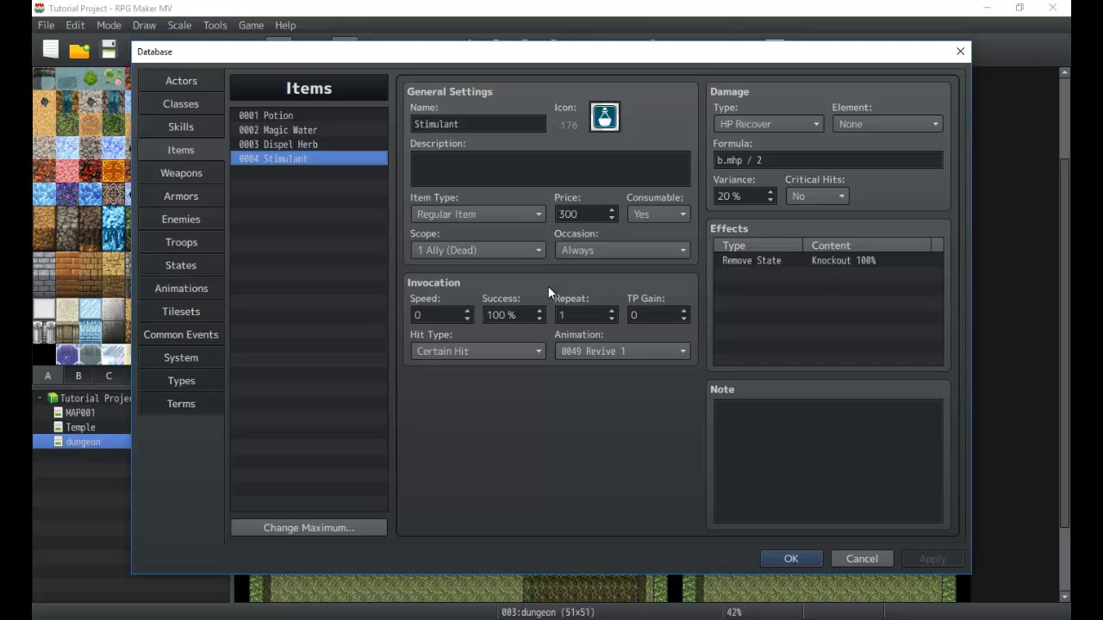
{"action": "mouse_move", "coordinate": [256, 117]}
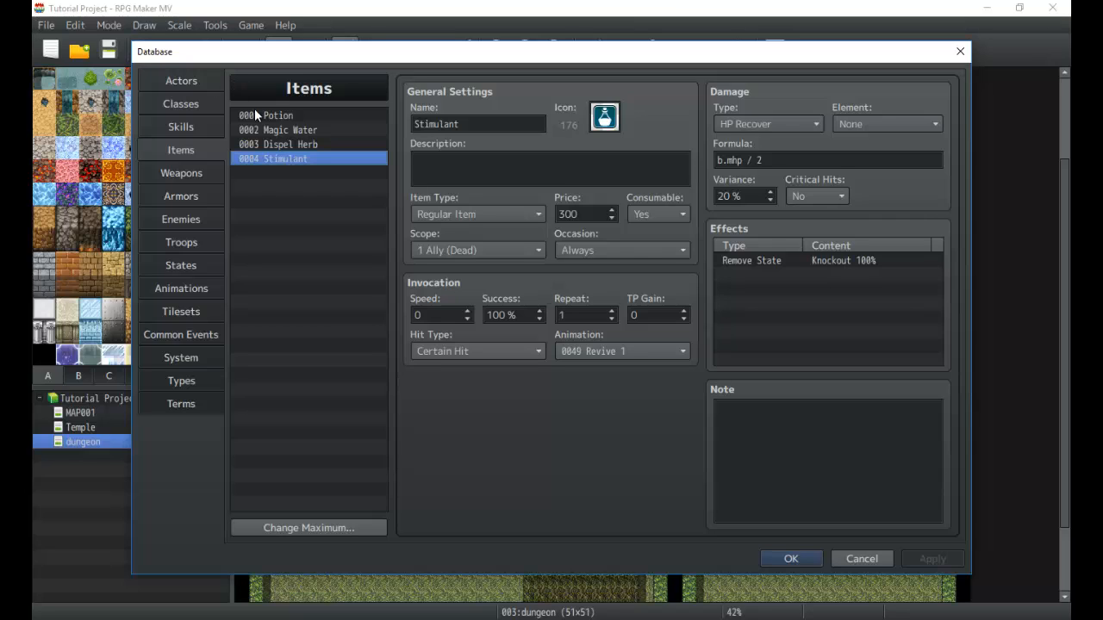
{"action": "mouse_move", "coordinate": [191, 127]}
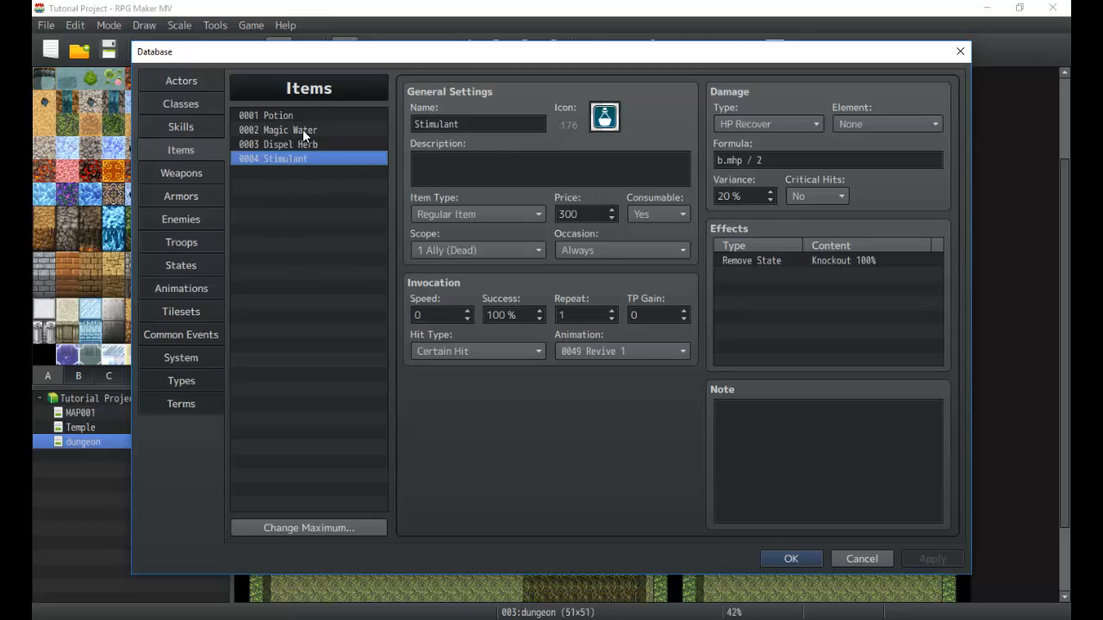
Step: Review the Dispel Herb and Stimulant items, then bring up the item maximum setting (currently 4)
{"action": "left_click", "coordinate": [278, 144]}
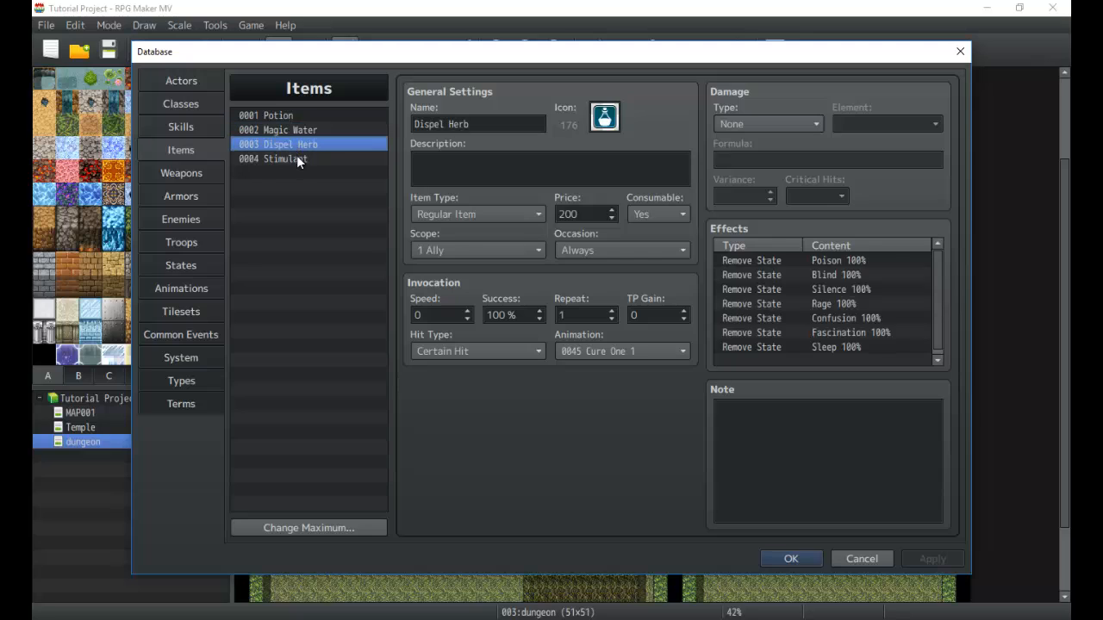
{"action": "left_click", "coordinate": [282, 158]}
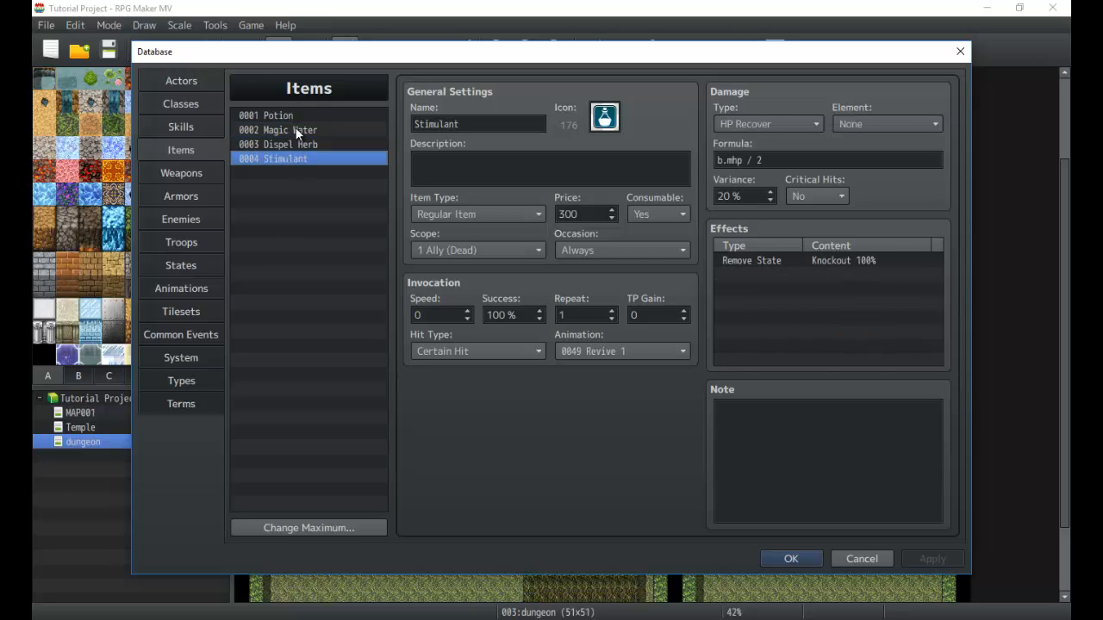
{"action": "left_click", "coordinate": [308, 527]}
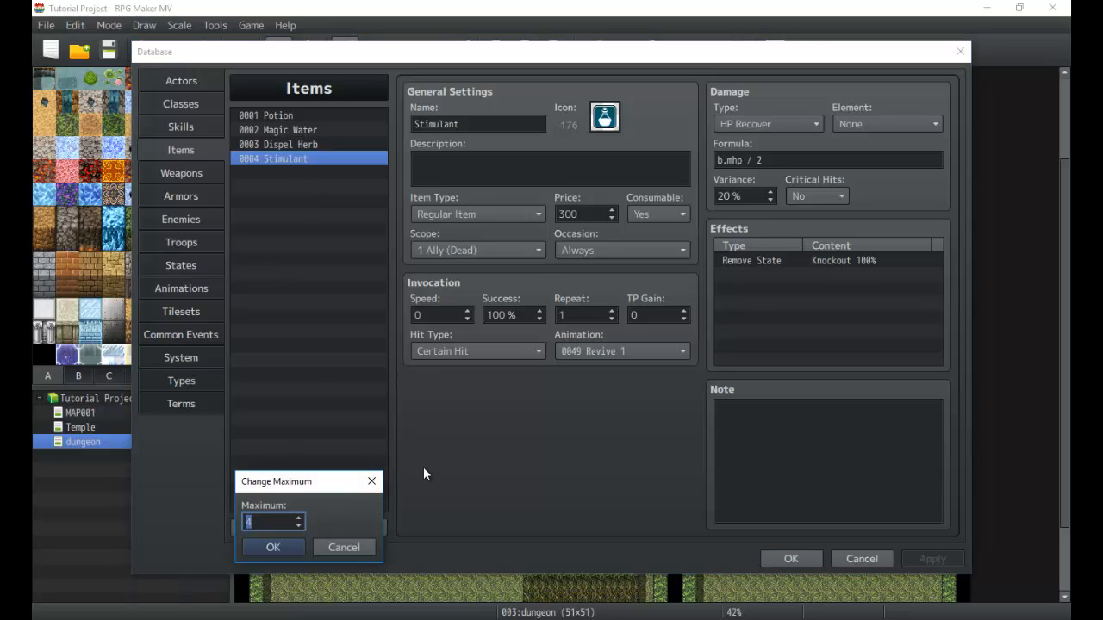
Step: Raise the item maximum to 6 and make item 0005 Firebomb with black bomb icon 161
{"action": "left_click", "coordinate": [273, 547]}
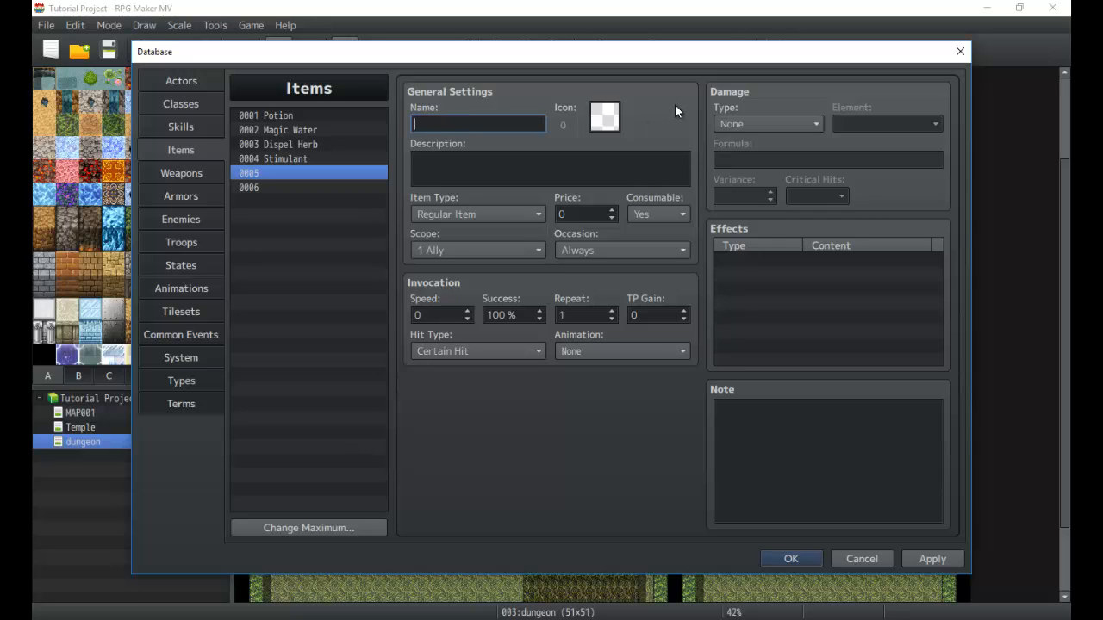
{"action": "type", "text": "Firebomb"}
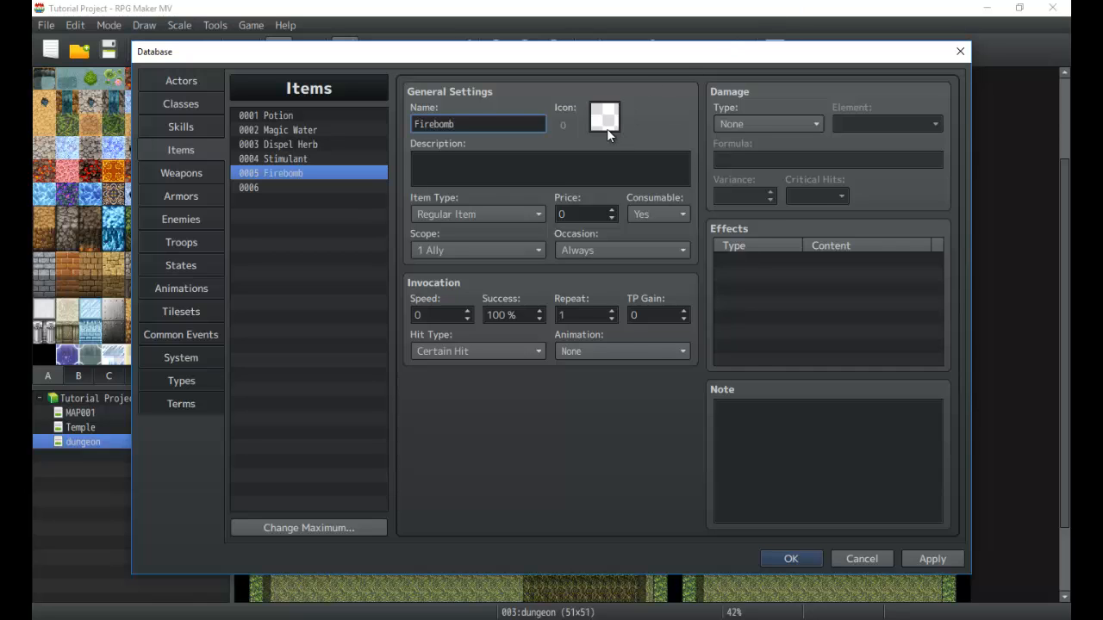
{"action": "left_click", "coordinate": [604, 118]}
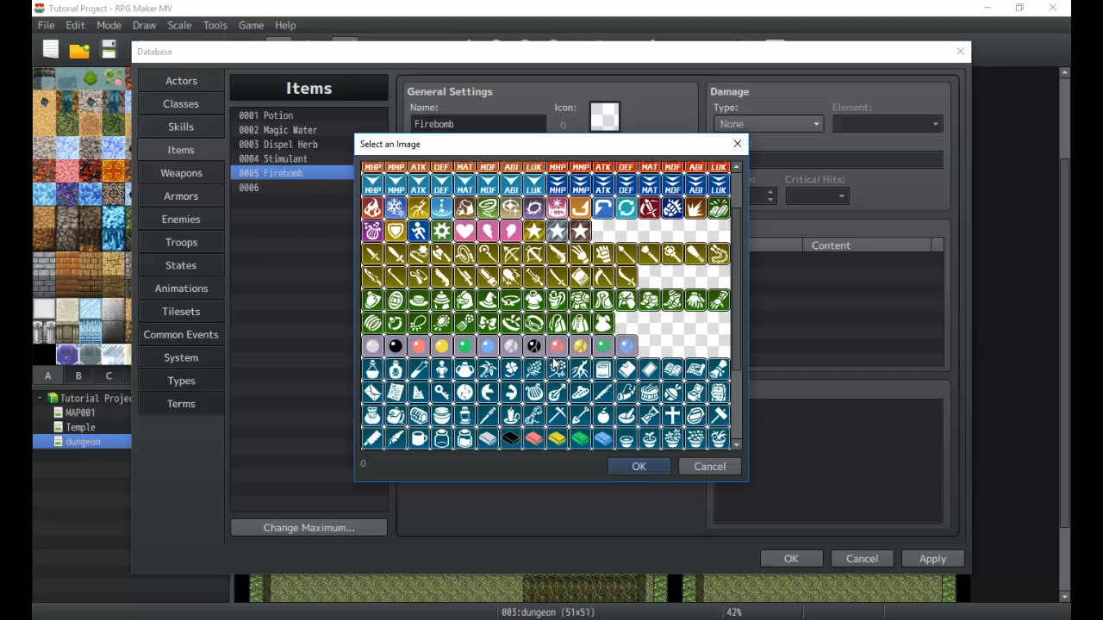
{"action": "scroll", "scroll_direction": "down", "scroll_amount": 3}
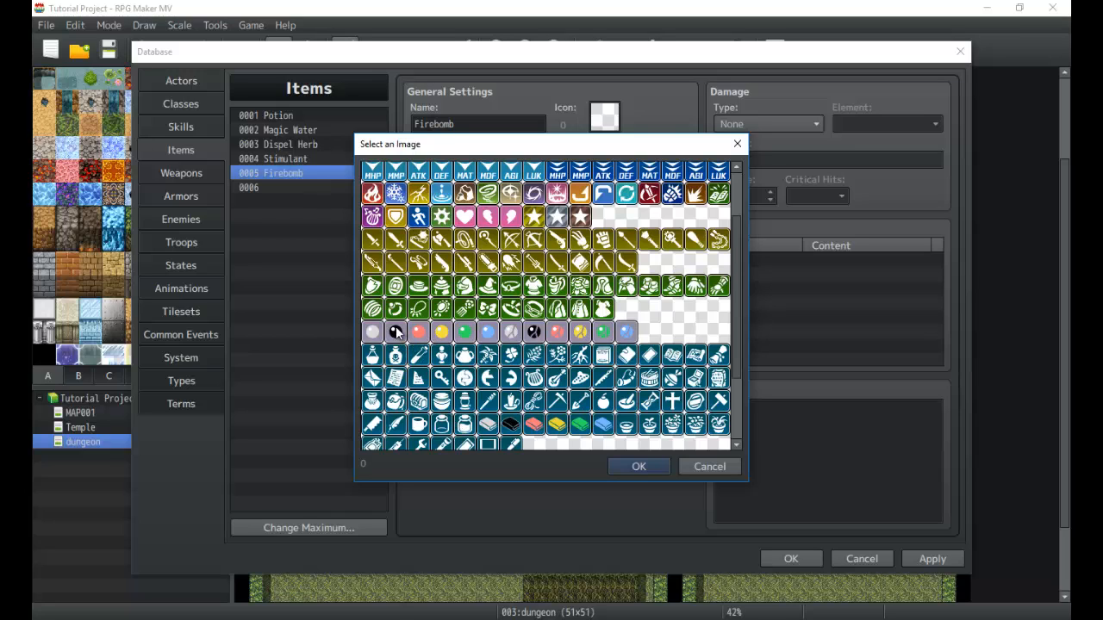
{"action": "left_click", "coordinate": [394, 331]}
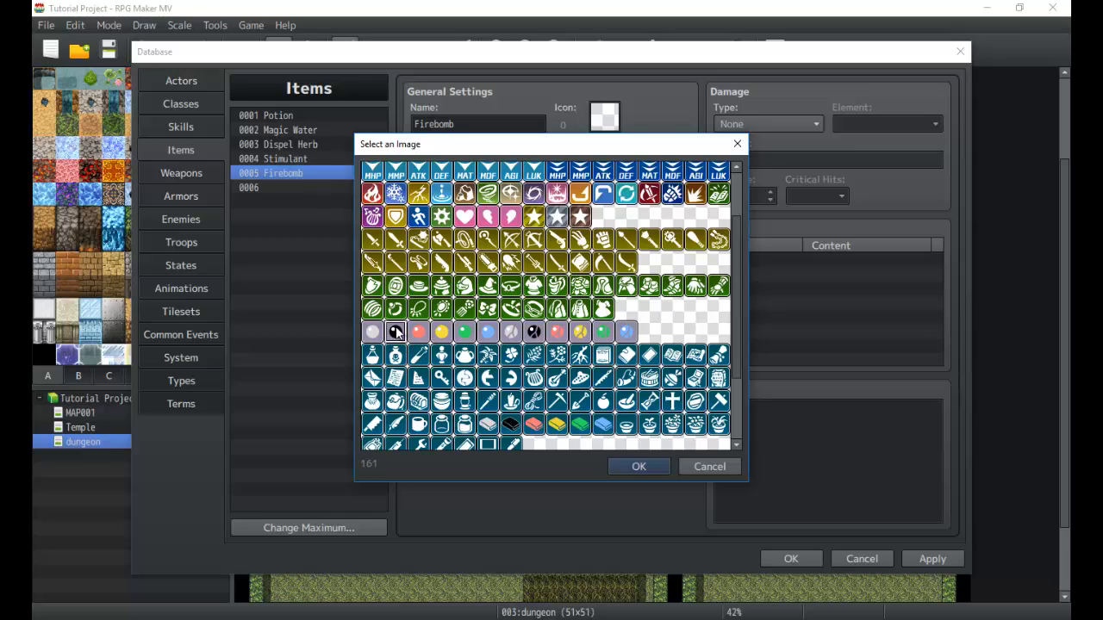
{"action": "left_click", "coordinate": [638, 466]}
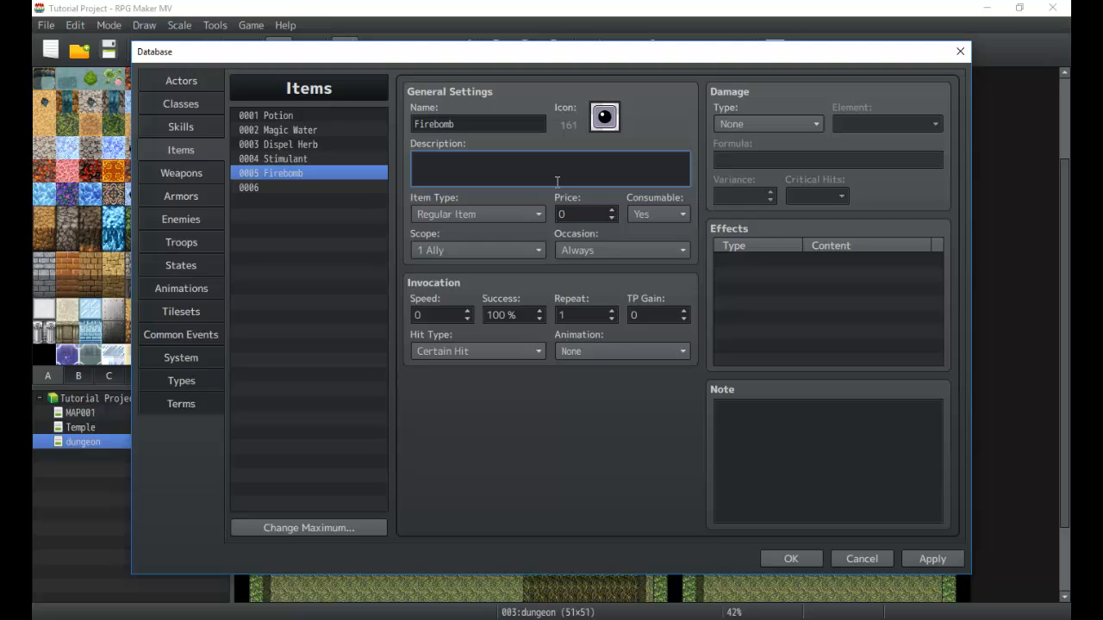
Step: Describe Firebomb as 'Deals fire damage to all enemies.' and keep Item Type as Regular Item
{"action": "left_click", "coordinate": [549, 168]}
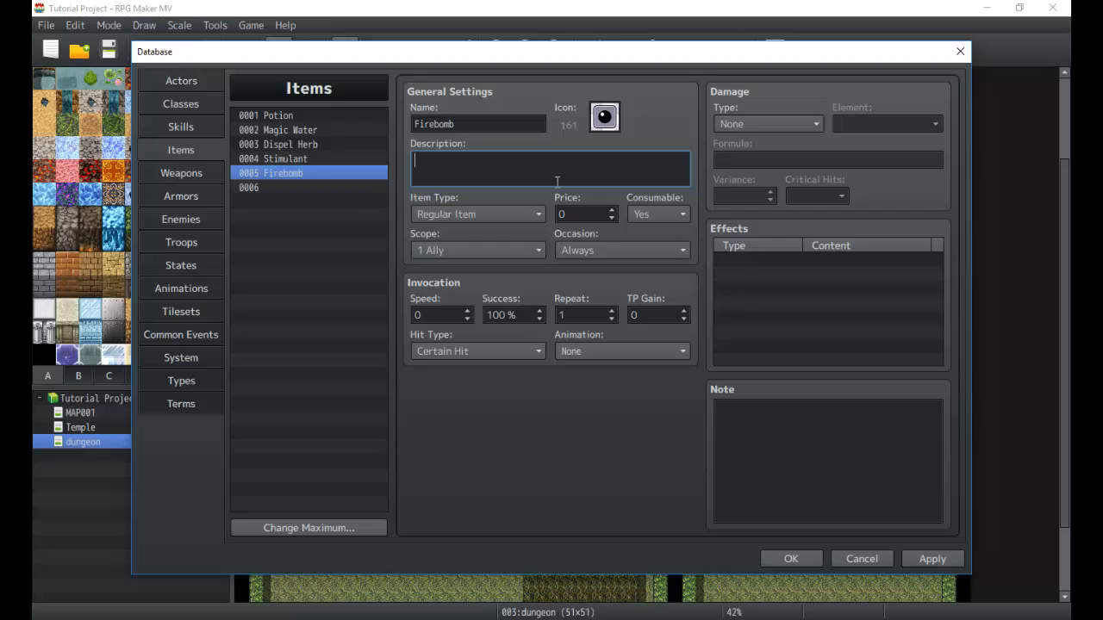
{"action": "type", "text": "Deals fi"}
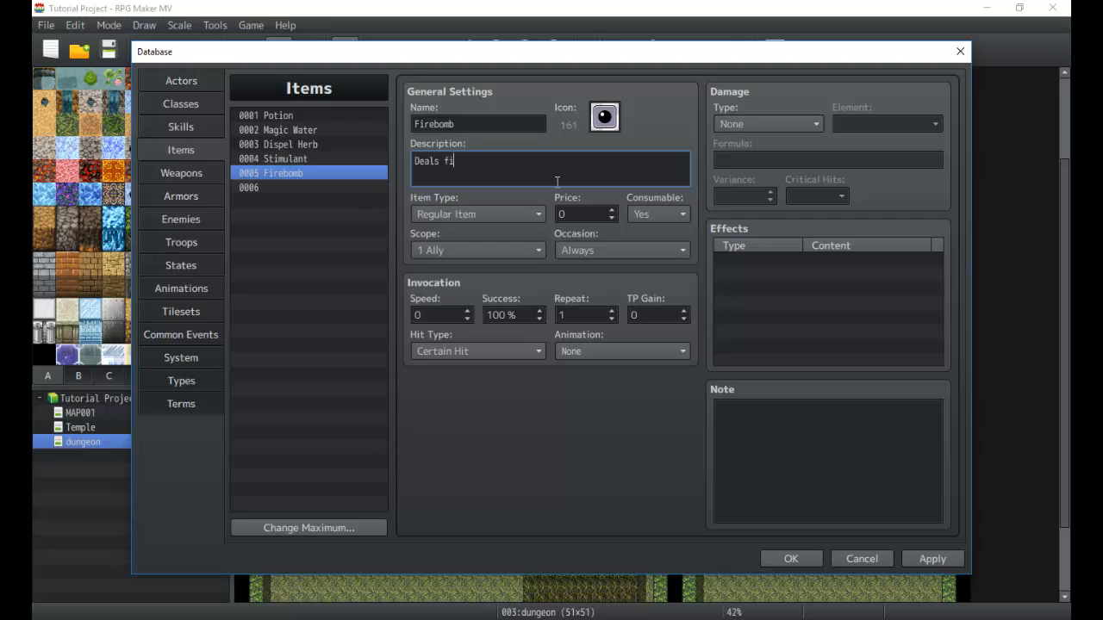
{"action": "type", "text": "re damage to all Enemies in"}
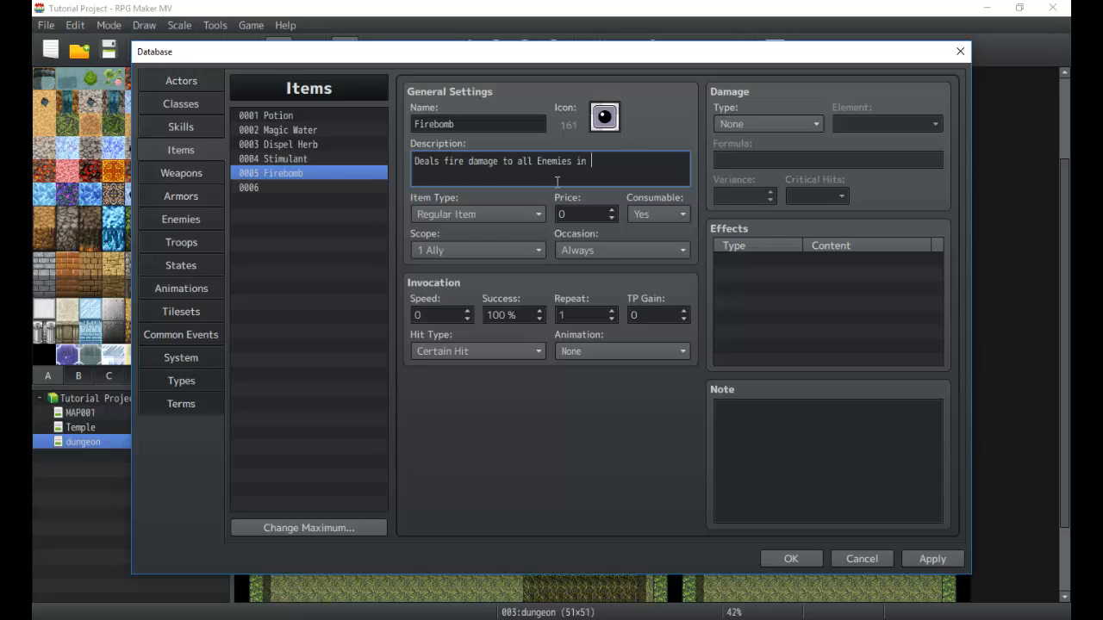
{"action": "key", "text": "backspace"}
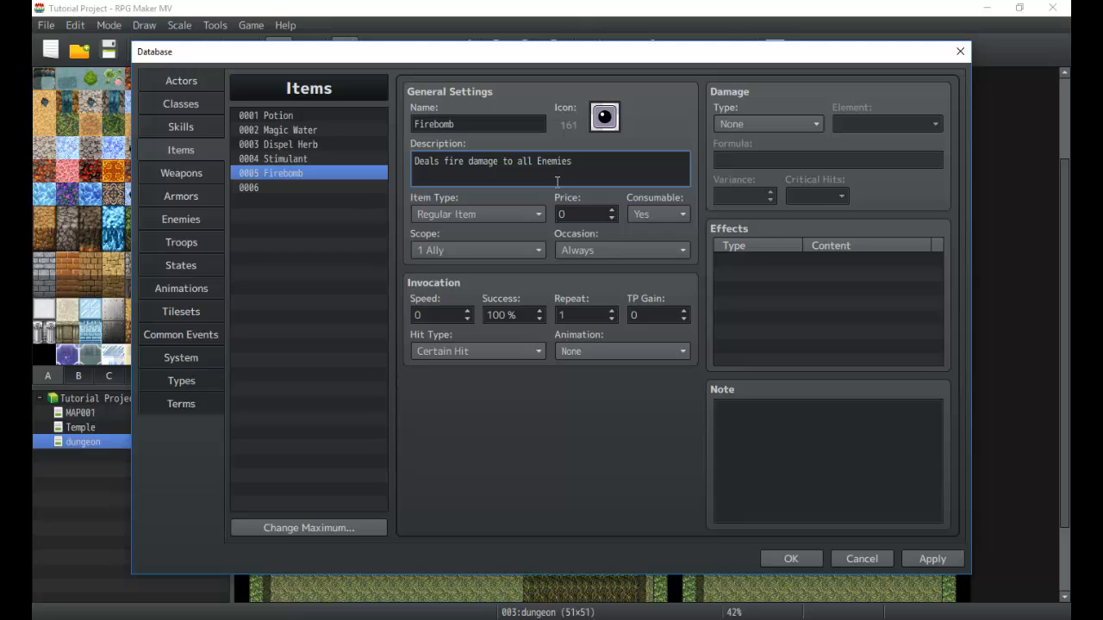
{"action": "type", "text": "."}
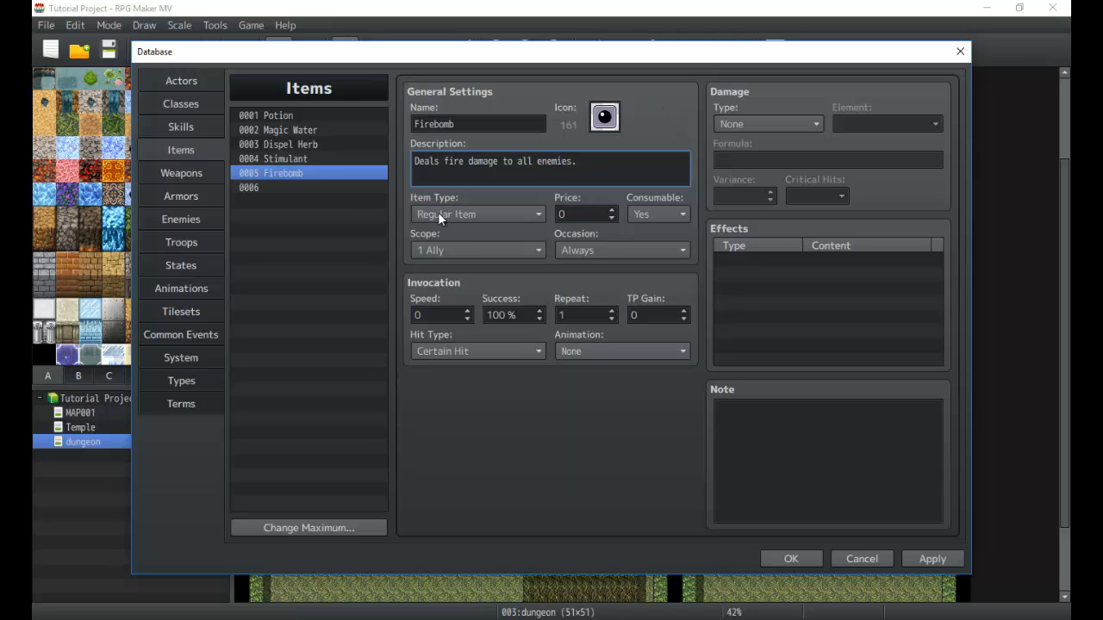
{"action": "left_click", "coordinate": [478, 214]}
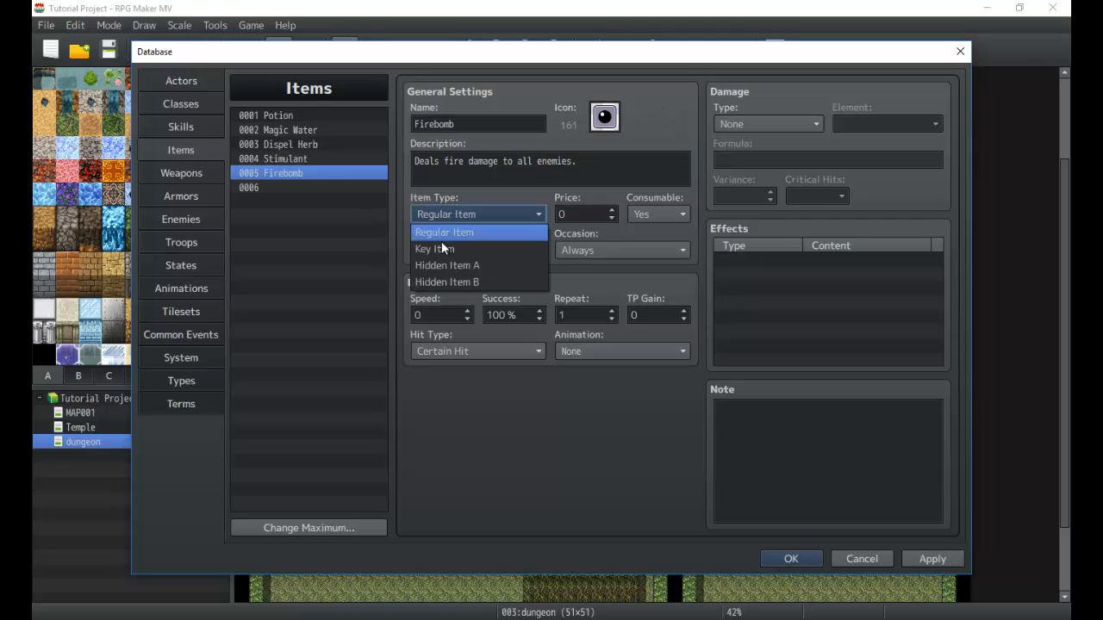
{"action": "mouse_move", "coordinate": [446, 249]}
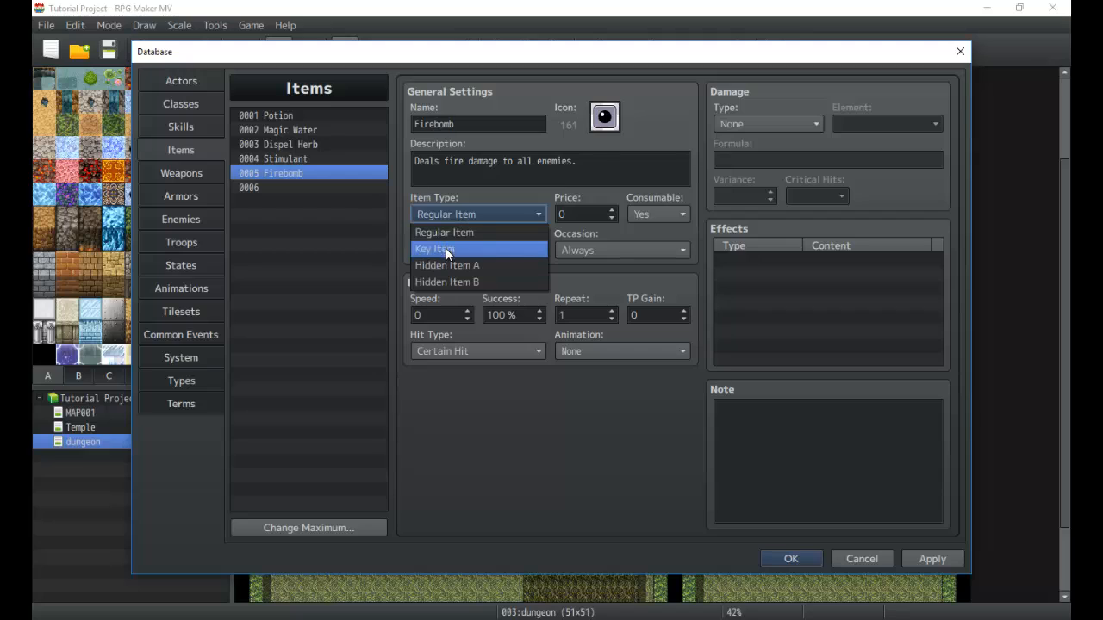
{"action": "mouse_move", "coordinate": [455, 281]}
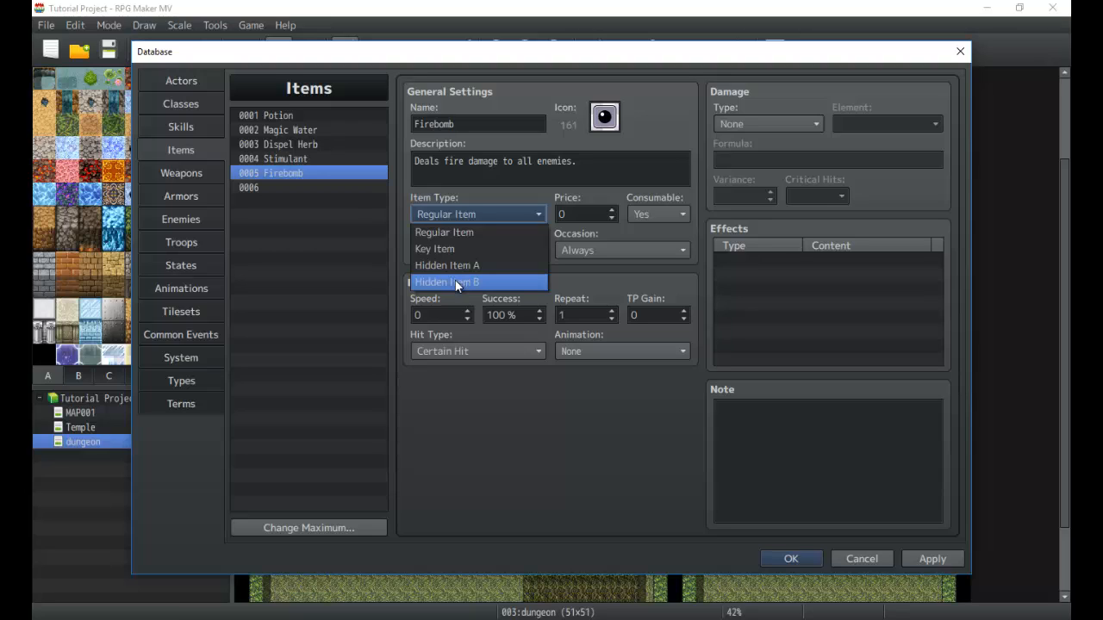
{"action": "mouse_move", "coordinate": [463, 232]}
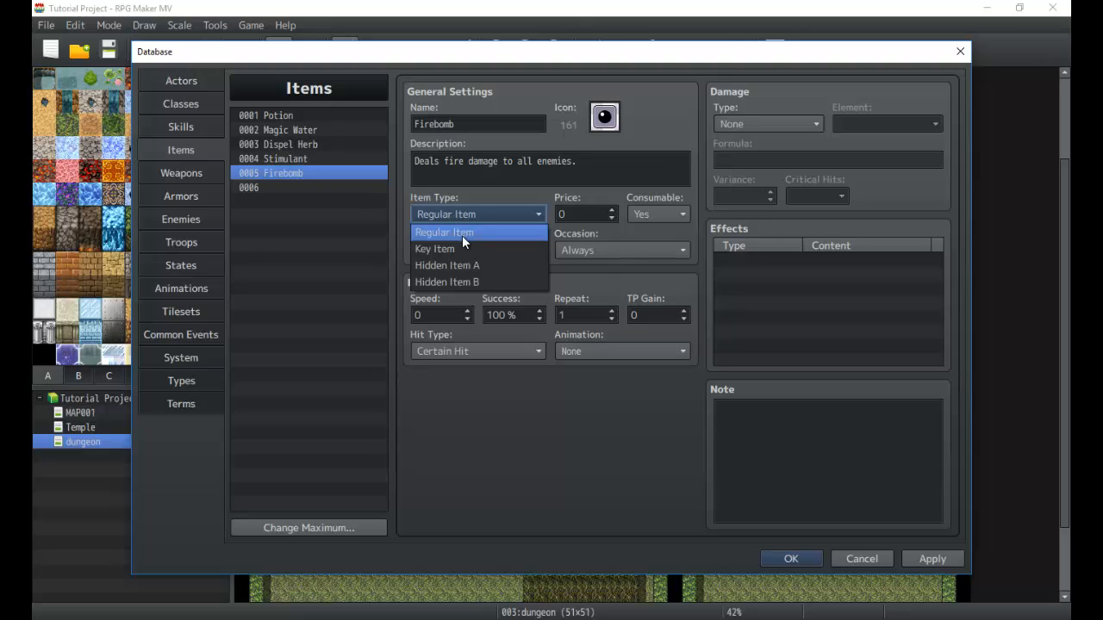
{"action": "mouse_move", "coordinate": [464, 249]}
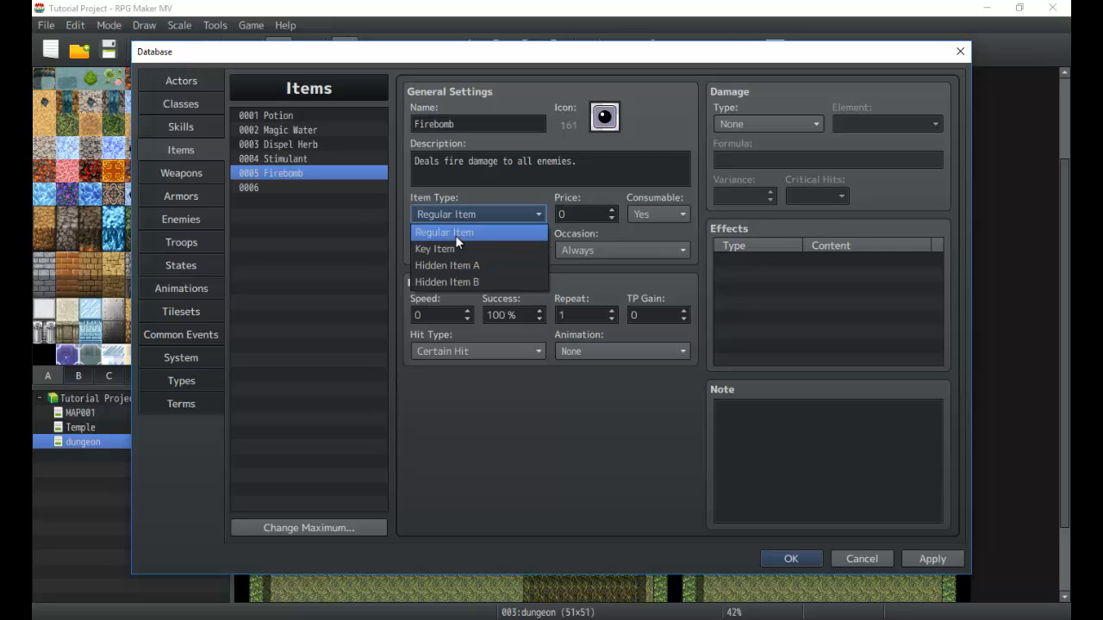
{"action": "left_click", "coordinate": [443, 232]}
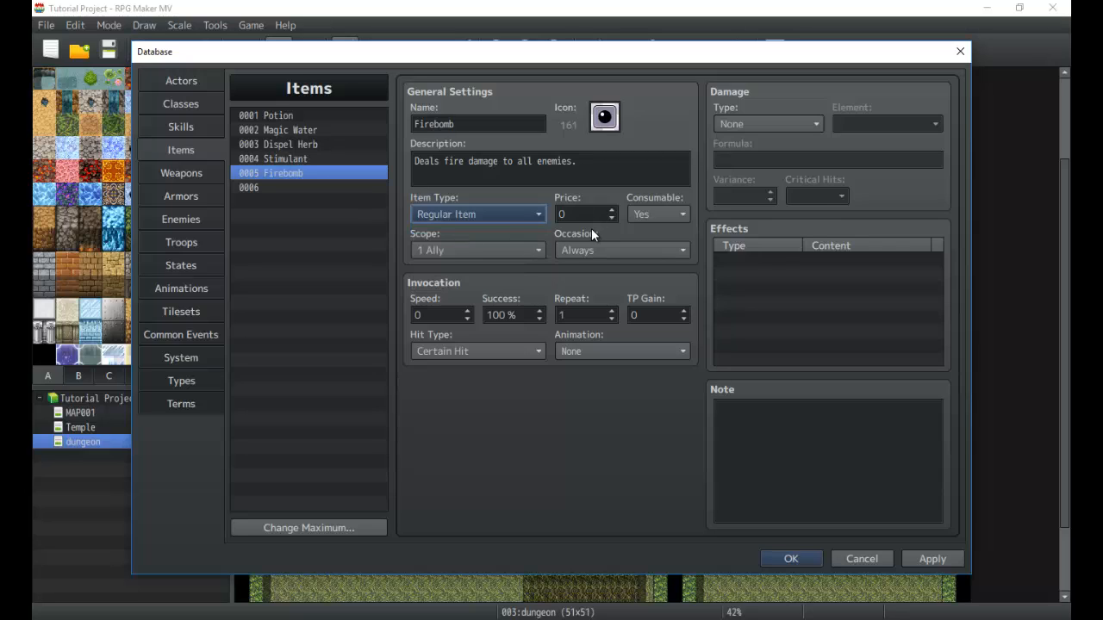
Step: Set Firebomb's price to 150, scope to All Enemies, occasion to Battle Screen
{"action": "left_click", "coordinate": [582, 214]}
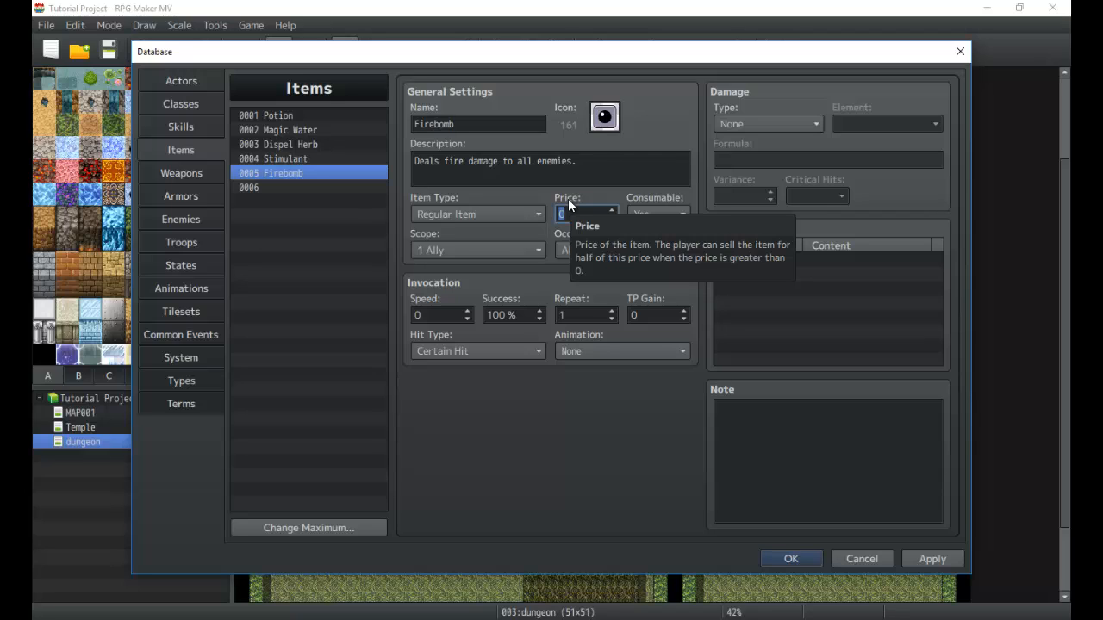
{"action": "left_click", "coordinate": [582, 213]}
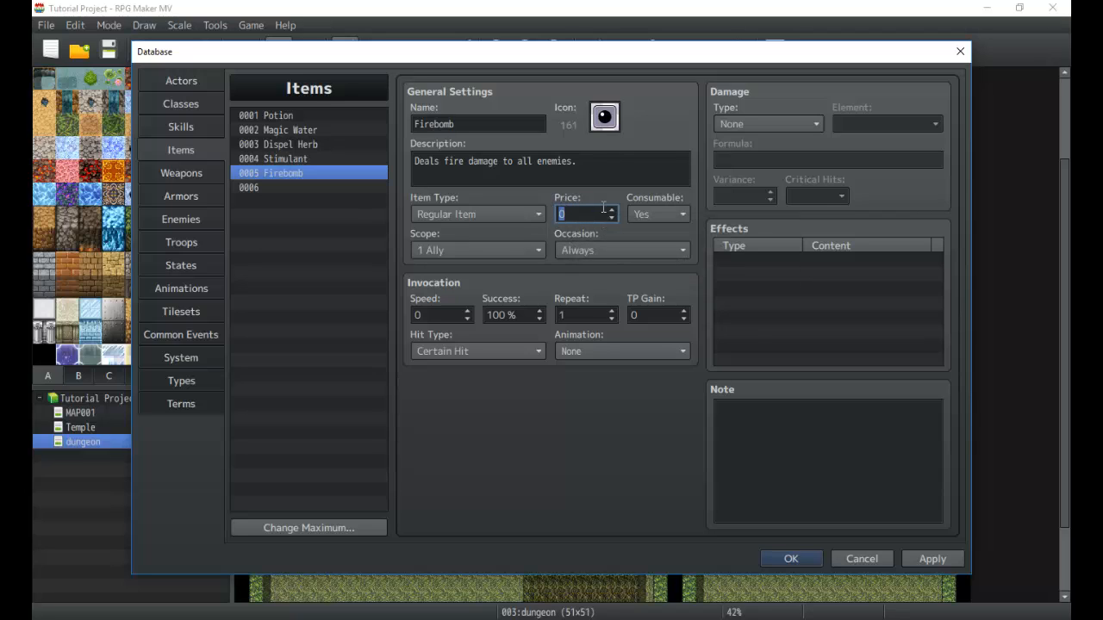
{"action": "mouse_move", "coordinate": [586, 214]}
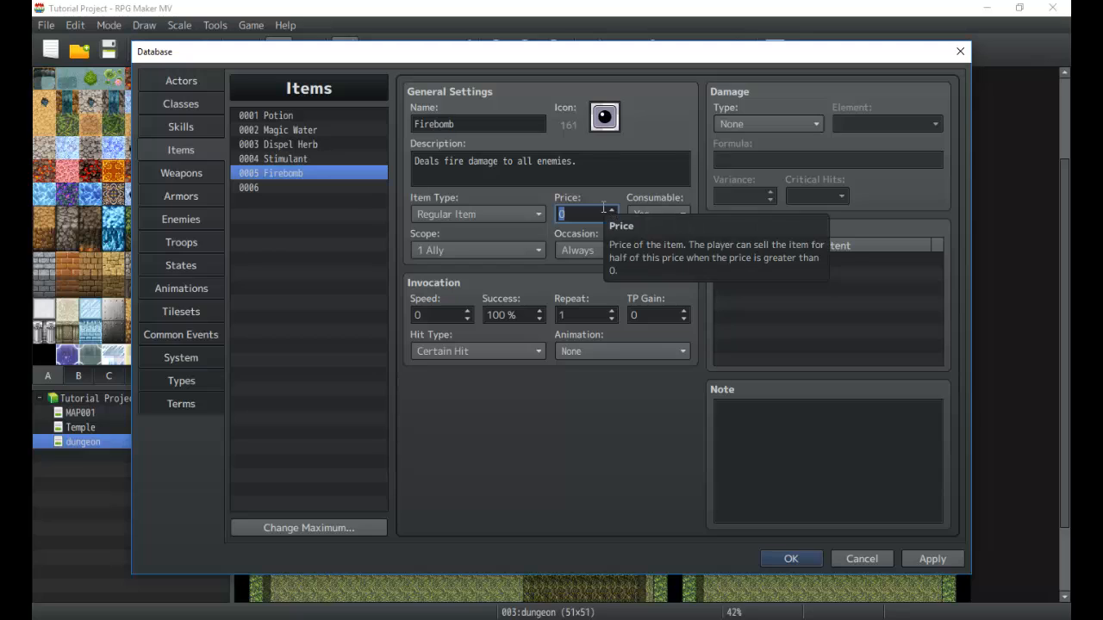
{"action": "type", "text": "150"}
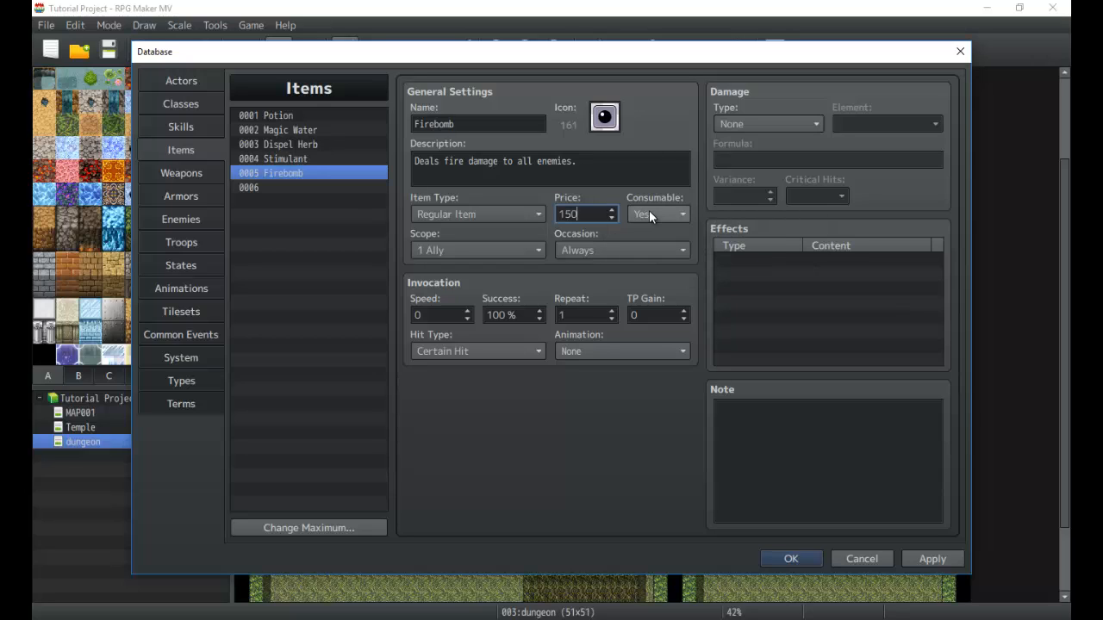
{"action": "mouse_move", "coordinate": [659, 214]}
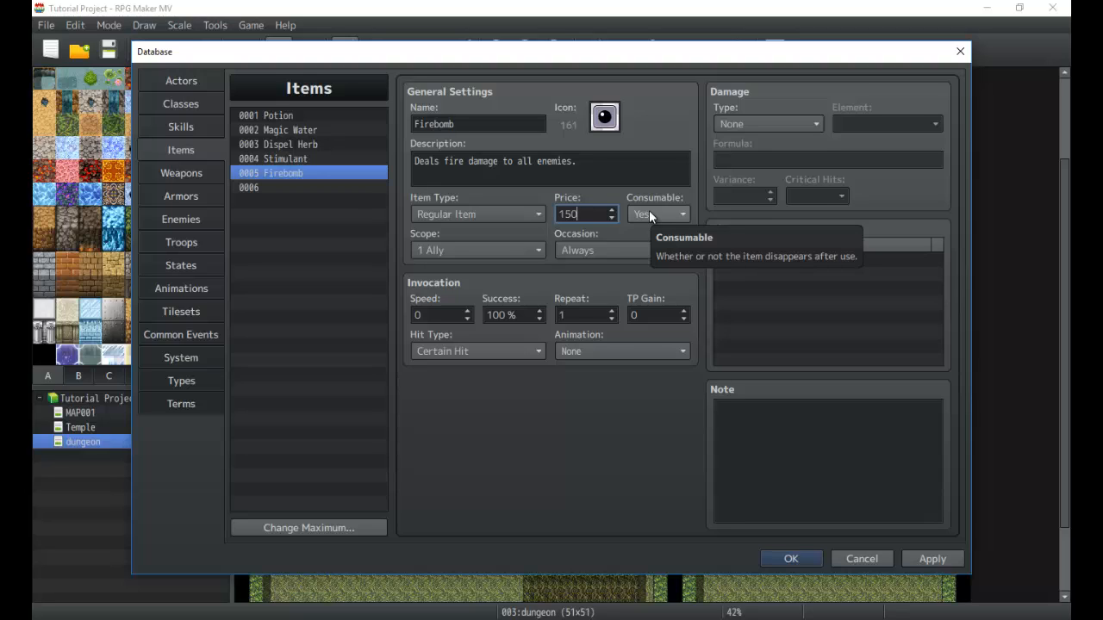
{"action": "mouse_move", "coordinate": [447, 248]}
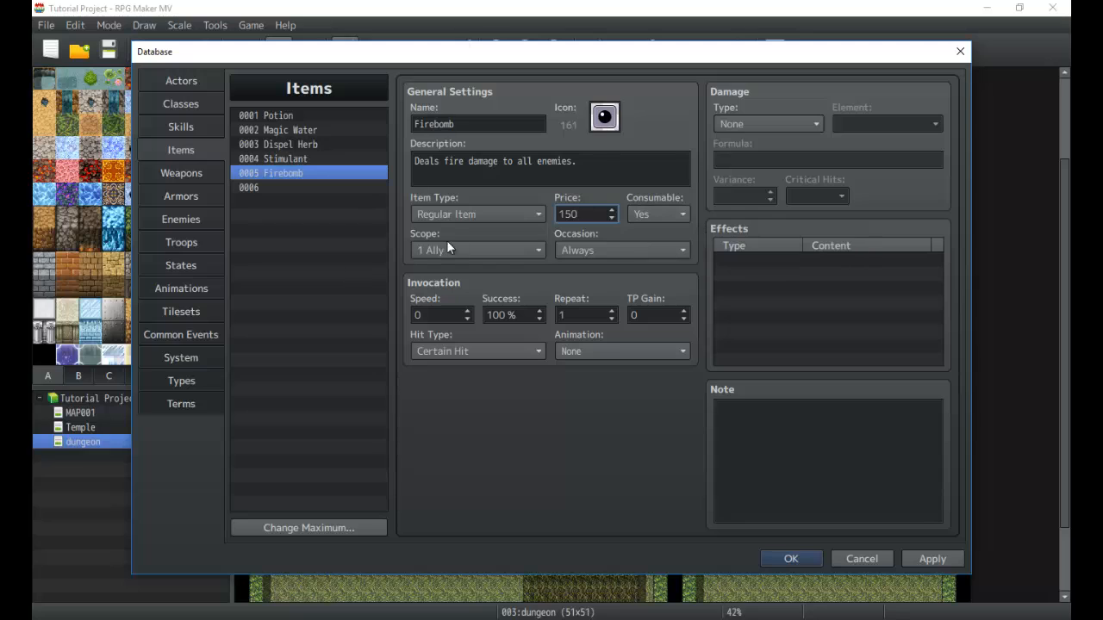
{"action": "left_click", "coordinate": [477, 250]}
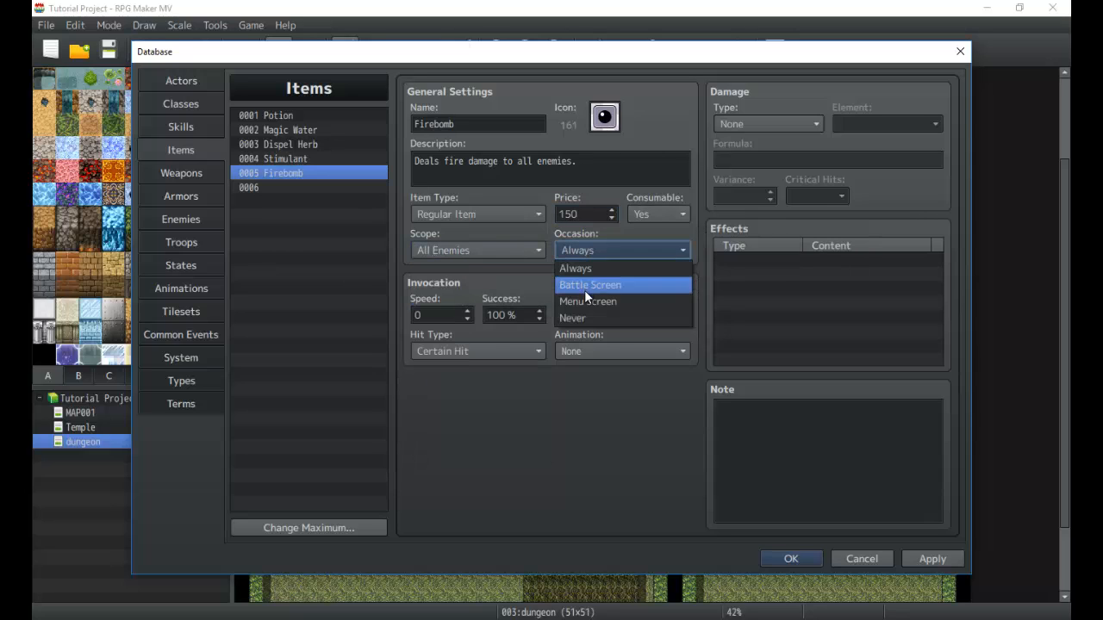
{"action": "left_click", "coordinate": [589, 284]}
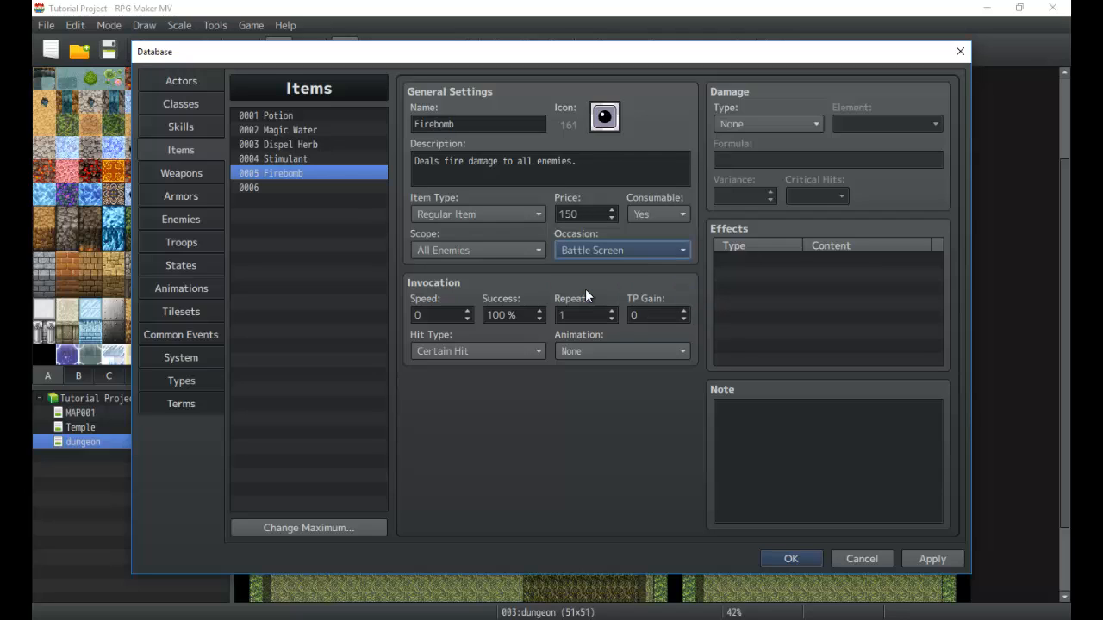
{"action": "mouse_move", "coordinate": [430, 237]}
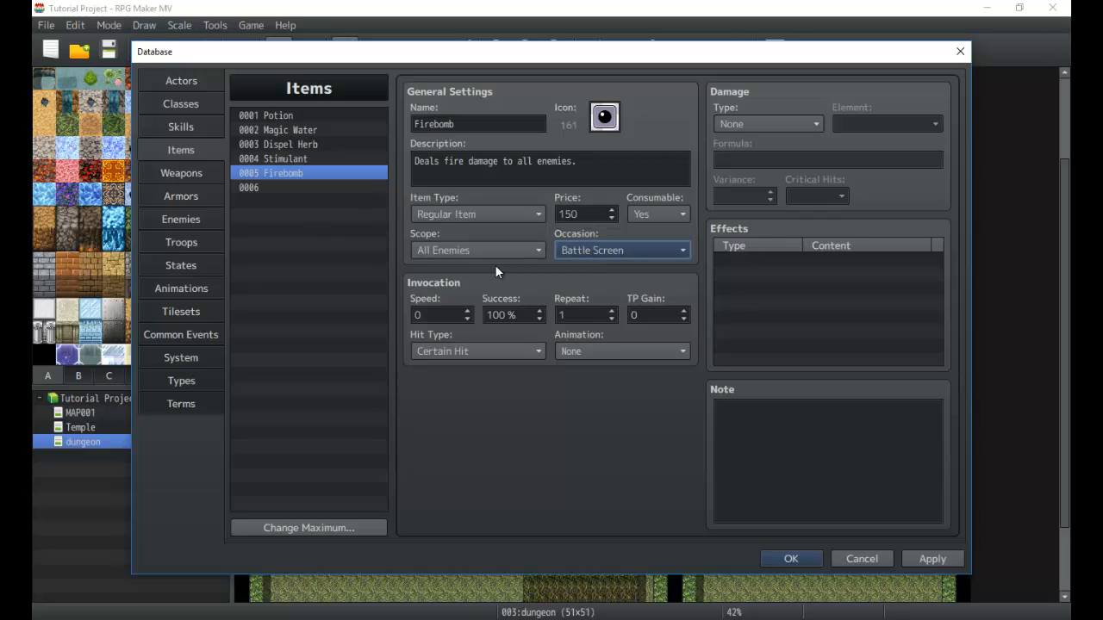
Step: Check speed, success, repeats and TP gain, and set Hit Type to Physical Attack
{"action": "left_click", "coordinate": [439, 314]}
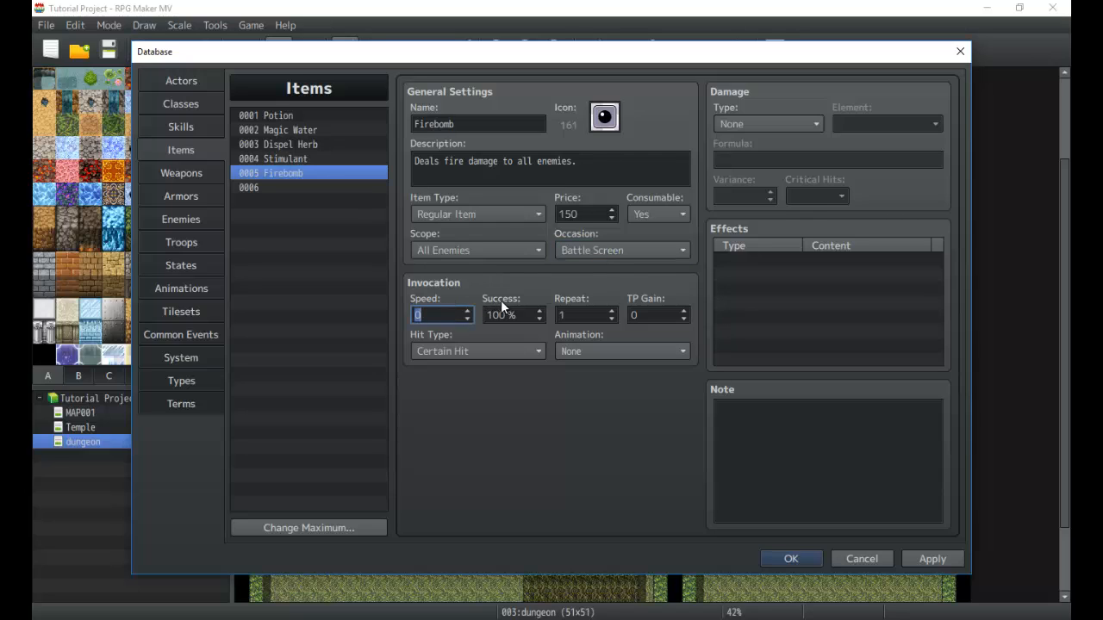
{"action": "left_click", "coordinate": [508, 314]}
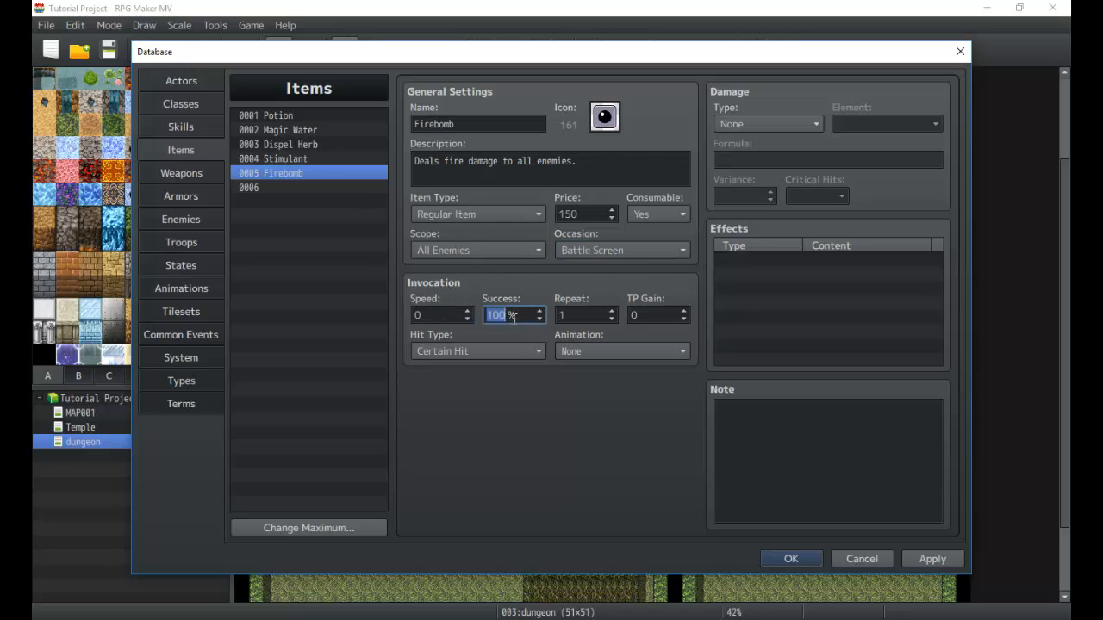
{"action": "left_click", "coordinate": [585, 314]}
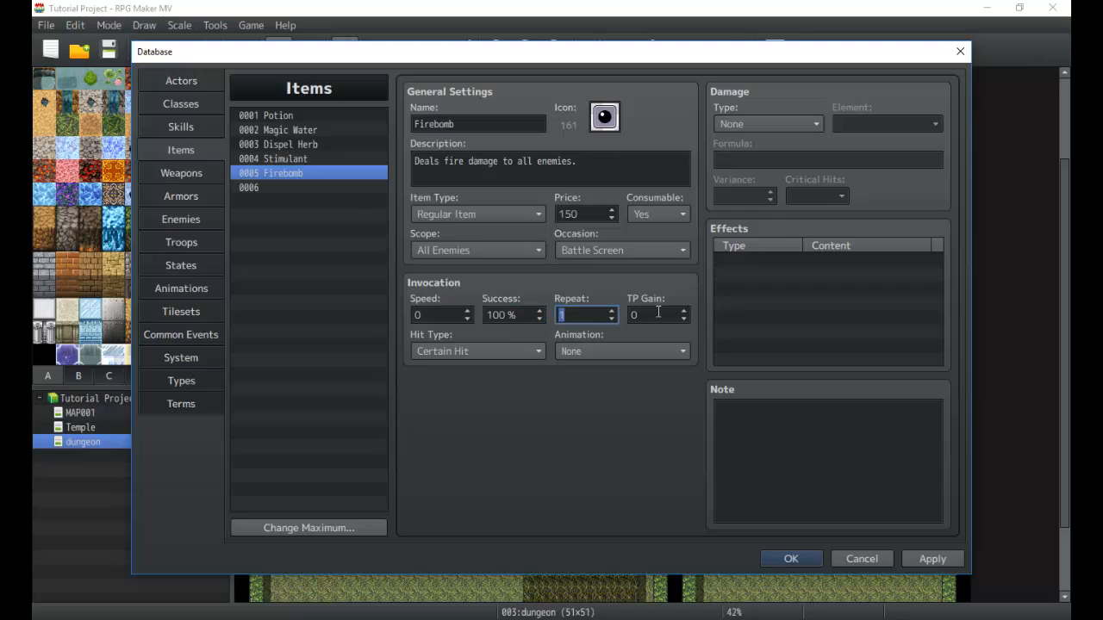
{"action": "left_click", "coordinate": [654, 315]}
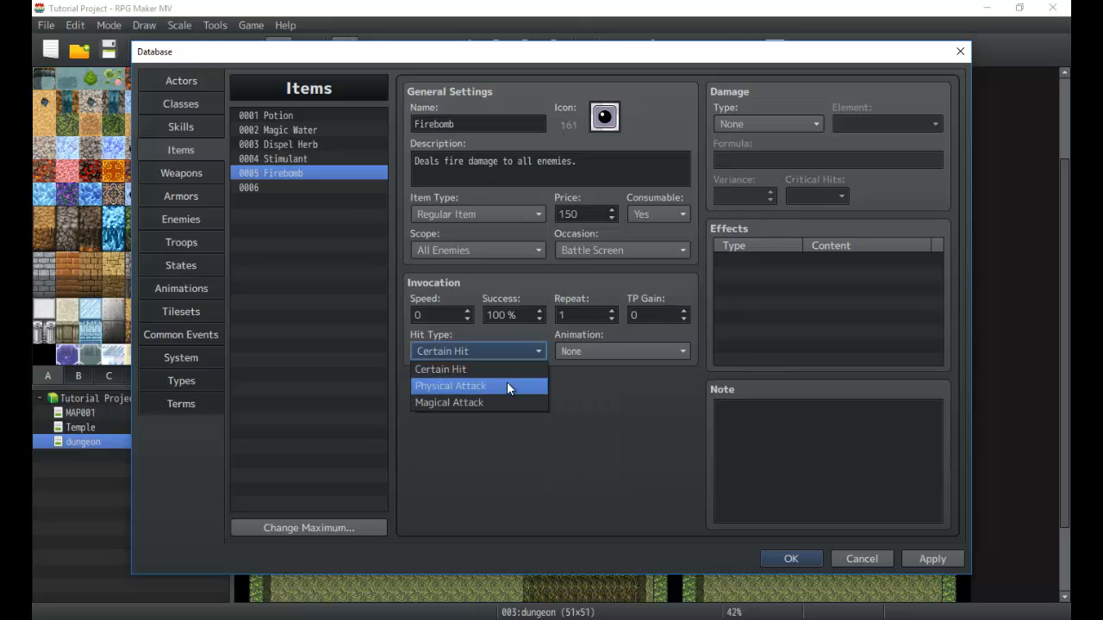
{"action": "left_click", "coordinate": [478, 385]}
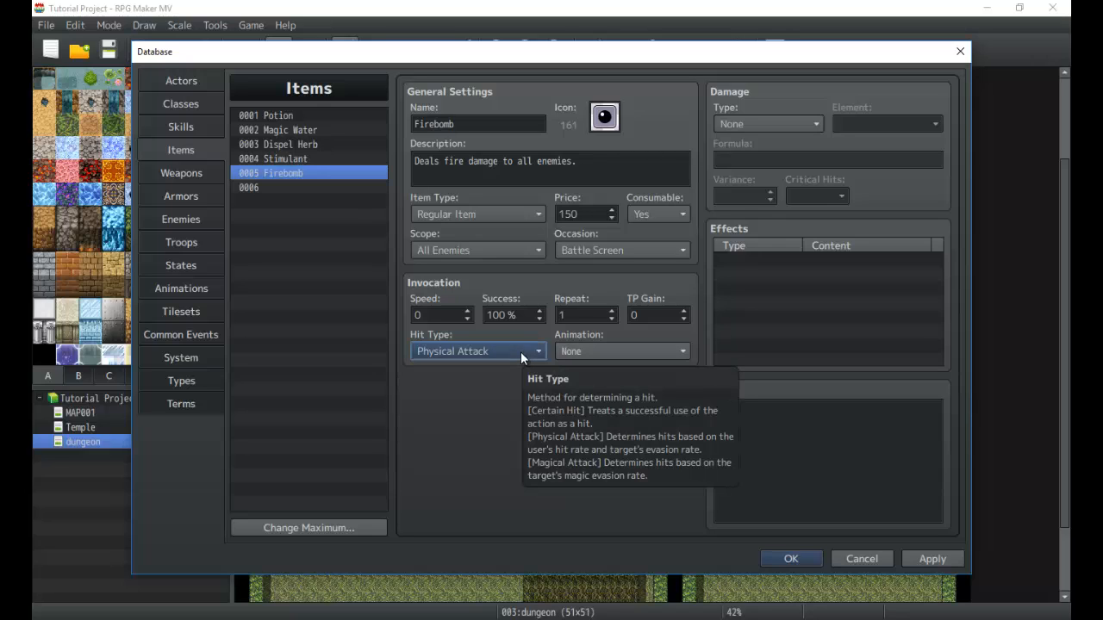
{"action": "mouse_move", "coordinate": [633, 361]}
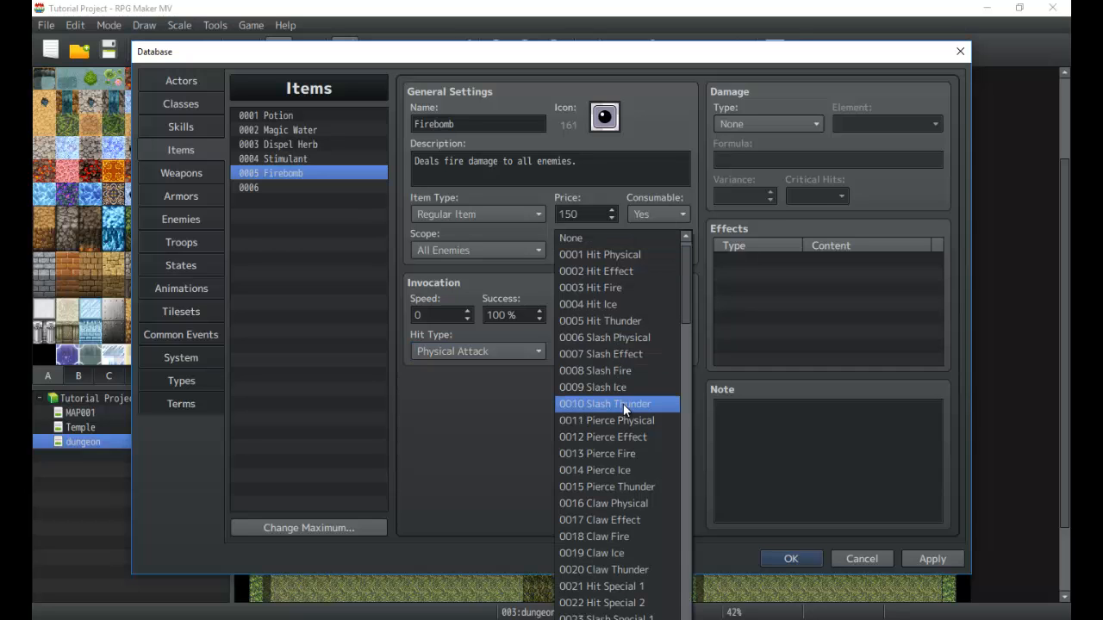
{"action": "scroll", "scroll_direction": "down", "scroll_amount": 3}
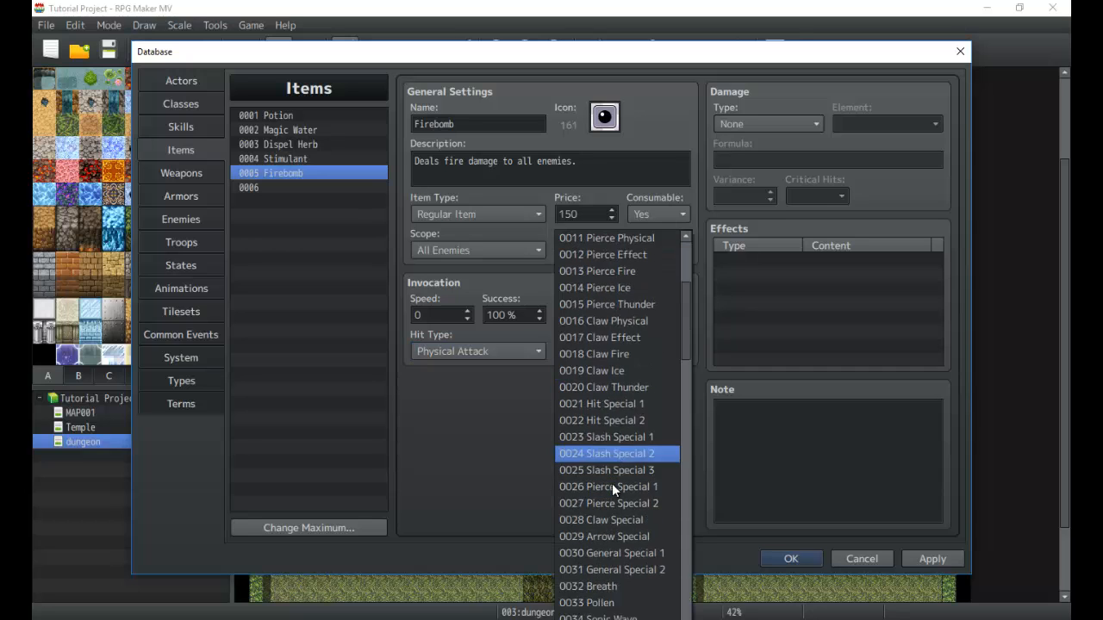
{"action": "scroll", "scroll_direction": "down", "scroll_amount": 3}
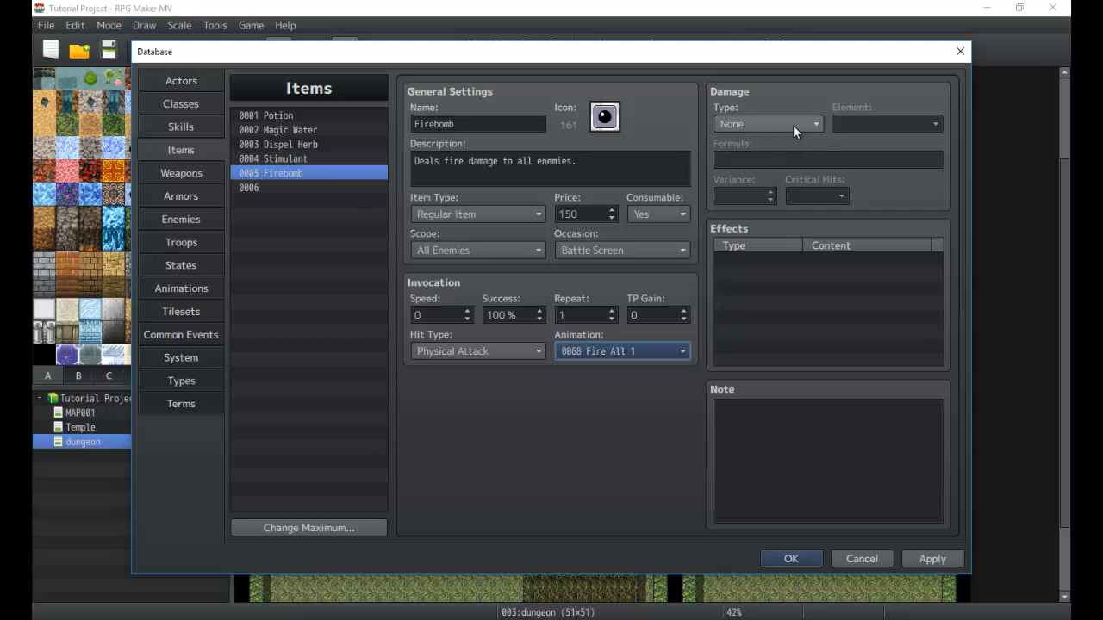
Step: Set the damage element to Fire and enter formula 100 + a.atk - 2 * b.def
{"action": "left_click", "coordinate": [888, 123]}
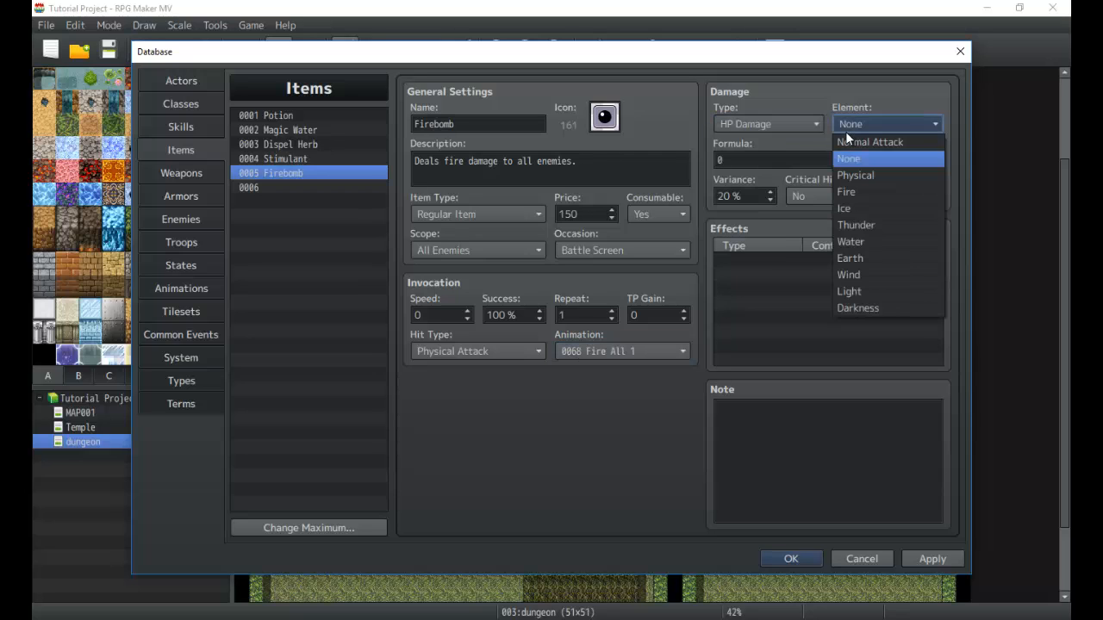
{"action": "mouse_move", "coordinate": [856, 175]}
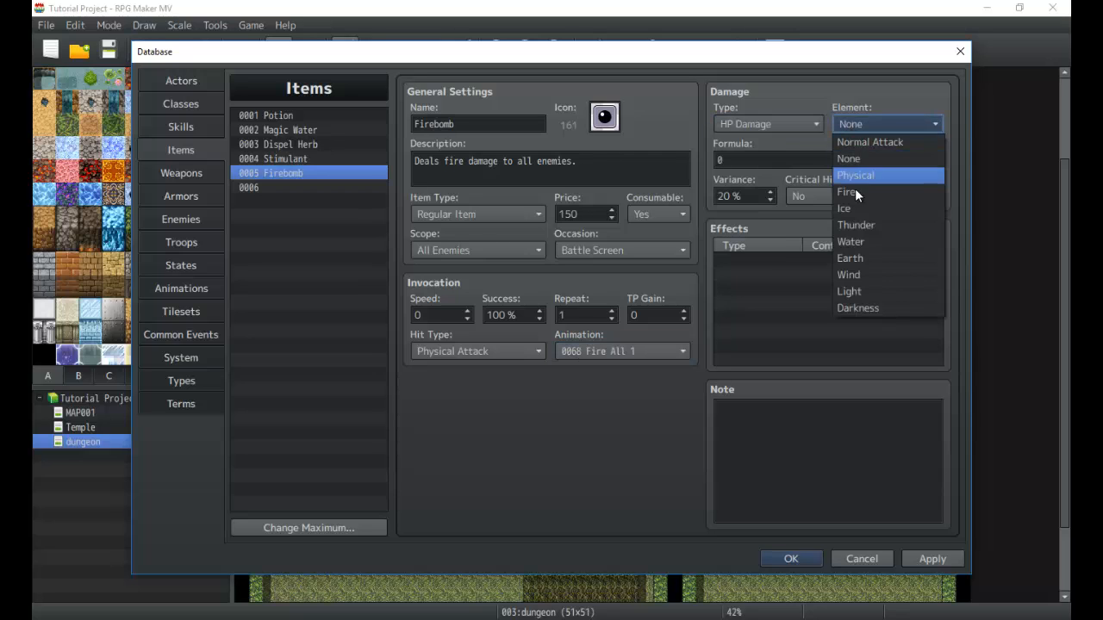
{"action": "left_click", "coordinate": [847, 191]}
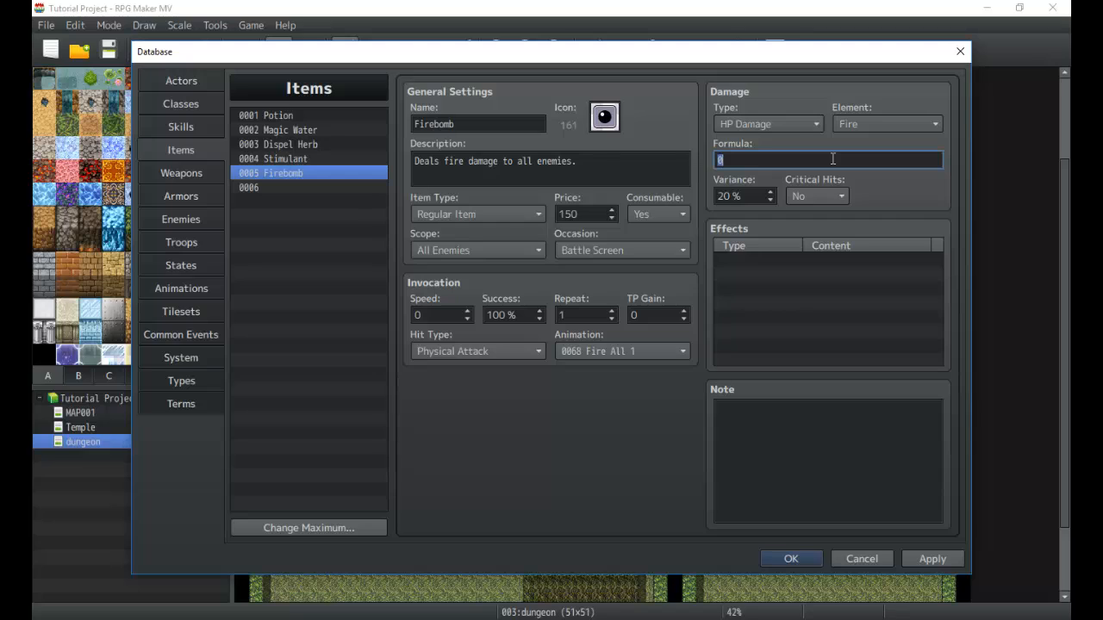
{"action": "type", "text": "a."}
{"action": "left_click", "coordinate": [550, 169]}
{"action": "type", "text": "physical"}
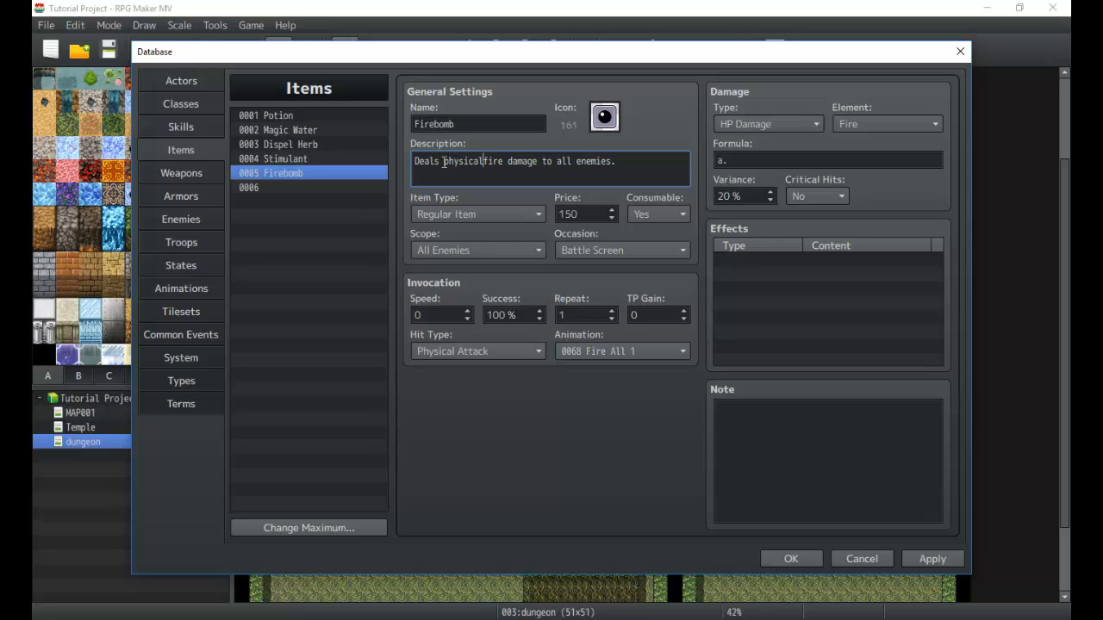
{"action": "left_click", "coordinate": [827, 159]}
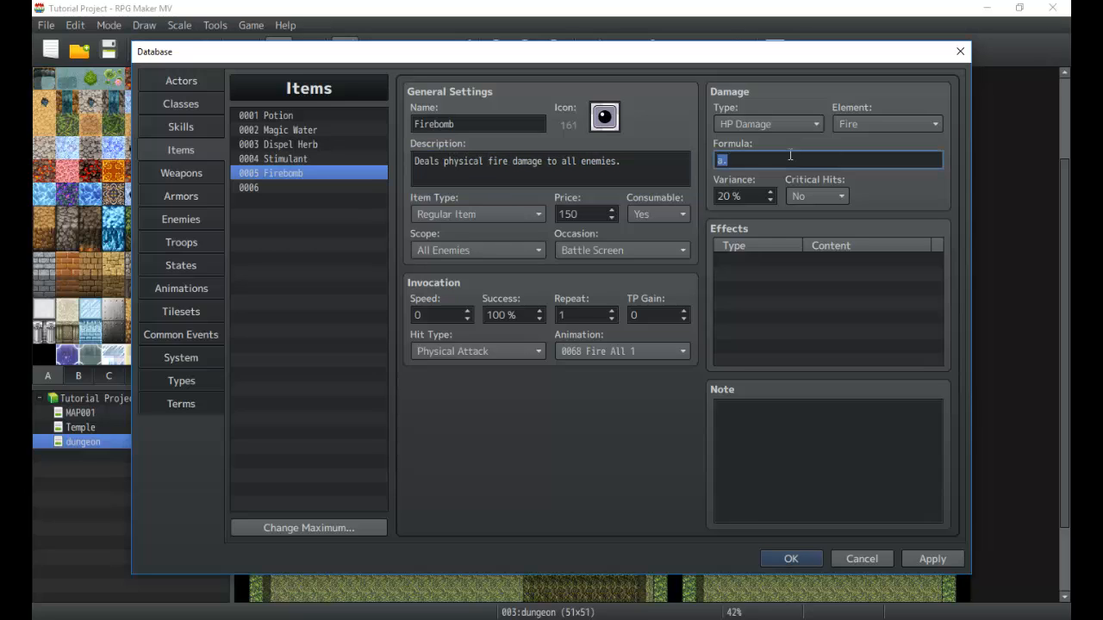
{"action": "type", "text": "a."}
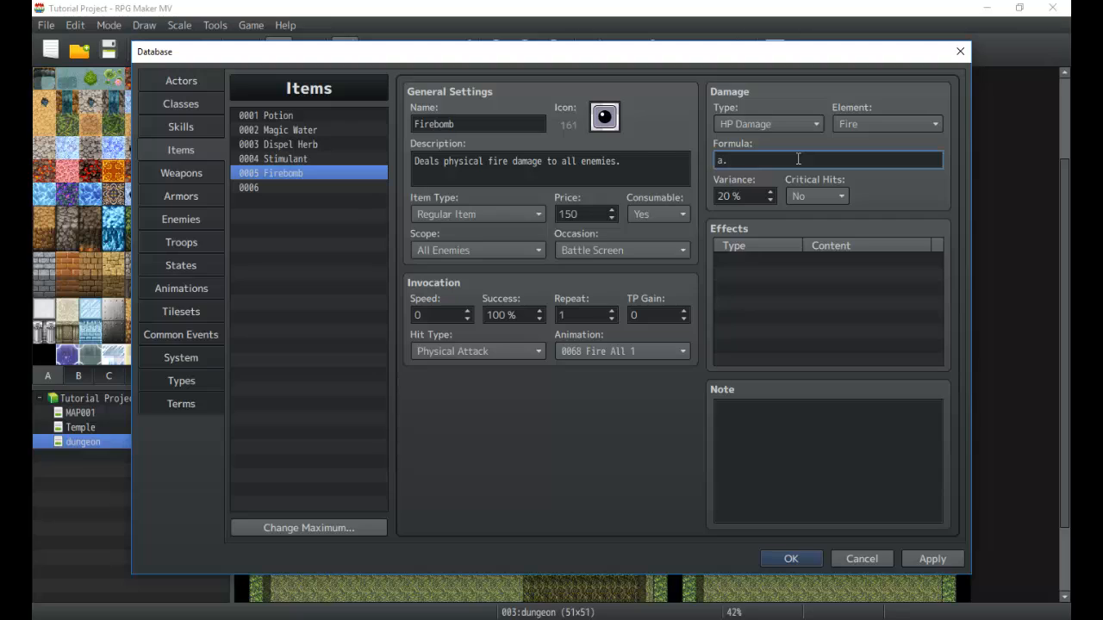
{"action": "key", "text": "Backspace"}
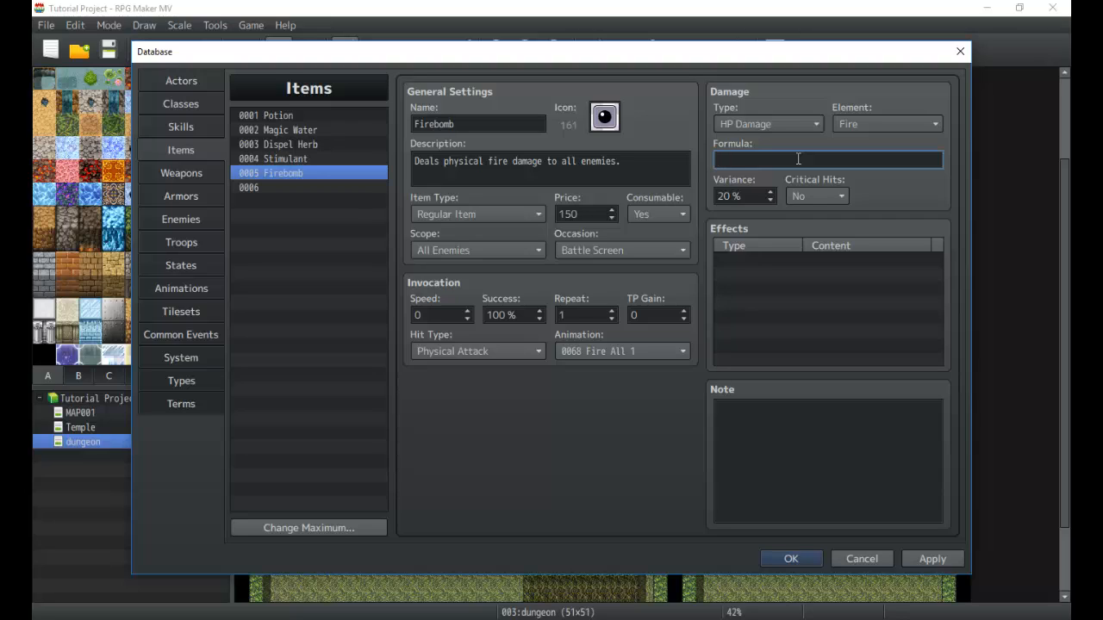
{"action": "type", "text": "a.atk +"}
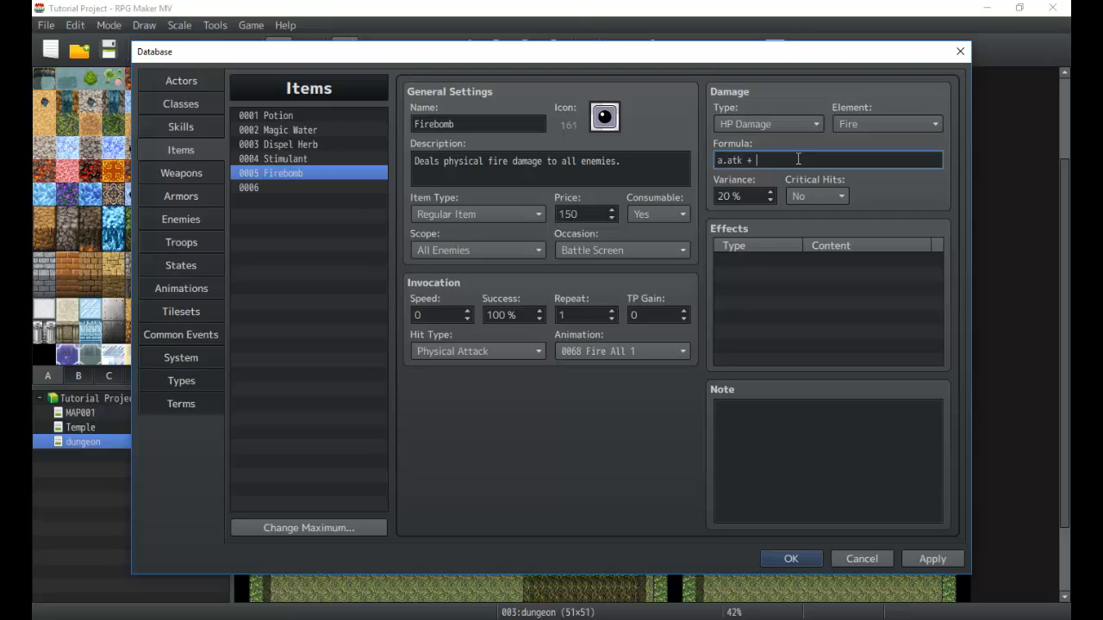
{"action": "type", "text": "b.d"}
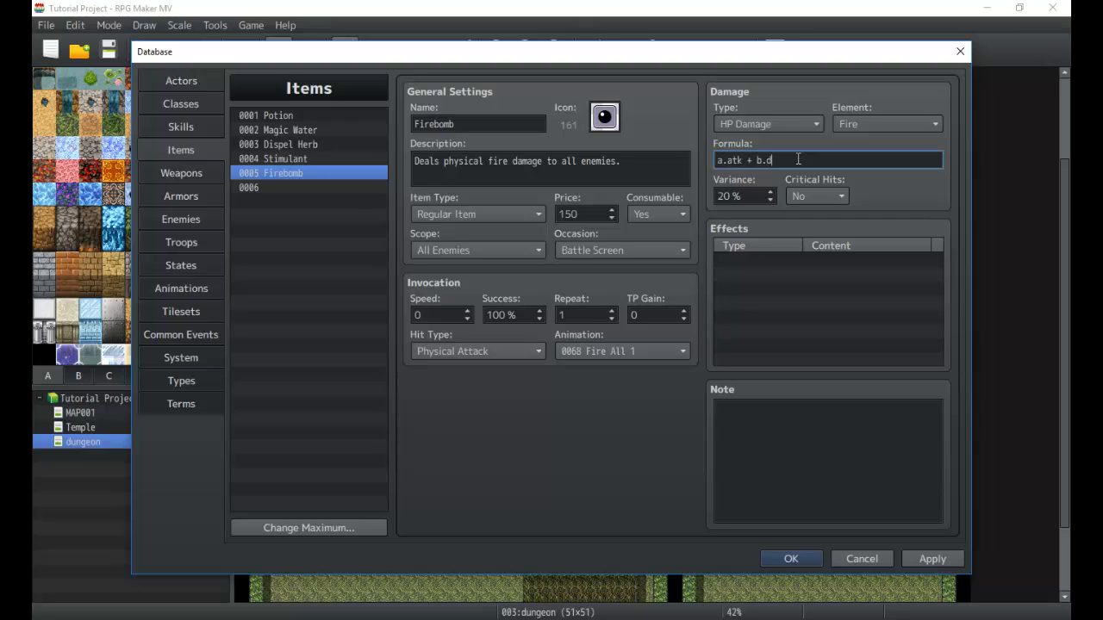
{"action": "type", "text": "ef"}
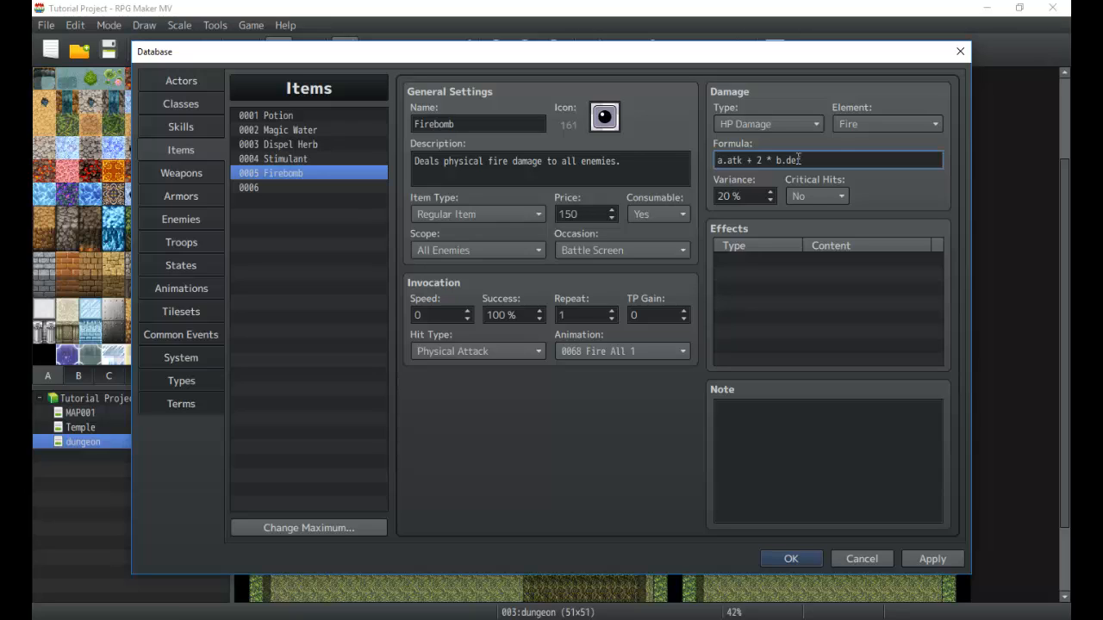
{"action": "type", "text": "100 + a.atk + 2 * b.def"}
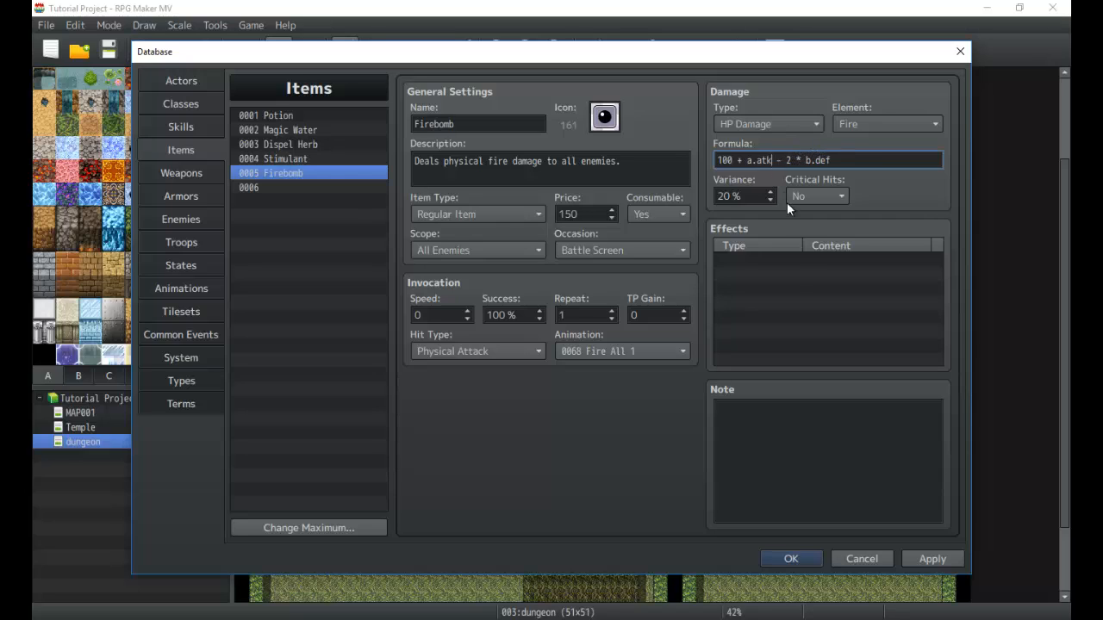
{"action": "left_click", "coordinate": [826, 259]}
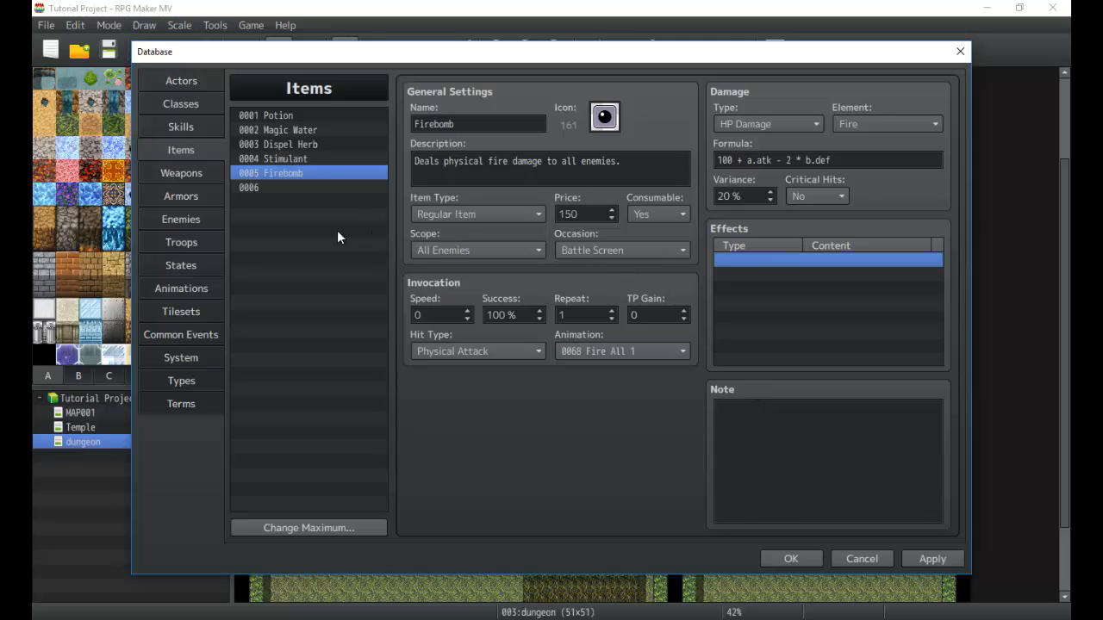
Step: Select empty slot 0006 and start naming it Pipe of Power
{"action": "left_click", "coordinate": [248, 188]}
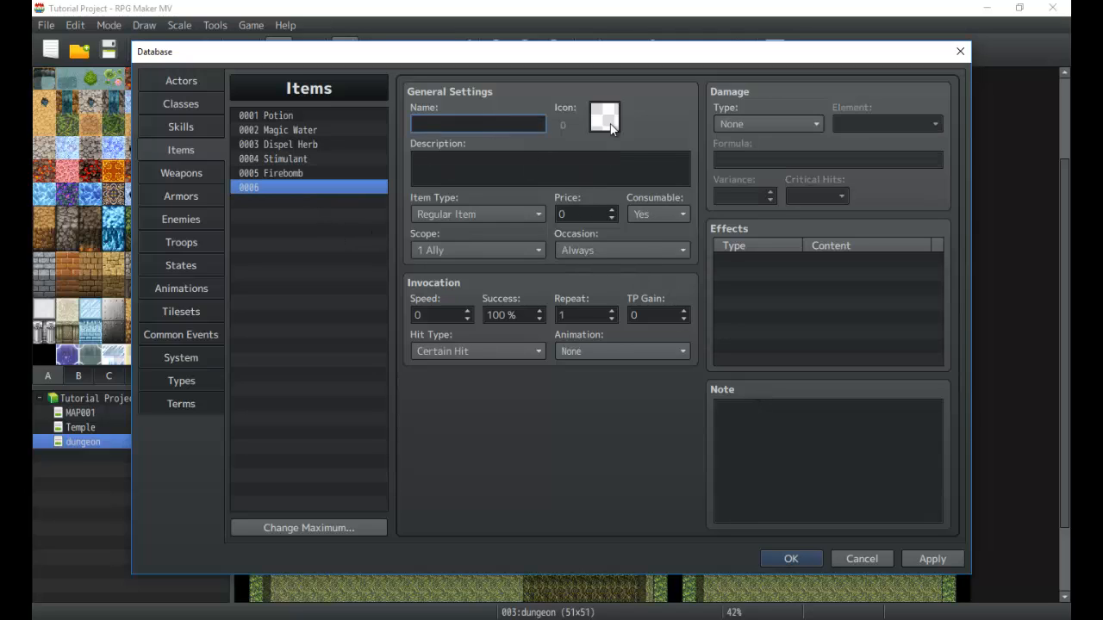
{"action": "left_click", "coordinate": [604, 118]}
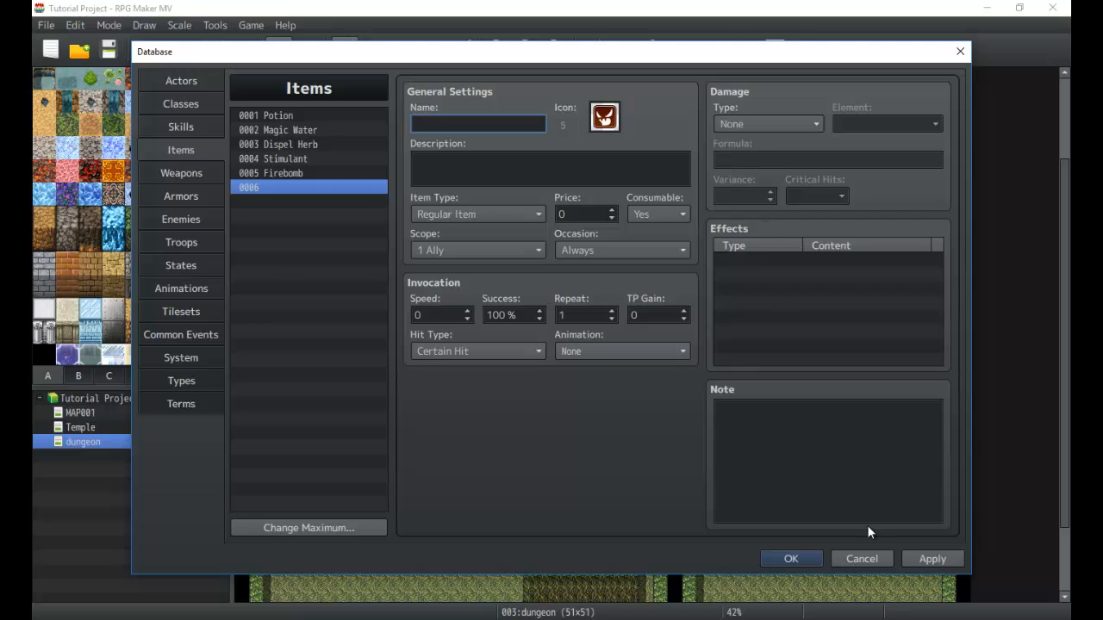
{"action": "type", "text": "Pipe o"}
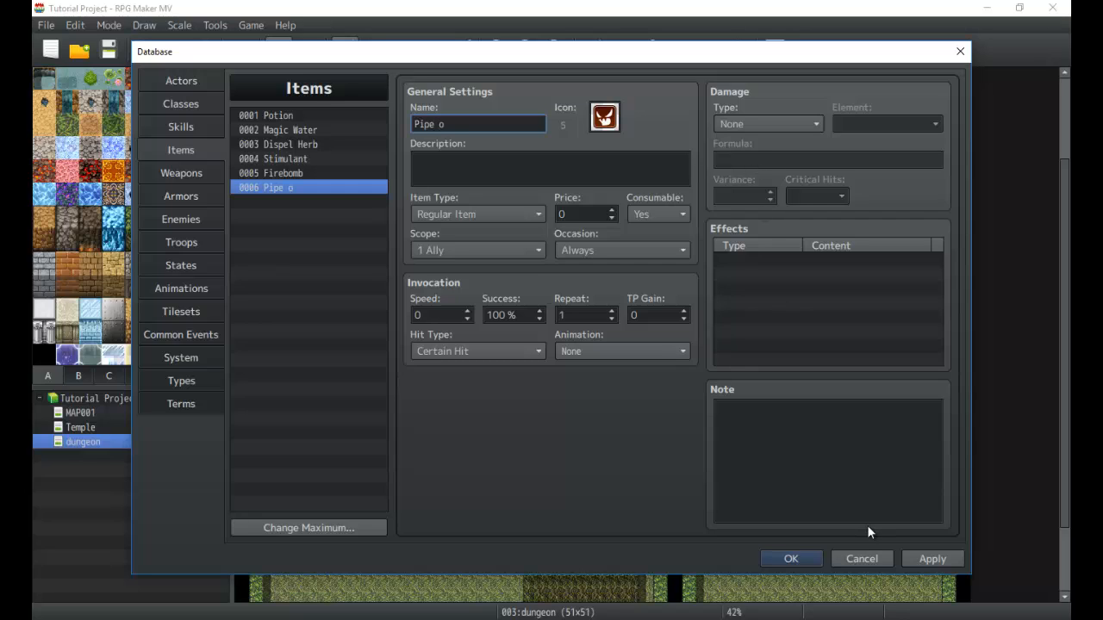
{"action": "type", "text": "f Power"}
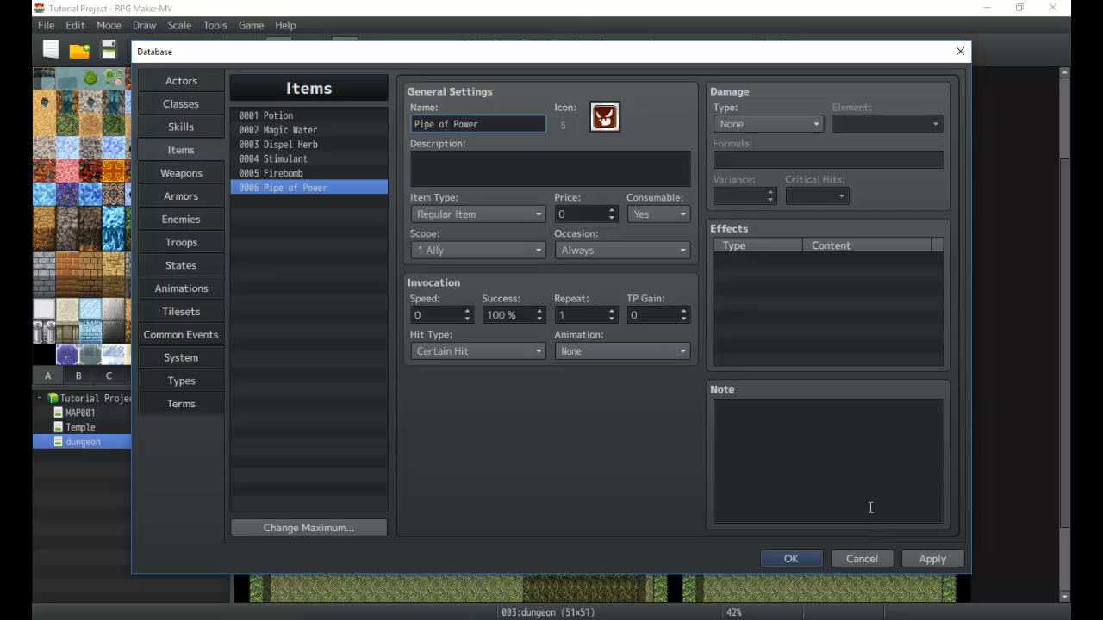
Step: Browse the icon sheet and give Pipe of Power icon 243
{"action": "left_click", "coordinate": [604, 116]}
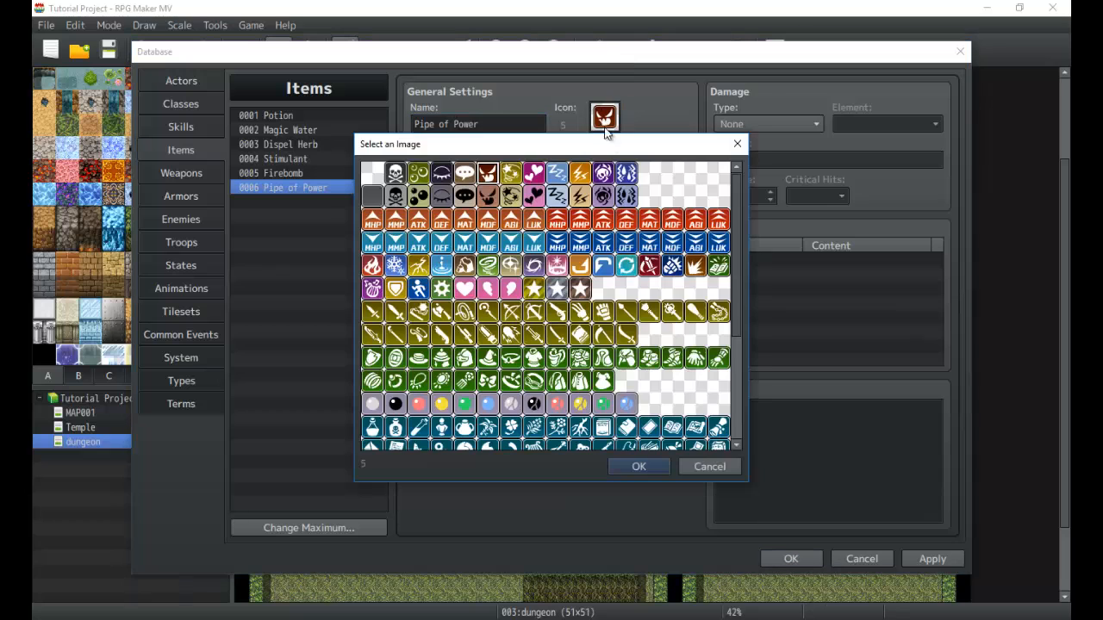
{"action": "scroll", "scroll_direction": "down", "scroll_amount": 3}
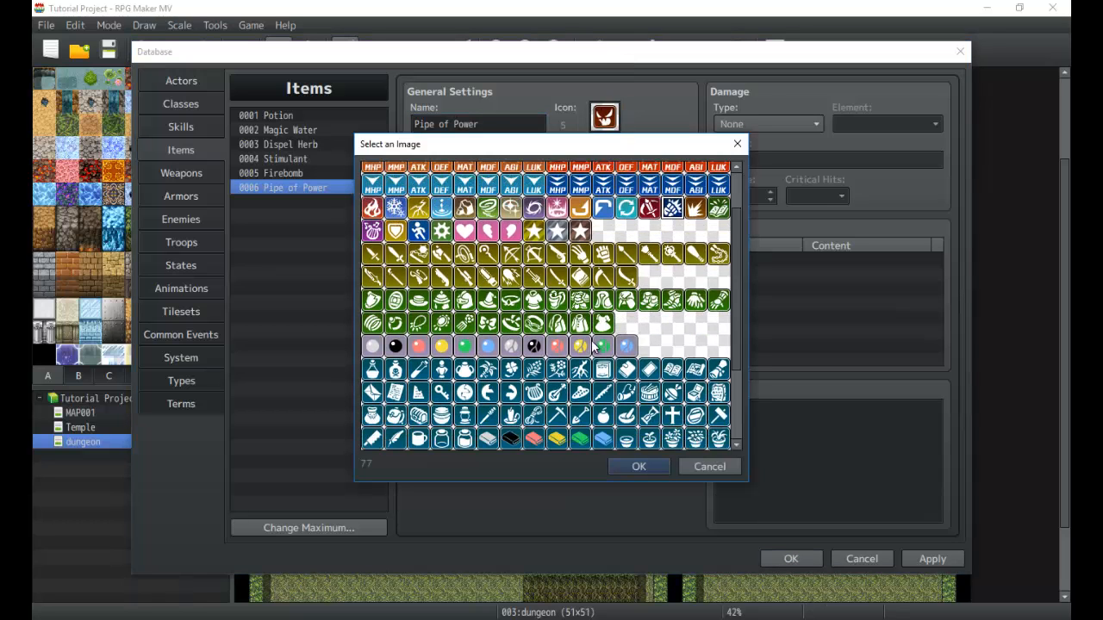
{"action": "scroll", "scroll_direction": "down", "scroll_amount": 3}
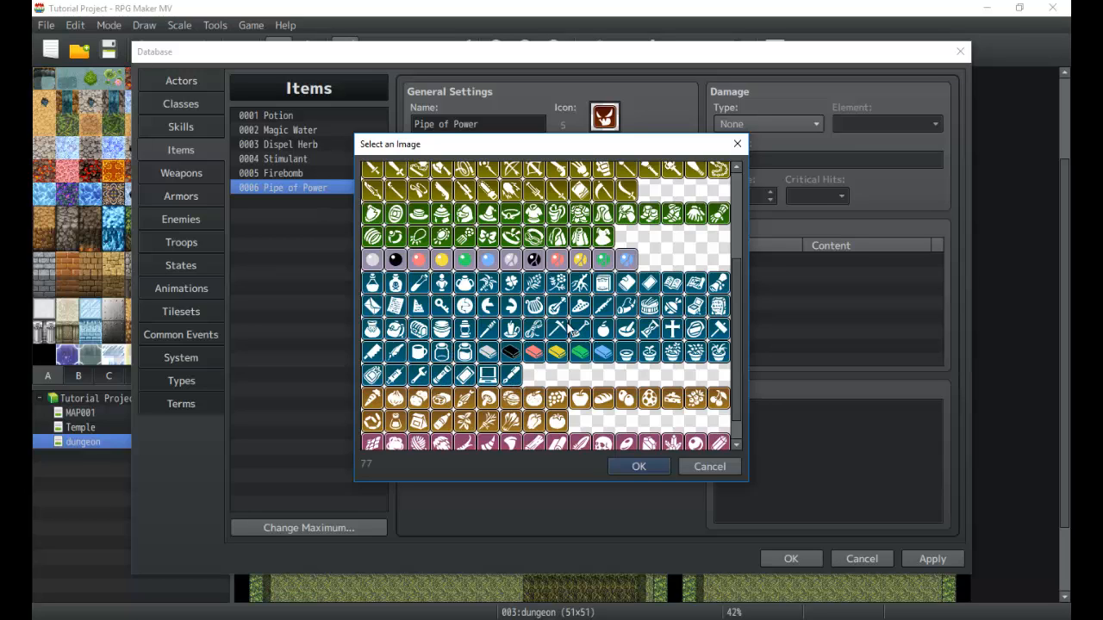
{"action": "scroll", "scroll_direction": "down", "scroll_amount": 3}
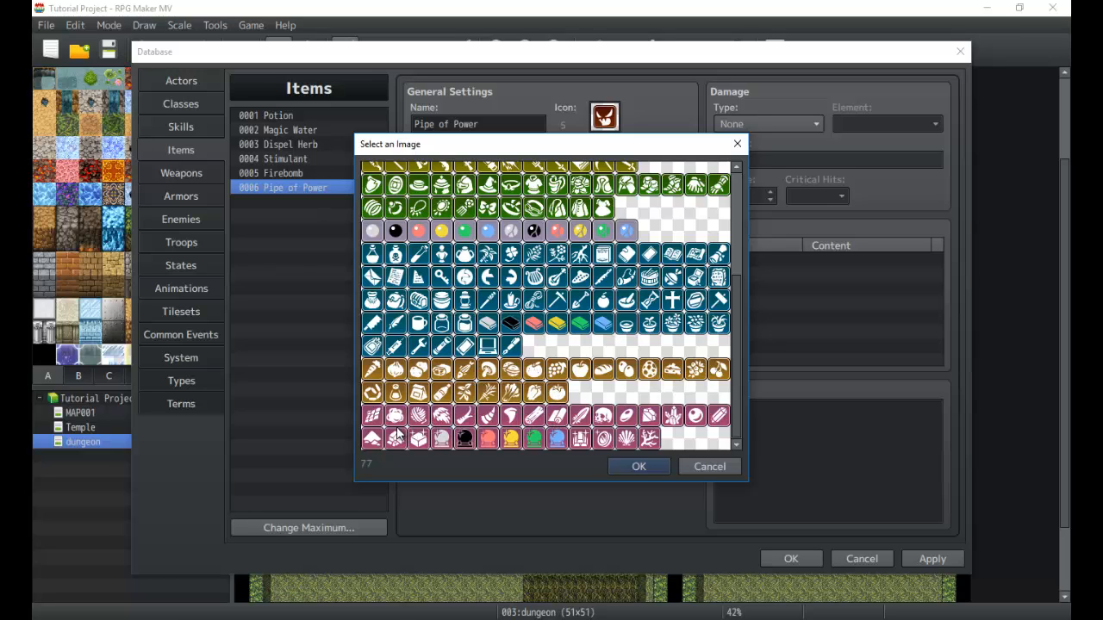
{"action": "mouse_move", "coordinate": [702, 428]}
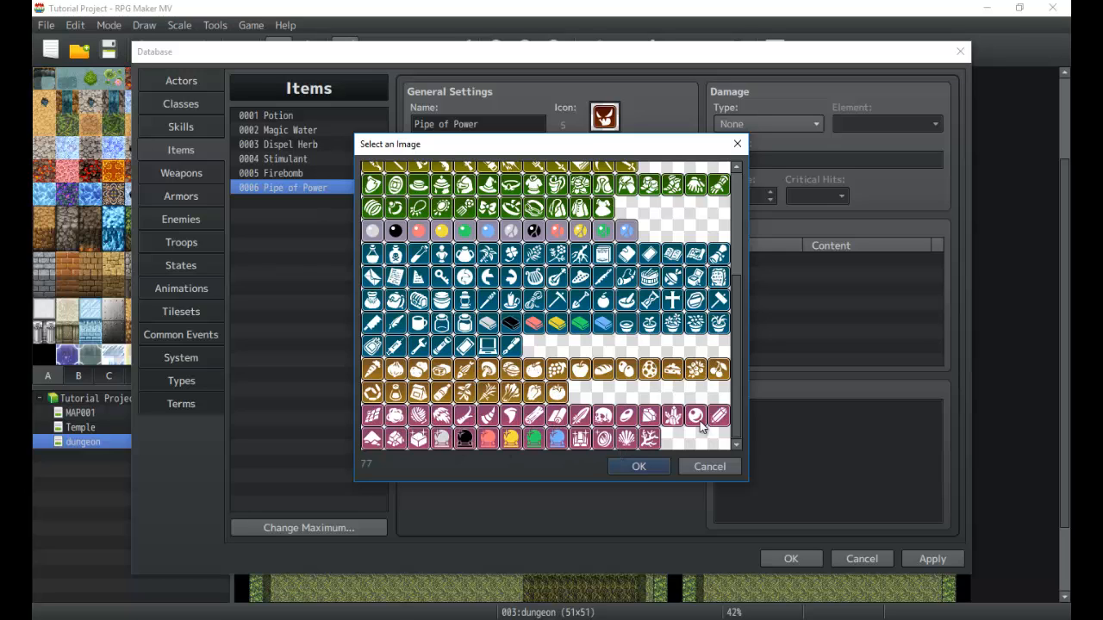
{"action": "mouse_move", "coordinate": [388, 390]}
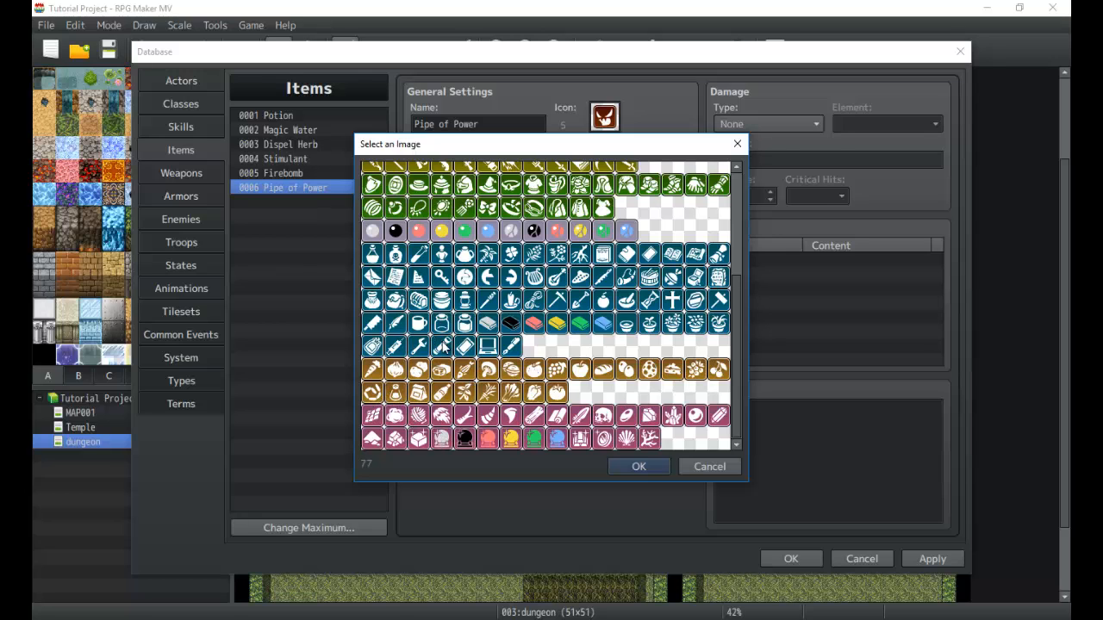
{"action": "left_click", "coordinate": [638, 466]}
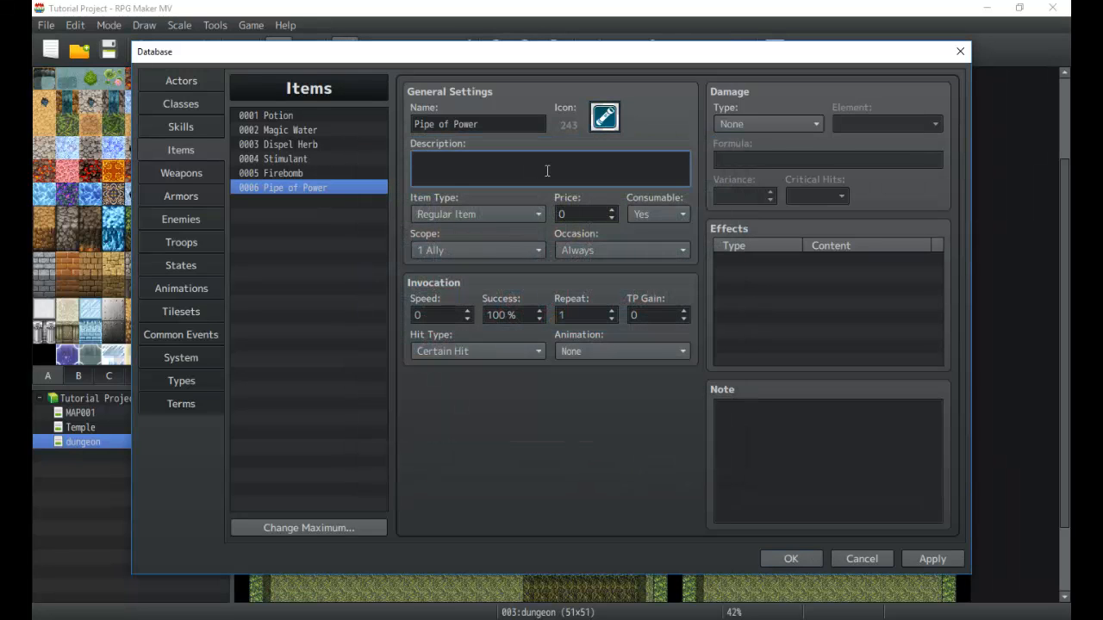
Step: Enter description 'A musical instrument much like a flute. Increases your parties atk when used.'
{"action": "type", "text": "A"}
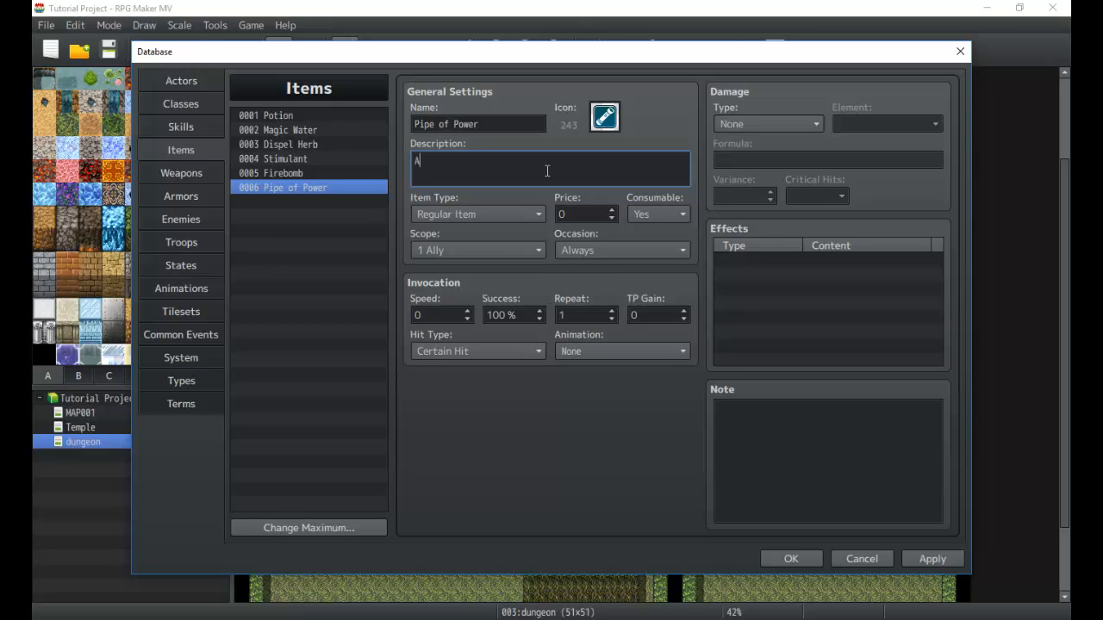
{"action": "type", "text": "musical instrument much like a"}
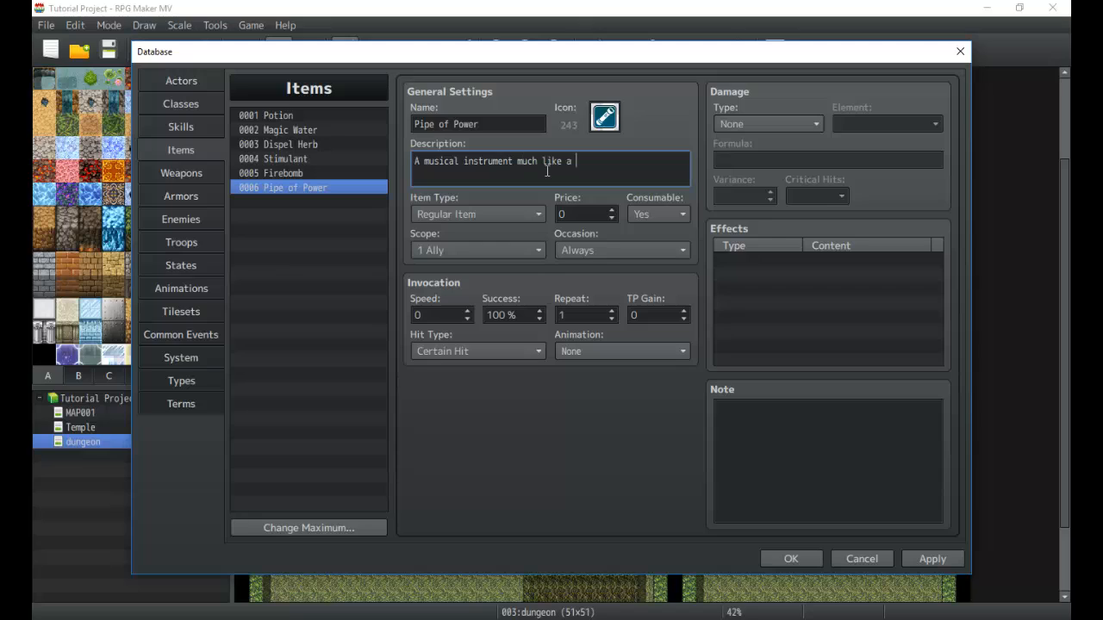
{"action": "type", "text": "flute."}
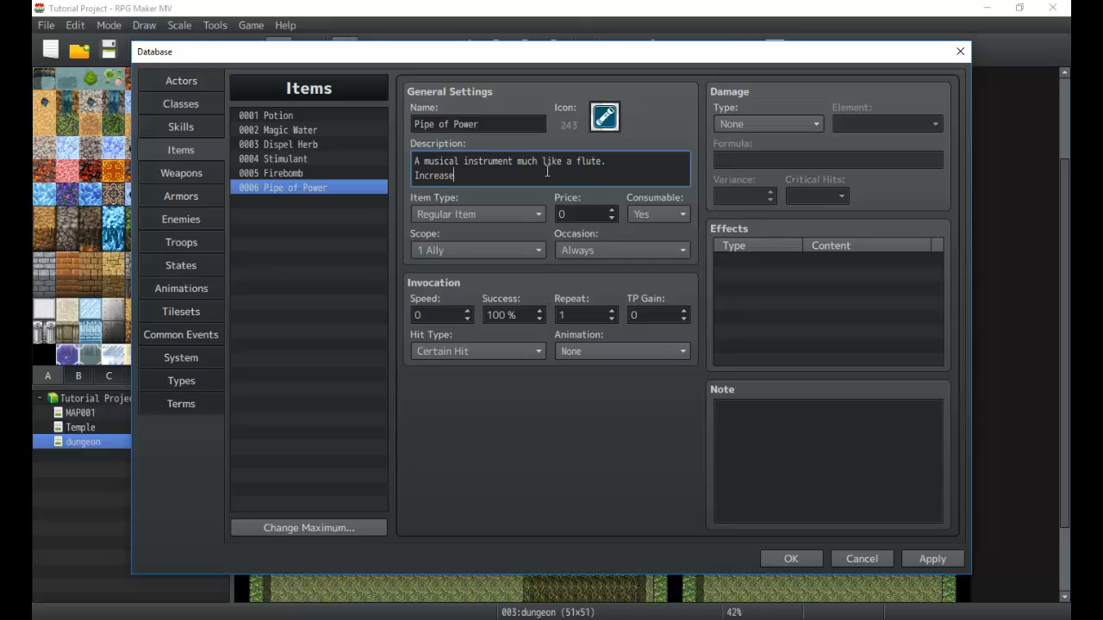
{"action": "type", "text": "s your p"}
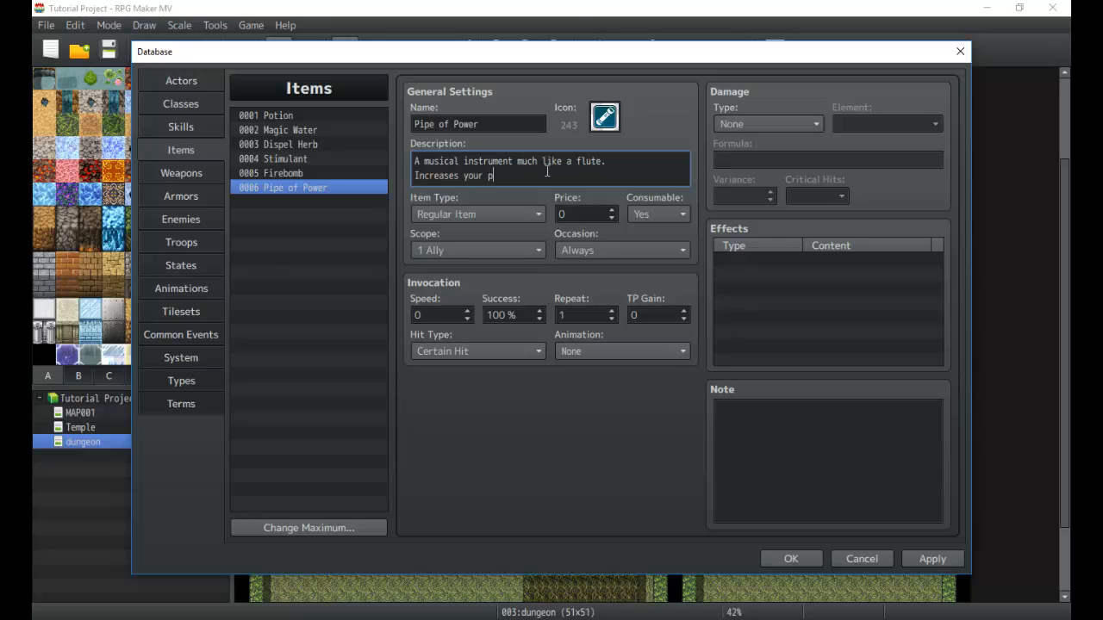
{"action": "type", "text": "arties"}
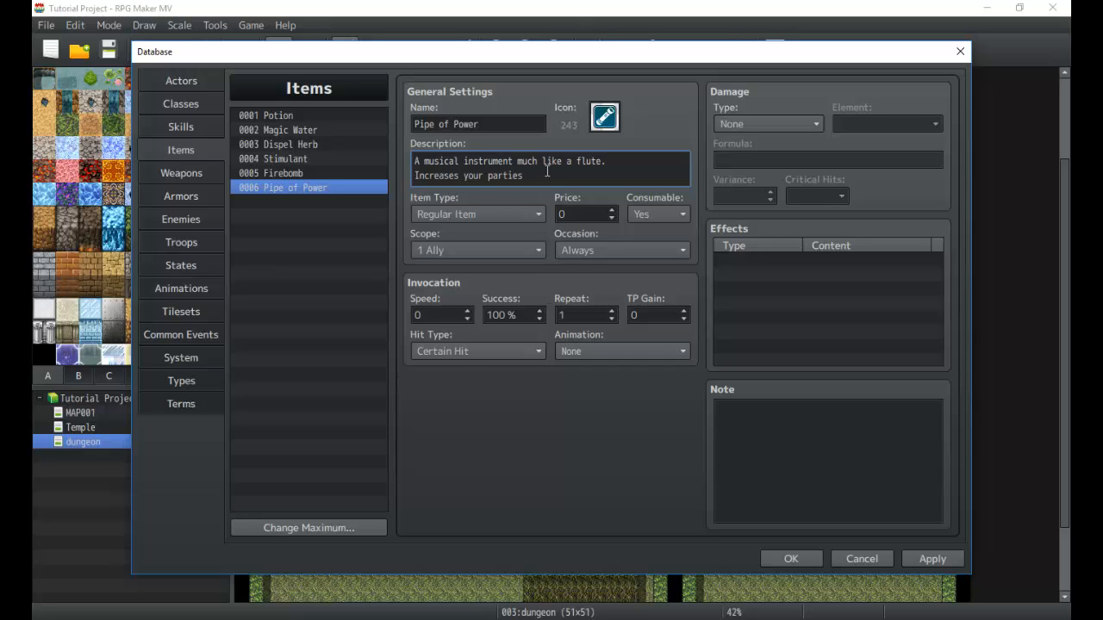
{"action": "type", "text": "atk when used."}
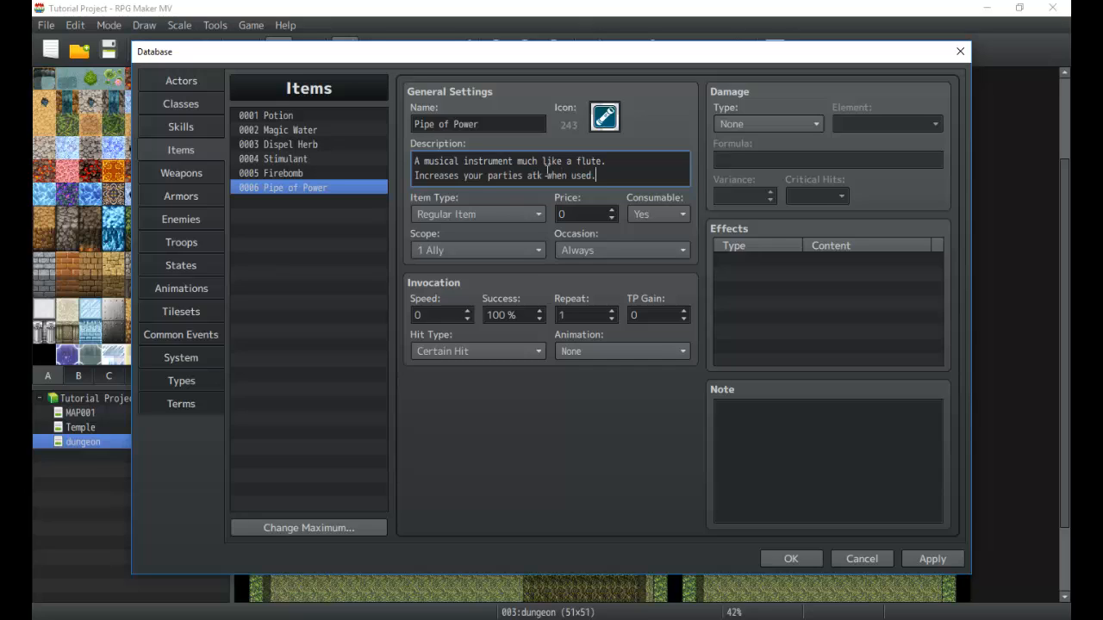
{"action": "left_click", "coordinate": [477, 250]}
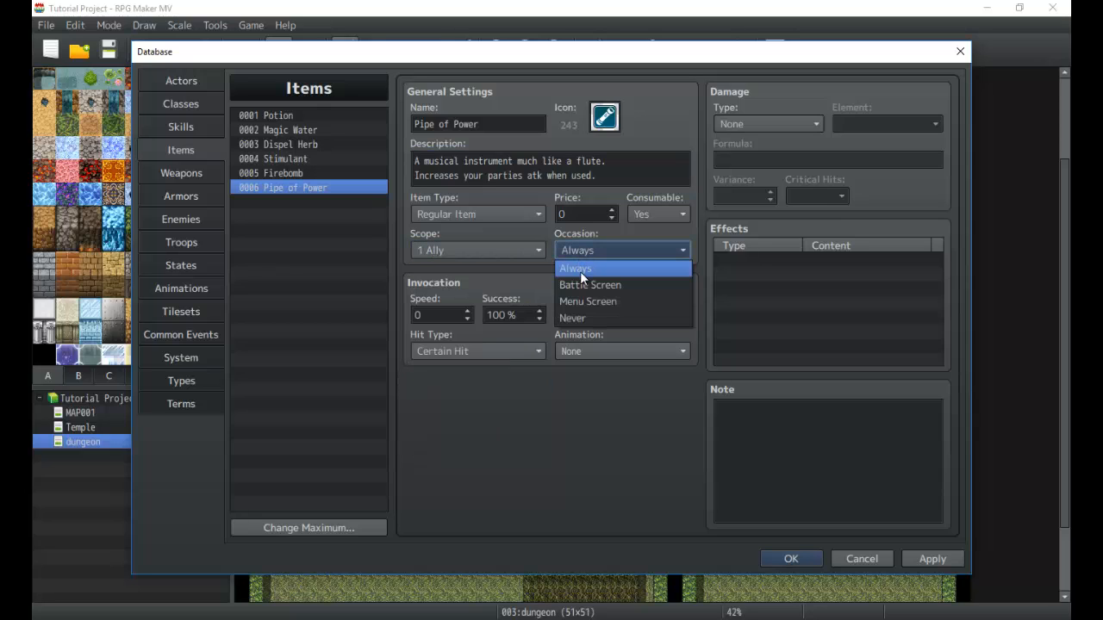
{"action": "mouse_move", "coordinate": [589, 284]}
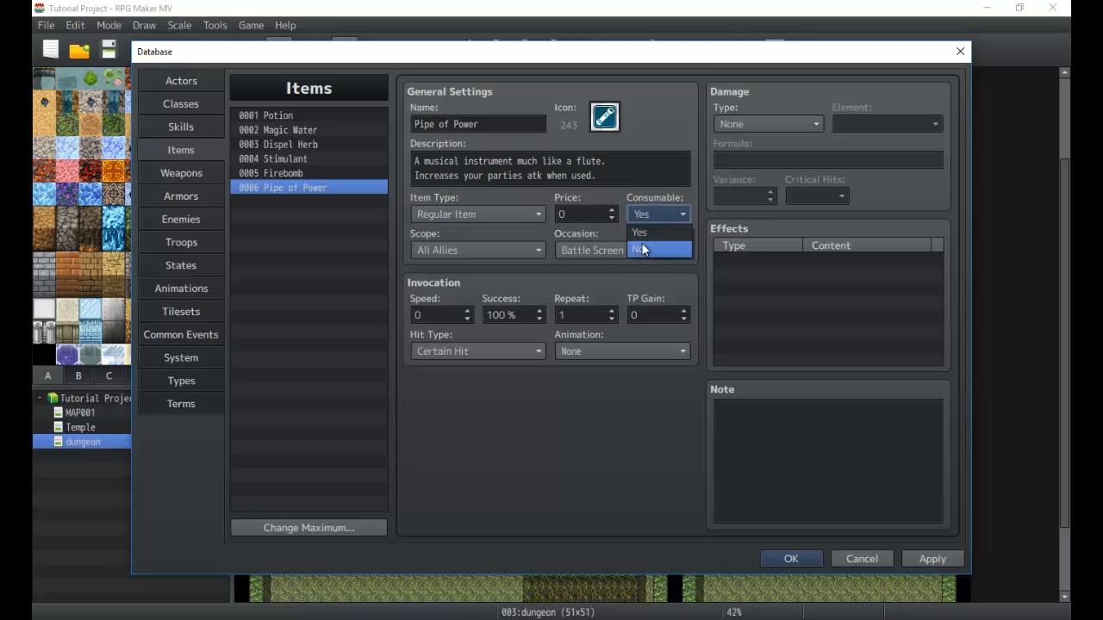
Step: Make Pipe of Power non-consumable, targeting all allies in battle, and reset its price to 0
{"action": "left_click", "coordinate": [646, 250]}
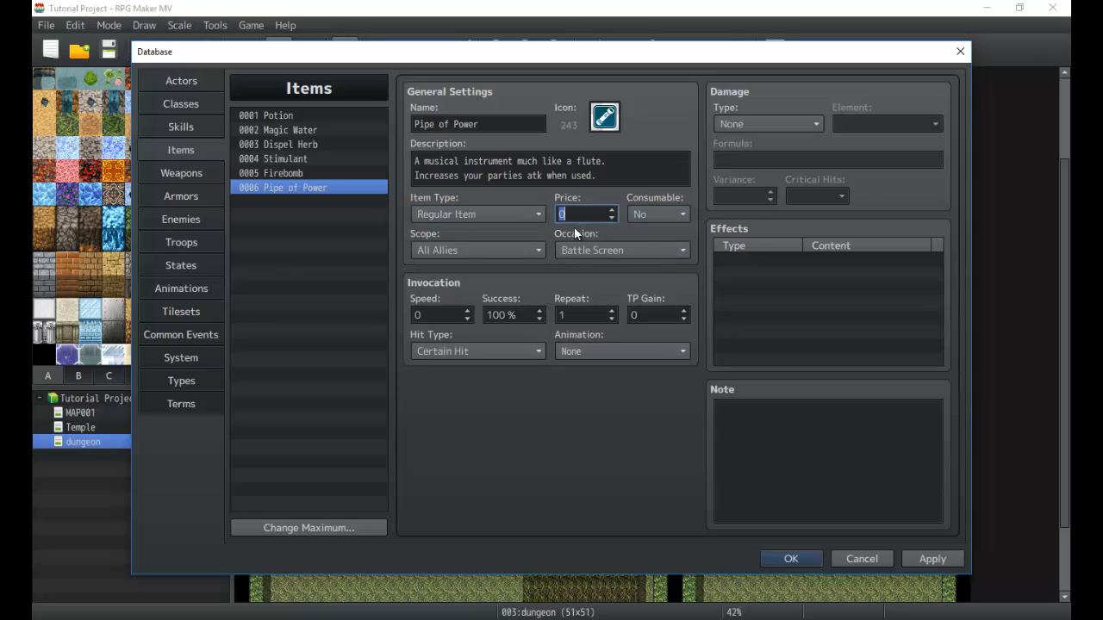
{"action": "type", "text": "15000"}
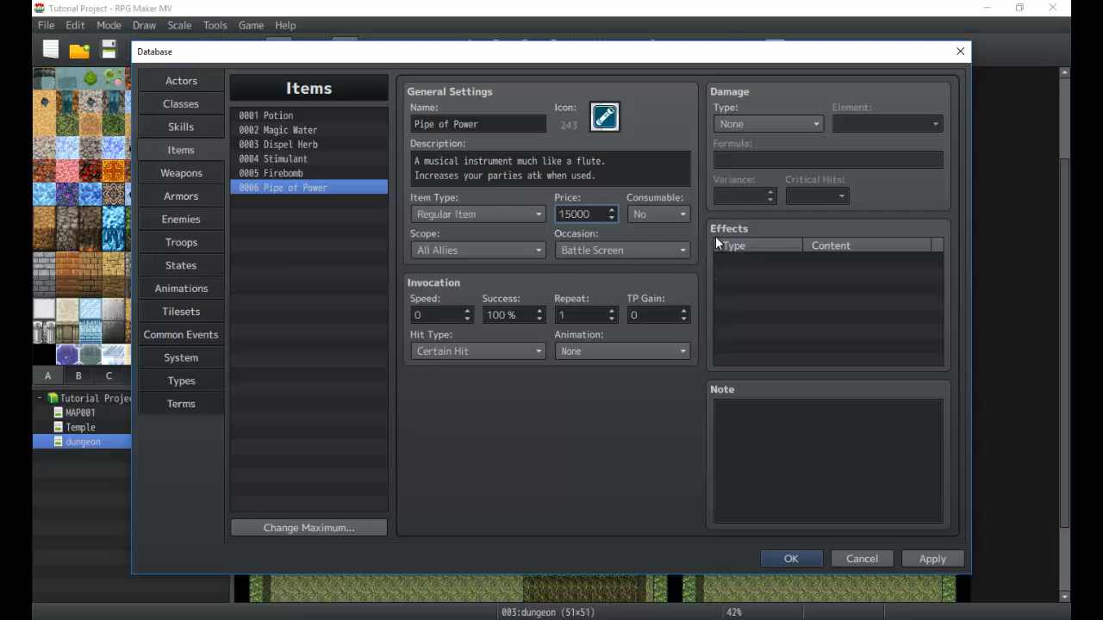
{"action": "triple_click", "coordinate": [582, 214]}
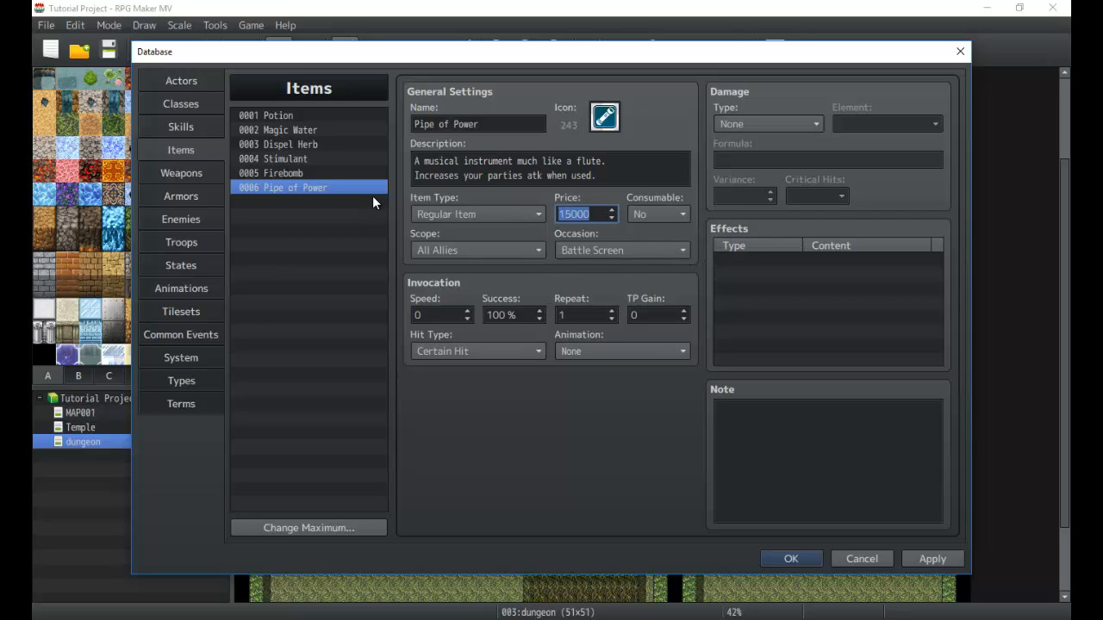
{"action": "type", "text": "0"}
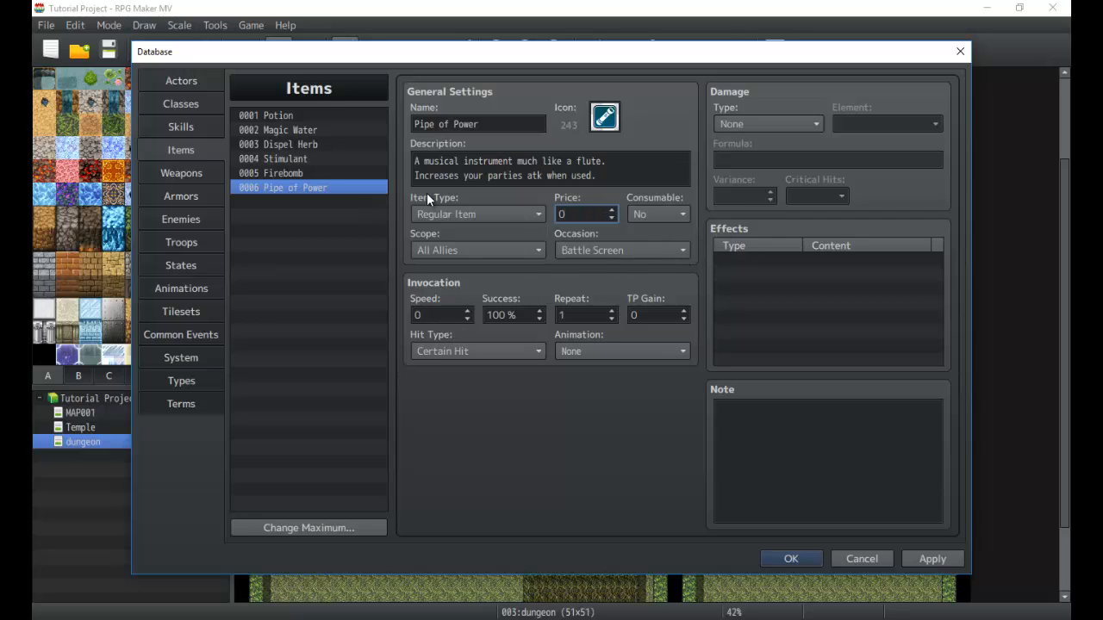
{"action": "mouse_move", "coordinate": [458, 249]}
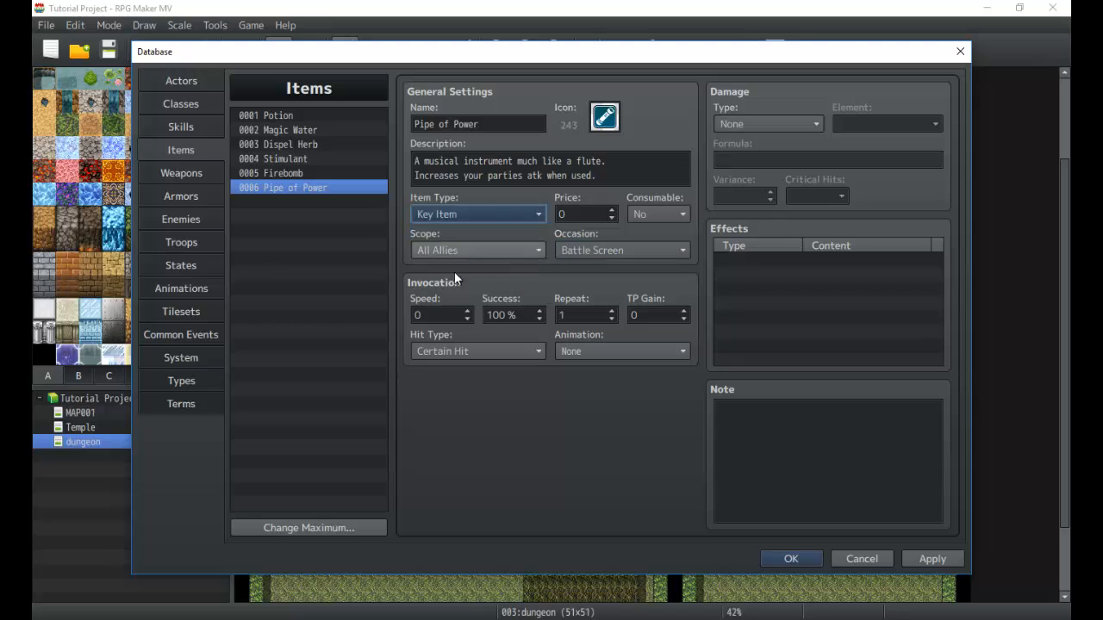
Step: Give Pipe of Power the 0036 Song animation and begin adding an effect
{"action": "left_click", "coordinate": [476, 351]}
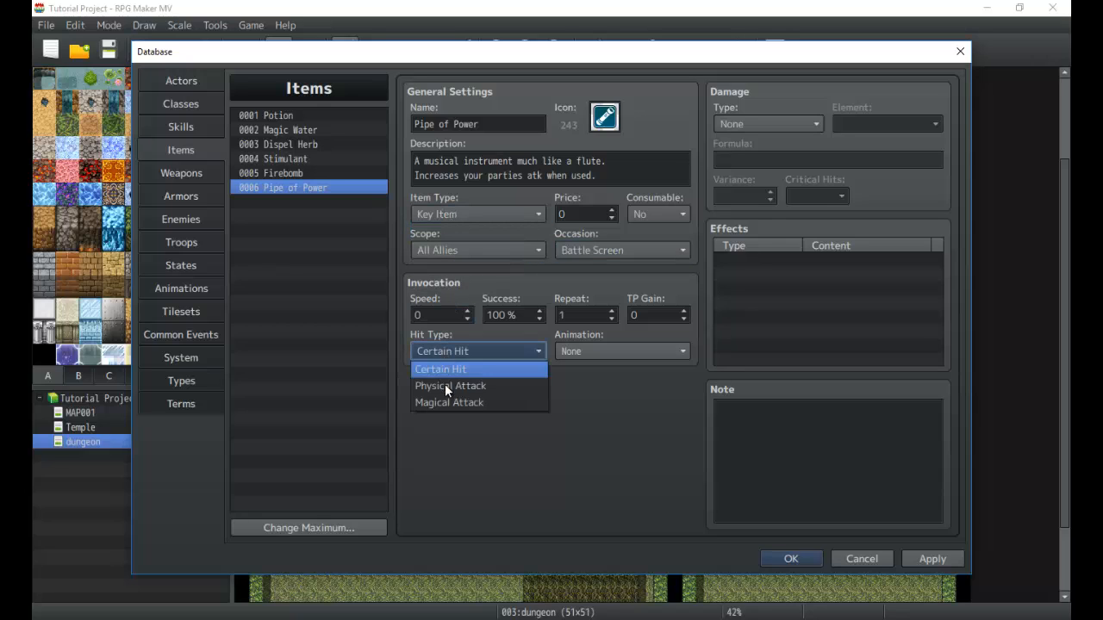
{"action": "mouse_move", "coordinate": [446, 373]}
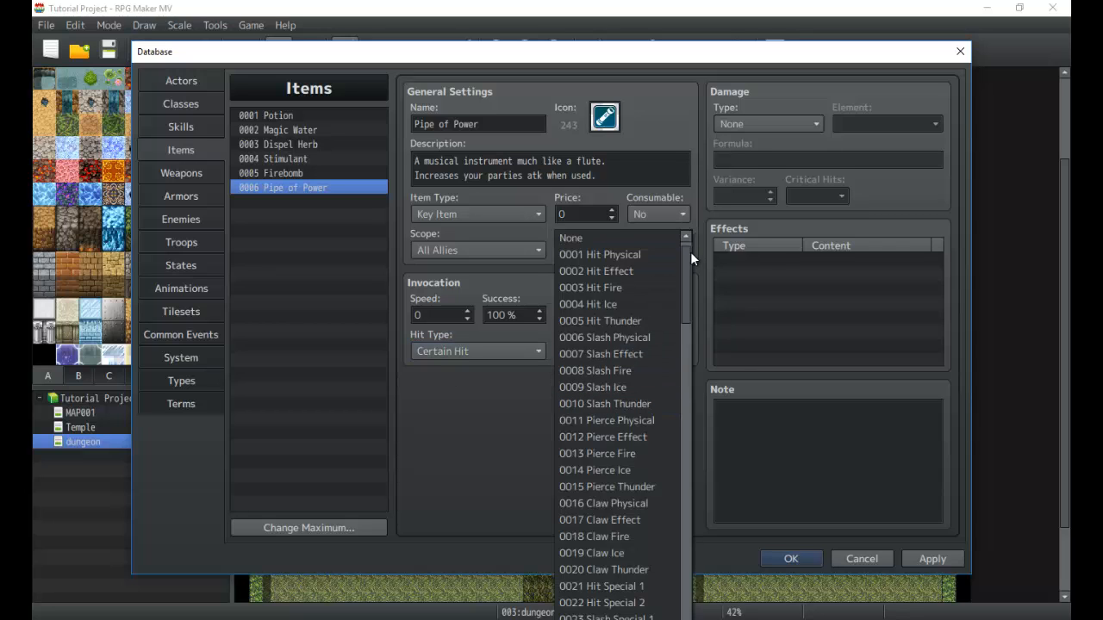
{"action": "scroll", "scroll_direction": "down", "scroll_amount": 3}
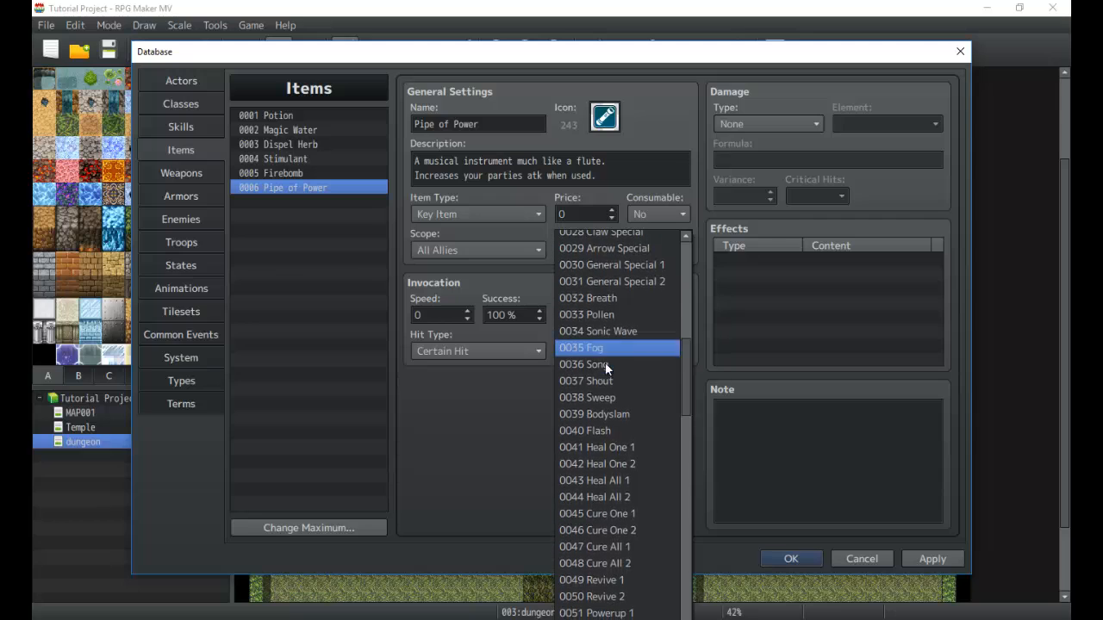
{"action": "left_click", "coordinate": [585, 364]}
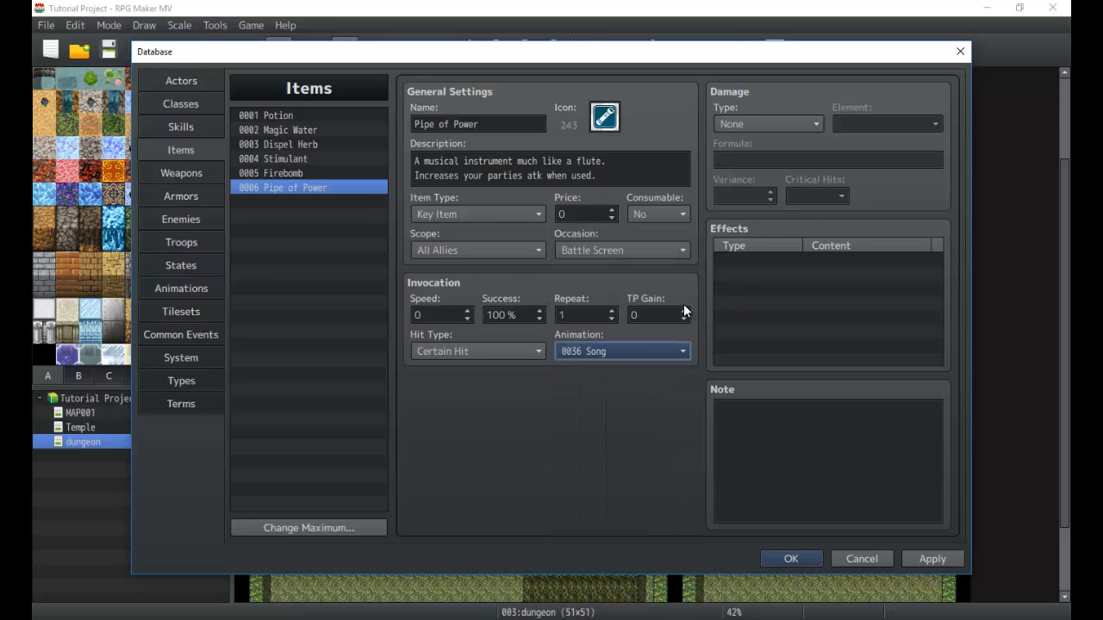
{"action": "mouse_move", "coordinate": [440, 309]}
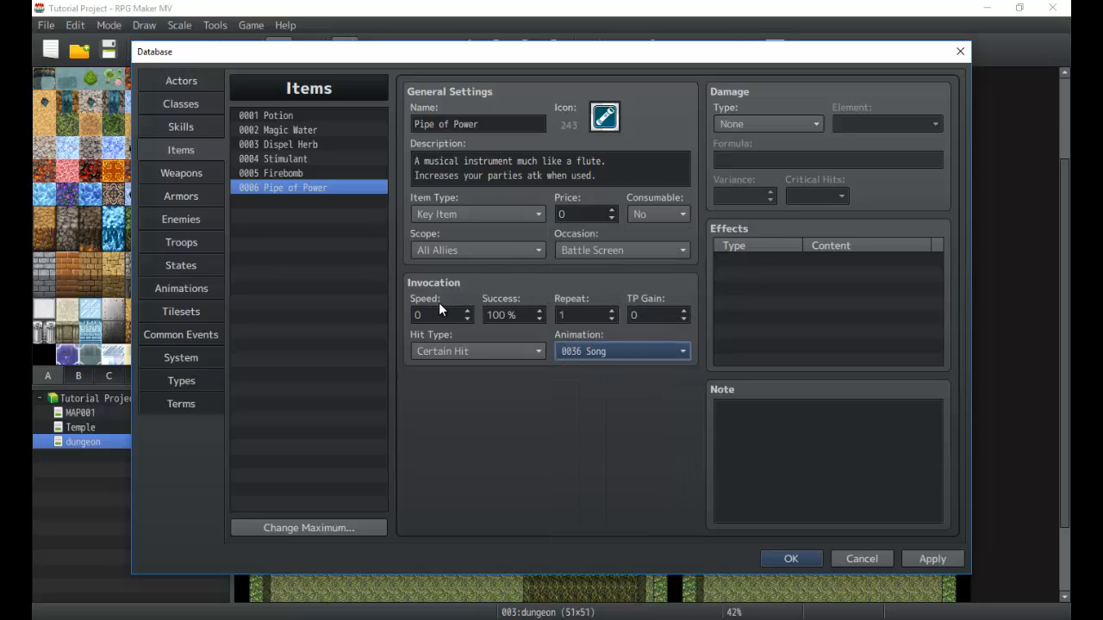
{"action": "left_click", "coordinate": [766, 123]}
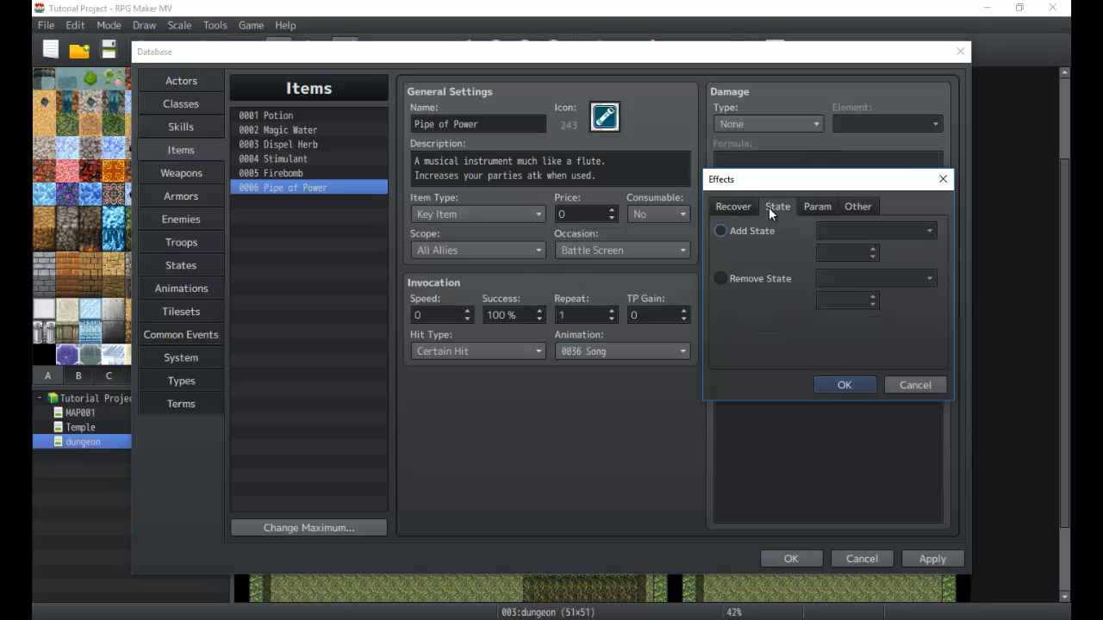
Step: Add a 3-turn Attack buff effect to Pipe of Power, then reopen it for revision
{"action": "left_click", "coordinate": [817, 206]}
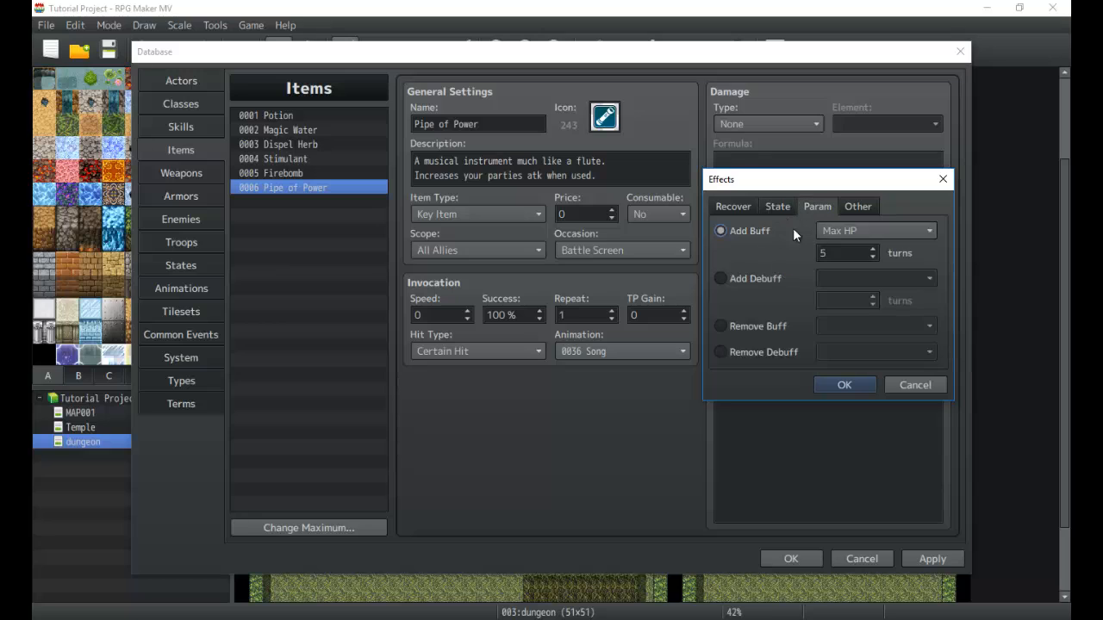
{"action": "left_click", "coordinate": [875, 230]}
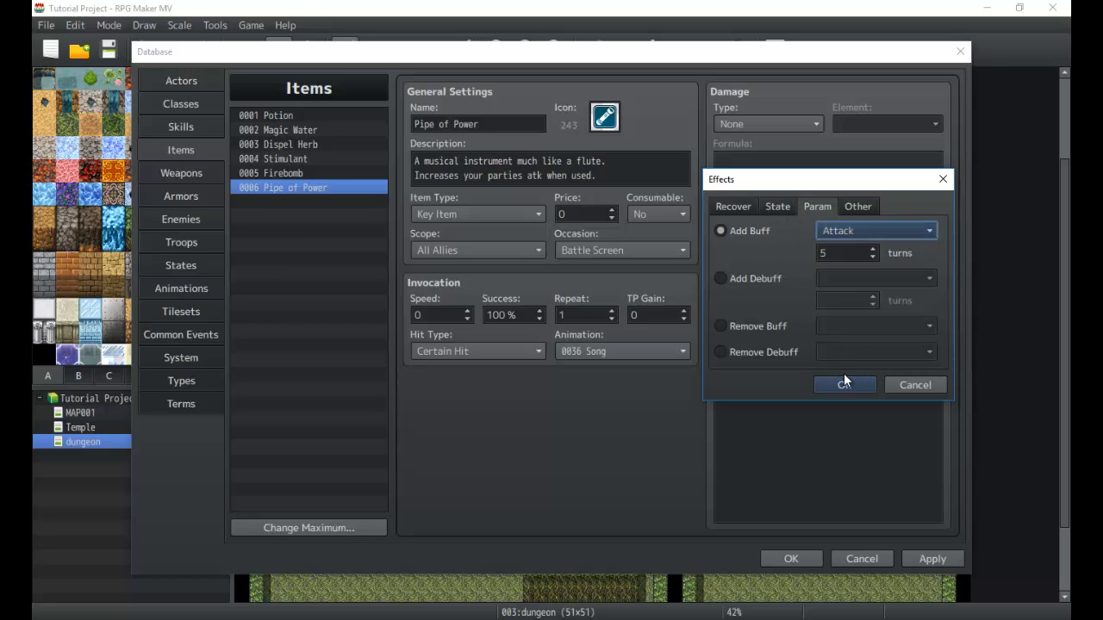
{"action": "left_click", "coordinate": [844, 253]}
{"action": "type", "text": "3"}
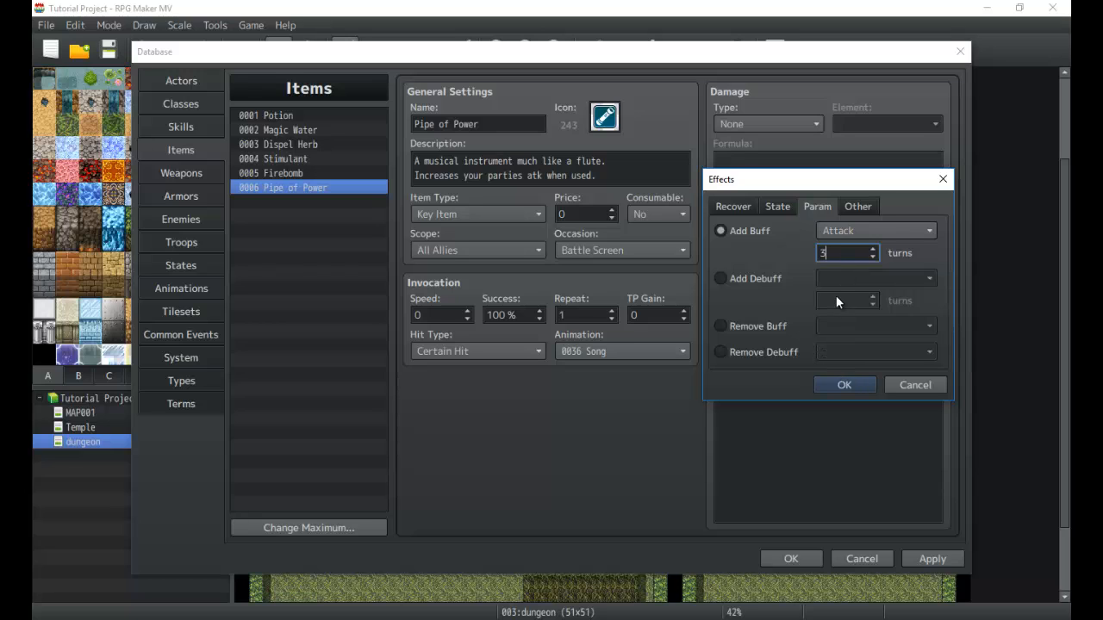
{"action": "left_click", "coordinate": [844, 384]}
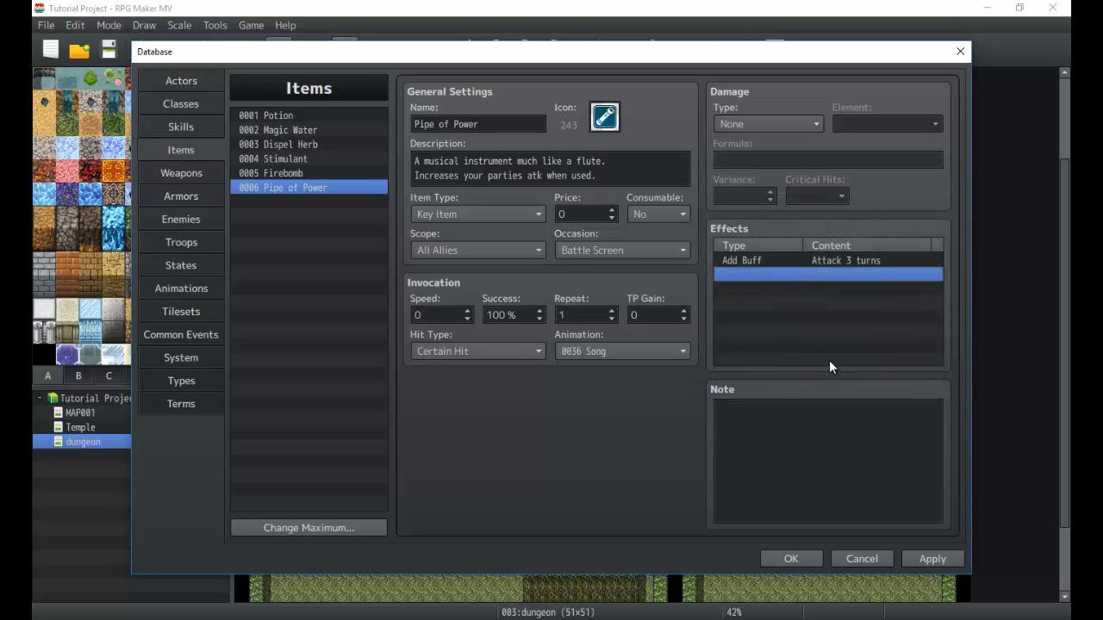
{"action": "left_click", "coordinate": [827, 260]}
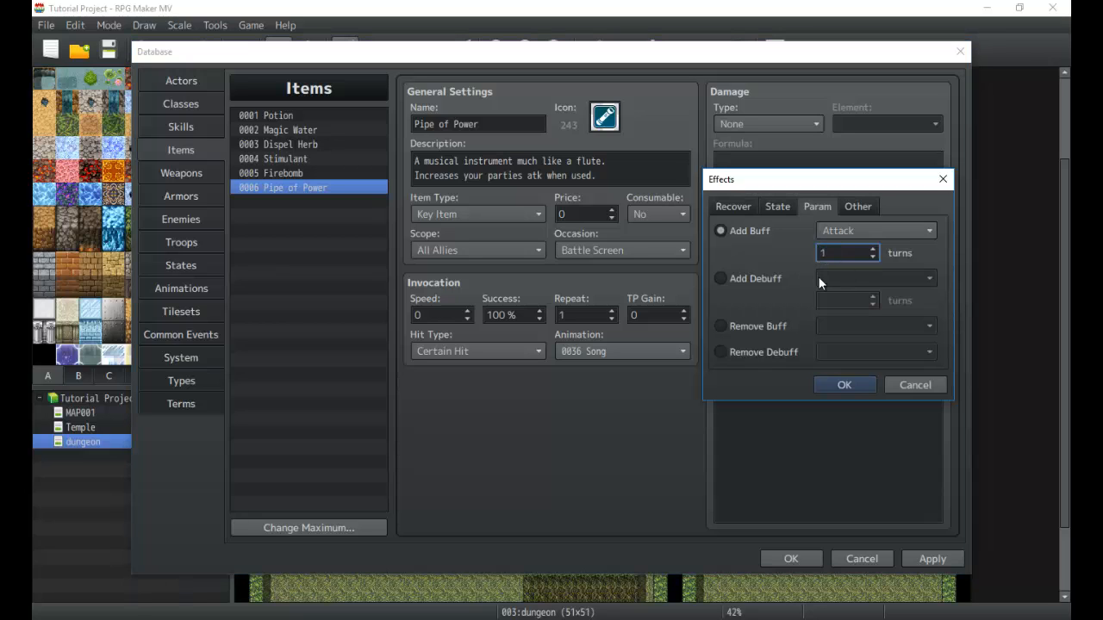
Step: Set the Attack buff to 1 turn, invocation speed 1500 and repeat 2
{"action": "left_click", "coordinate": [843, 385]}
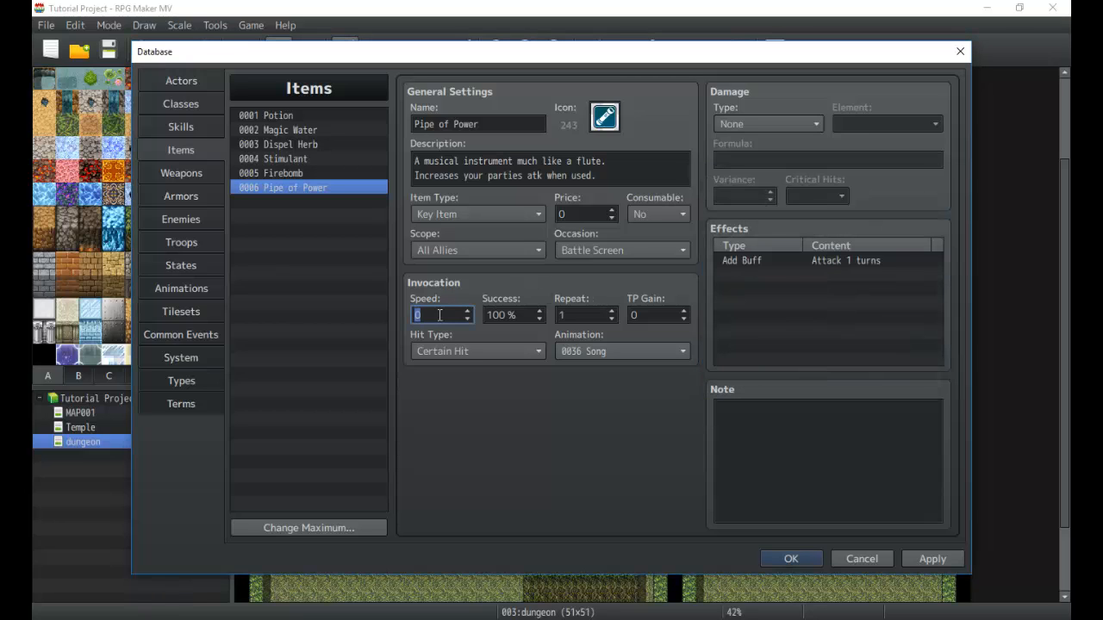
{"action": "type", "text": "2"}
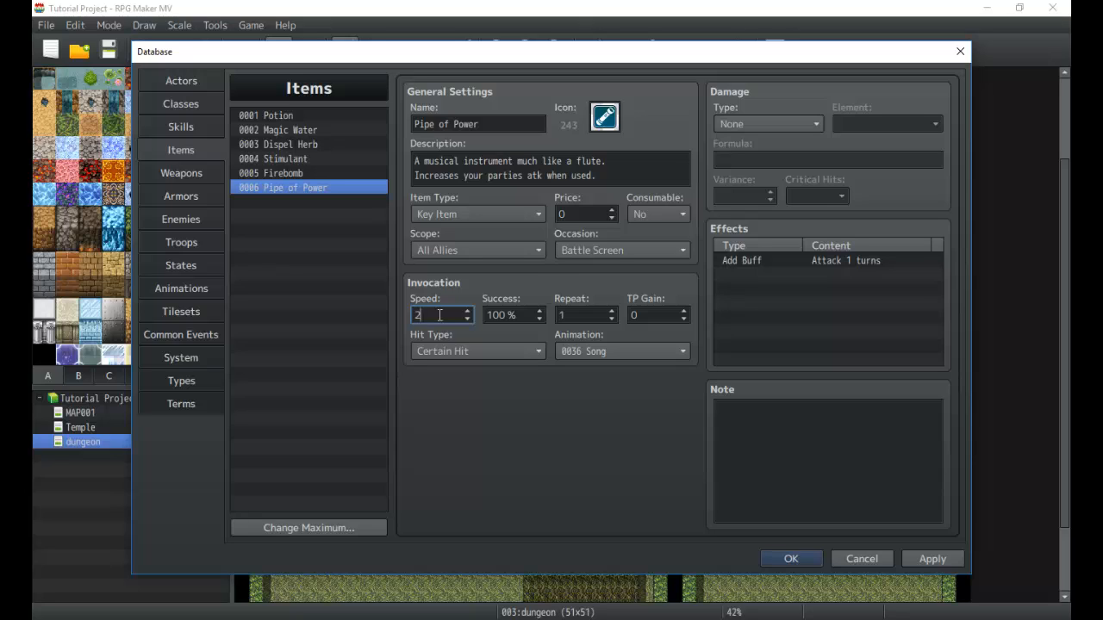
{"action": "type", "text": "1500"}
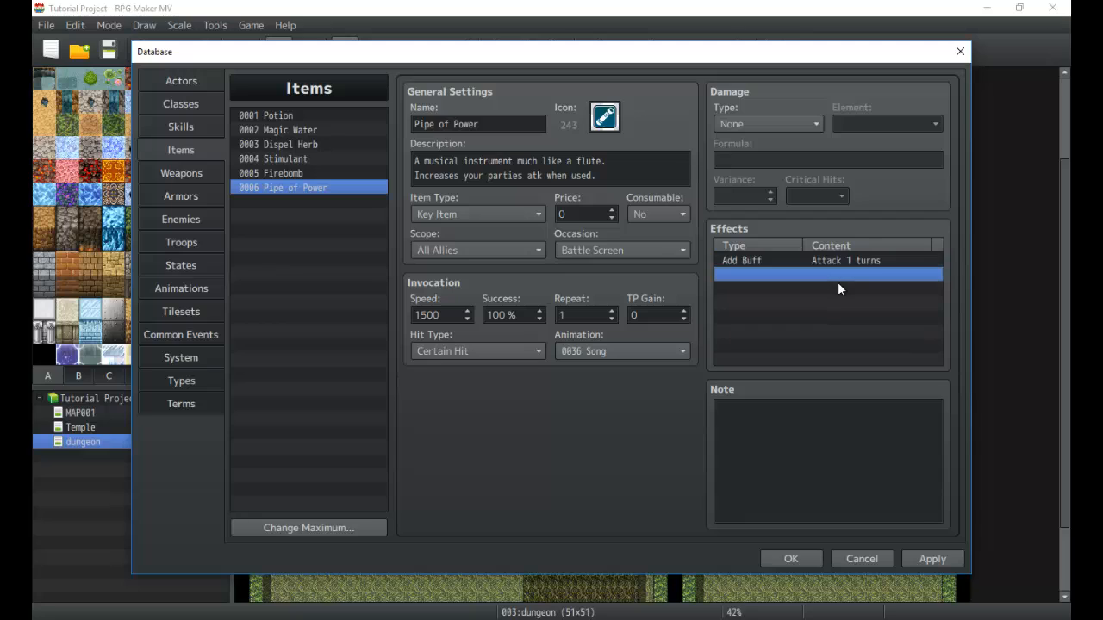
{"action": "mouse_move", "coordinate": [810, 260]}
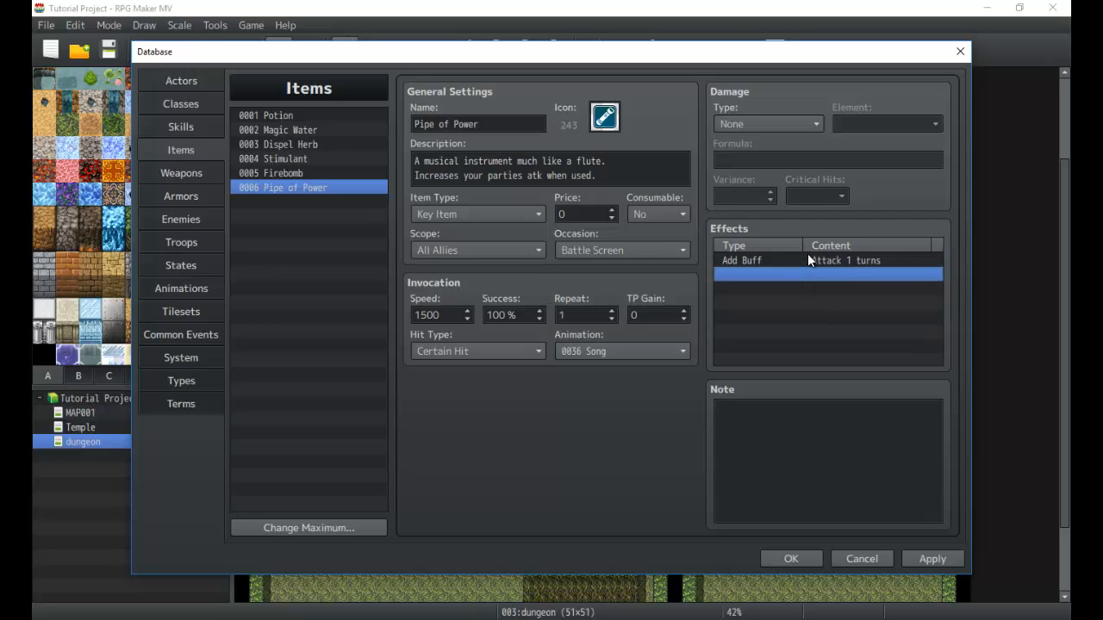
{"action": "mouse_move", "coordinate": [796, 274]}
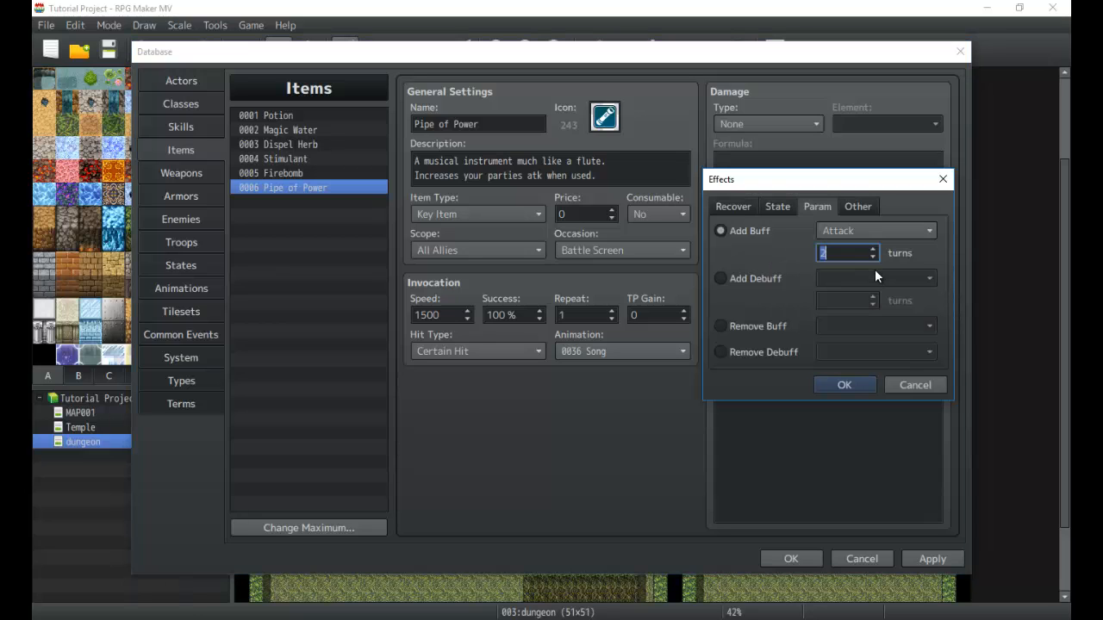
{"action": "left_click", "coordinate": [844, 384]}
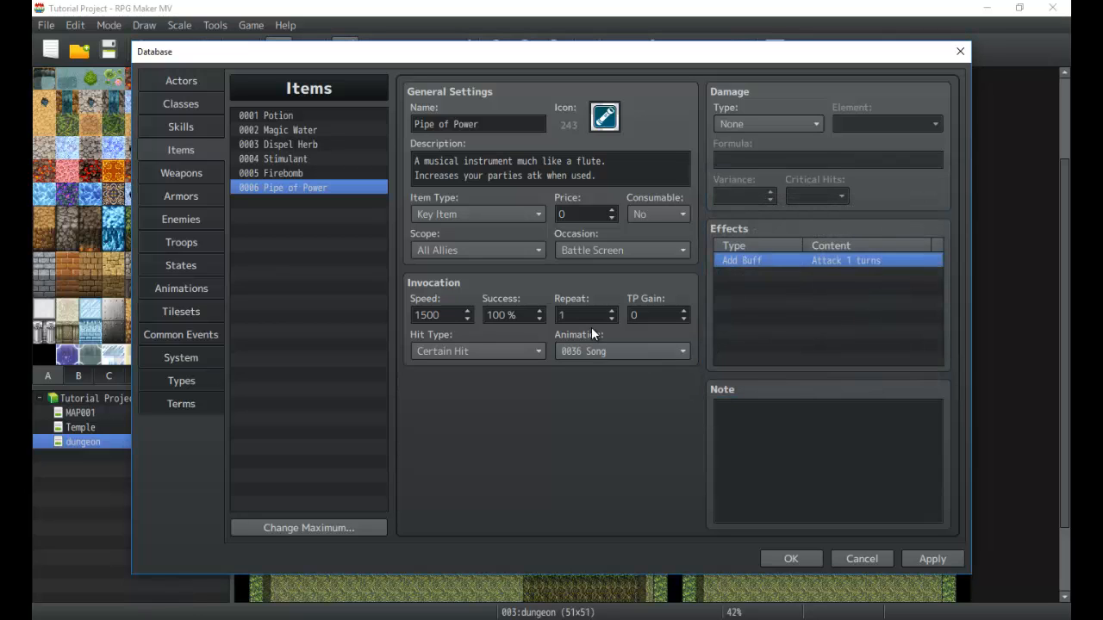
{"action": "left_click", "coordinate": [611, 310]}
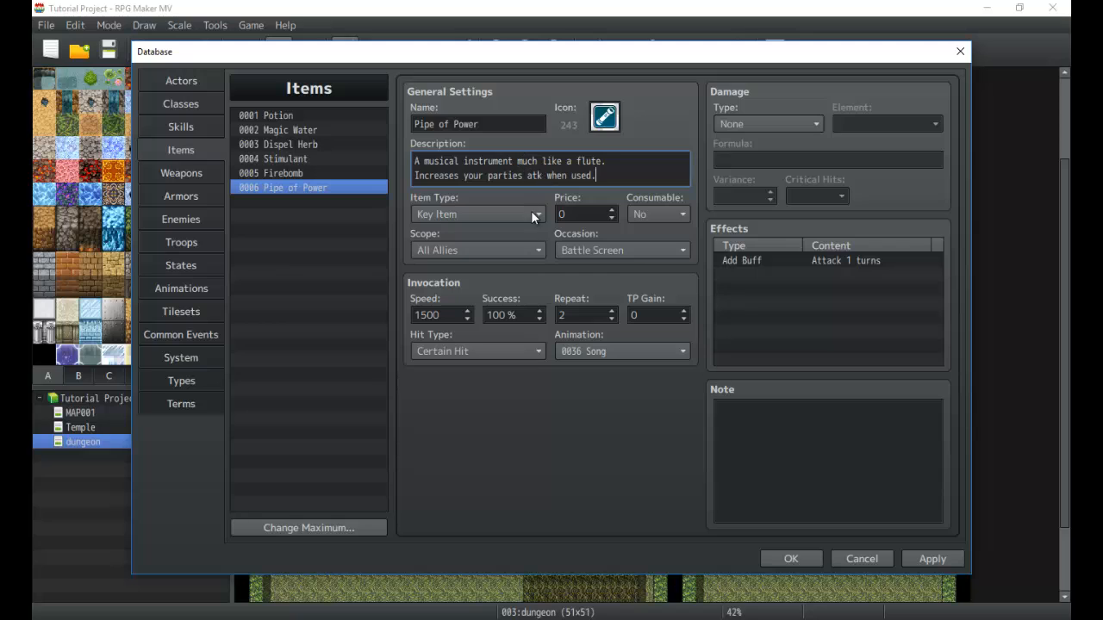
{"action": "mouse_move", "coordinate": [199, 173]}
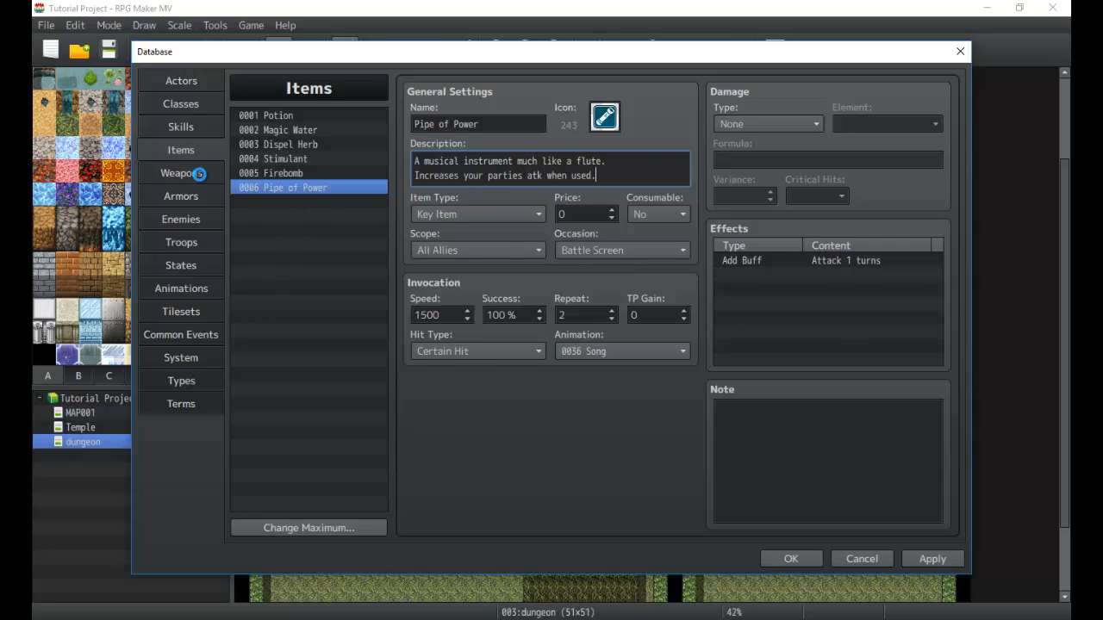
Step: Review the Items, Actors and Weapons lists and open the weapon Change Maximum dialog
{"action": "left_click", "coordinate": [181, 172]}
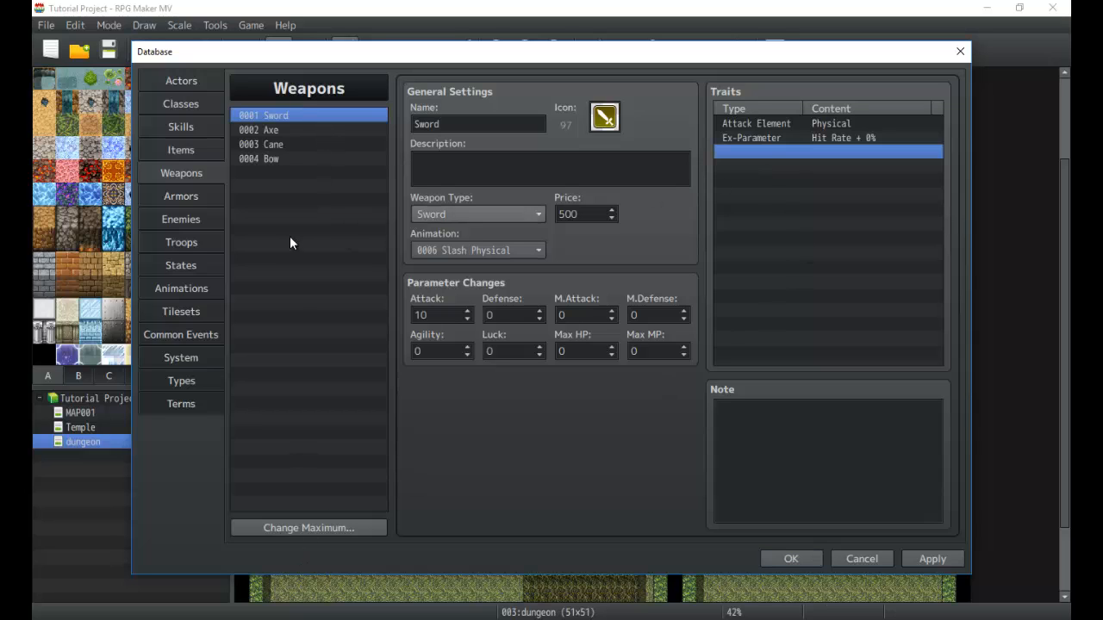
{"action": "left_click", "coordinate": [181, 149]}
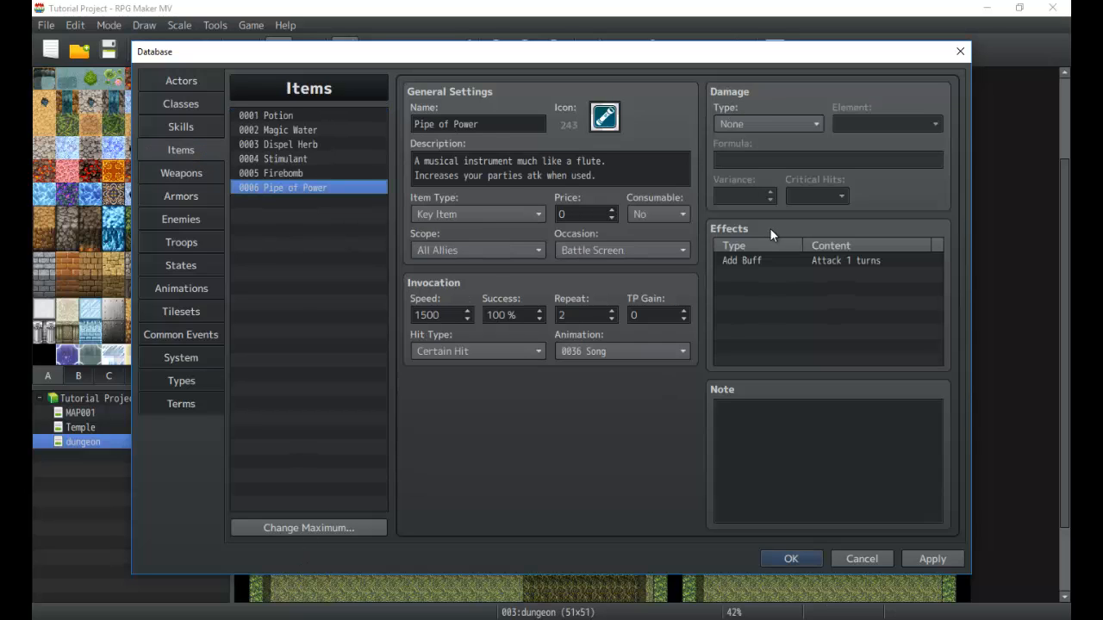
{"action": "left_click", "coordinate": [181, 173]}
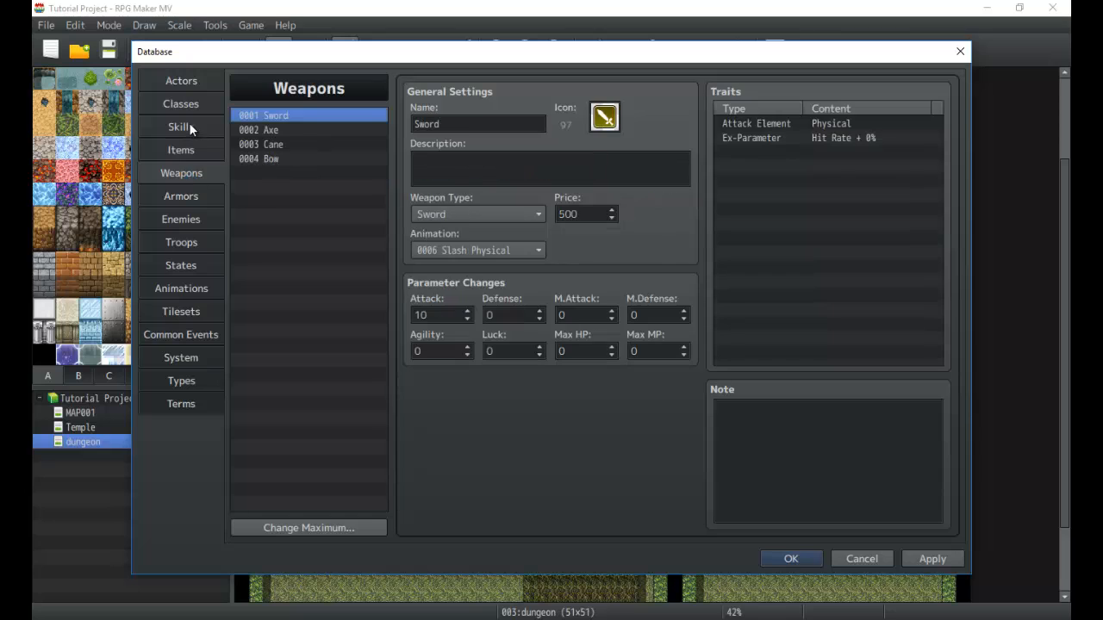
{"action": "left_click", "coordinate": [181, 80]}
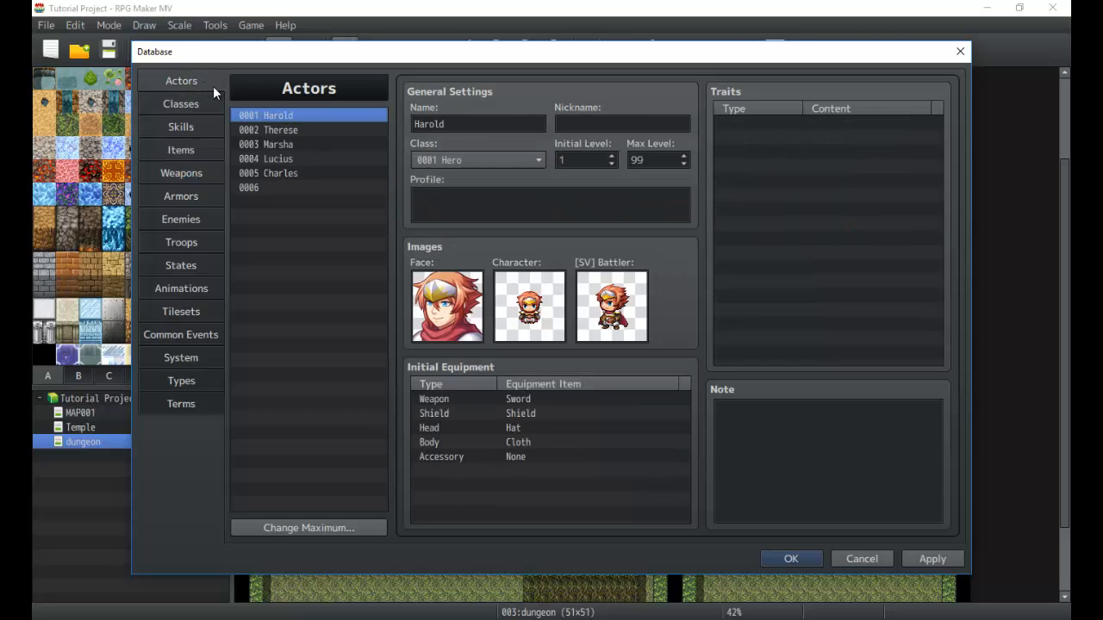
{"action": "left_click", "coordinate": [181, 173]}
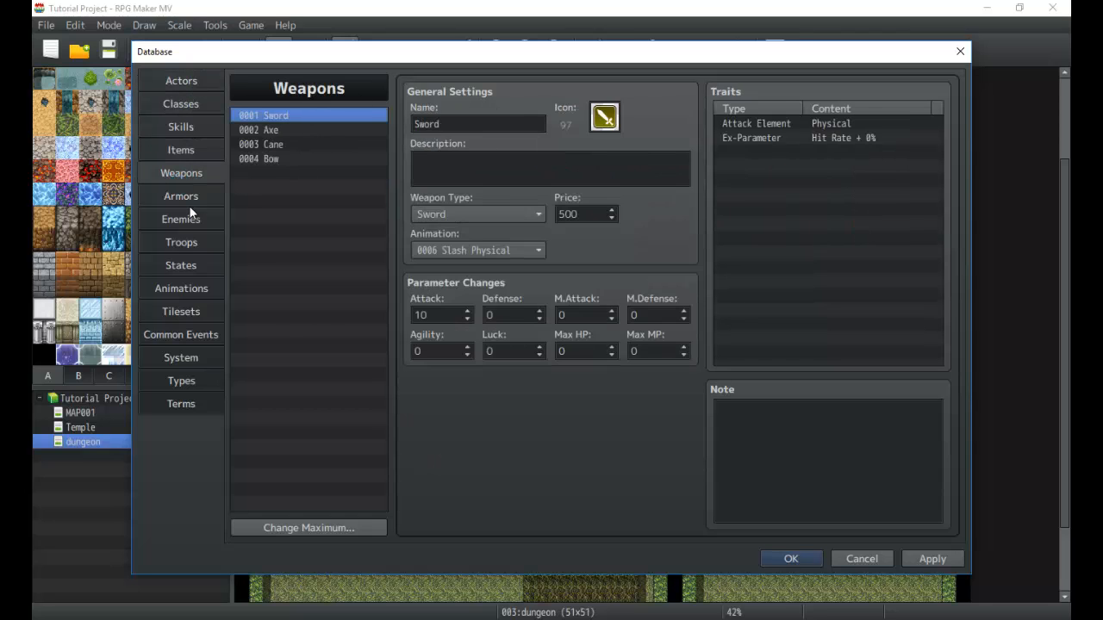
{"action": "mouse_move", "coordinate": [181, 173]}
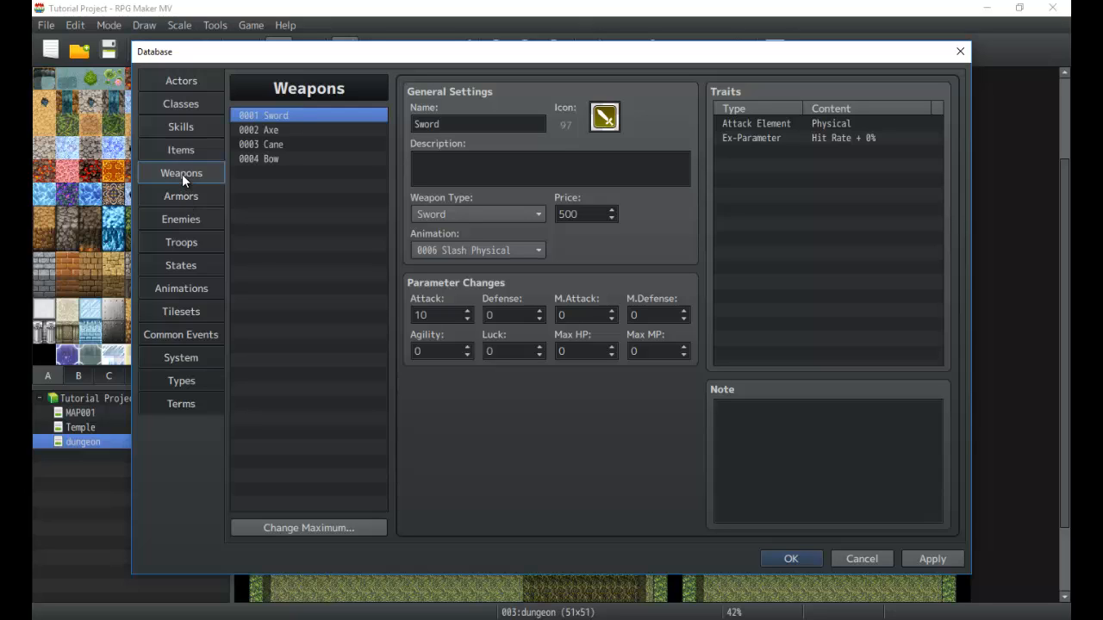
{"action": "mouse_move", "coordinate": [237, 200]}
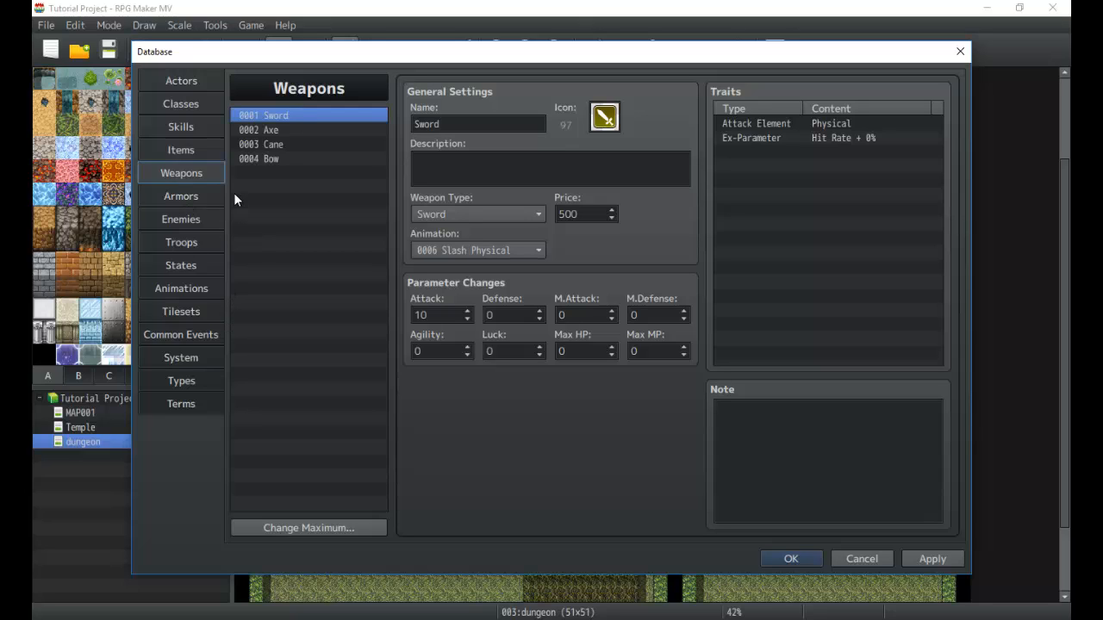
{"action": "mouse_move", "coordinate": [314, 506]}
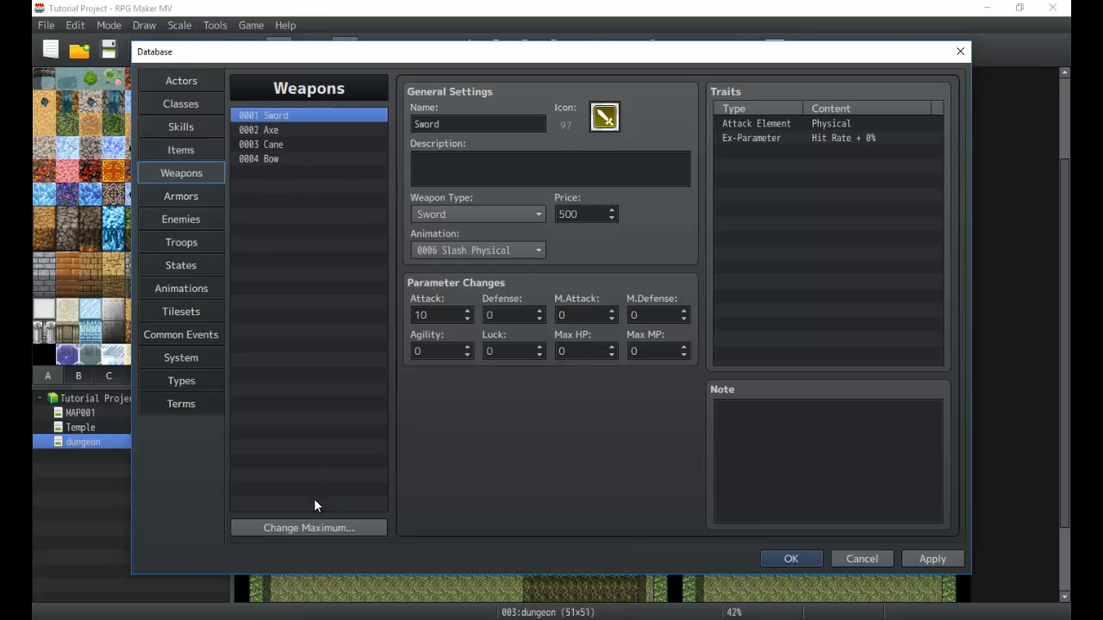
{"action": "left_click", "coordinate": [308, 528]}
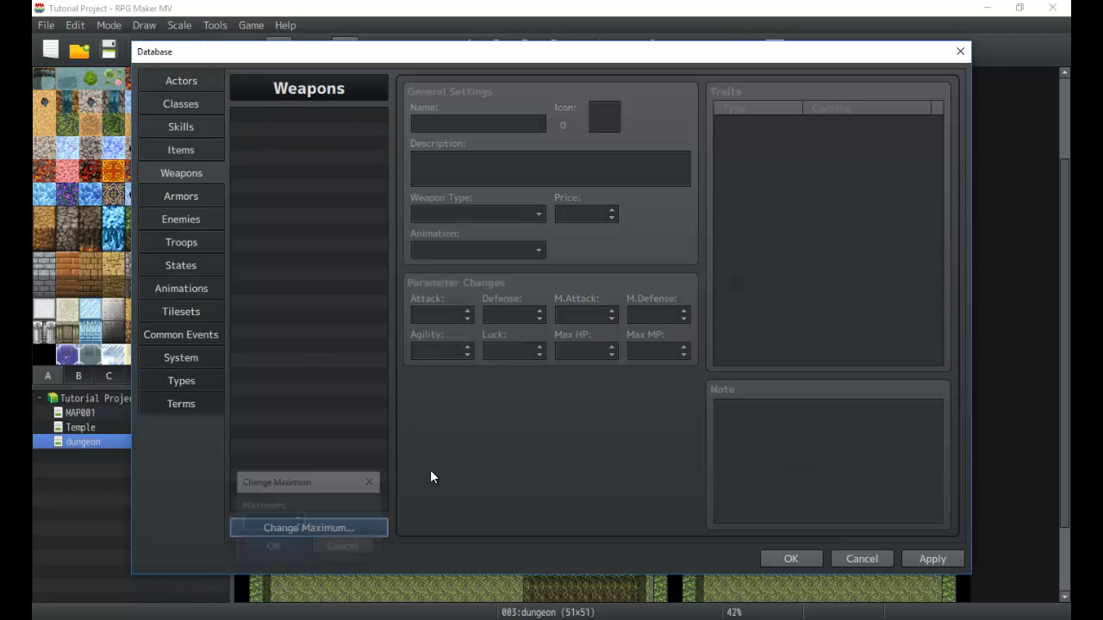
Step: Set the weapon maximum to 6, giving blank entries 0001 to 0006
{"action": "left_click", "coordinate": [180, 149]}
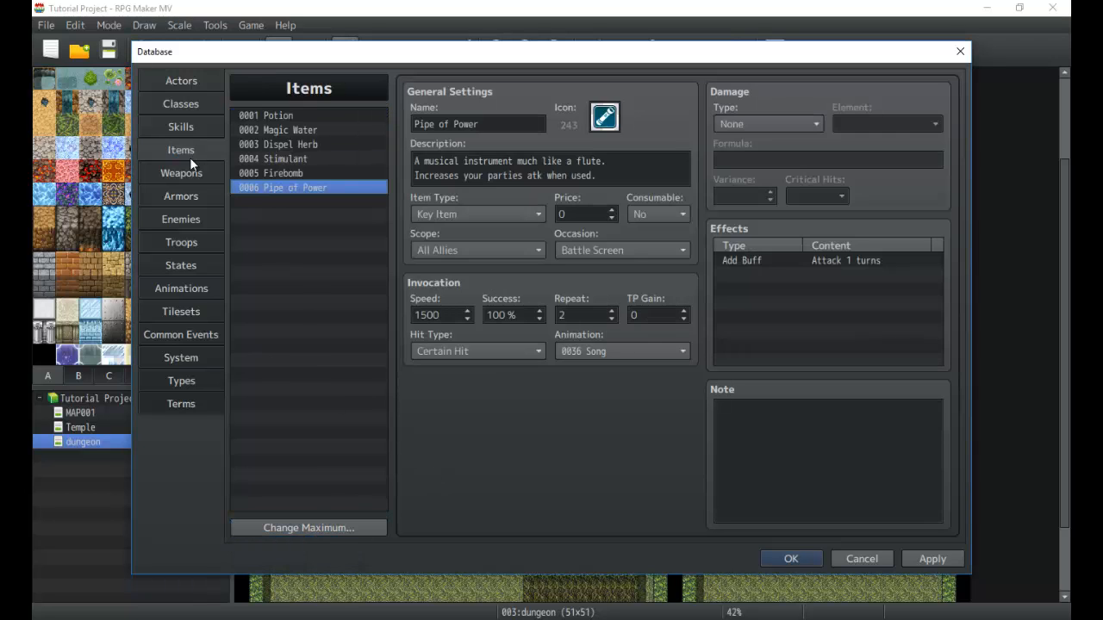
{"action": "left_click", "coordinate": [181, 173]}
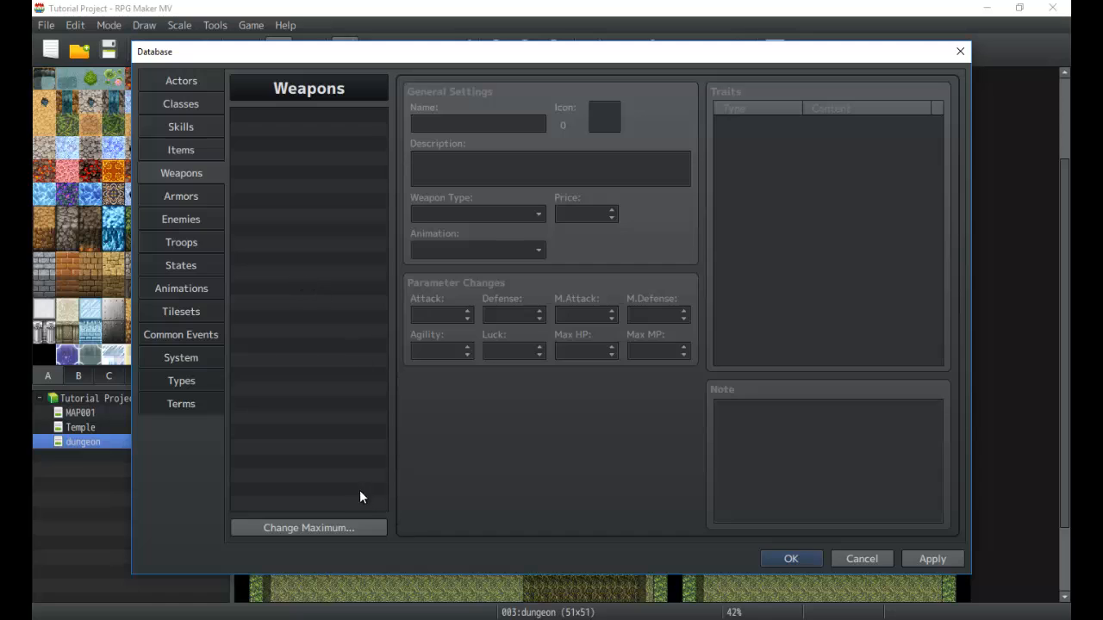
{"action": "left_click", "coordinate": [308, 527]}
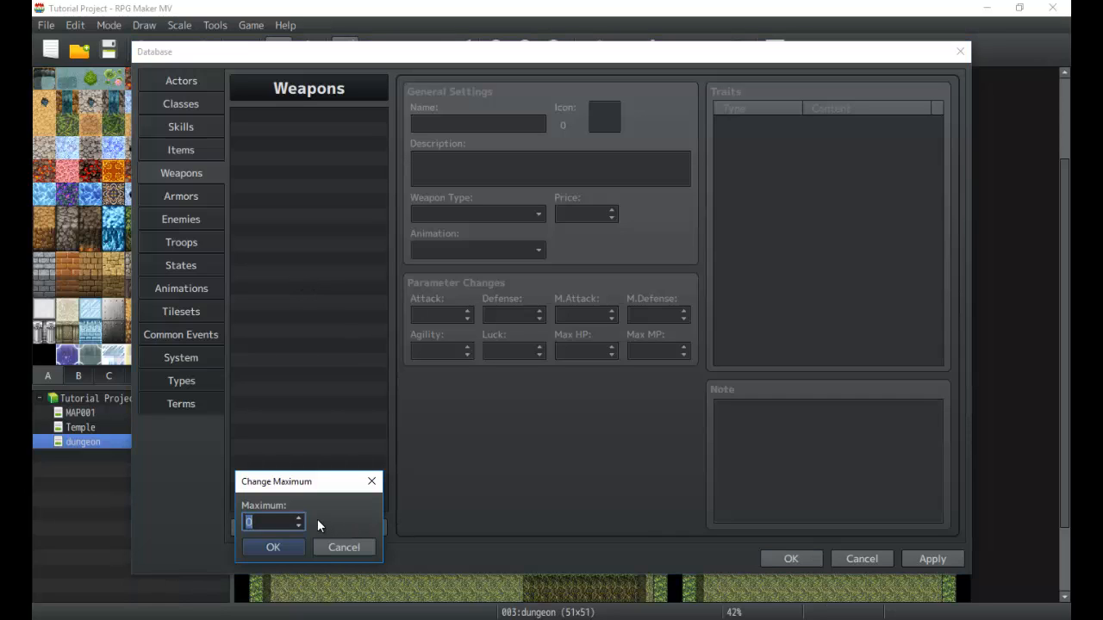
{"action": "type", "text": "6"}
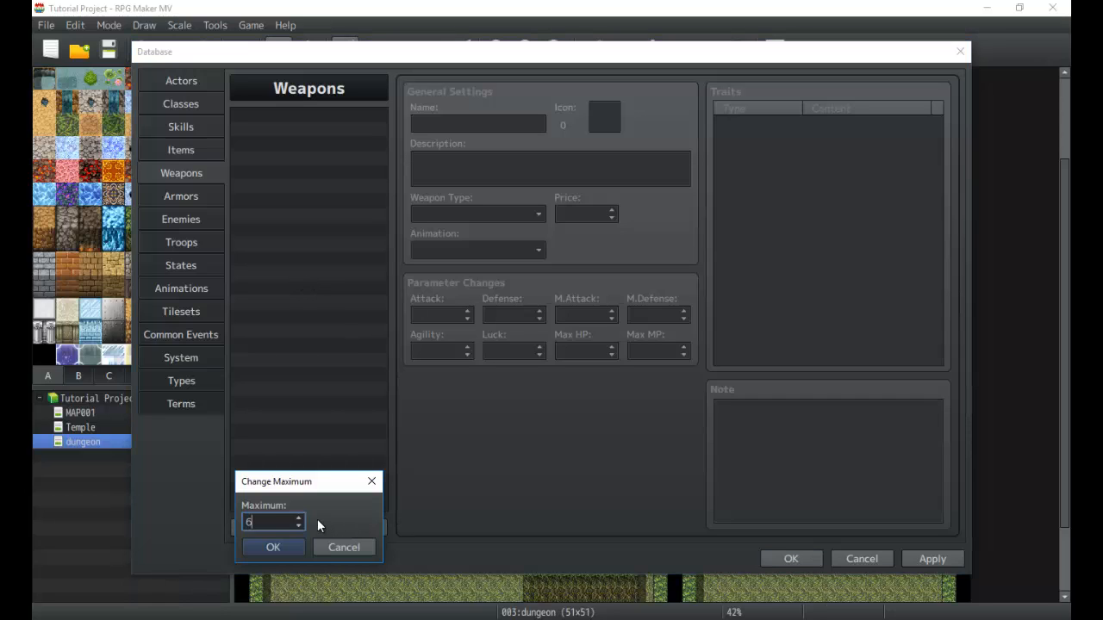
{"action": "left_click", "coordinate": [272, 547]}
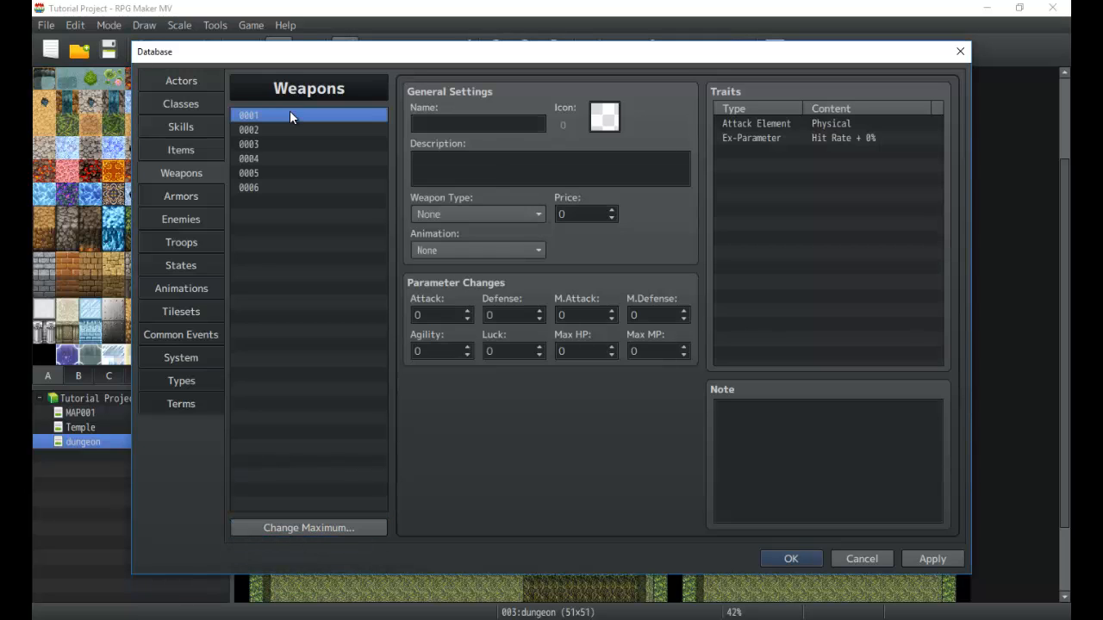
Step: Name weapon 0001 'Sword' and assign it the sword icon 97
{"action": "type", "text": "Sword"}
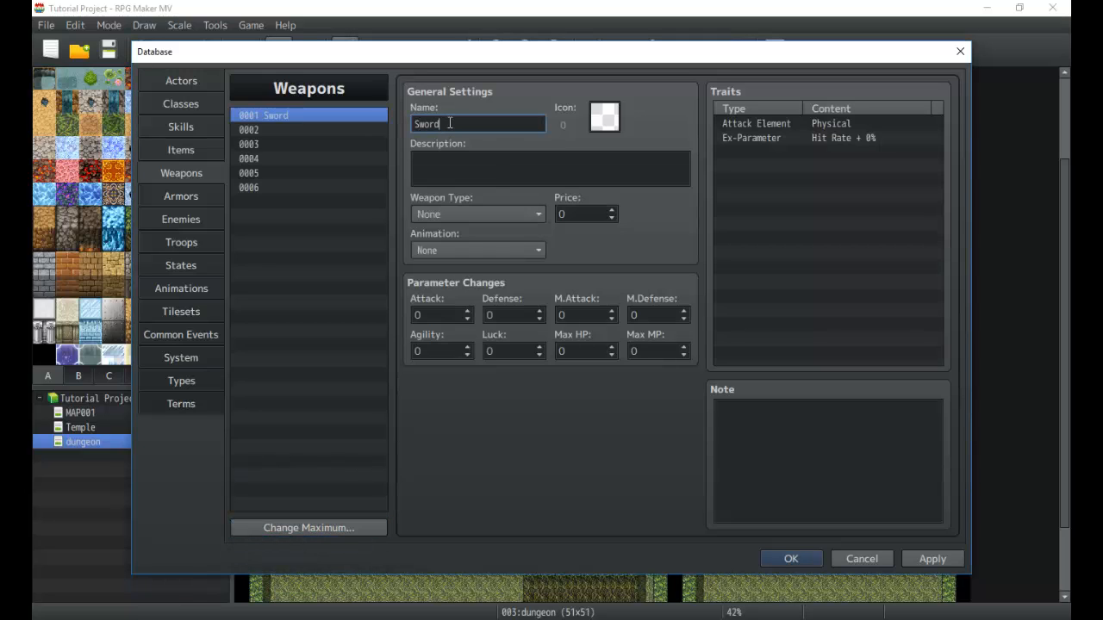
{"action": "left_click", "coordinate": [604, 116]}
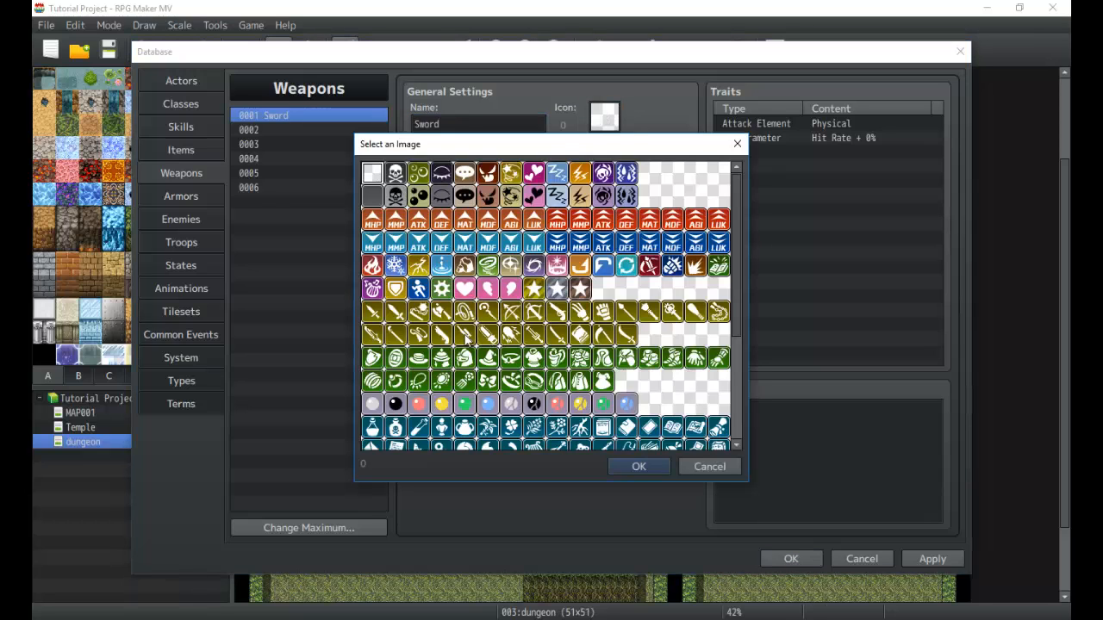
{"action": "left_click", "coordinate": [637, 466]}
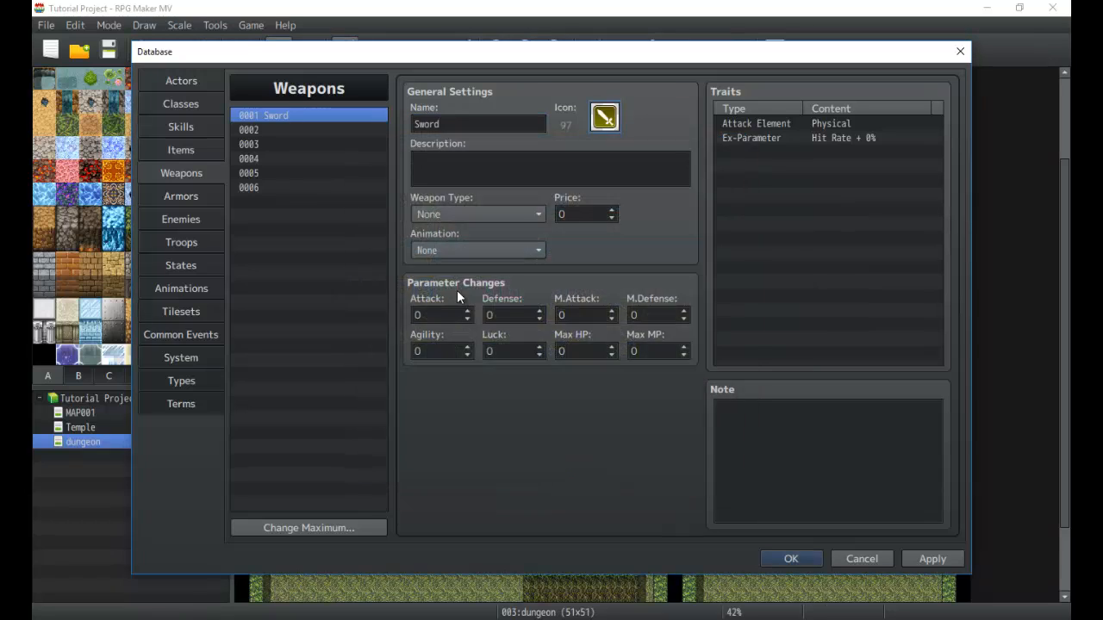
{"action": "left_click", "coordinate": [827, 138]}
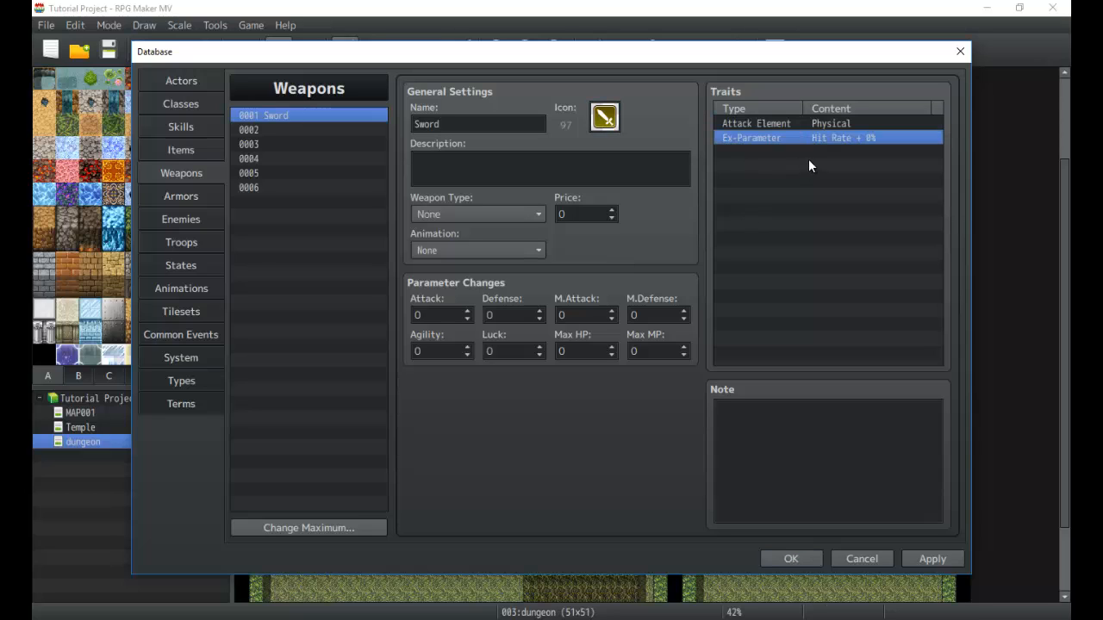
{"action": "mouse_move", "coordinate": [814, 143]}
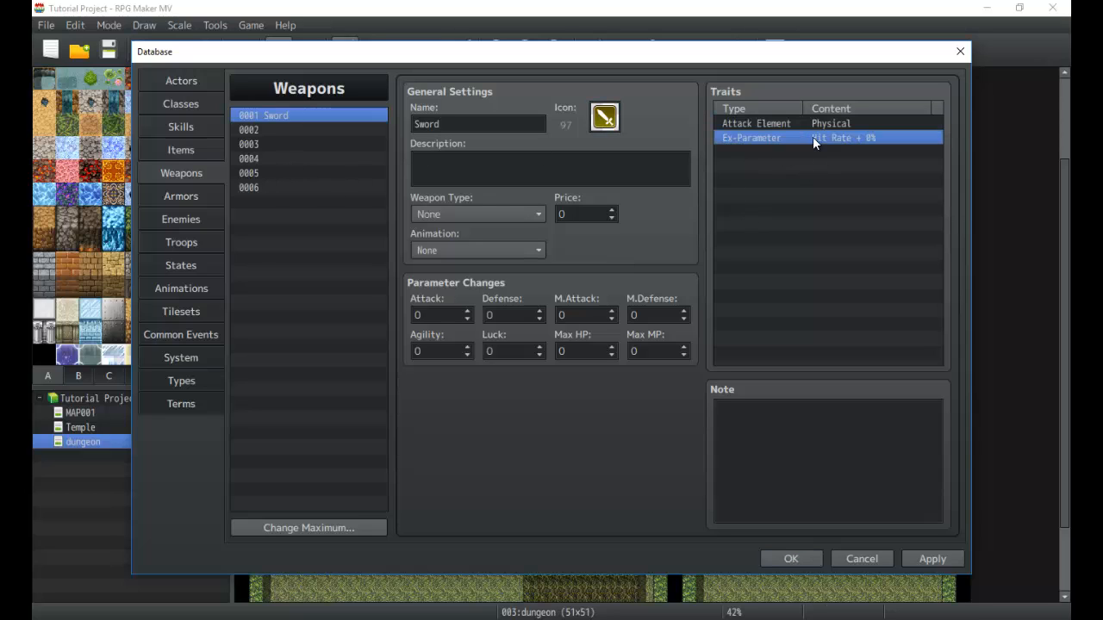
{"action": "mouse_move", "coordinate": [809, 169]}
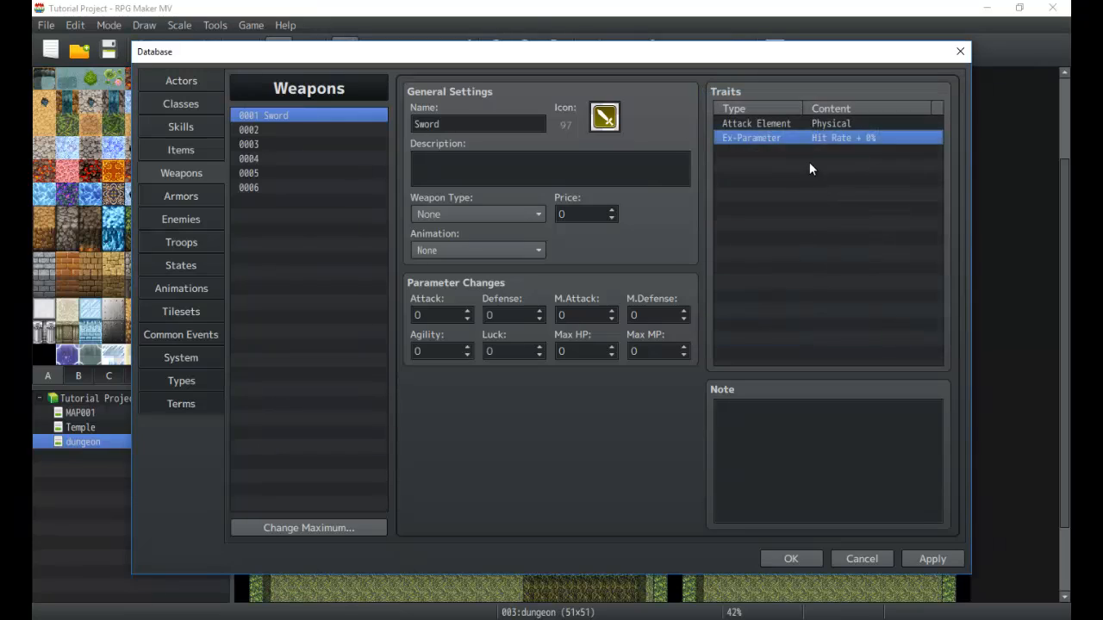
Step: Write the Sword's description as a melee weapon for heroes
{"action": "left_click", "coordinate": [552, 168]}
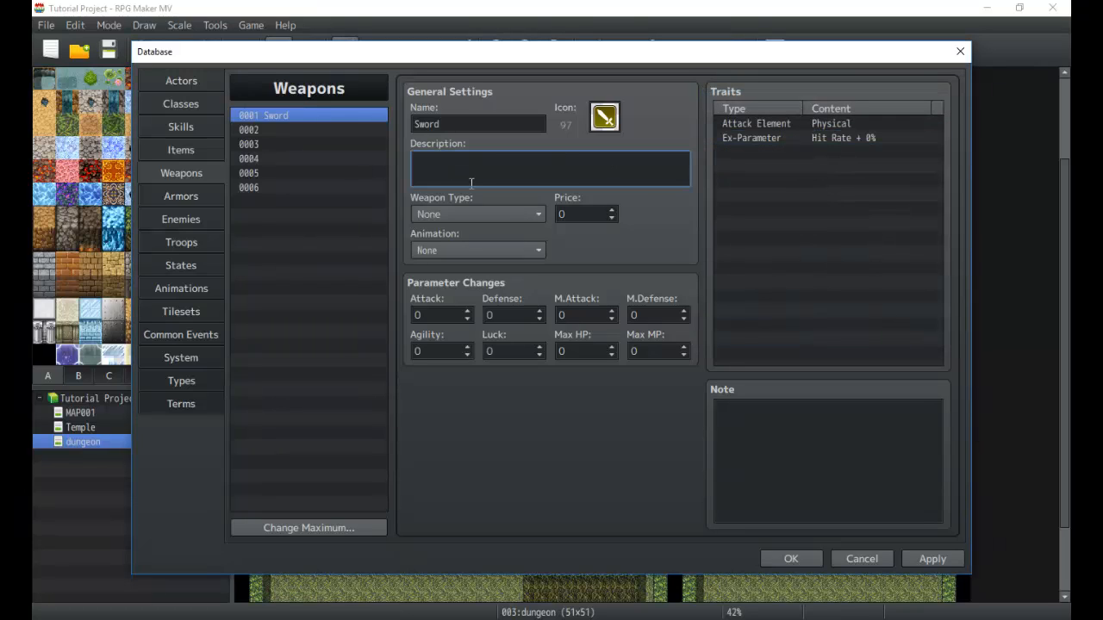
{"action": "type", "text": "A melee weapon"}
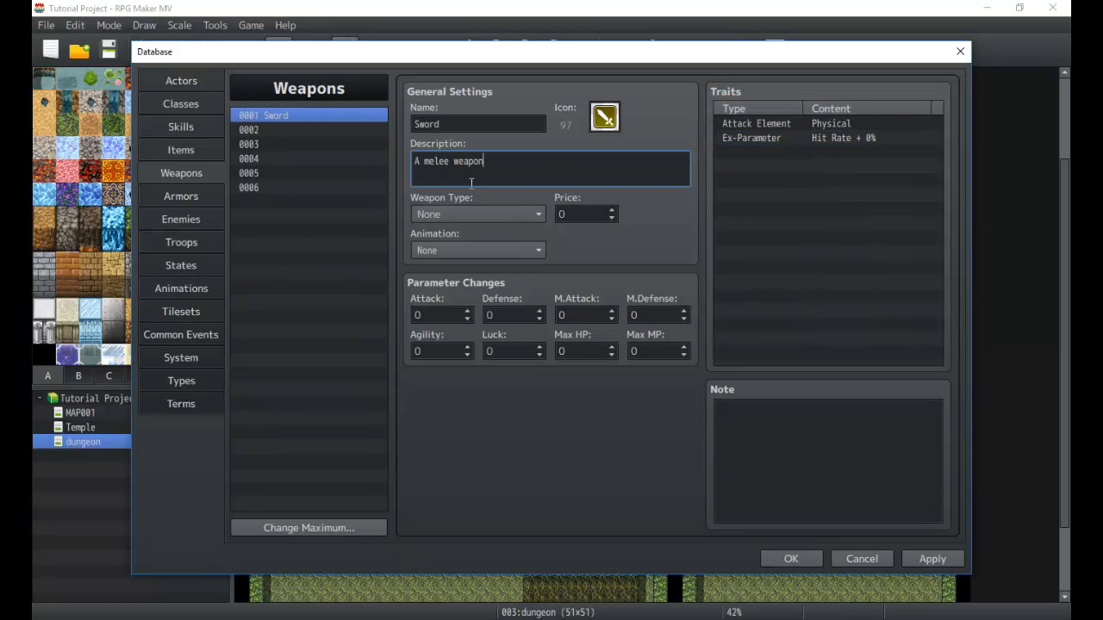
{"action": "type", "text": "for heroic battlers."}
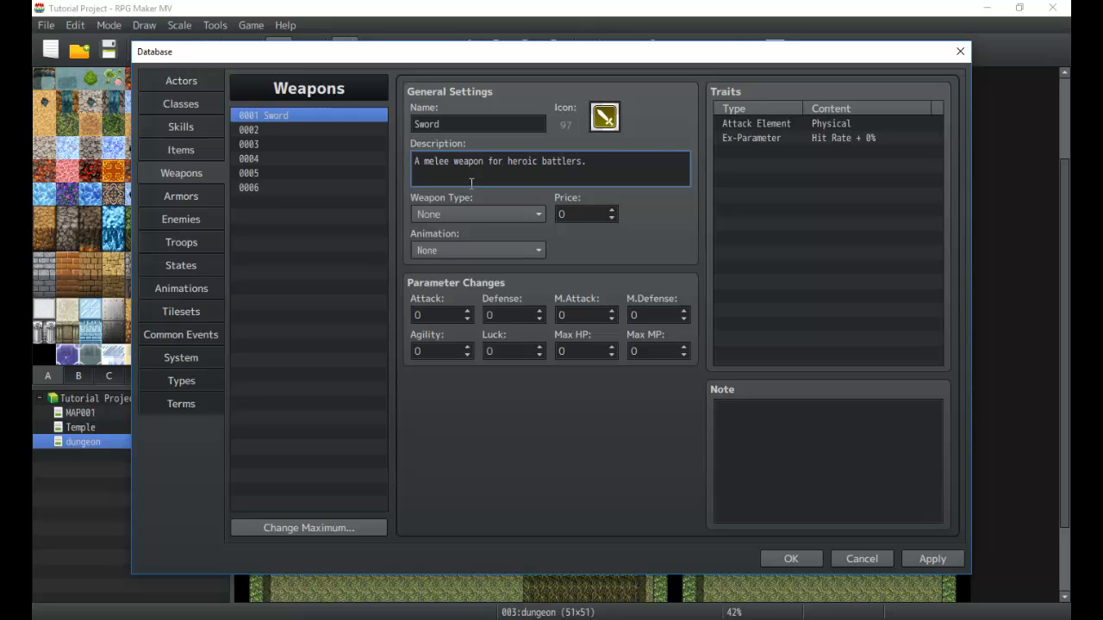
Step: Set Sword type, price 150, Slash Physical animation and Attack 10
{"action": "left_click", "coordinate": [477, 213]}
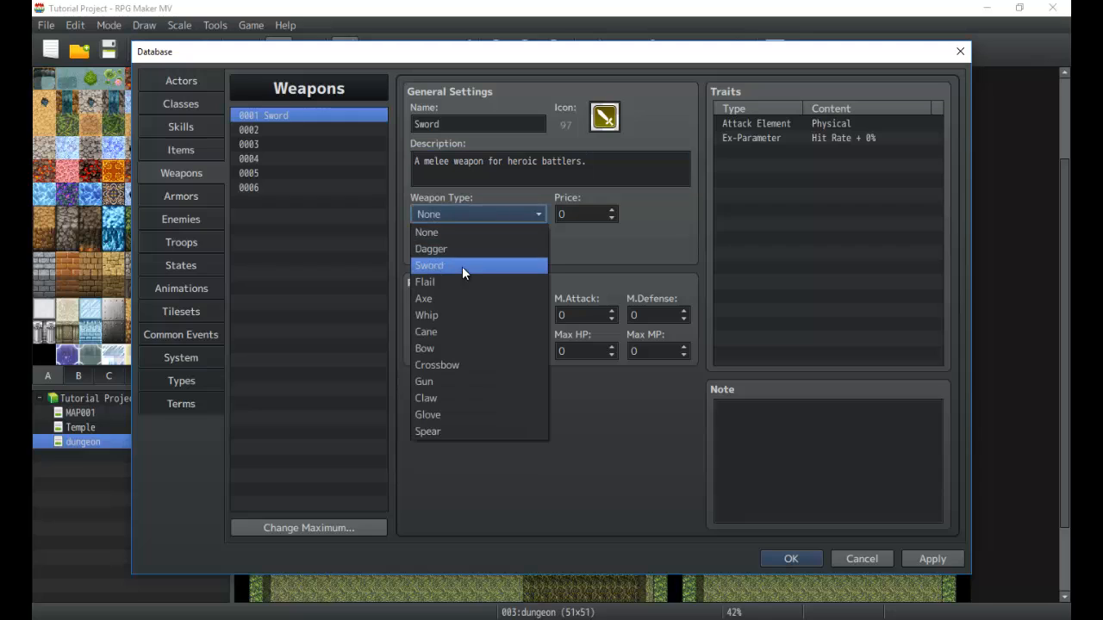
{"action": "left_click", "coordinate": [429, 265]}
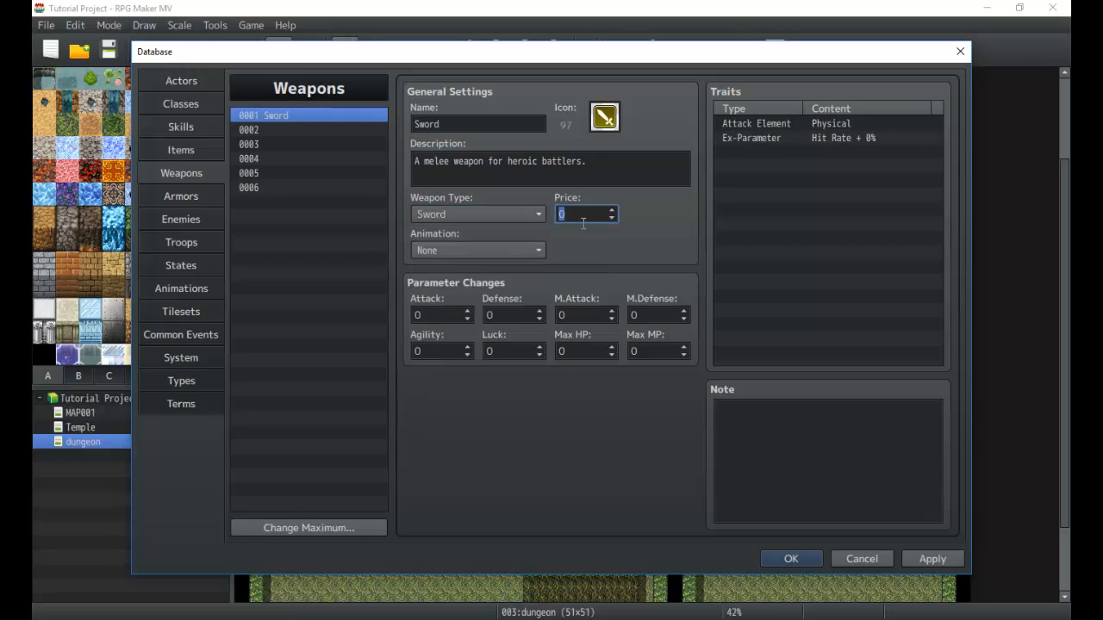
{"action": "type", "text": "1"}
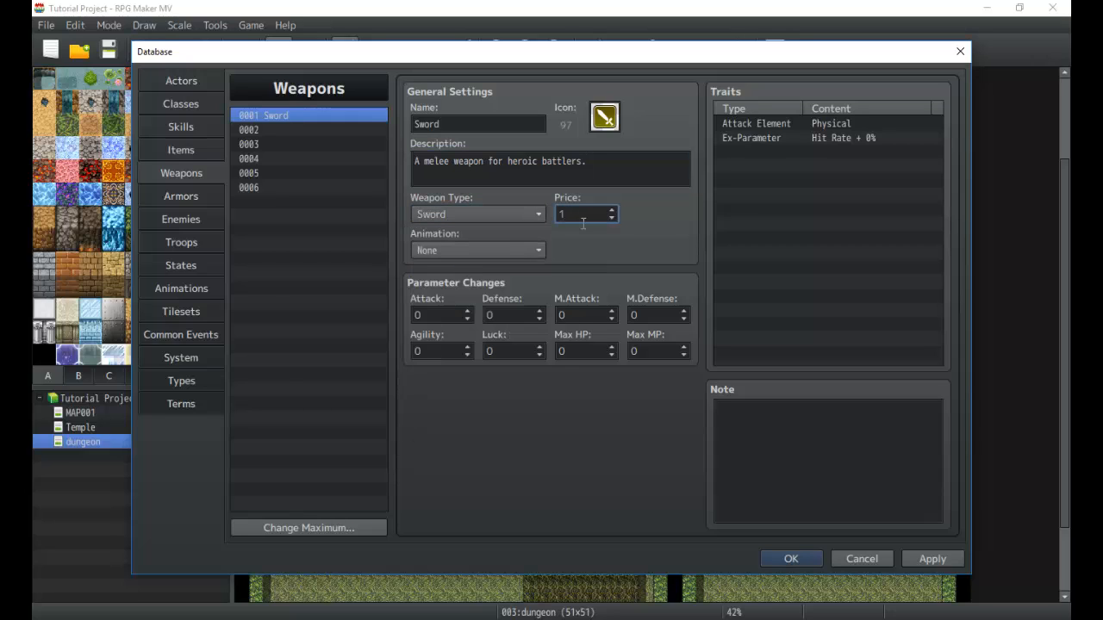
{"action": "type", "text": "150"}
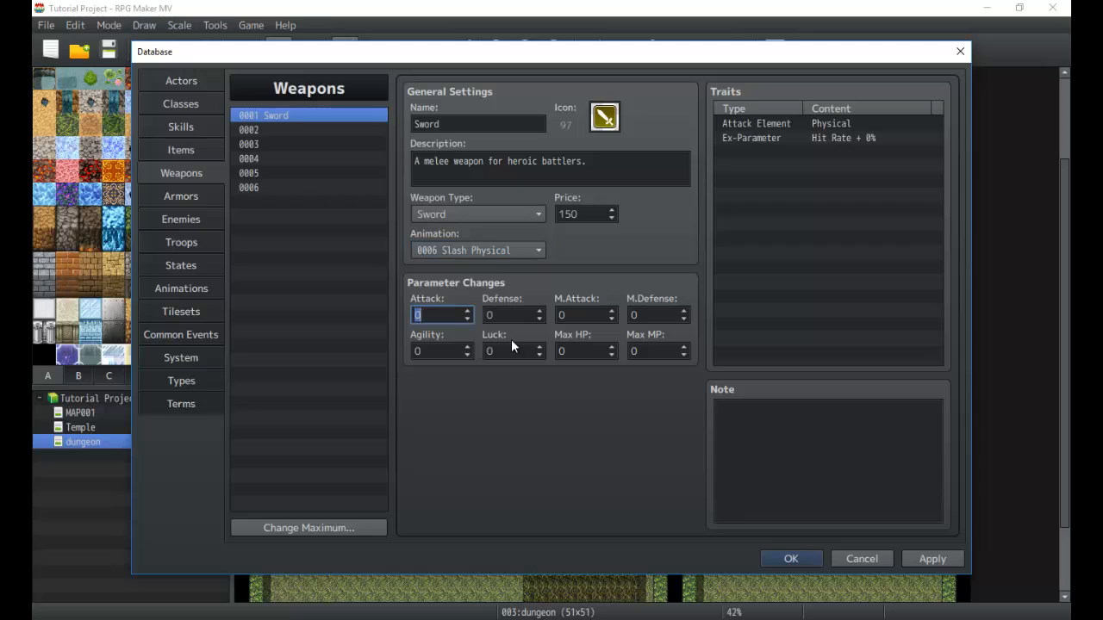
{"action": "type", "text": "10"}
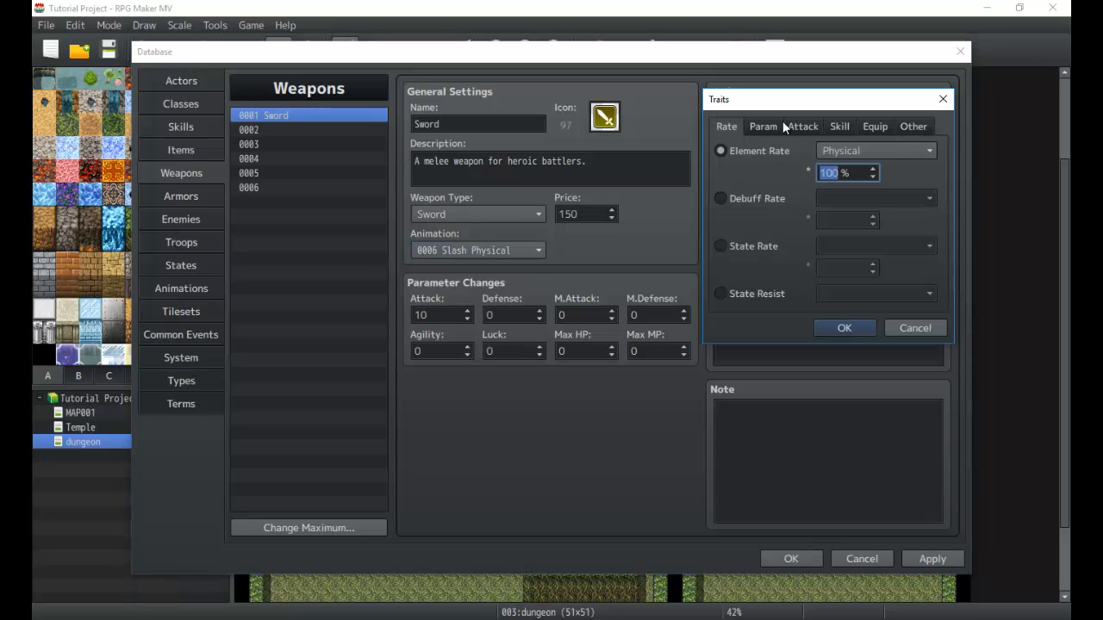
{"action": "left_click", "coordinate": [843, 327]}
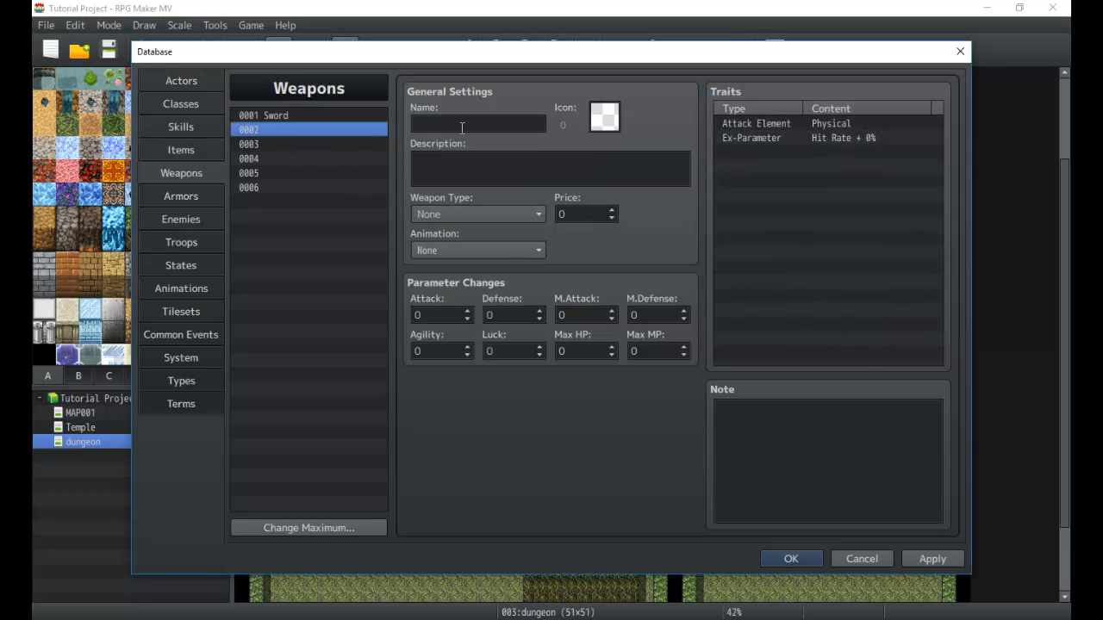
Step: Give the Dagger Dagger type, price 100, Pierce Physical animation, Attack 5 and Agility 1
{"action": "left_click", "coordinate": [603, 116]}
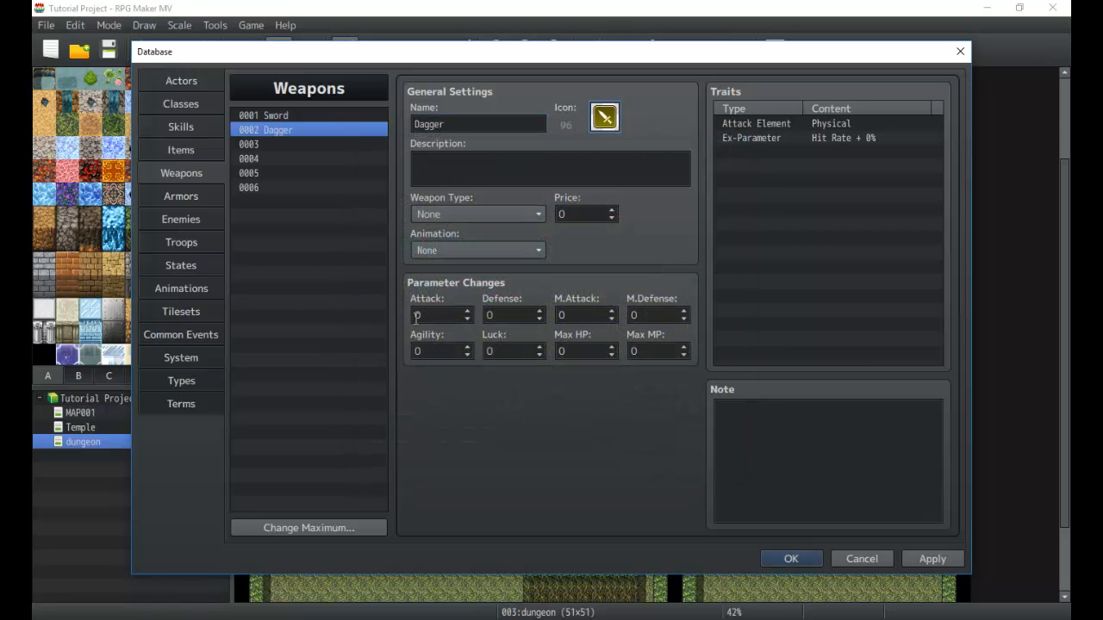
{"action": "left_click", "coordinate": [478, 213]}
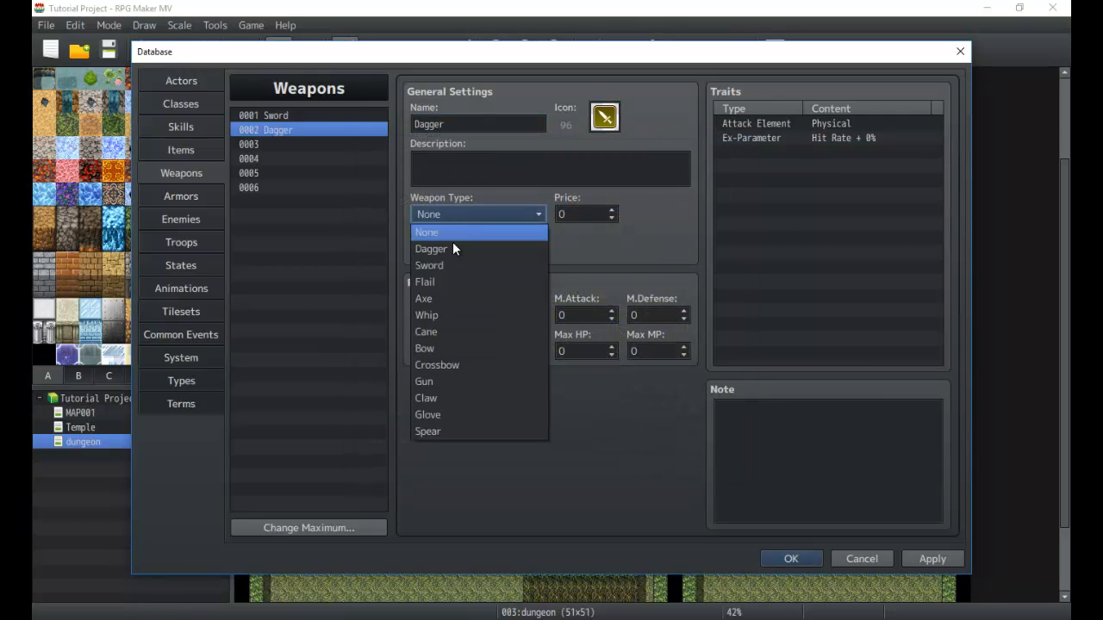
{"action": "left_click", "coordinate": [430, 249]}
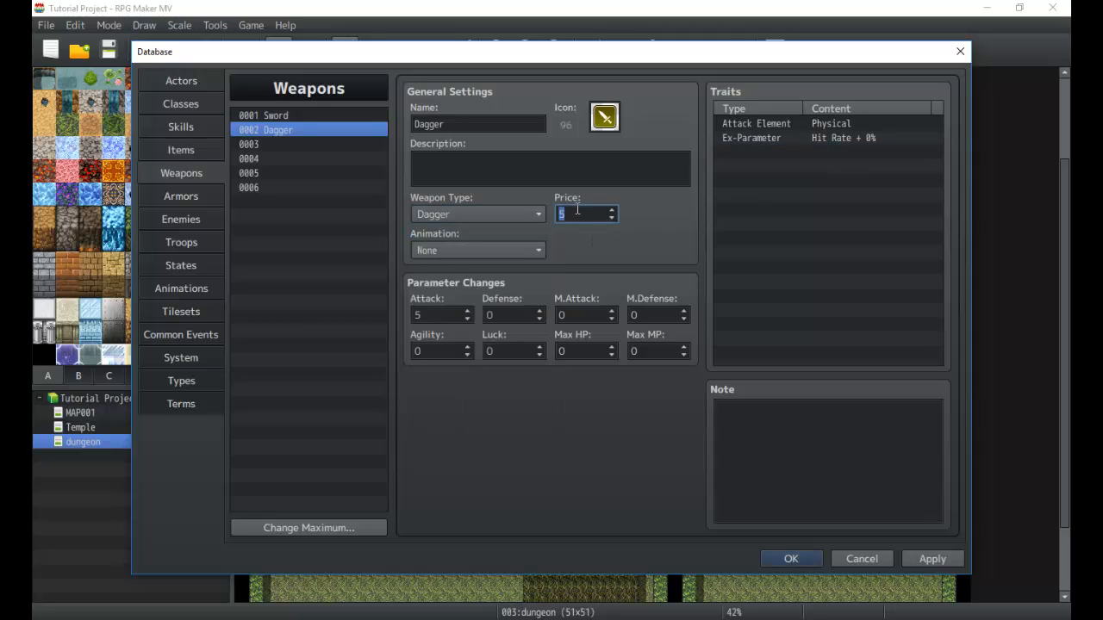
{"action": "type", "text": "100"}
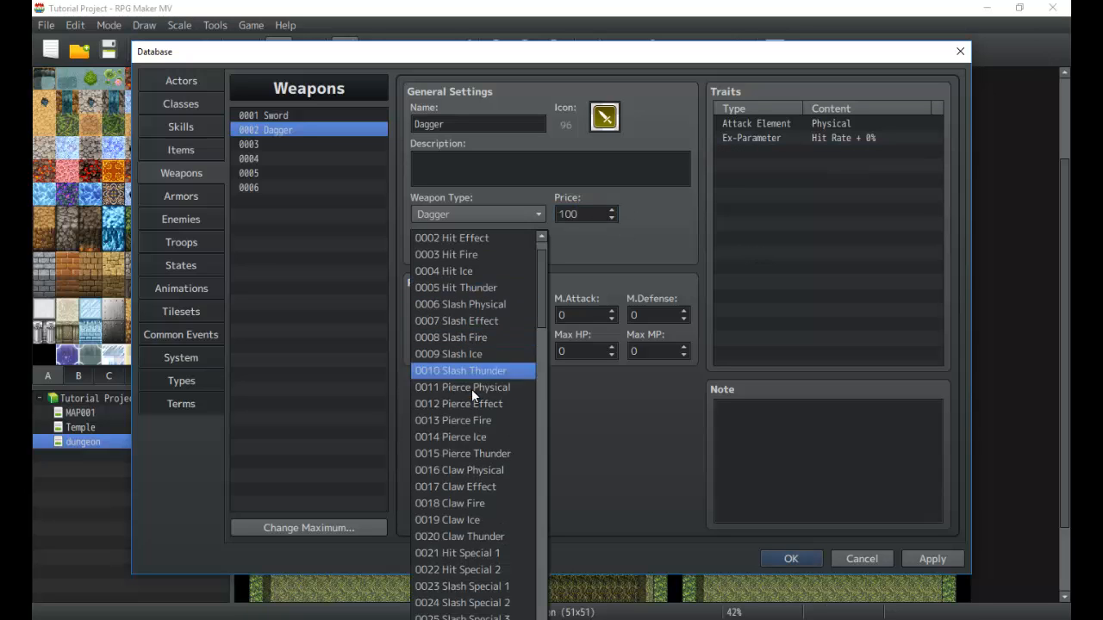
{"action": "left_click", "coordinate": [461, 386]}
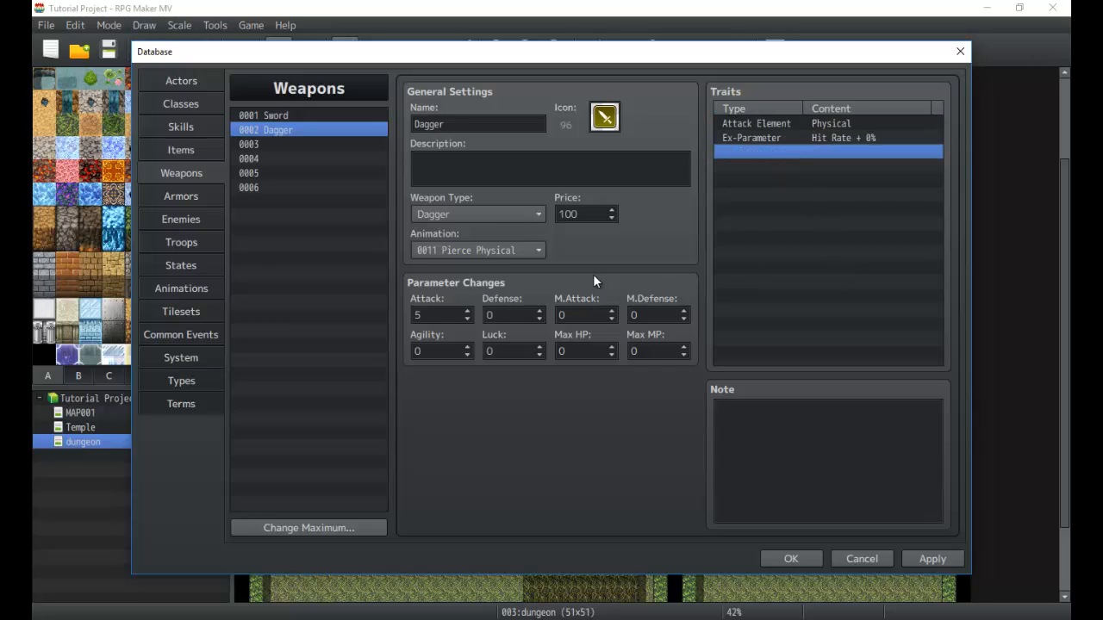
{"action": "left_click", "coordinate": [512, 315]}
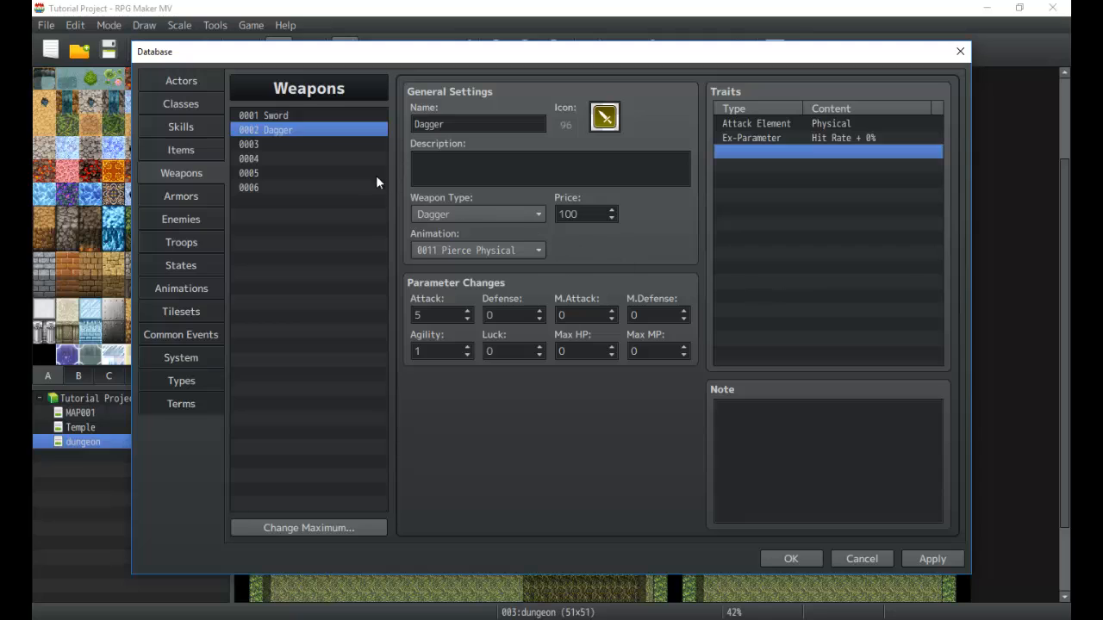
{"action": "left_click", "coordinate": [248, 144]}
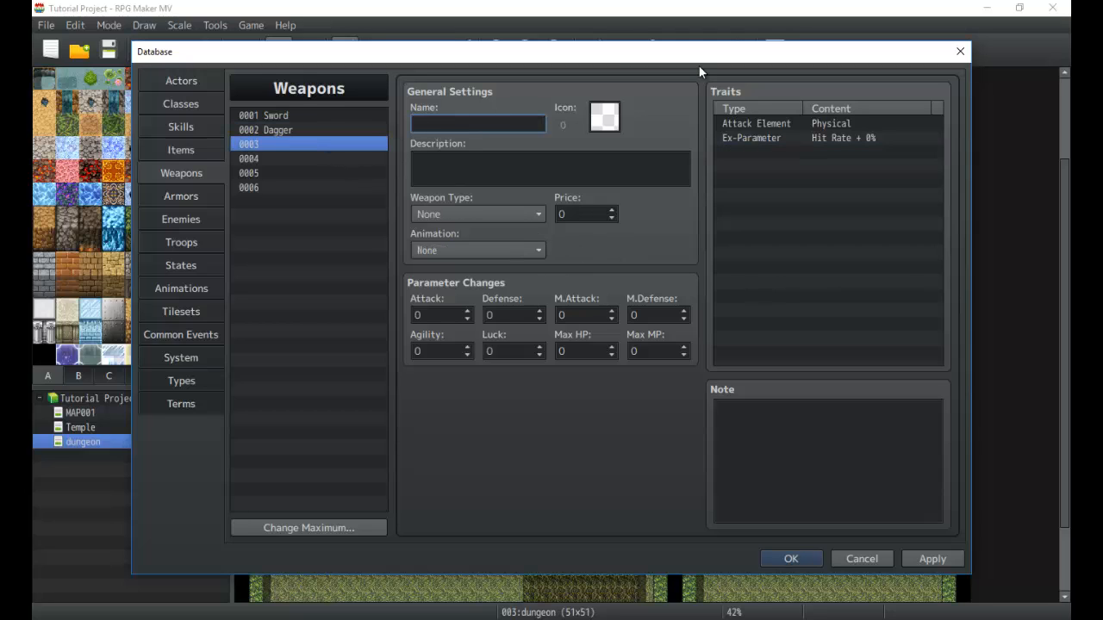
Step: Name weapon 0003 'Cane' and write its mage-capabilities description
{"action": "type", "text": "Cane"}
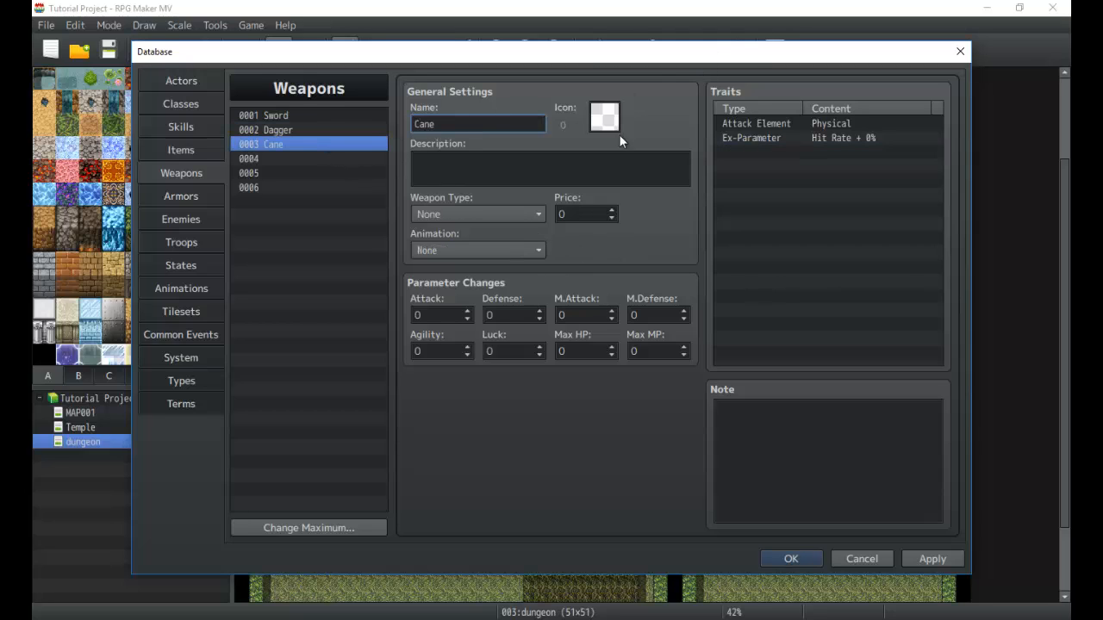
{"action": "left_click", "coordinate": [585, 351]}
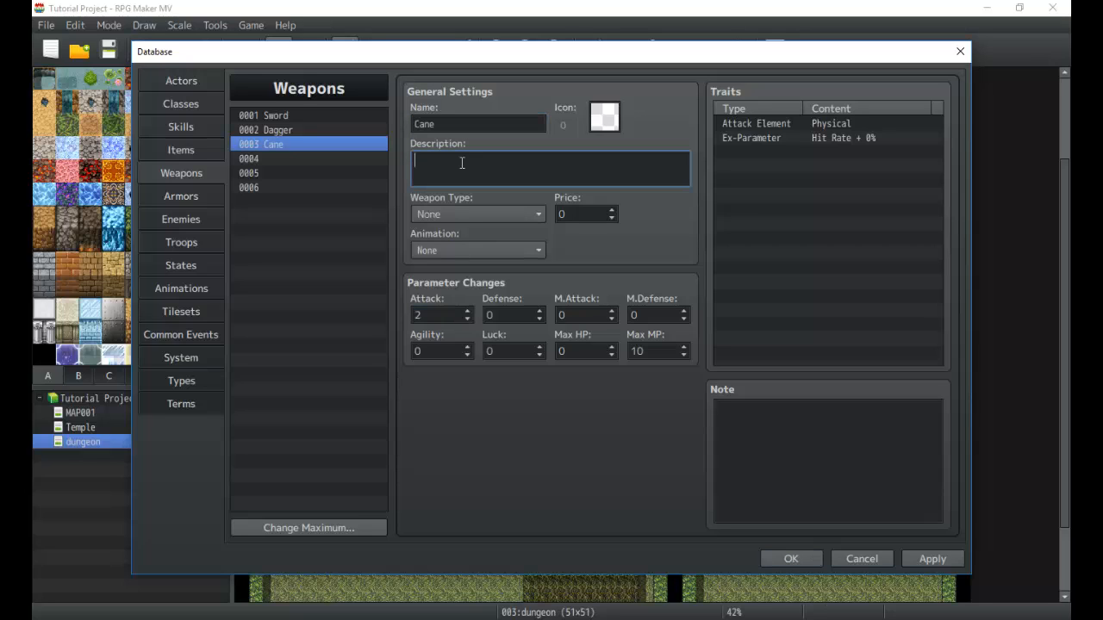
{"action": "type", "text": "Weapon for mages."}
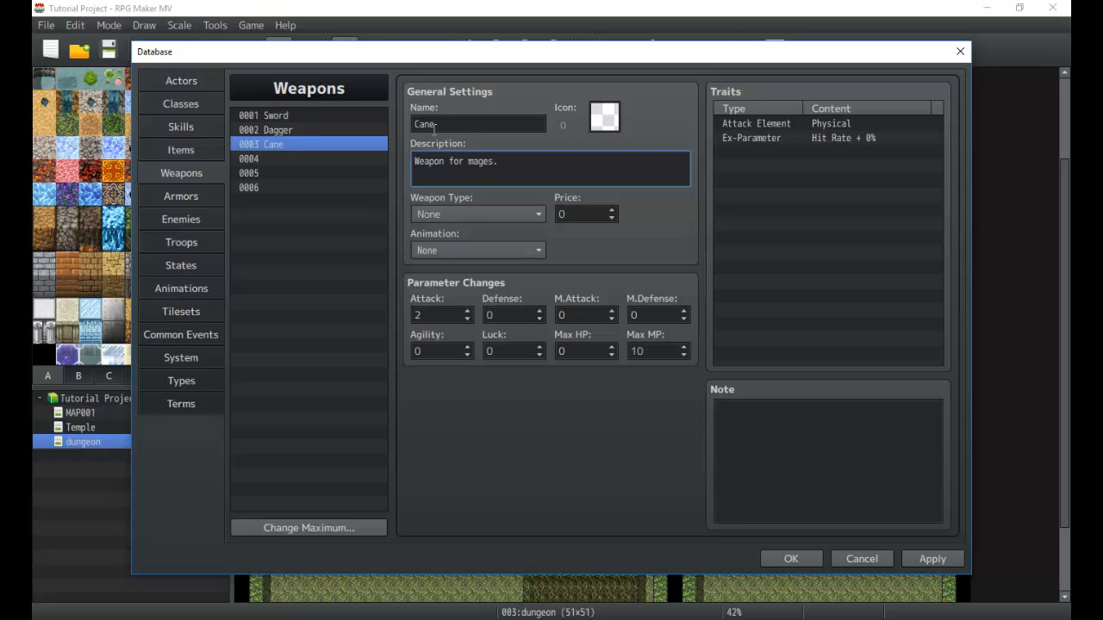
{"action": "type", "text": "Ena"}
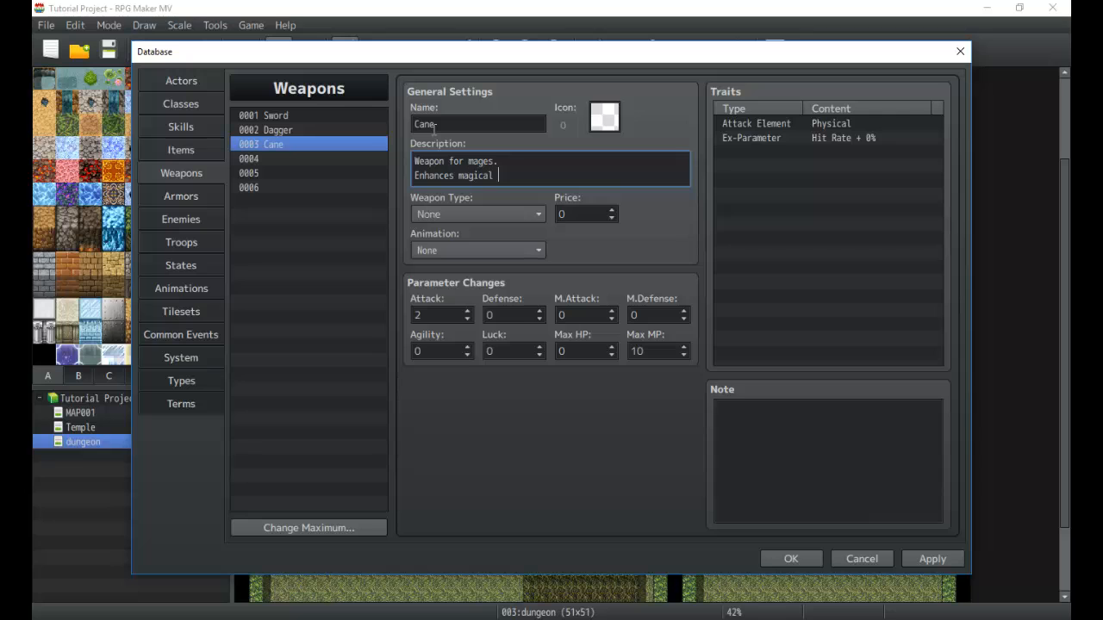
{"action": "type", "text": "capabilities."}
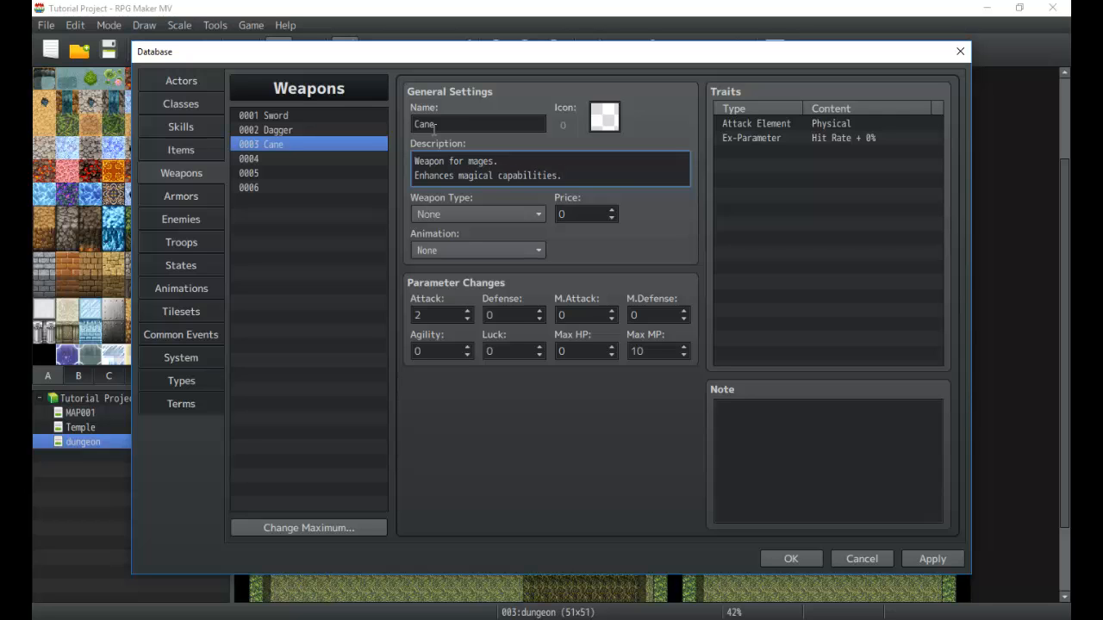
Step: Give the Cane icon 101, Cane type, price 200 and Hit Physical animation
{"action": "left_click", "coordinate": [603, 116]}
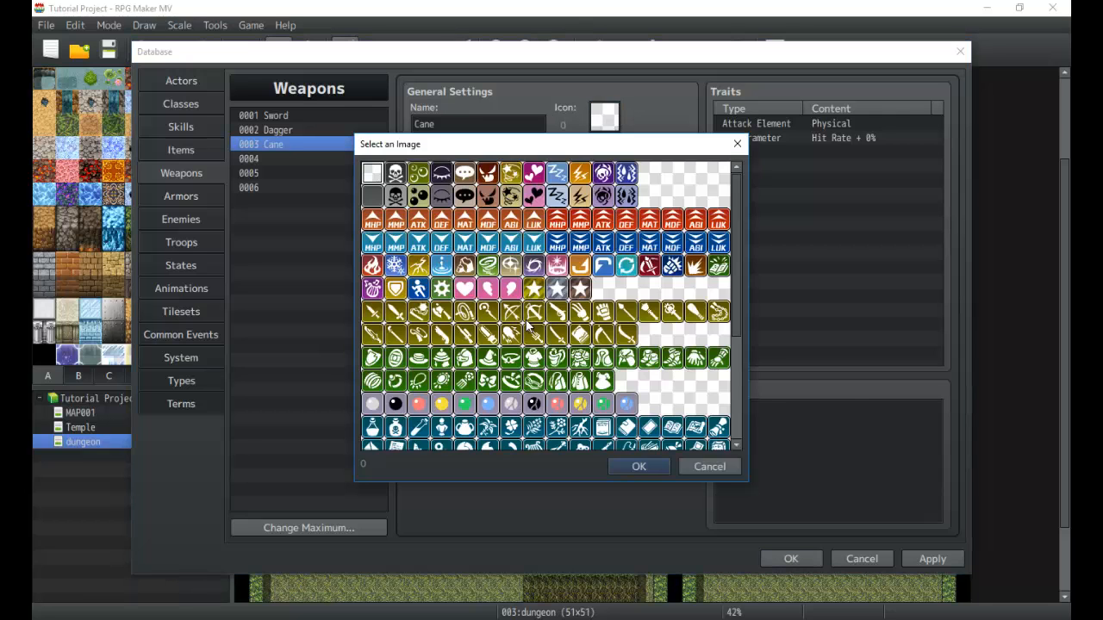
{"action": "left_click", "coordinate": [672, 313]}
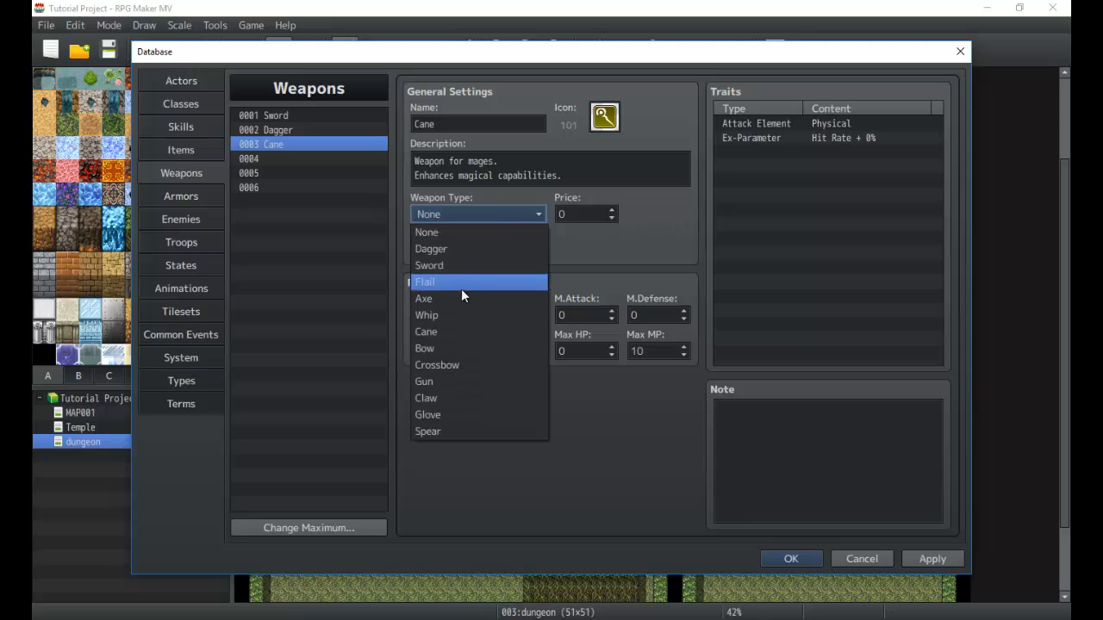
{"action": "left_click", "coordinate": [425, 332]}
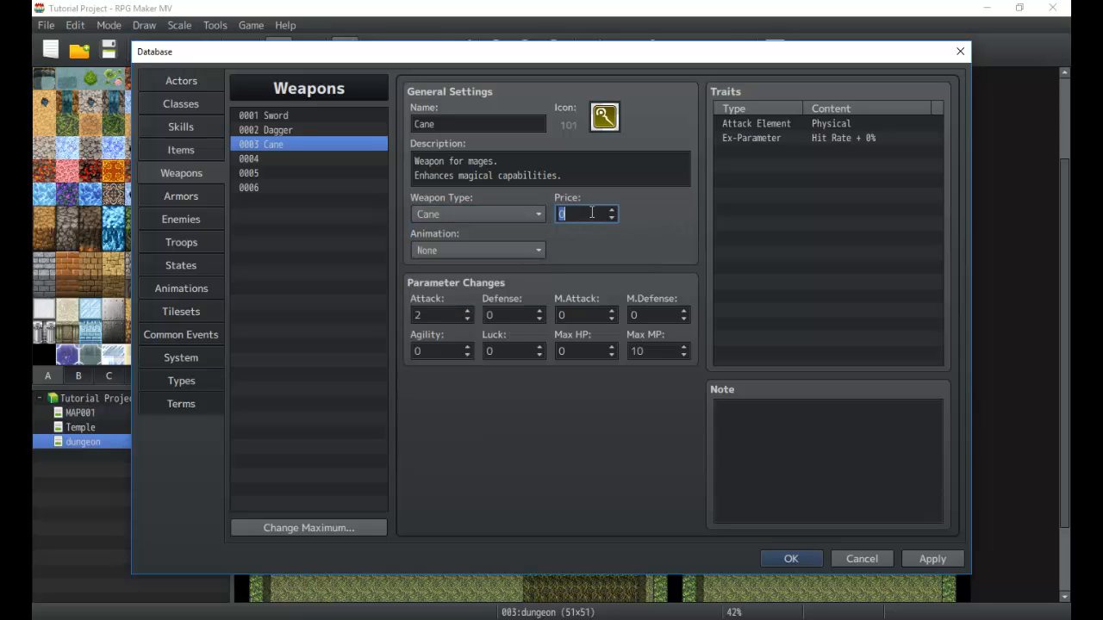
{"action": "type", "text": "200"}
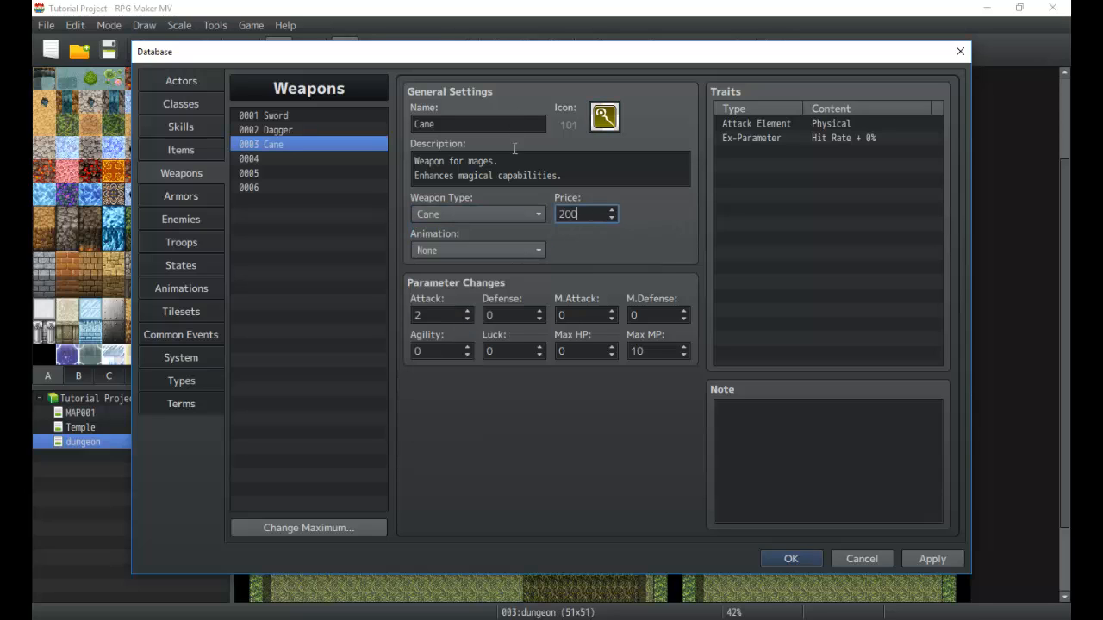
{"action": "left_click", "coordinate": [478, 250]}
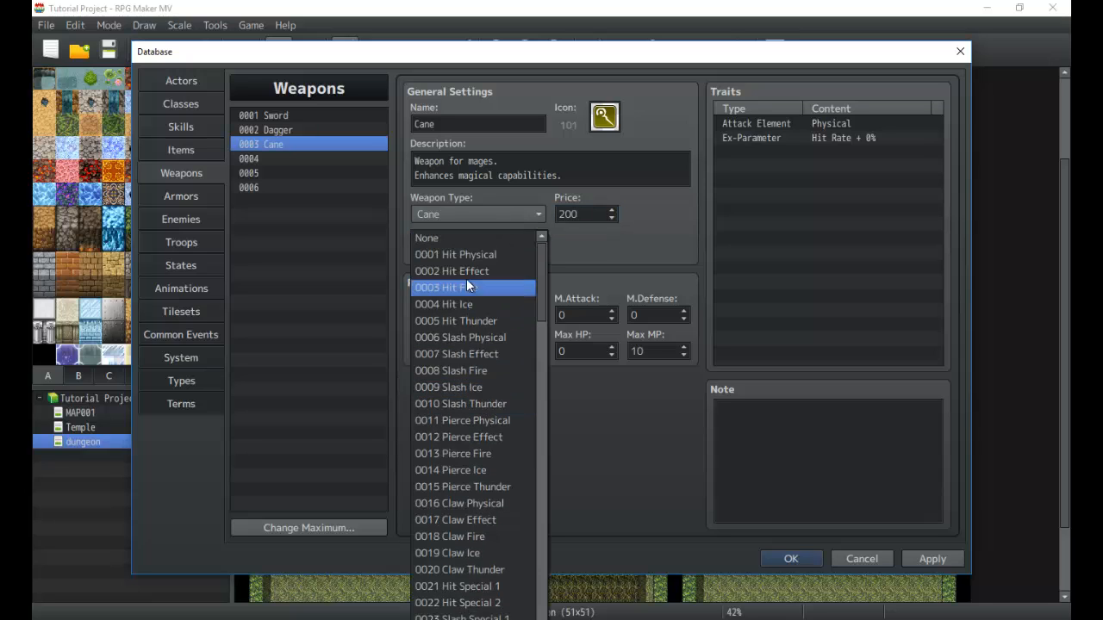
{"action": "left_click", "coordinate": [455, 254]}
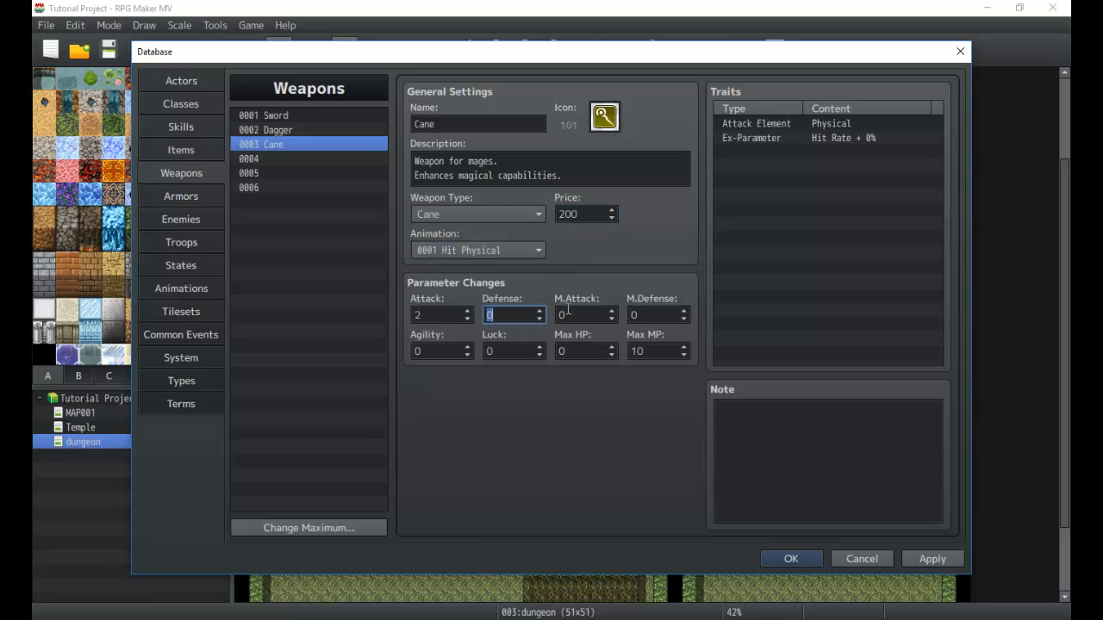
Step: Add an M.Attack 110% parameter trait to the Cane
{"action": "double_click", "coordinate": [755, 123]}
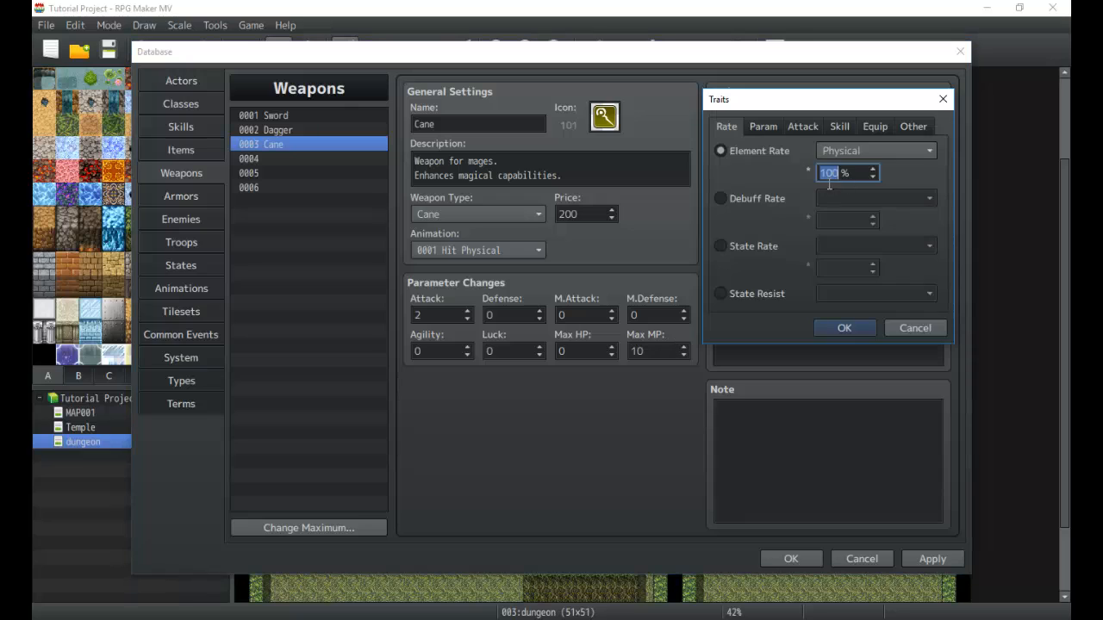
{"action": "left_click", "coordinate": [761, 125]}
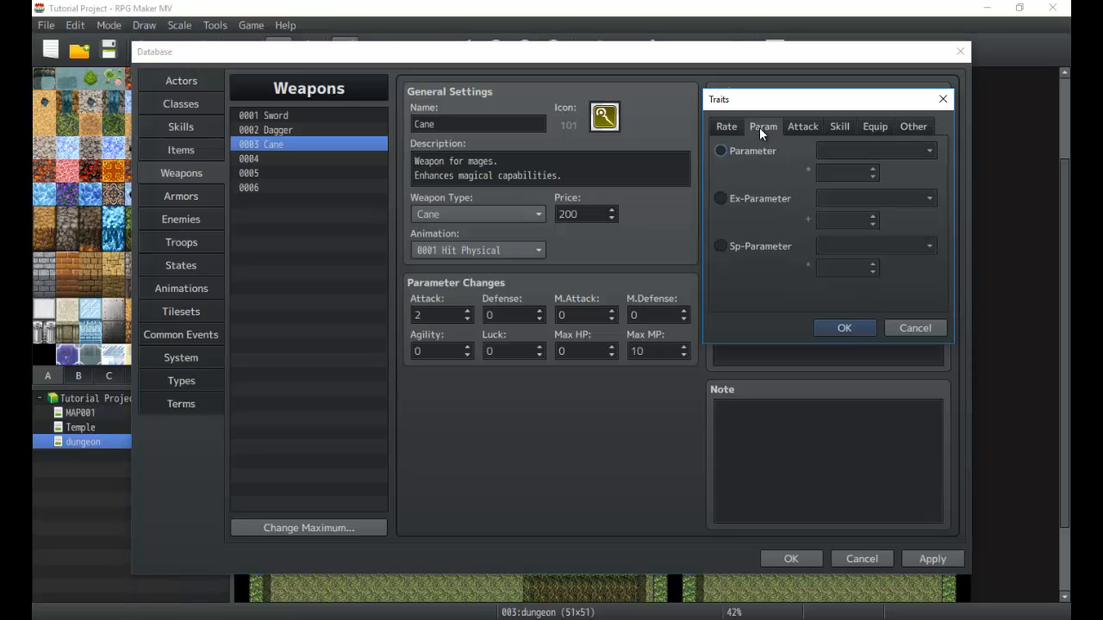
{"action": "left_click", "coordinate": [874, 150]}
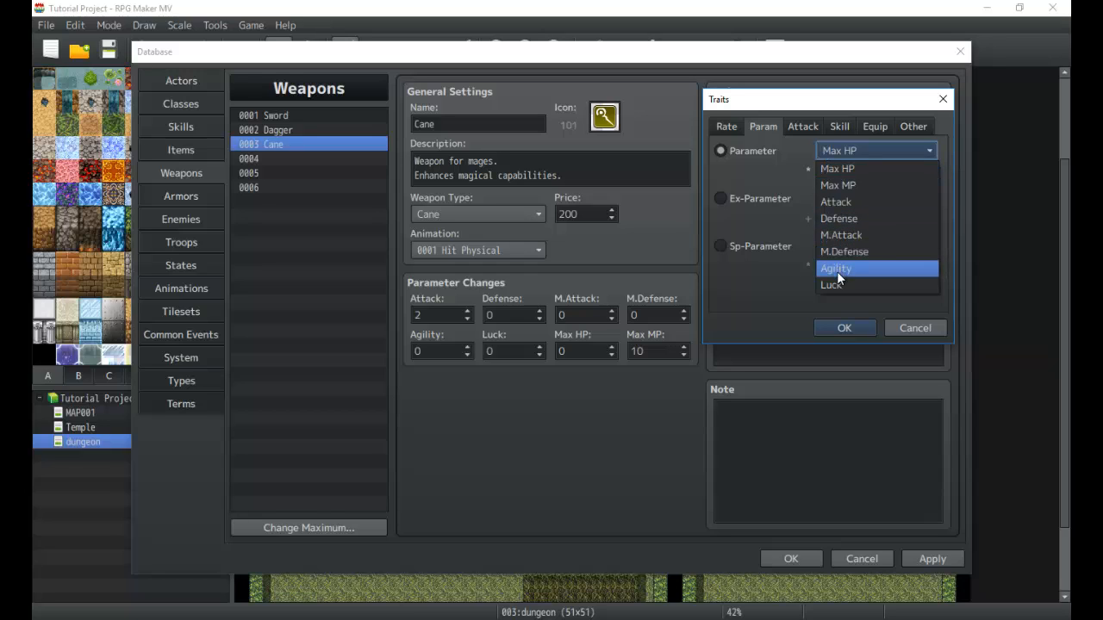
{"action": "left_click", "coordinate": [840, 234]}
{"action": "type", "text": "110"}
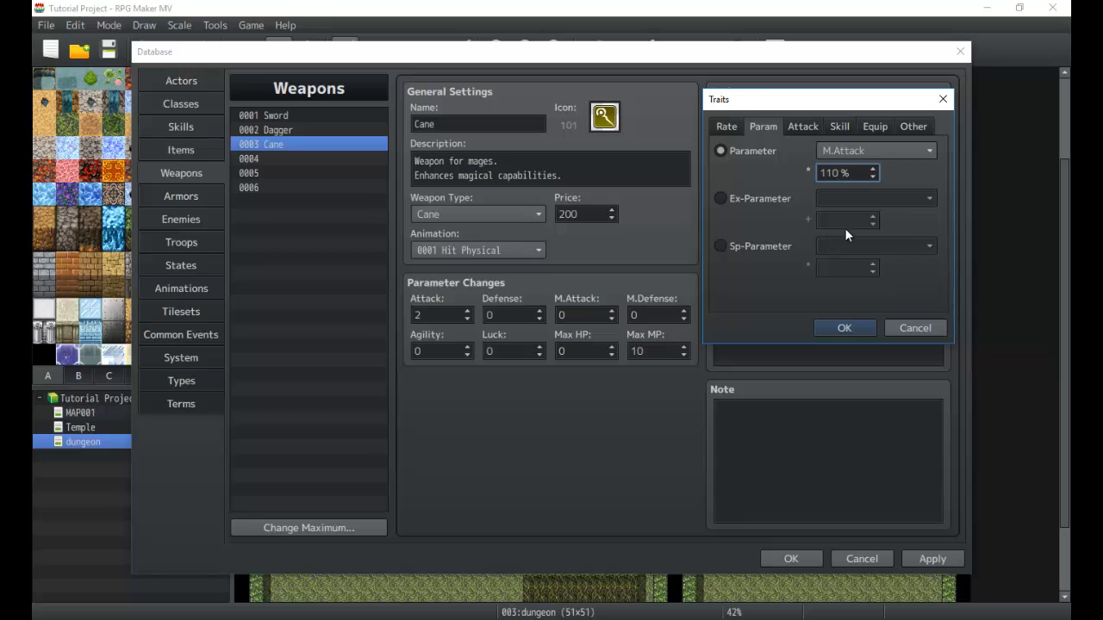
{"action": "mouse_move", "coordinate": [785, 236]}
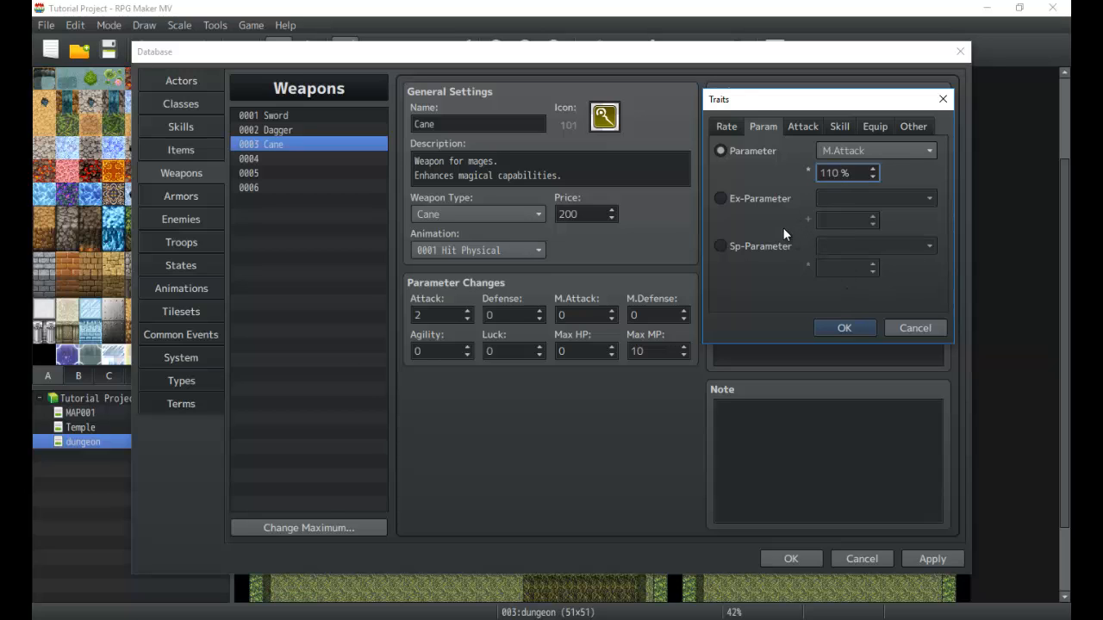
{"action": "left_click", "coordinate": [843, 327]}
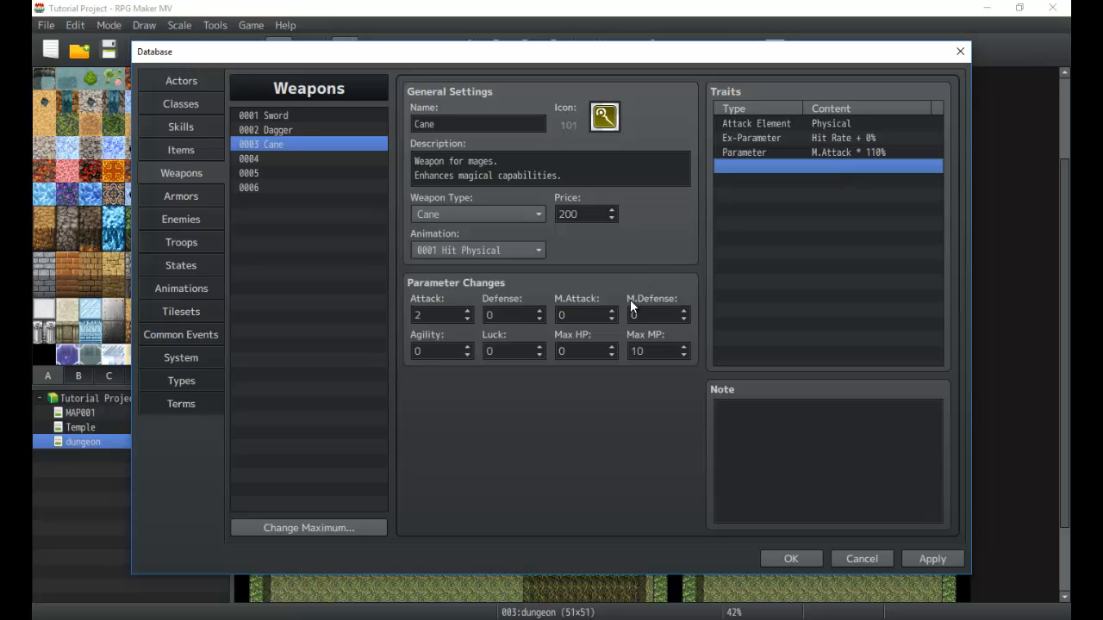
Step: Re-edit the M.Attack trait, lowering it to 105%
{"action": "left_click", "coordinate": [827, 152]}
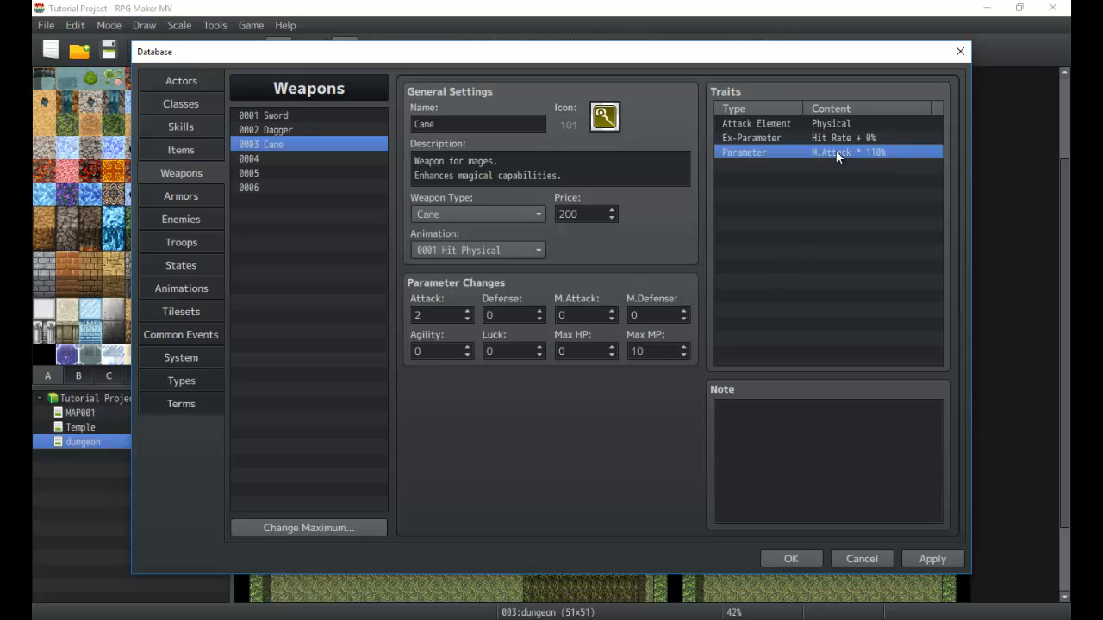
{"action": "double_click", "coordinate": [830, 152]}
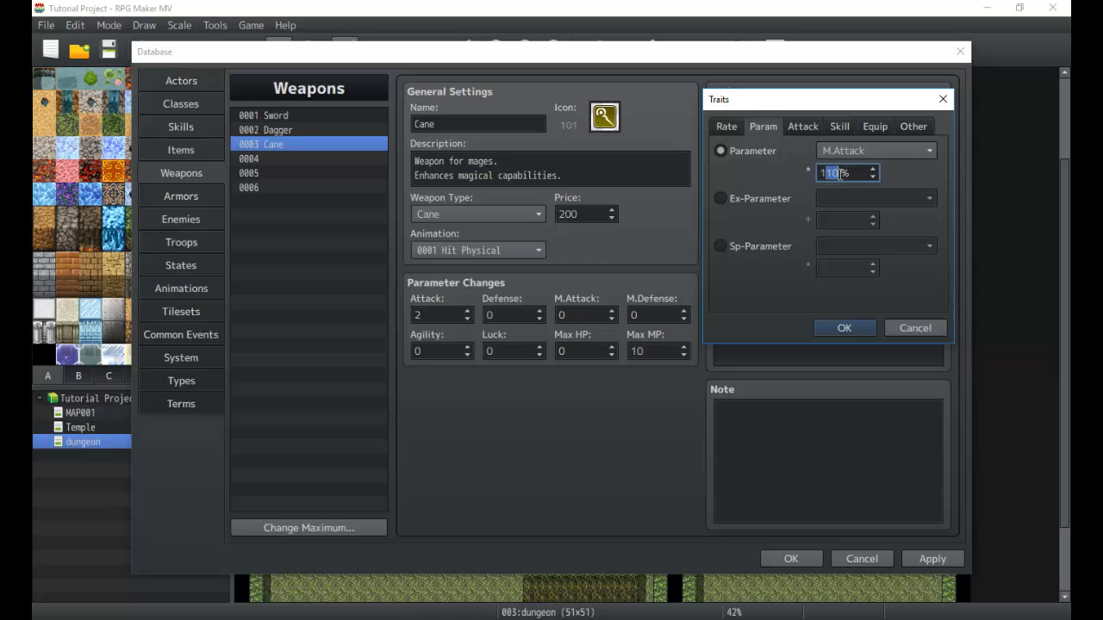
{"action": "left_click", "coordinate": [843, 327]}
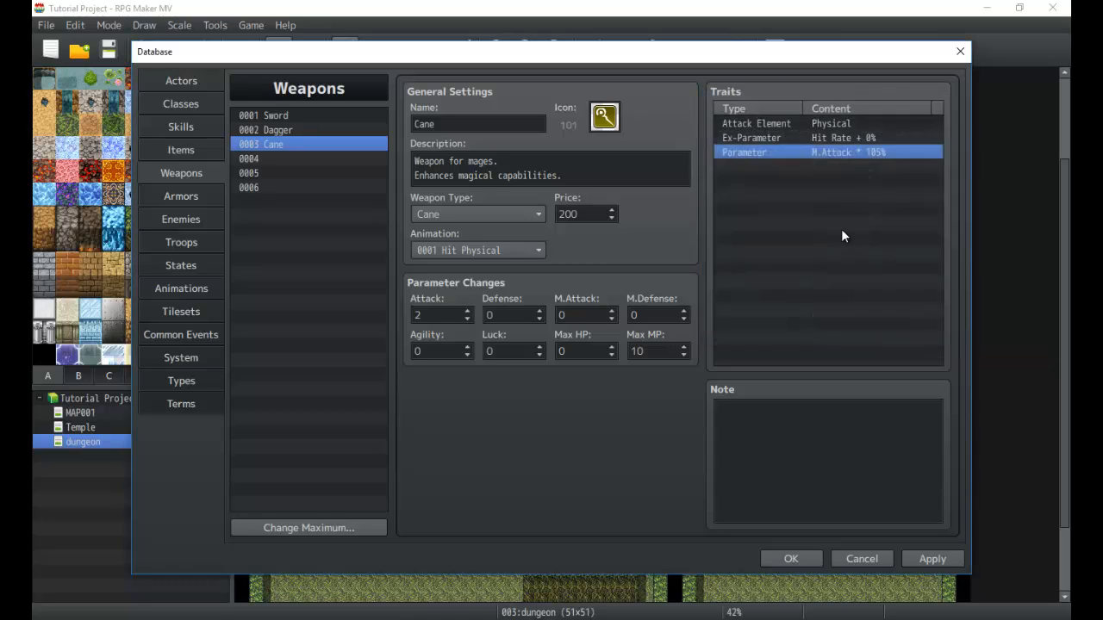
{"action": "left_click", "coordinate": [827, 163]}
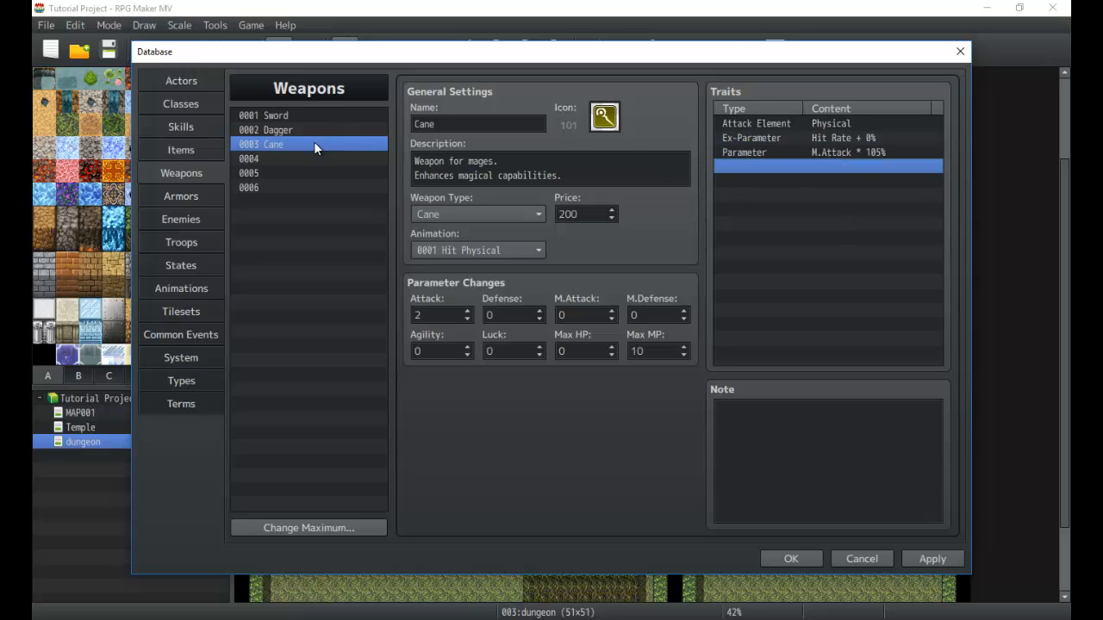
{"action": "mouse_move", "coordinate": [320, 151]}
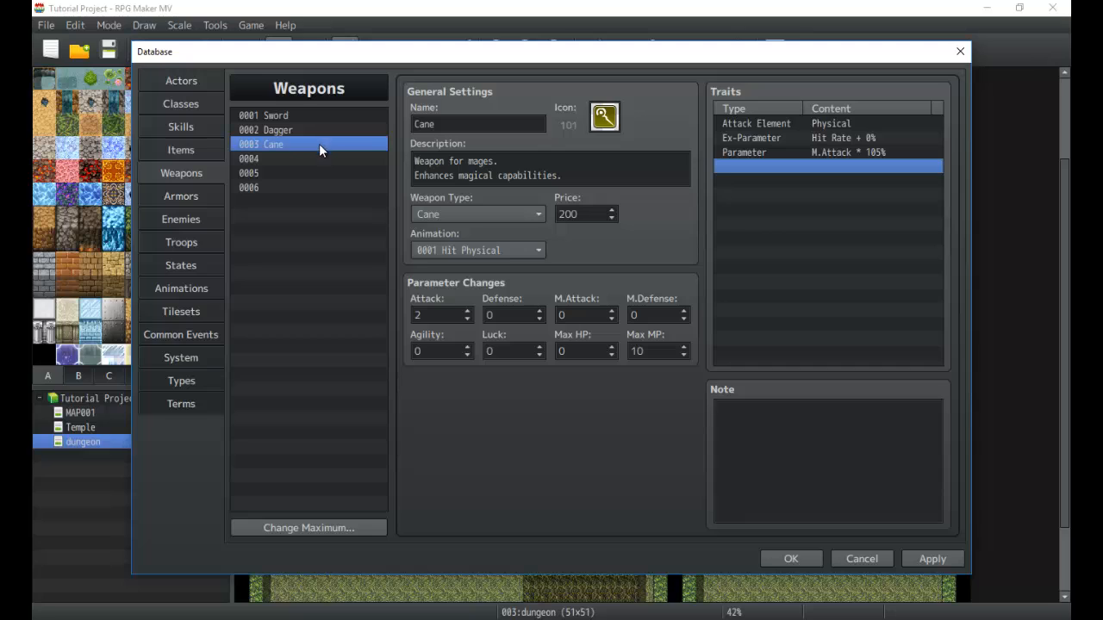
{"action": "mouse_move", "coordinate": [323, 155]}
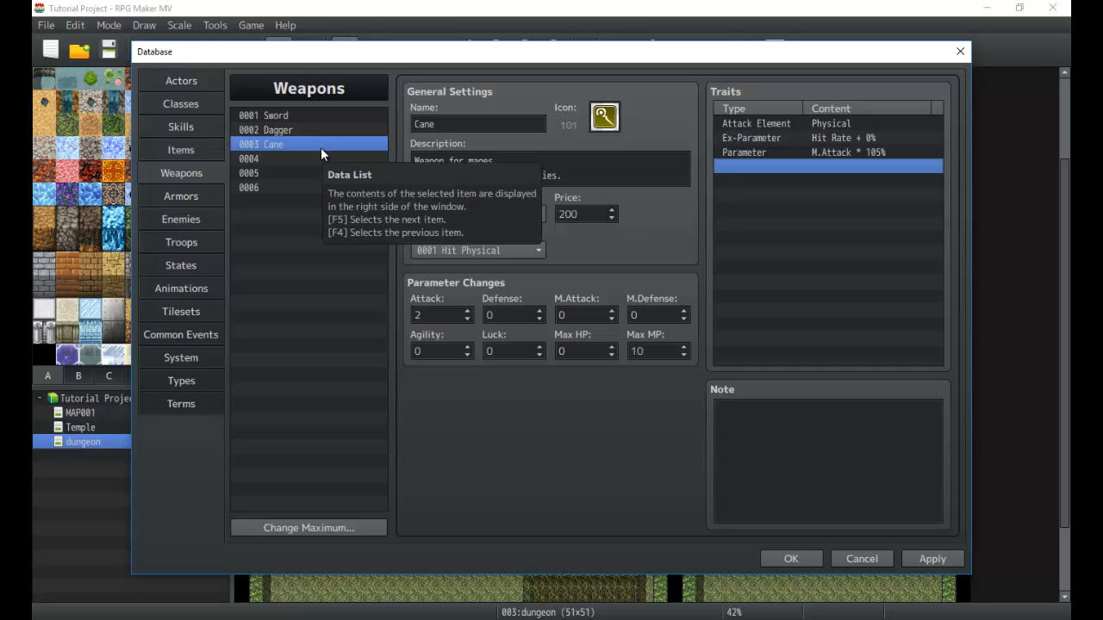
{"action": "mouse_move", "coordinate": [318, 167]}
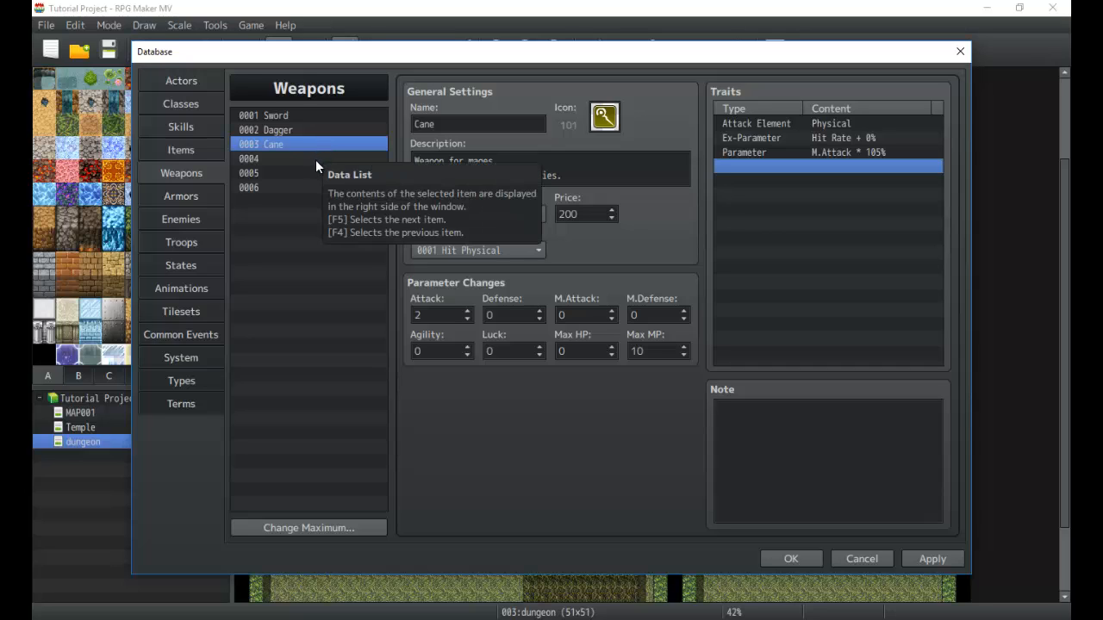
Step: Give weapon 0004 the fist icon and Attack -10
{"action": "left_click", "coordinate": [249, 159]}
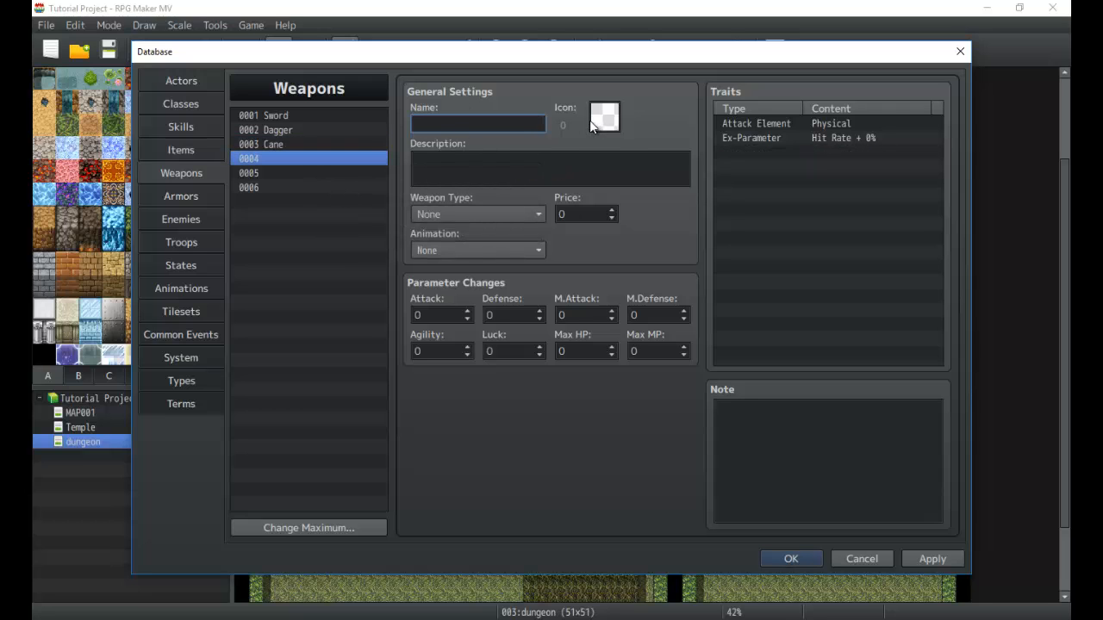
{"action": "left_click", "coordinate": [604, 116]}
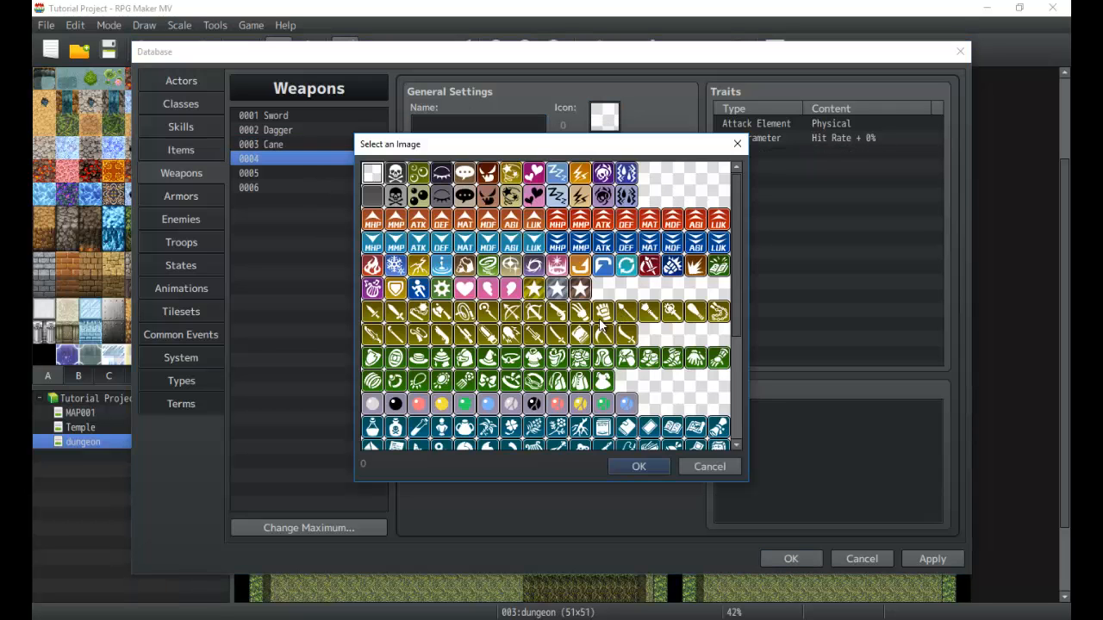
{"action": "left_click", "coordinate": [638, 466]}
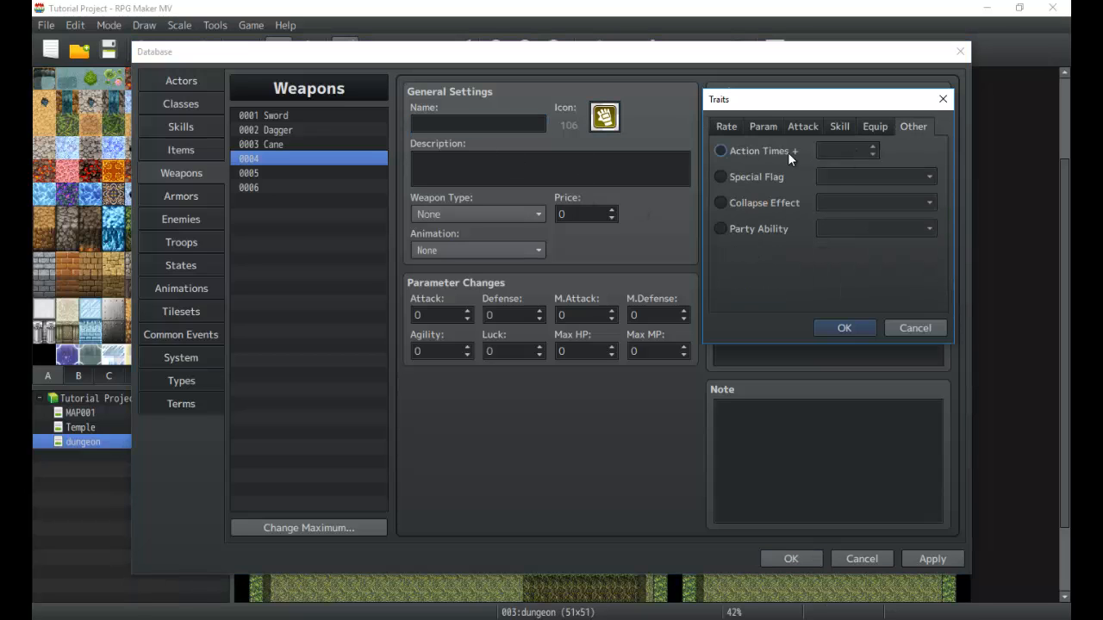
{"action": "left_click", "coordinate": [839, 126]}
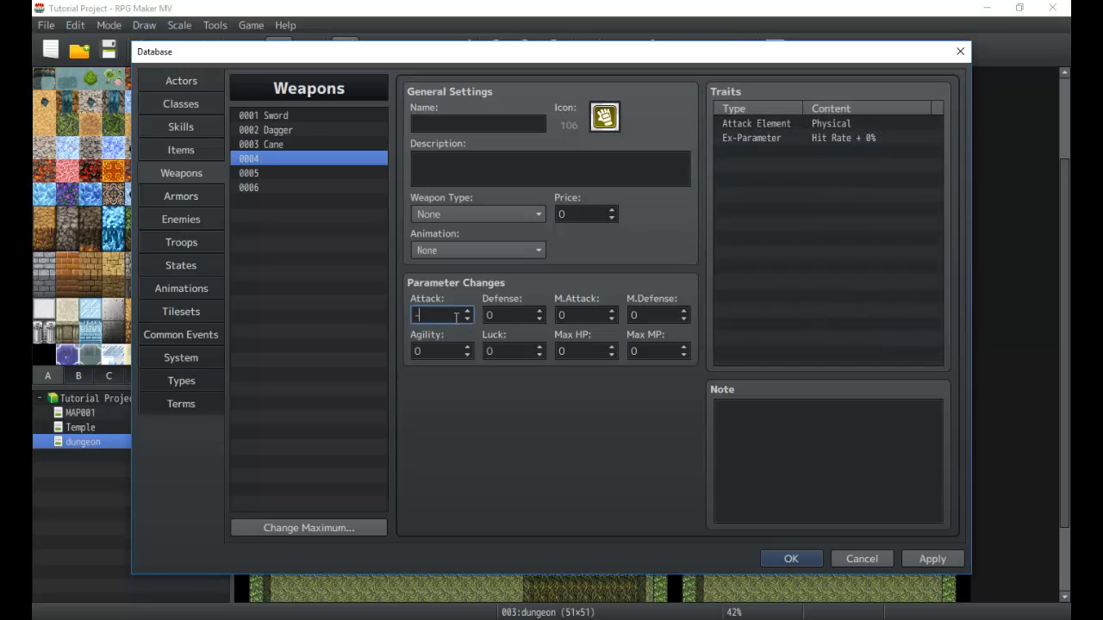
{"action": "type", "text": "-10"}
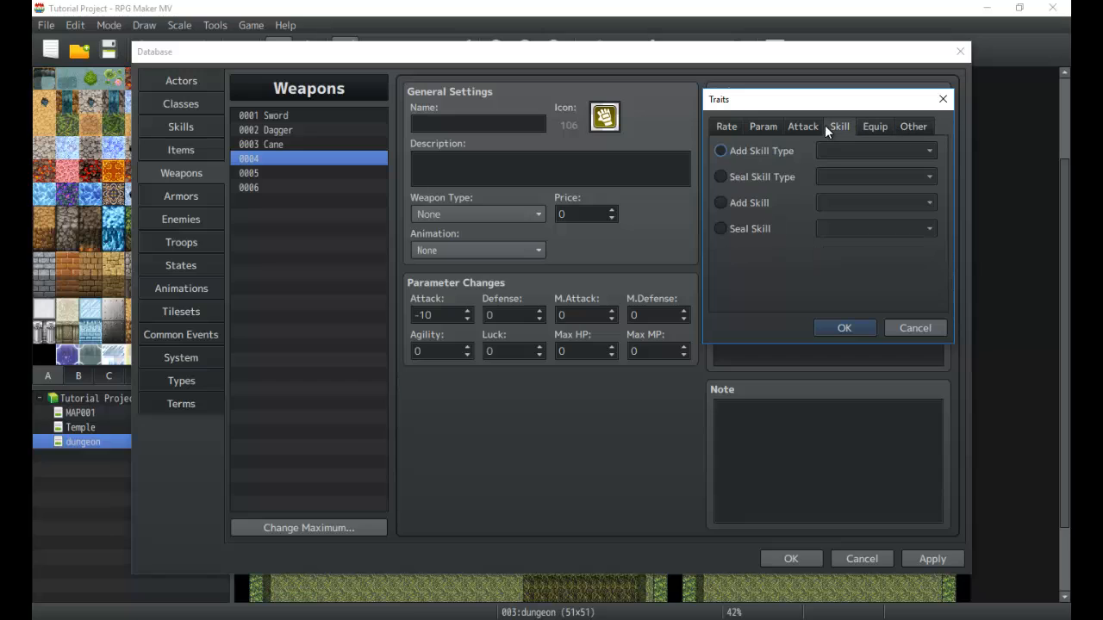
Step: Add the Attack Times +1 trait for one extra attack
{"action": "left_click", "coordinate": [802, 126]}
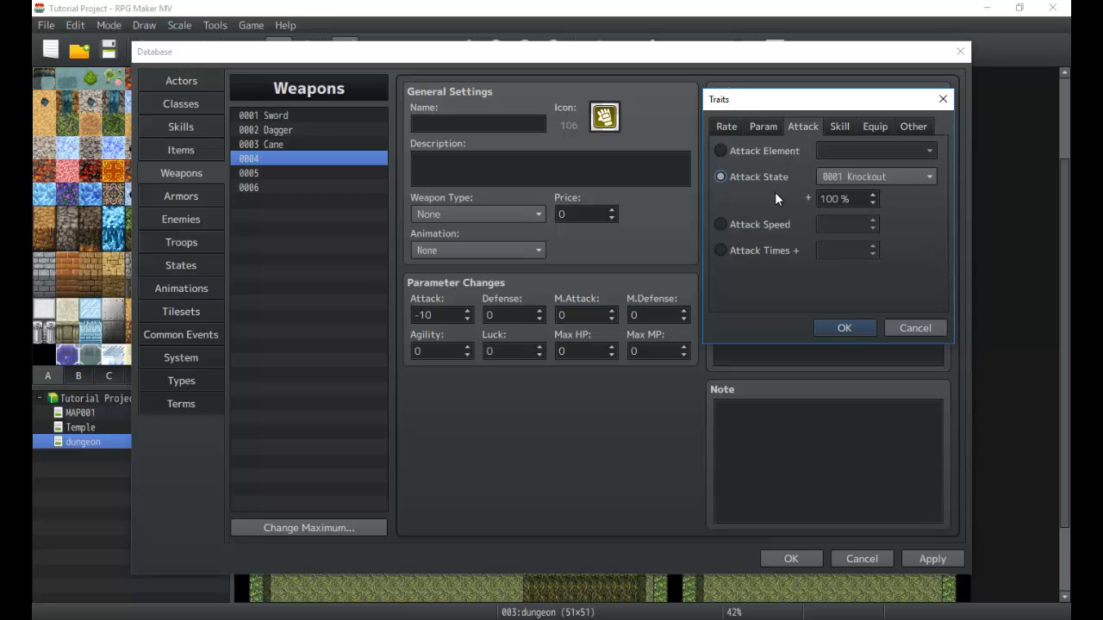
{"action": "left_click", "coordinate": [720, 250]}
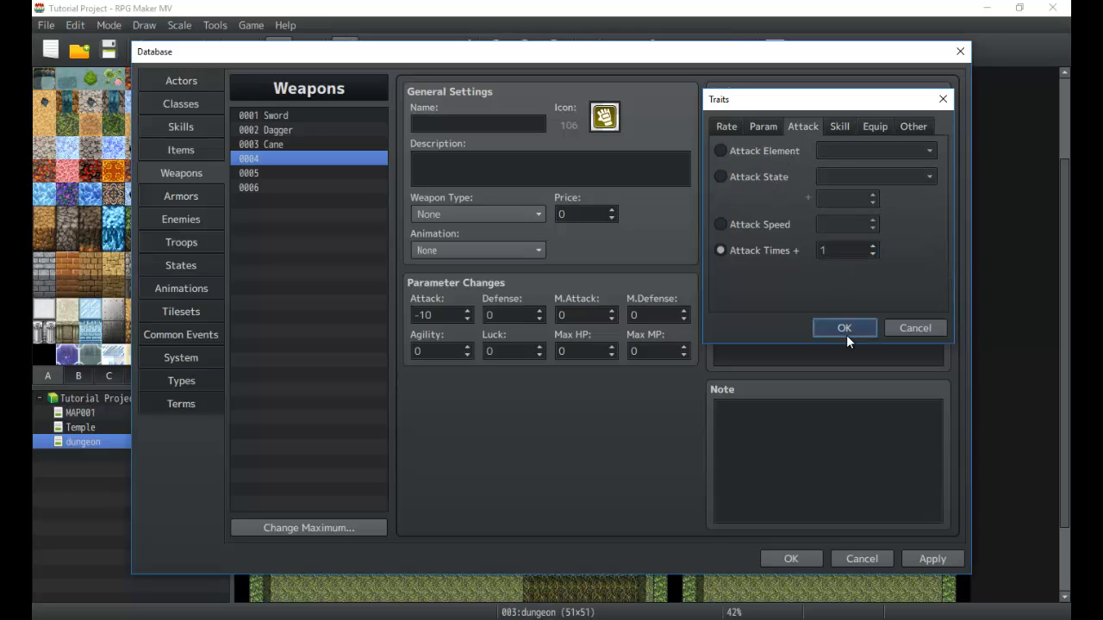
{"action": "left_click", "coordinate": [843, 327]}
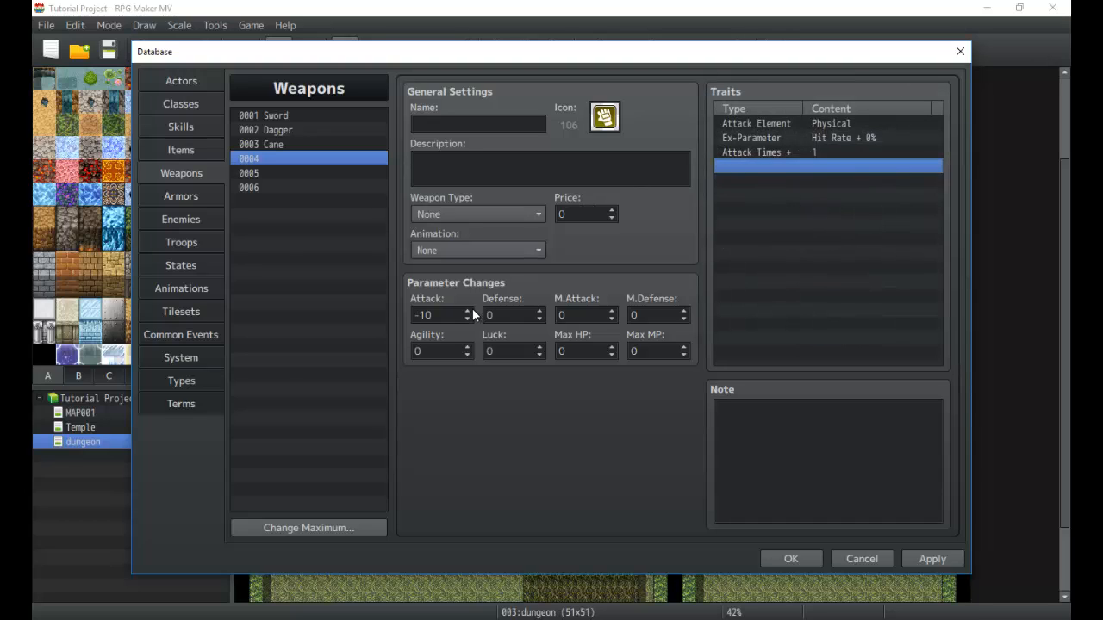
Step: Set price 175, name it 'Knuckle' and write a punching-weapon description
{"action": "left_click", "coordinate": [586, 214]}
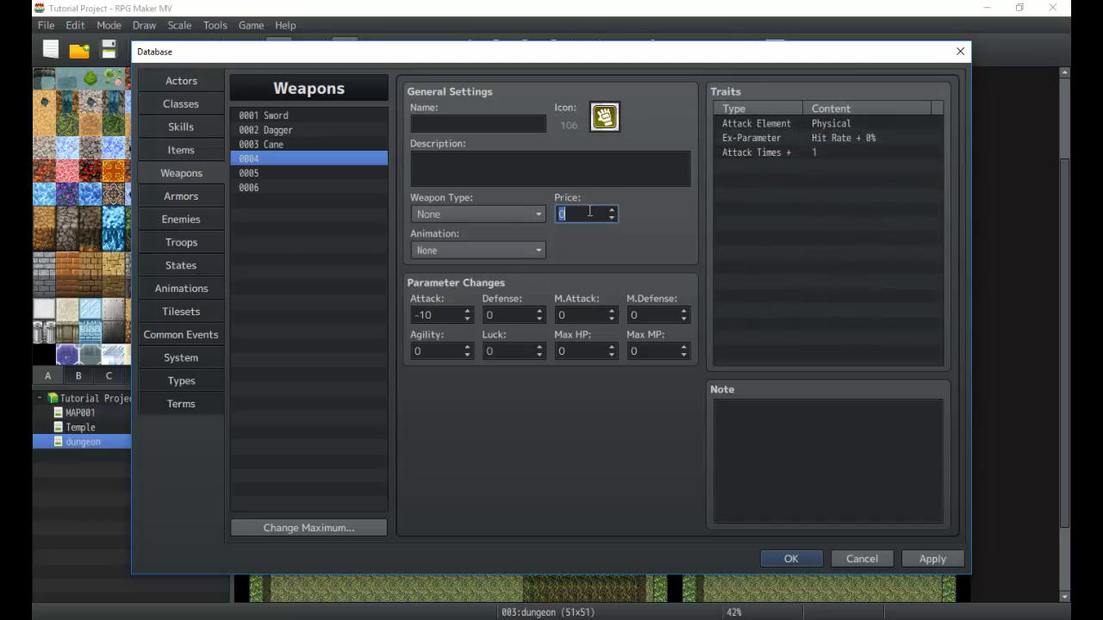
{"action": "type", "text": "175"}
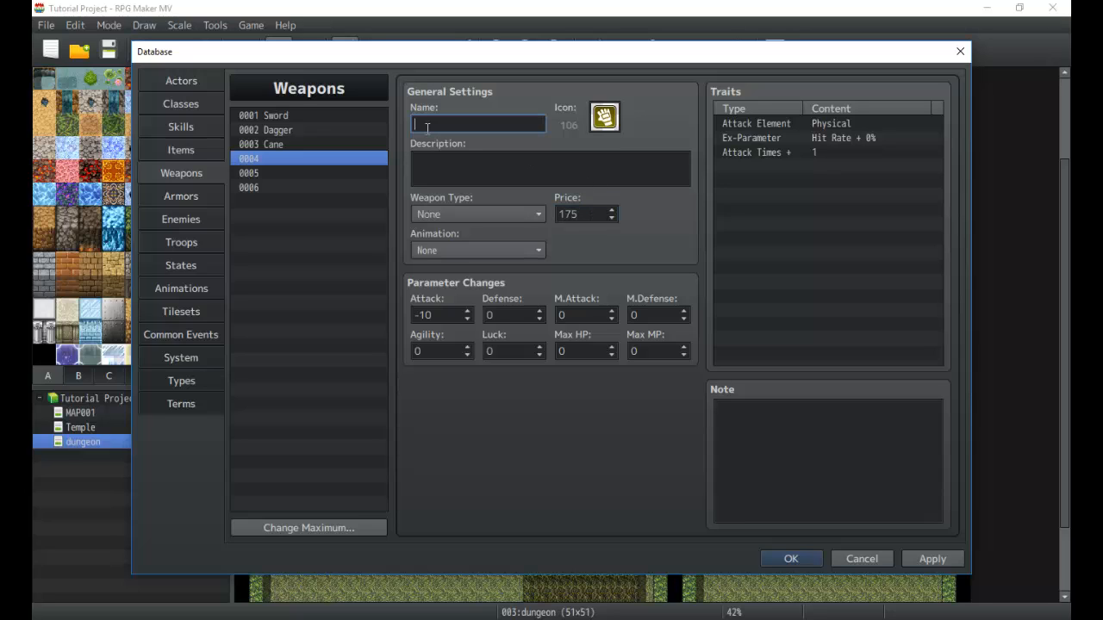
{"action": "type", "text": "Knuckle"}
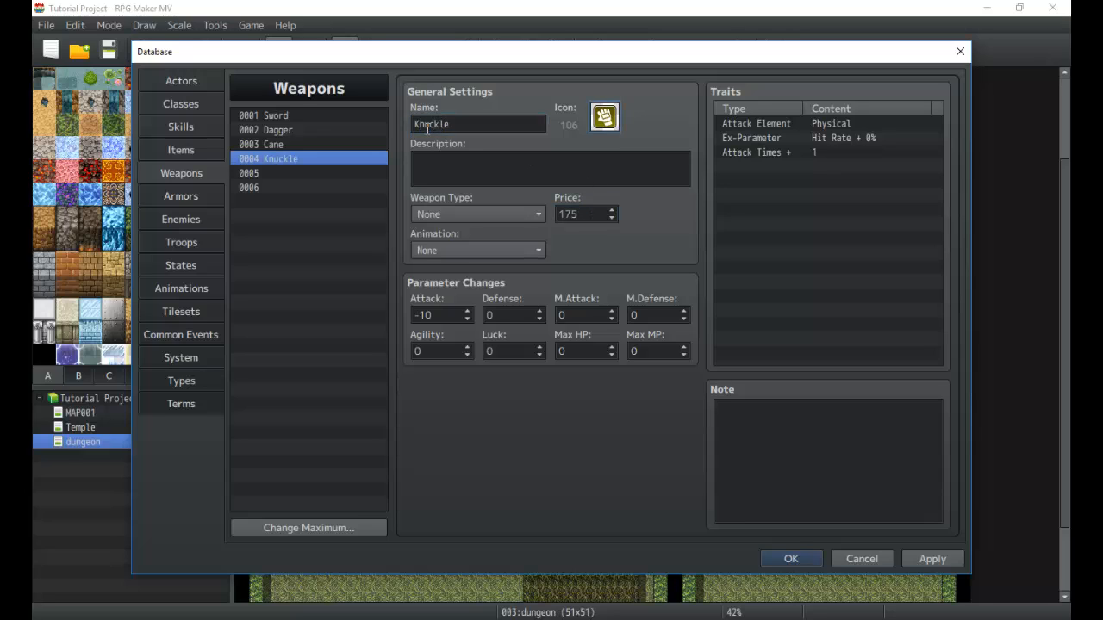
{"action": "left_click", "coordinate": [550, 168]}
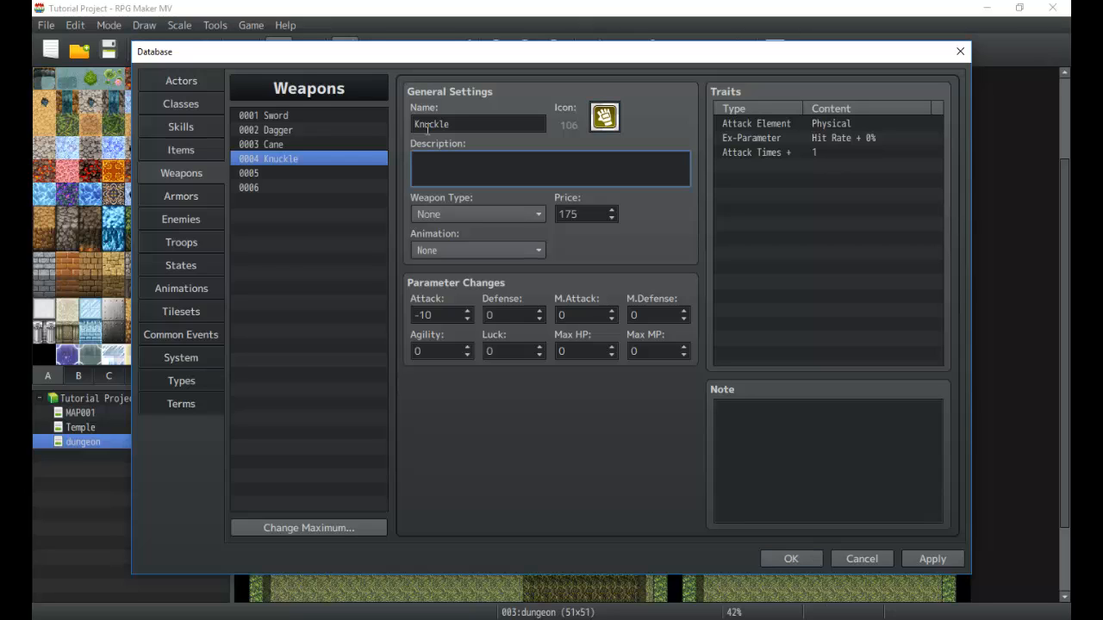
{"action": "type", "text": "Punching Weapon, boo"}
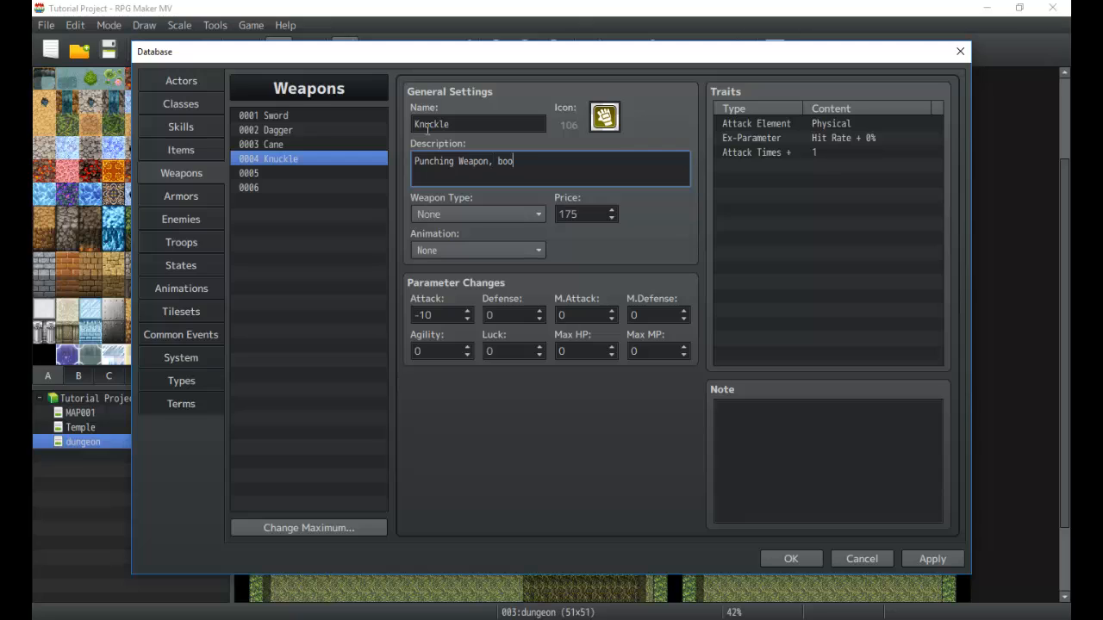
{"action": "key", "text": "Backspace"}
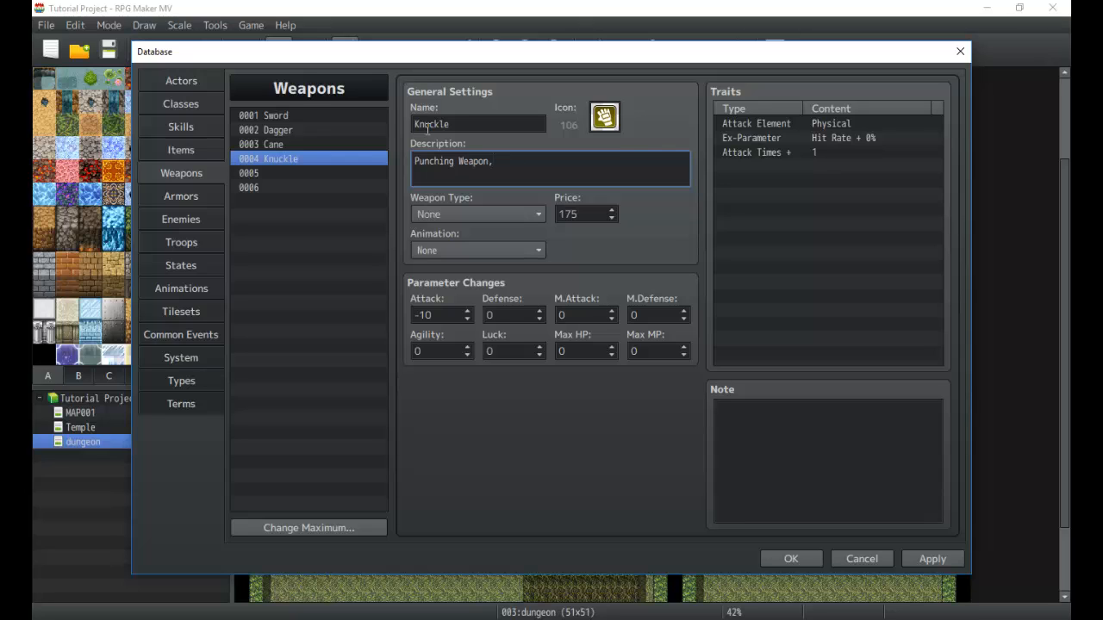
{"action": "type", "text": "attacks twice."}
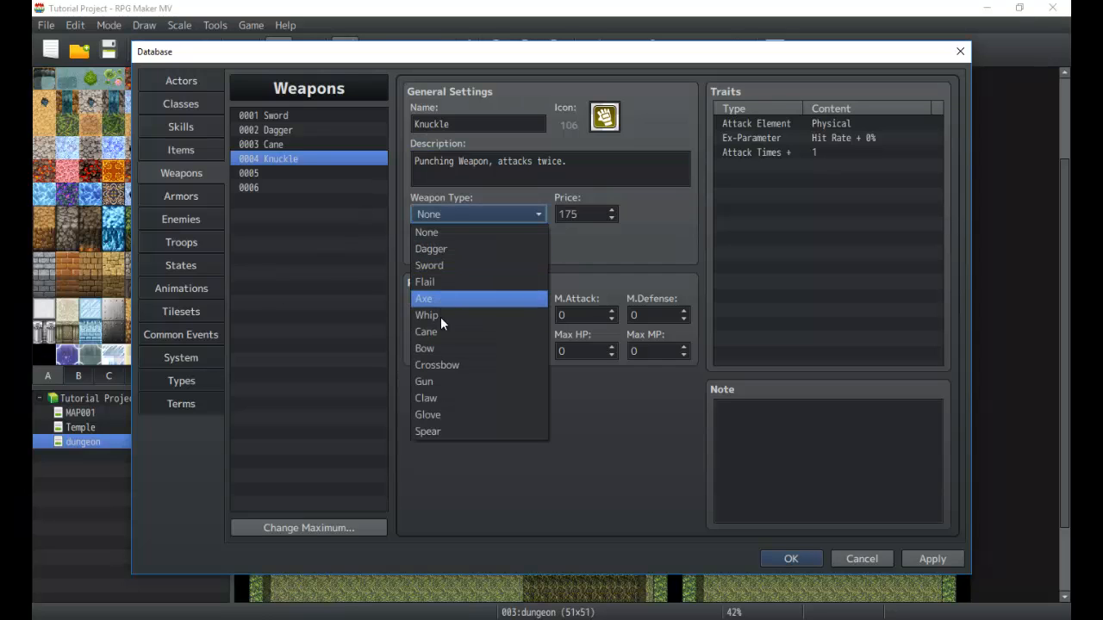
Step: Set the Knuckle's type to Claw and animation to Hit Special 1
{"action": "left_click", "coordinate": [425, 397]}
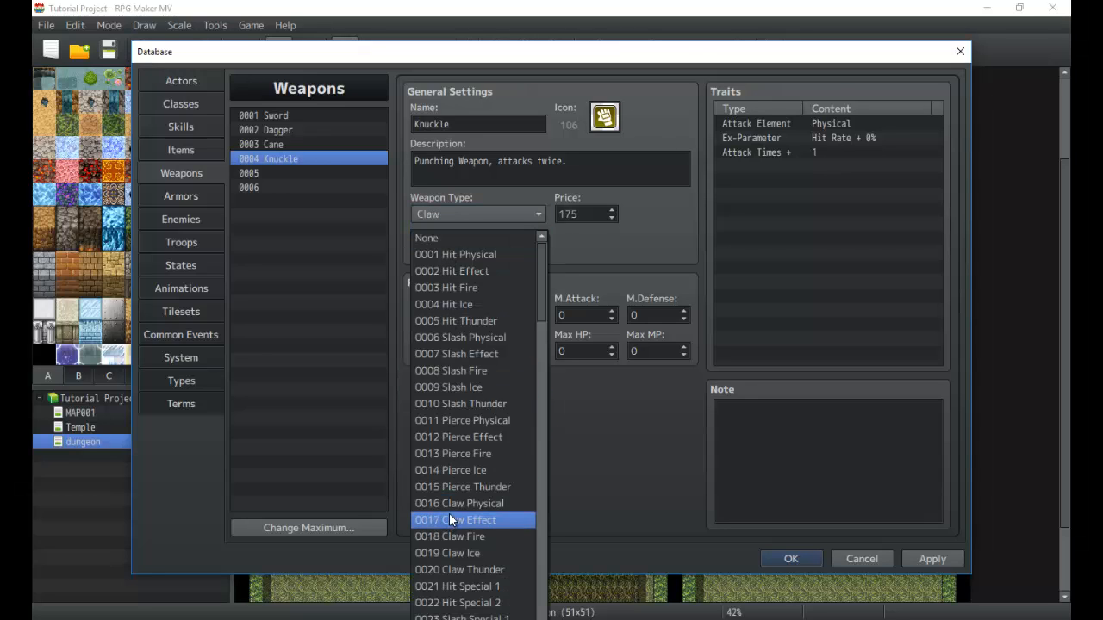
{"action": "scroll", "scroll_direction": "down", "scroll_amount": 3}
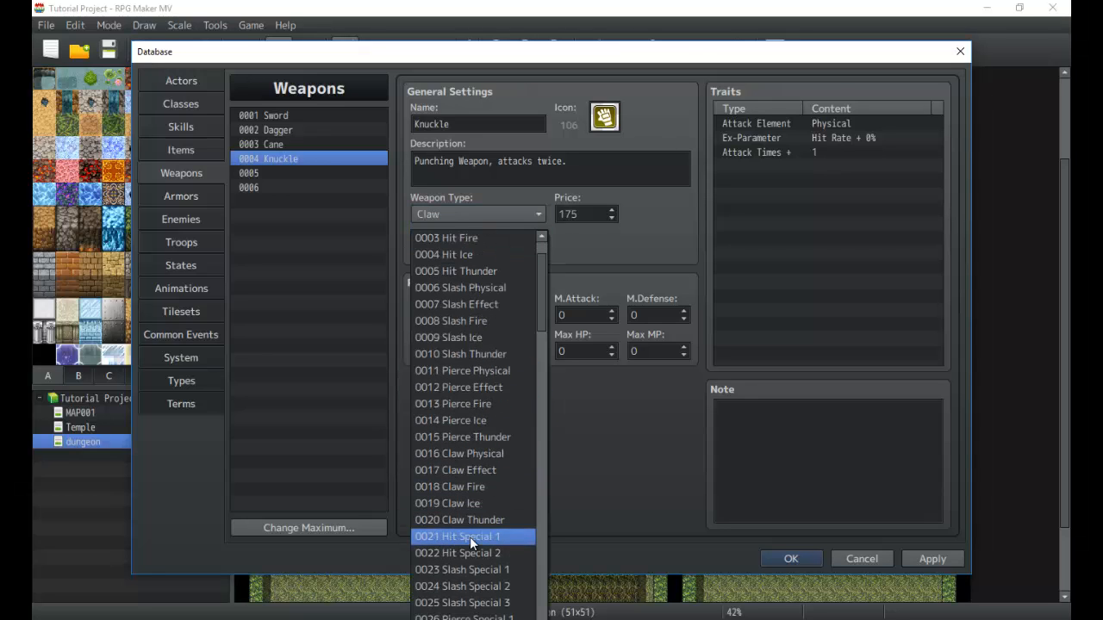
{"action": "left_click", "coordinate": [471, 536]}
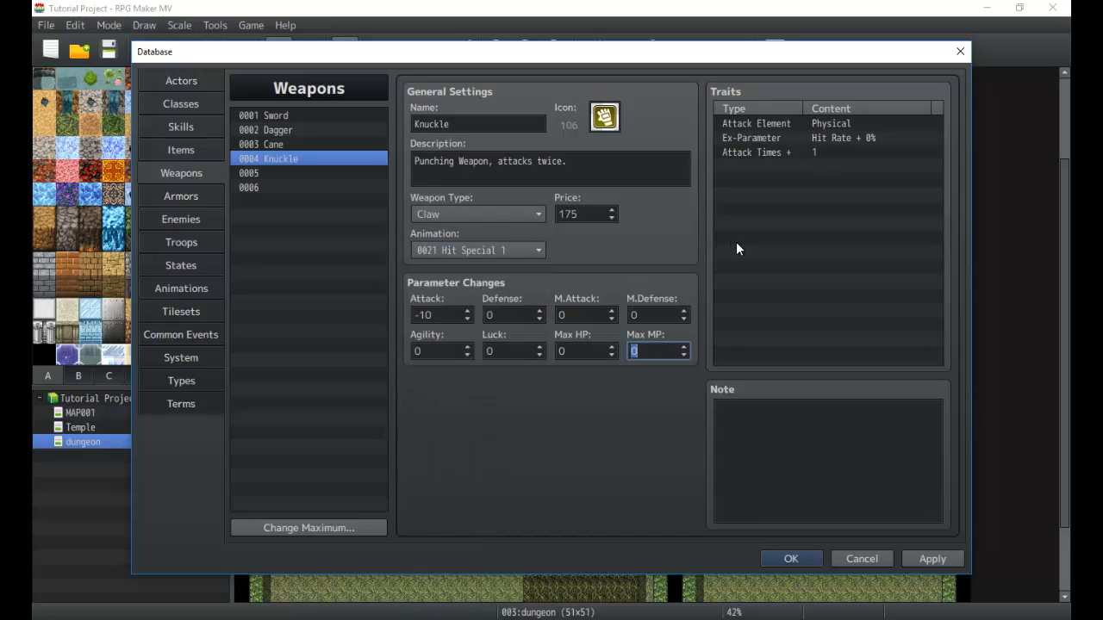
{"action": "left_click", "coordinate": [258, 173]}
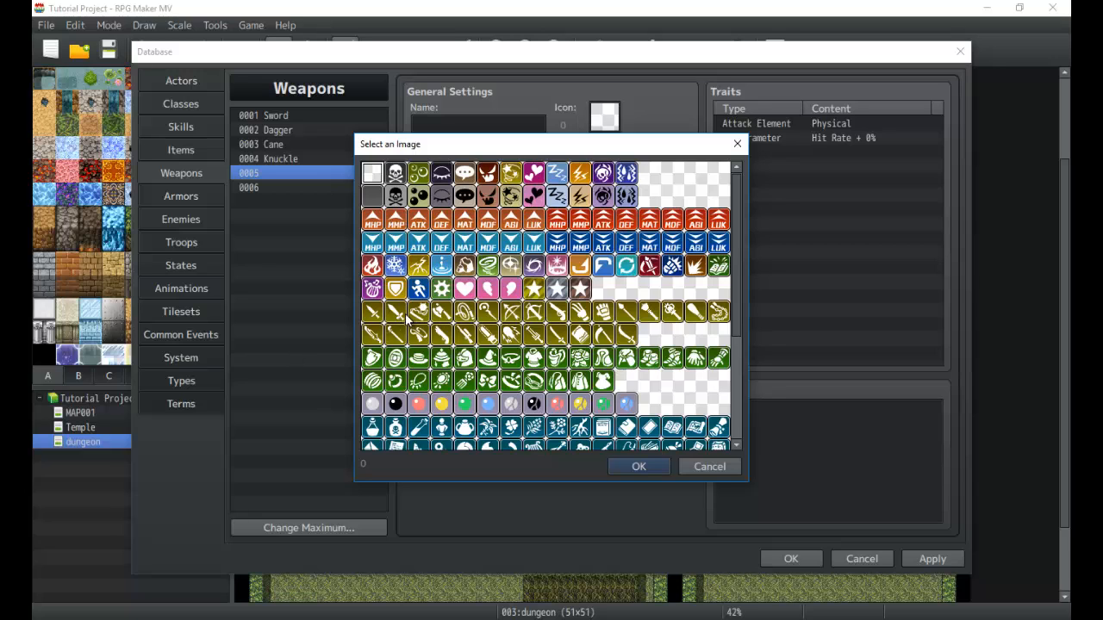
Step: Give Flame Blade the sword icon and description 'Fire based sword. Grants Fire Spell.'
{"action": "left_click", "coordinate": [638, 466]}
{"action": "type", "text": "Flame Blade"}
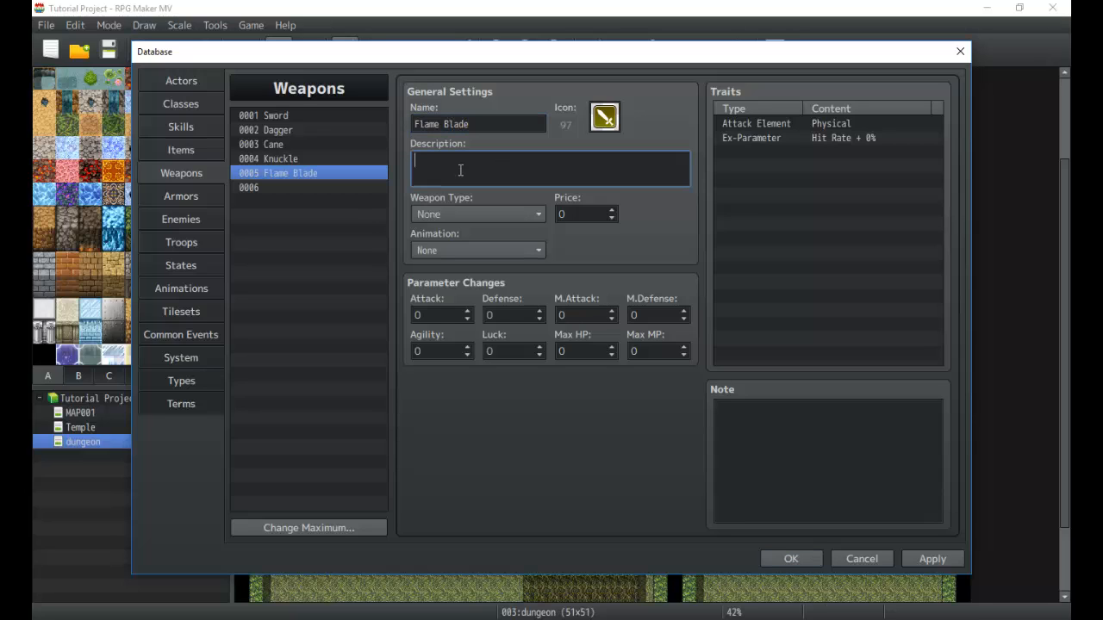
{"action": "type", "text": "Fire"}
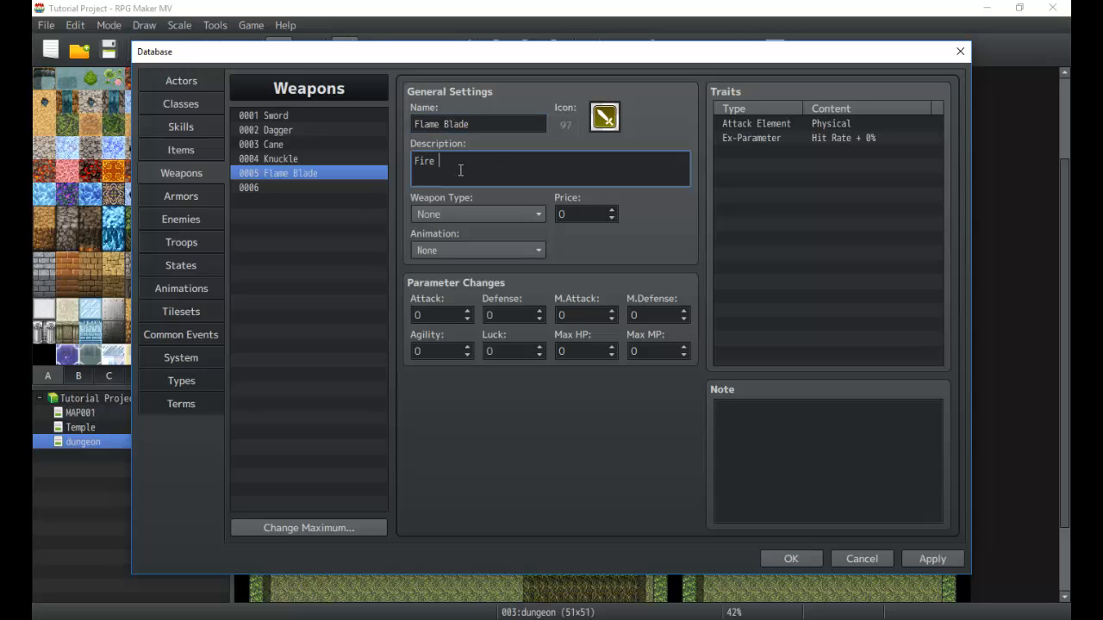
{"action": "type", "text": "based sword."}
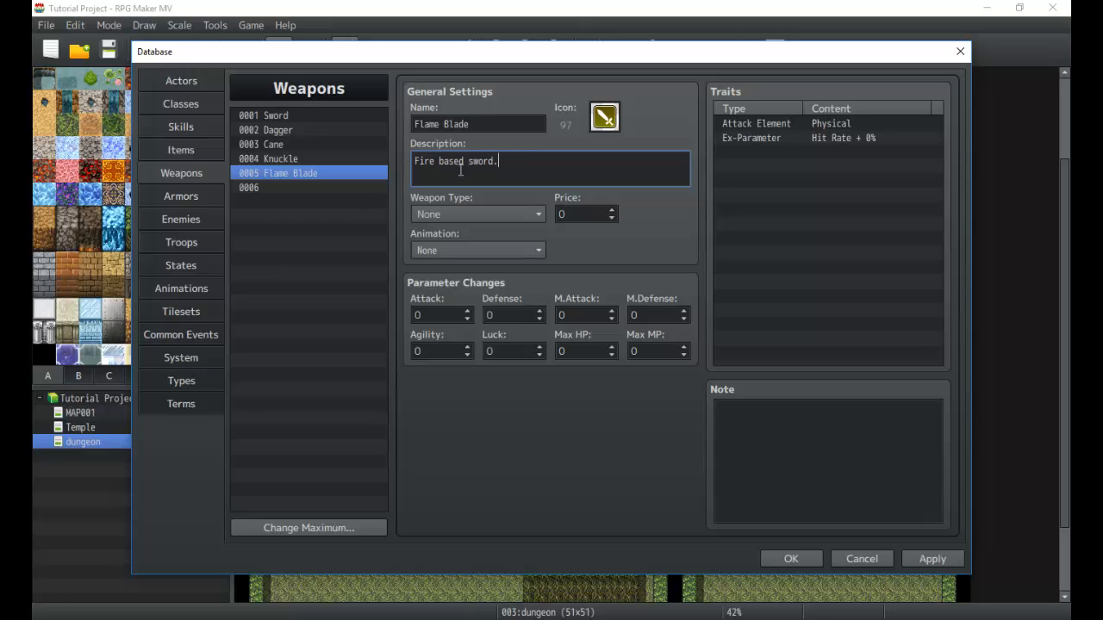
{"action": "type", "text": "Grants"}
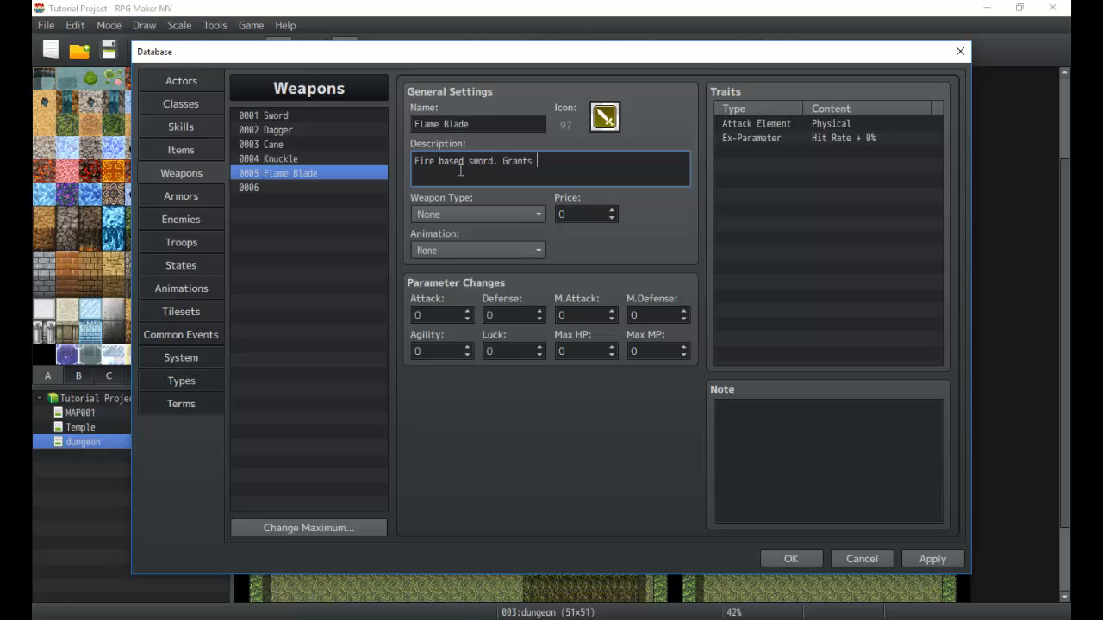
{"action": "type", "text": "f"}
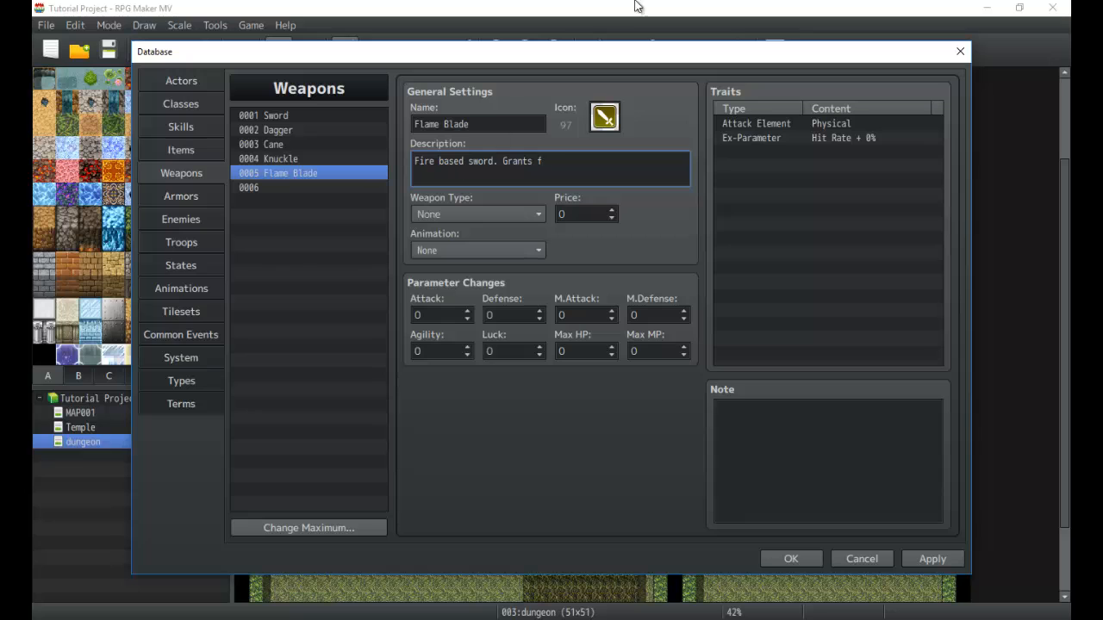
{"action": "left_click", "coordinate": [181, 127]}
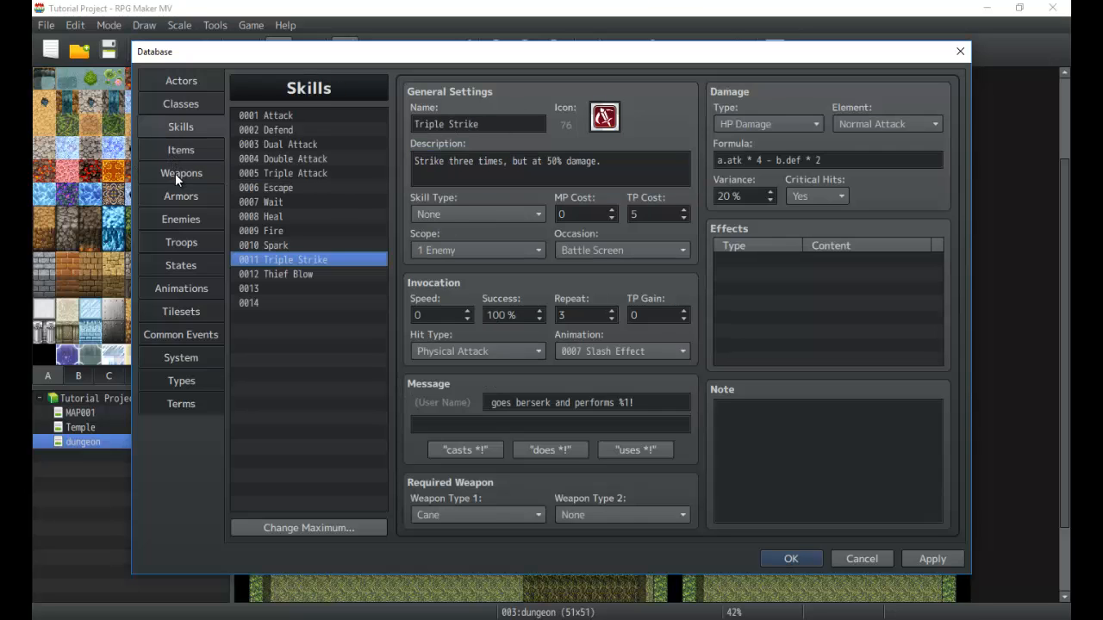
{"action": "left_click", "coordinate": [181, 172]}
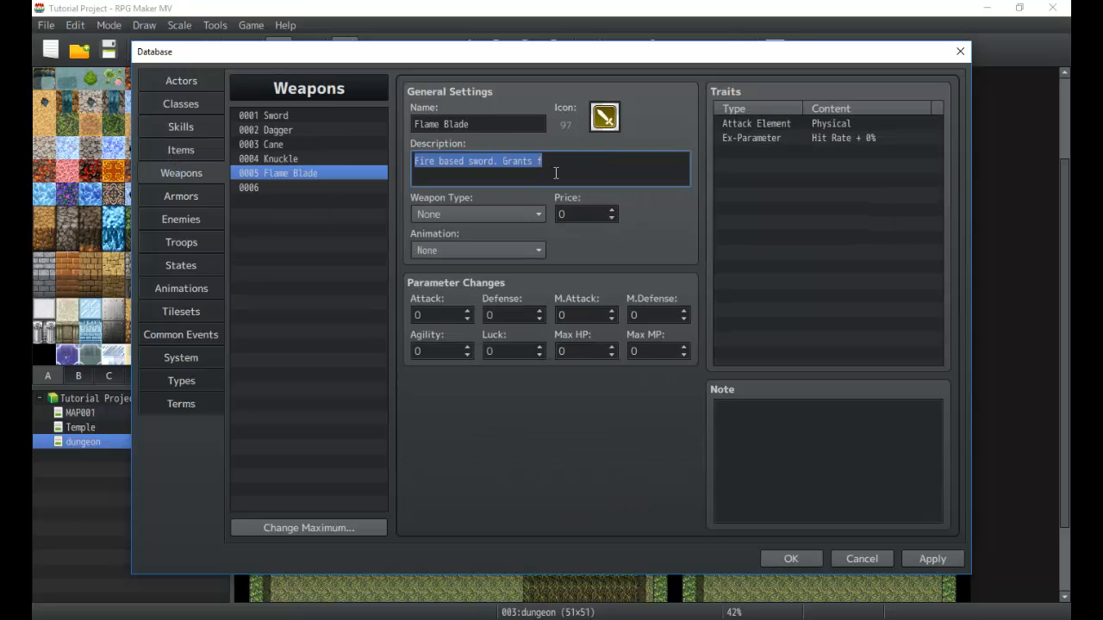
{"action": "type", "text": "Fire Spell."}
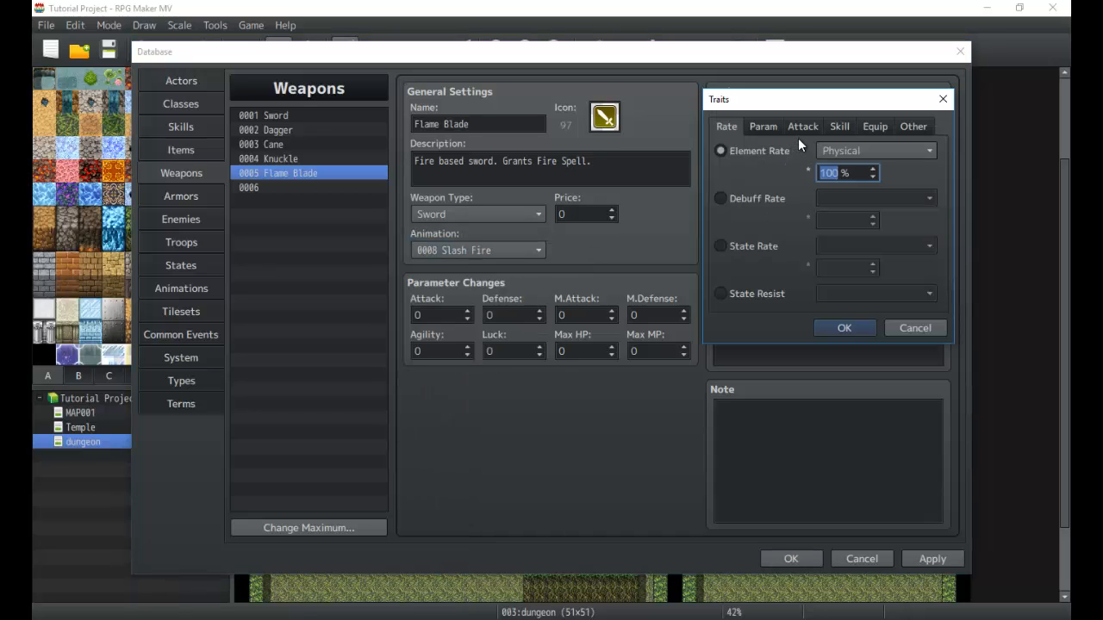
Step: Add an Attack Element Fire trait to Flame Blade, cancelling a second trait
{"action": "left_click", "coordinate": [761, 126]}
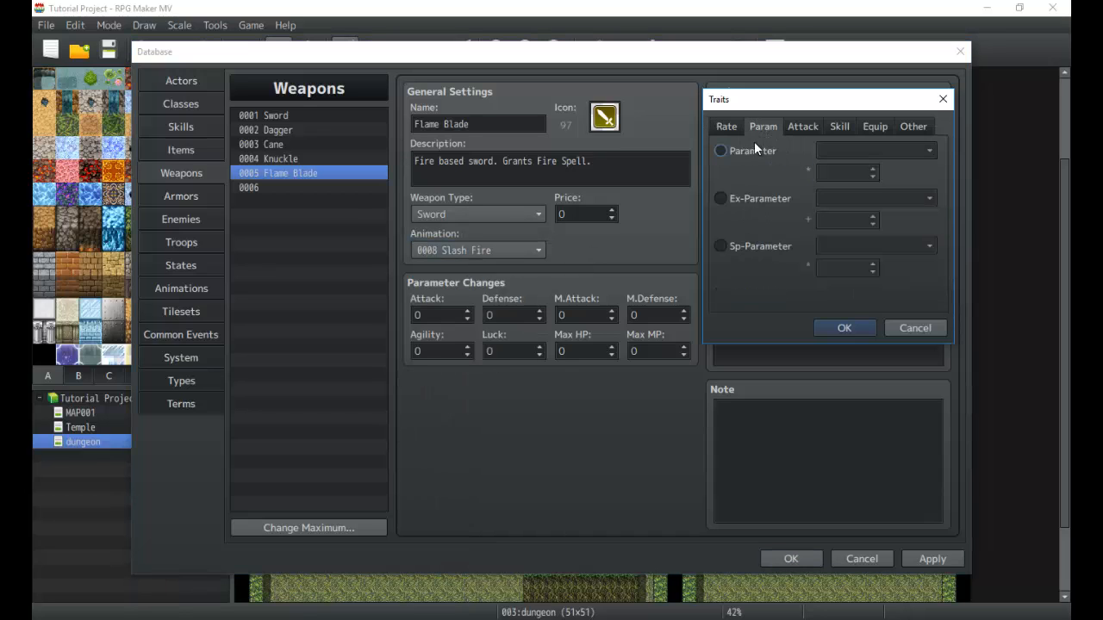
{"action": "left_click", "coordinate": [844, 327]}
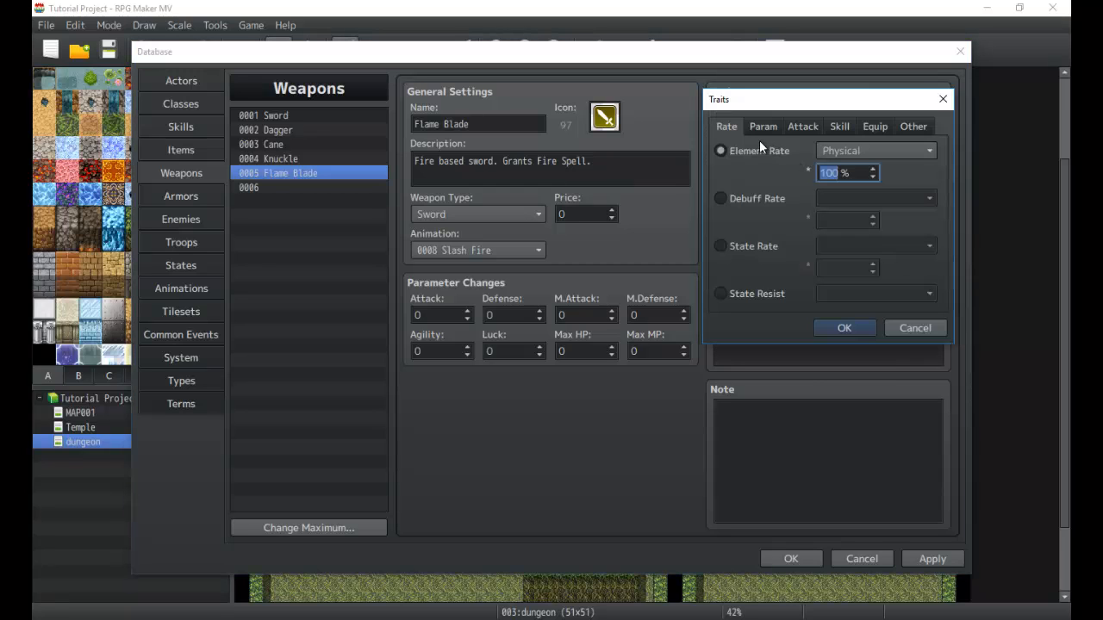
{"action": "left_click", "coordinate": [762, 125]}
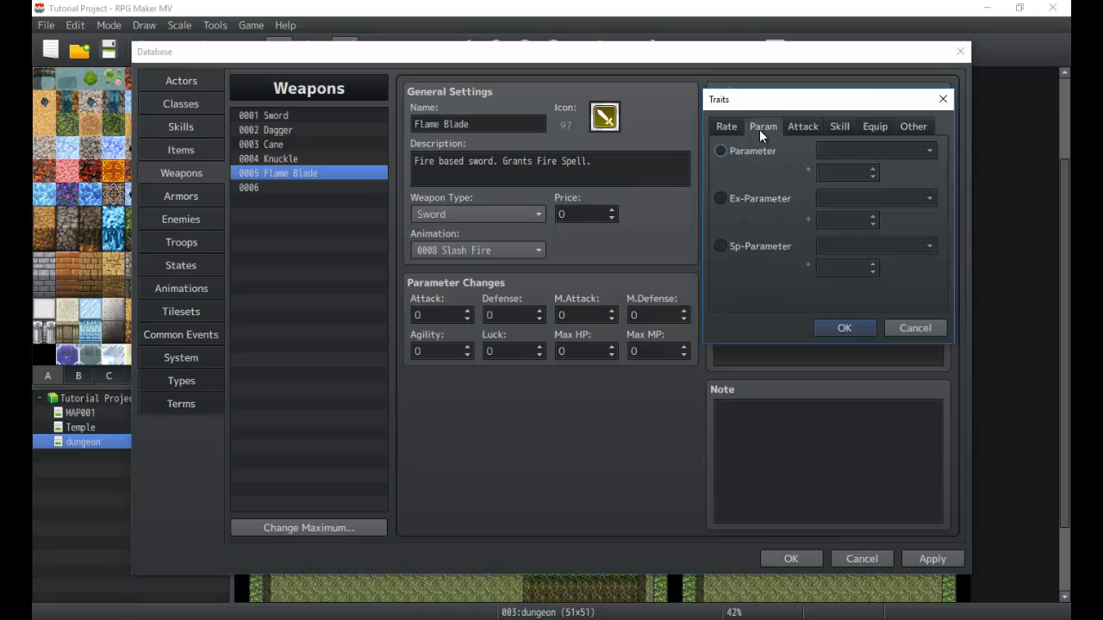
{"action": "left_click", "coordinate": [802, 126]}
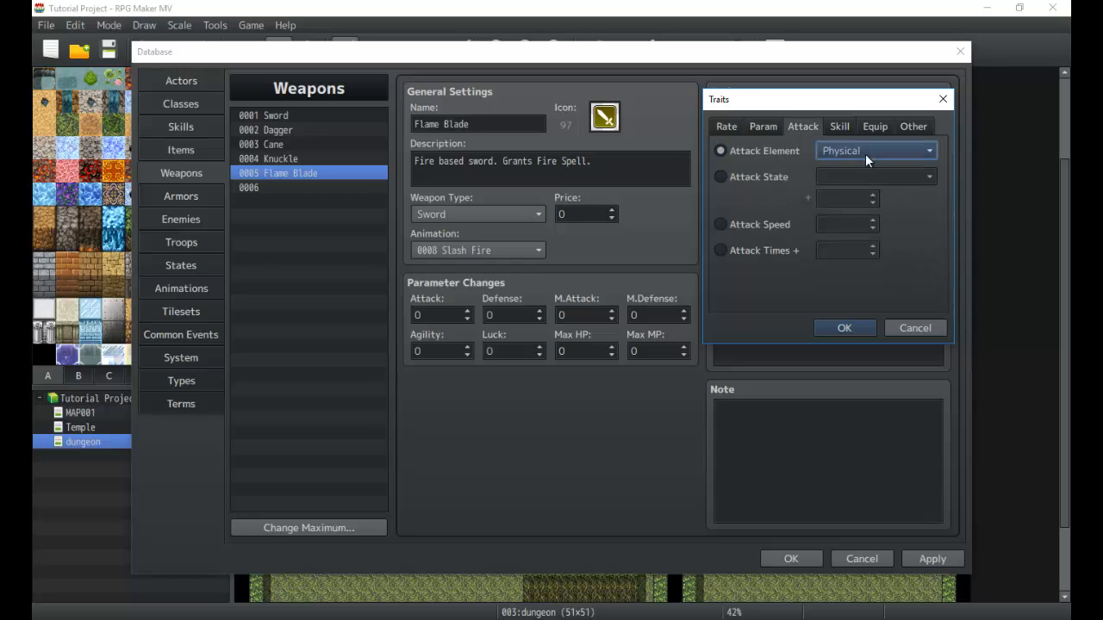
{"action": "left_click", "coordinate": [874, 150]}
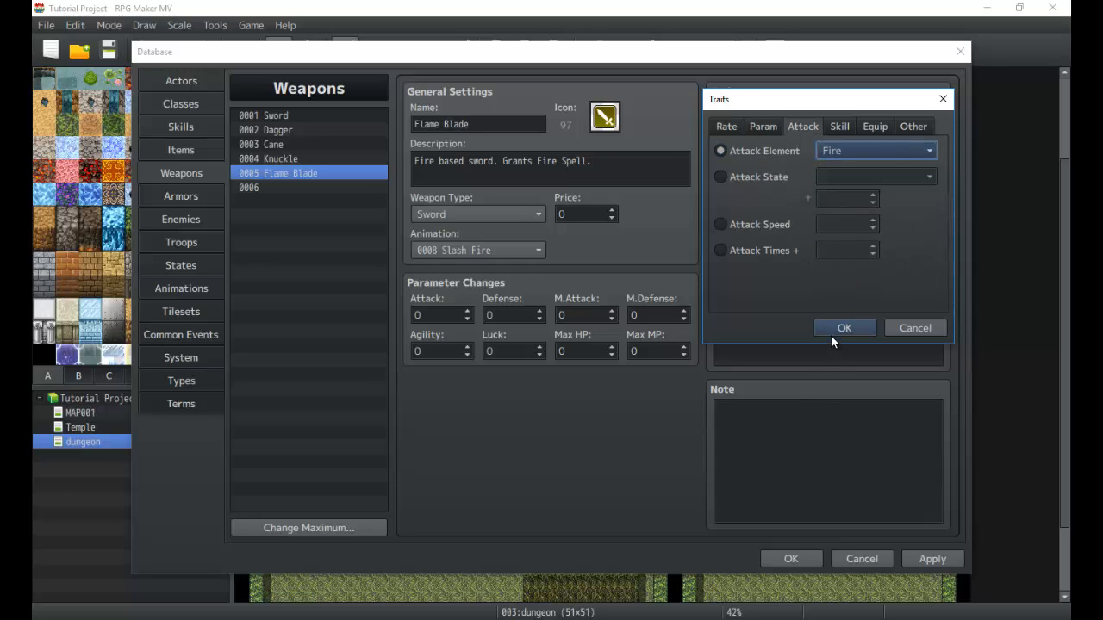
{"action": "left_click", "coordinate": [726, 126]}
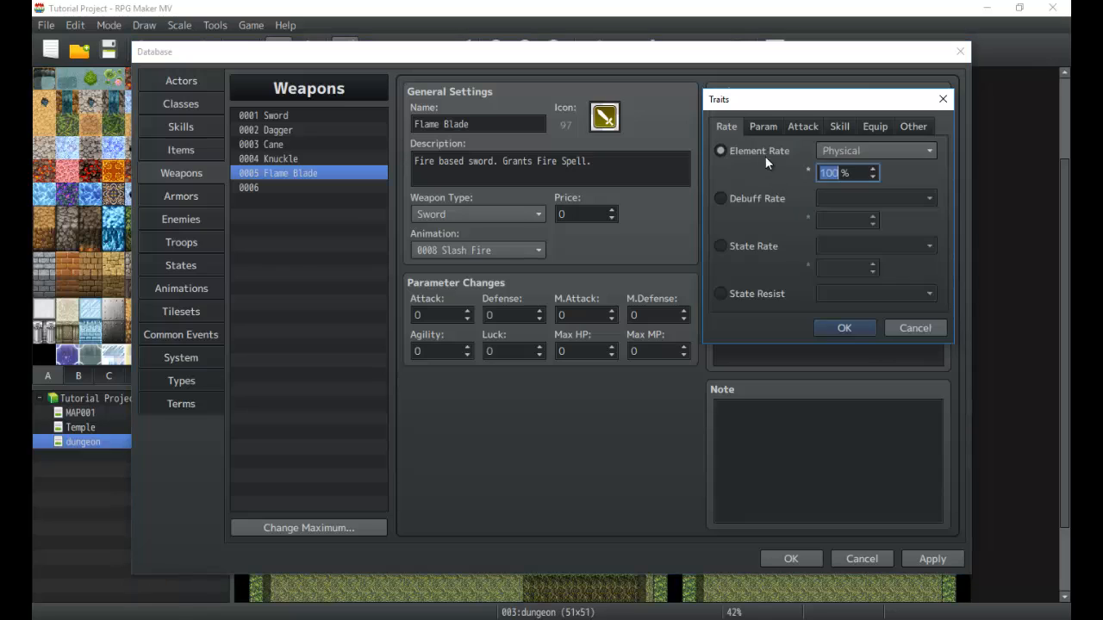
{"action": "left_click", "coordinate": [839, 126]}
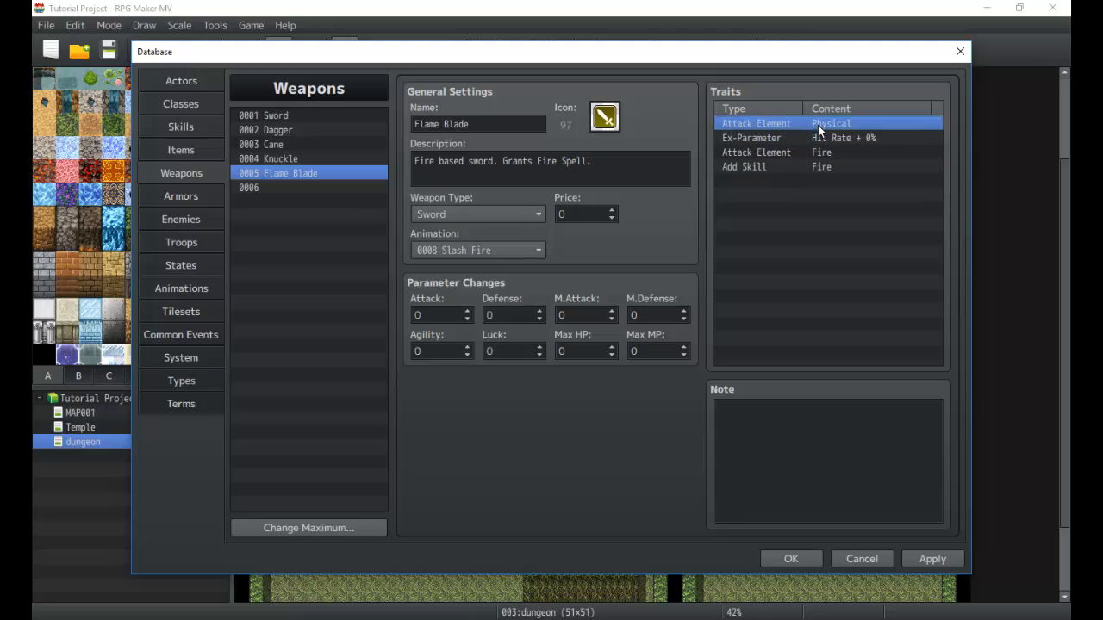
Step: Set Flame Blade's attack to 8 and its price to 300
{"action": "left_click", "coordinate": [437, 315]}
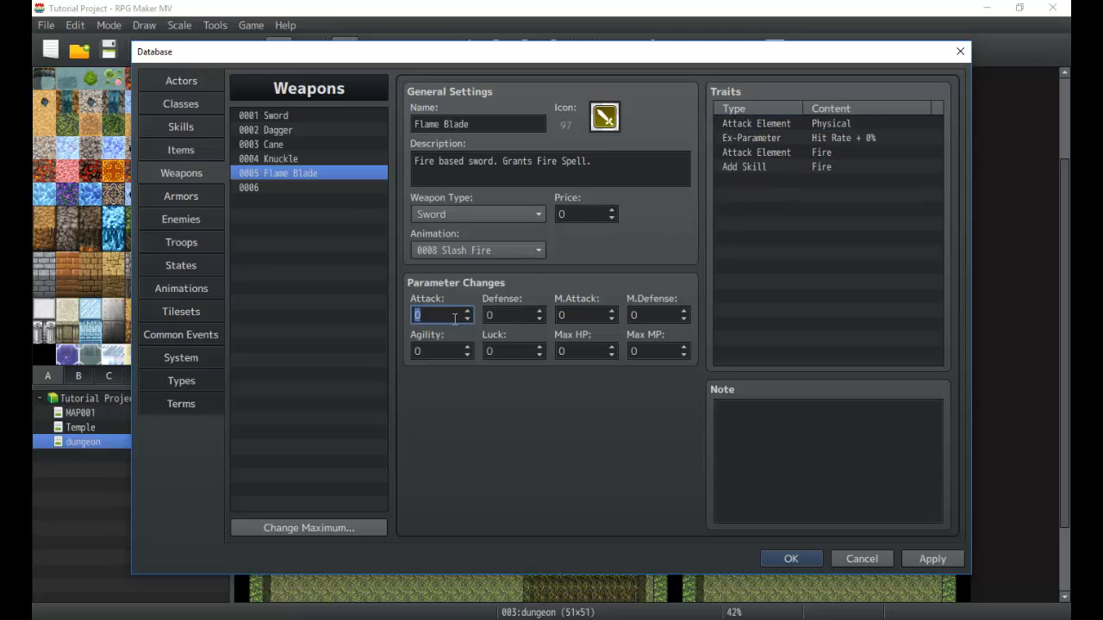
{"action": "type", "text": "5"}
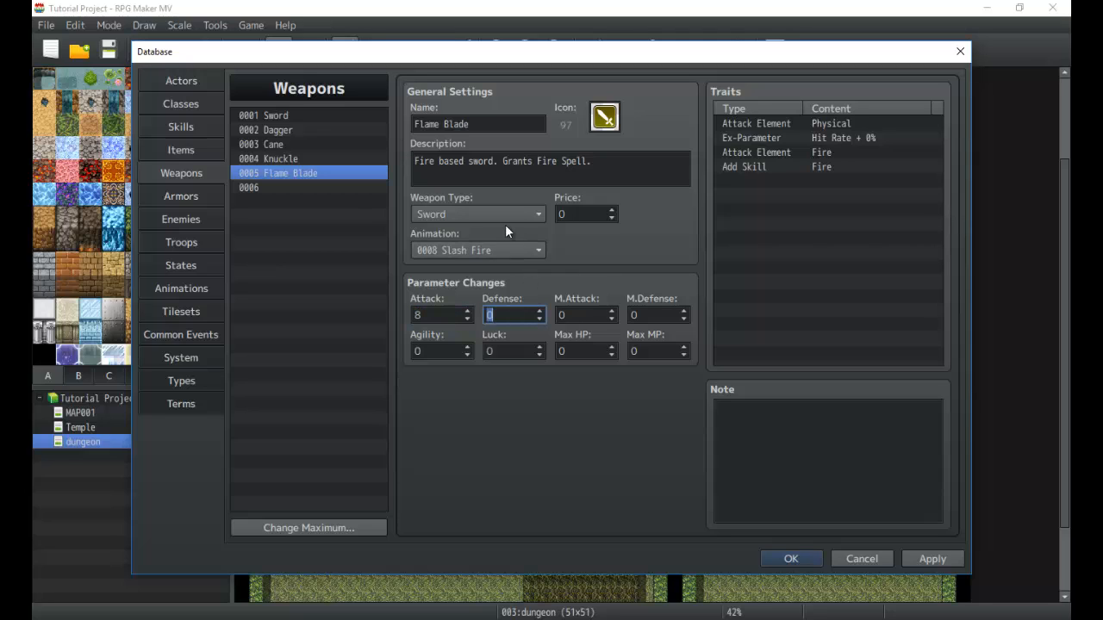
{"action": "left_click", "coordinate": [582, 214]}
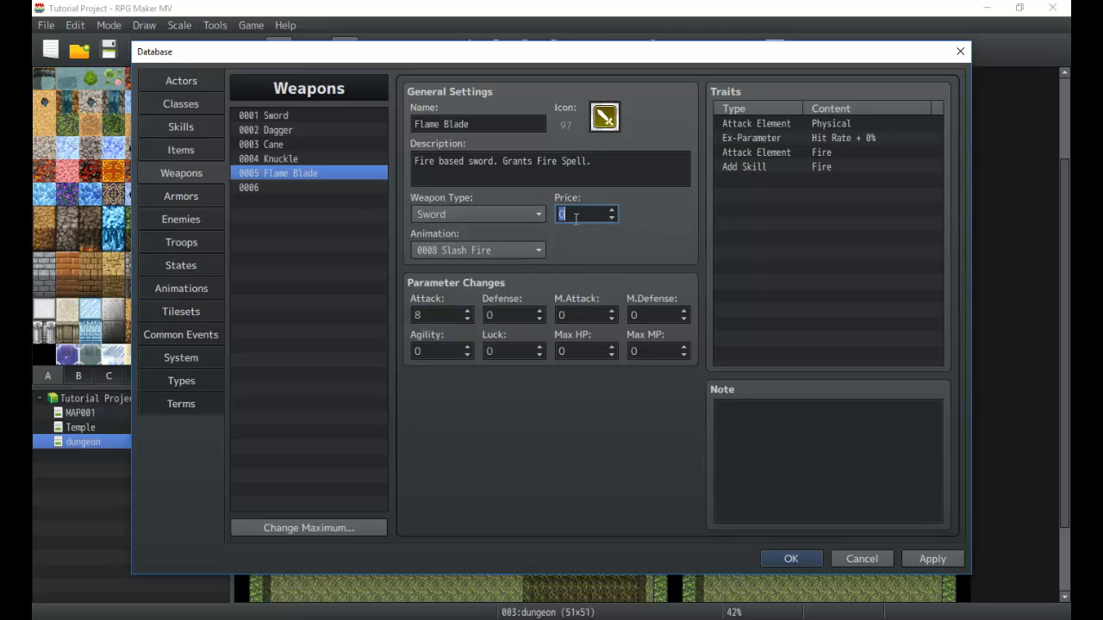
{"action": "type", "text": "300"}
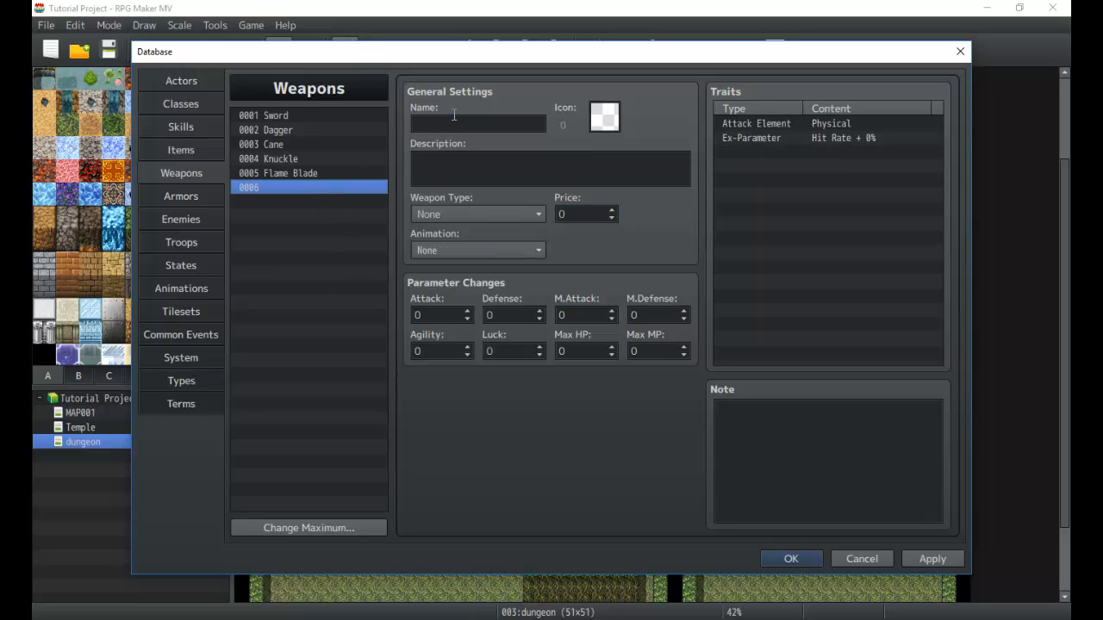
Step: Name weapon 0006 'Book' and give it icon 121
{"action": "left_click", "coordinate": [478, 123]}
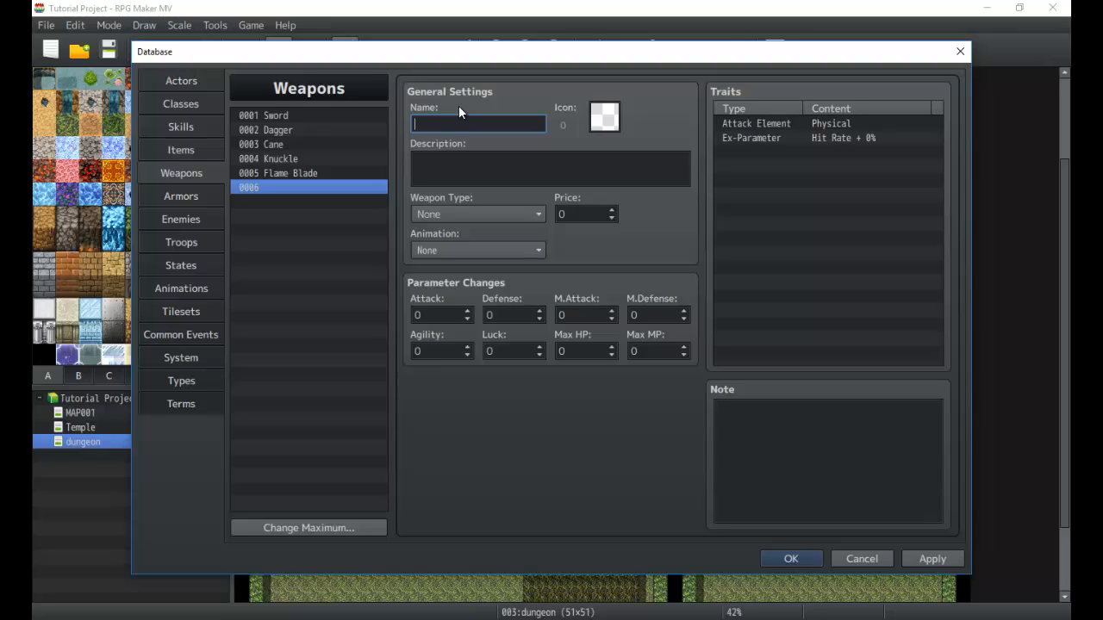
{"action": "type", "text": "Book"}
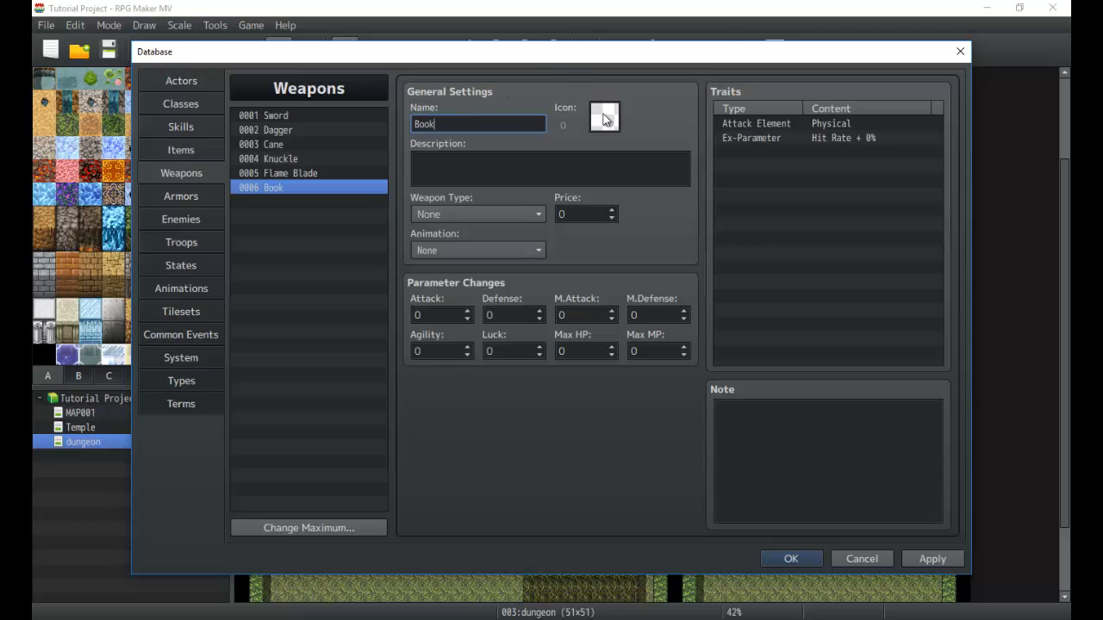
{"action": "left_click", "coordinate": [604, 116]}
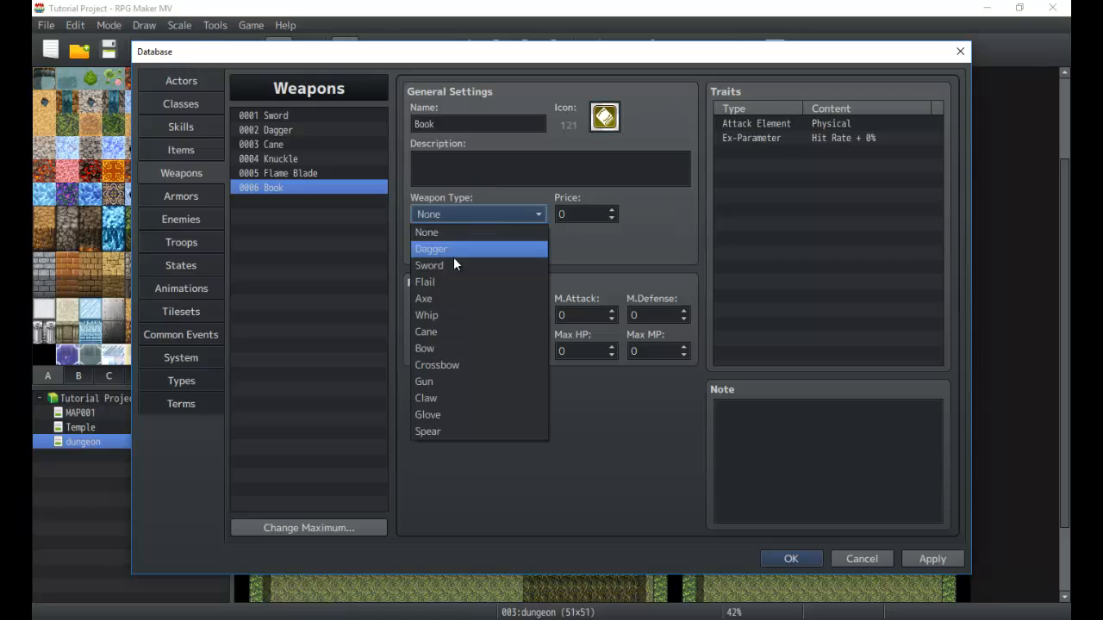
{"action": "mouse_move", "coordinate": [439, 382]}
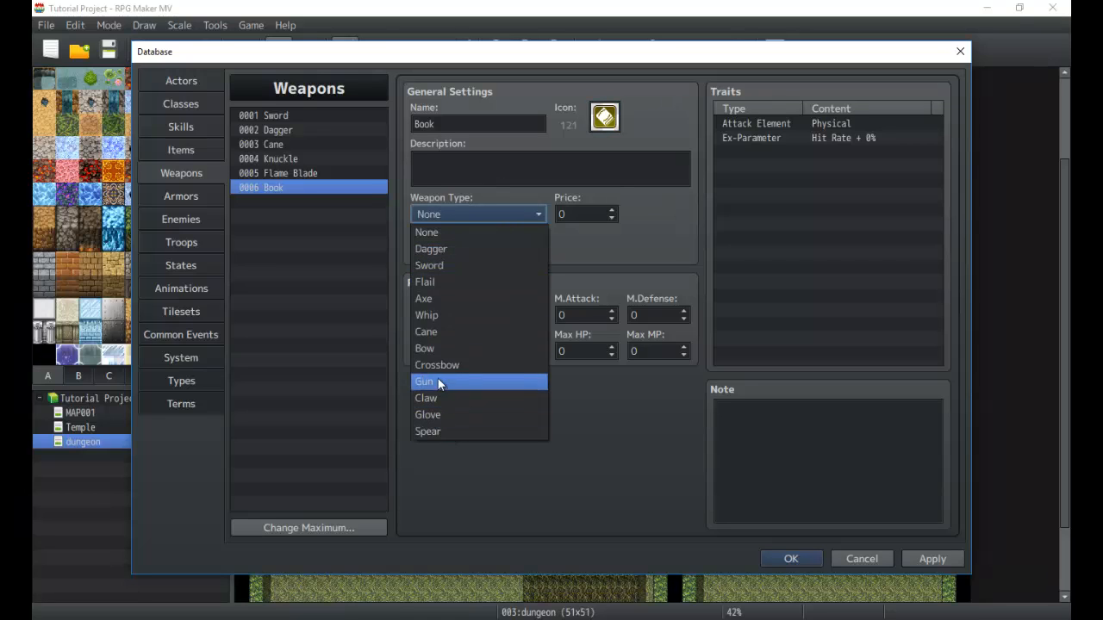
{"action": "mouse_move", "coordinate": [434, 415]}
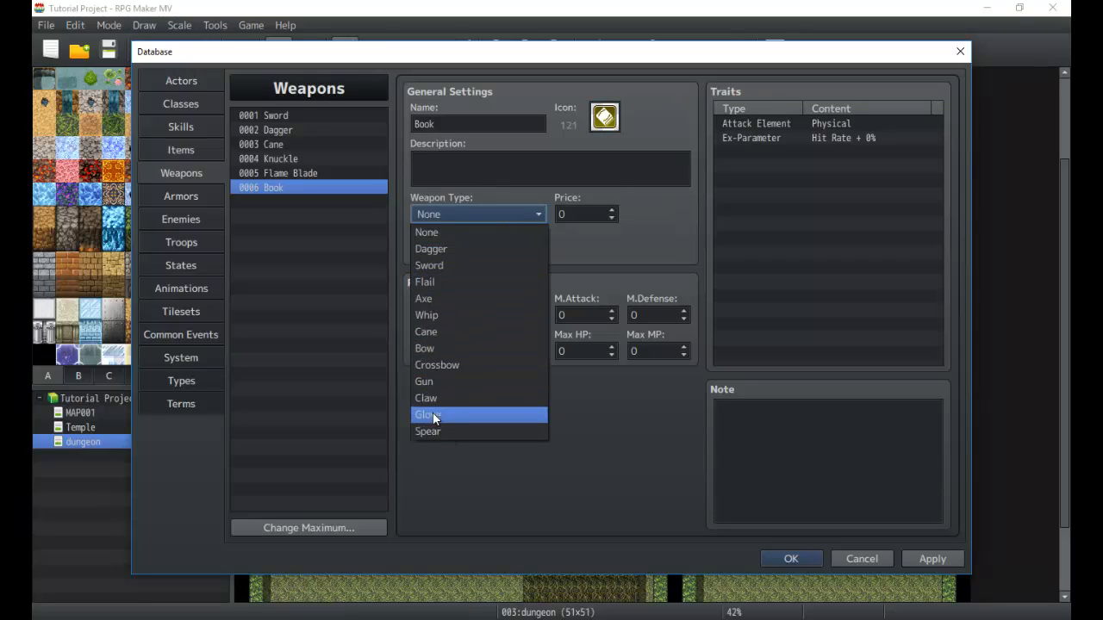
{"action": "mouse_move", "coordinate": [429, 382]}
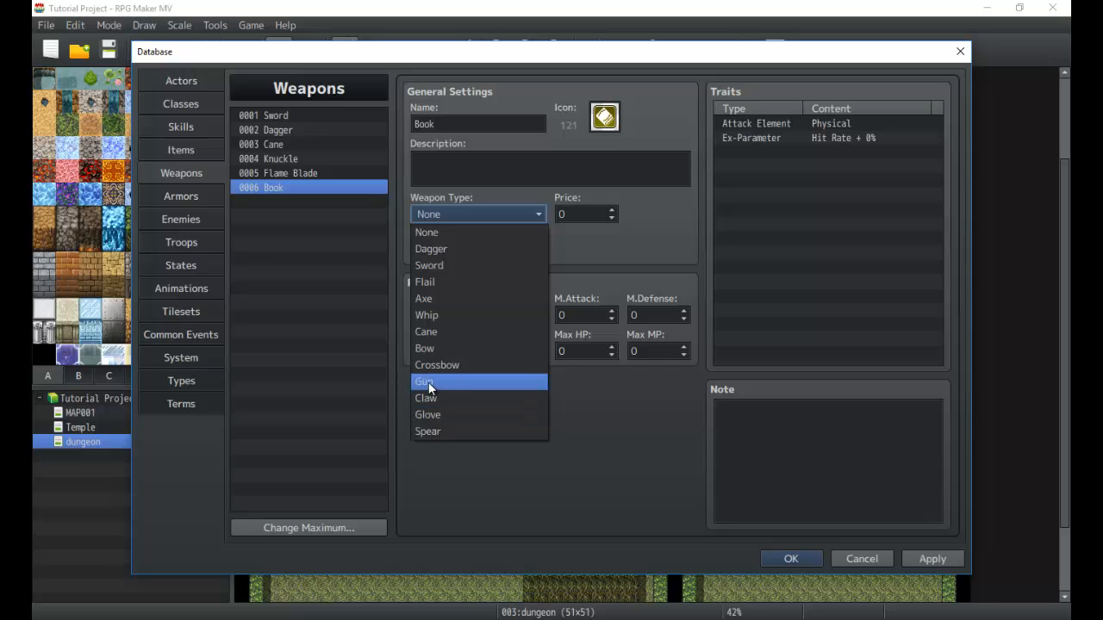
Step: Set the Book to Gun type, Hit Physical animation and price 350
{"action": "left_click", "coordinate": [424, 382]}
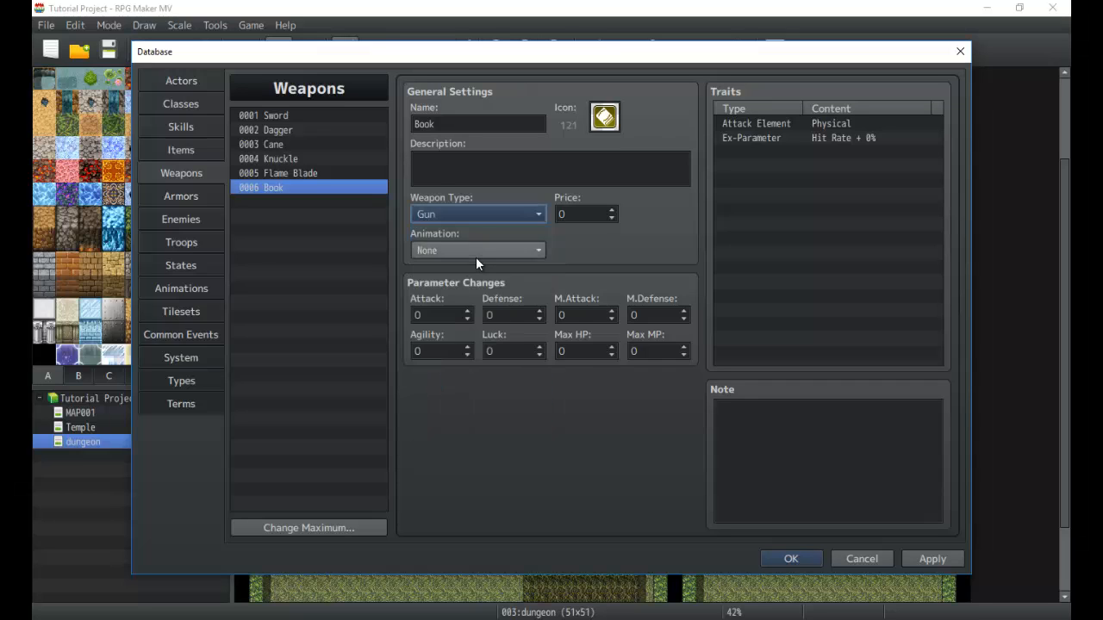
{"action": "left_click", "coordinate": [478, 250]}
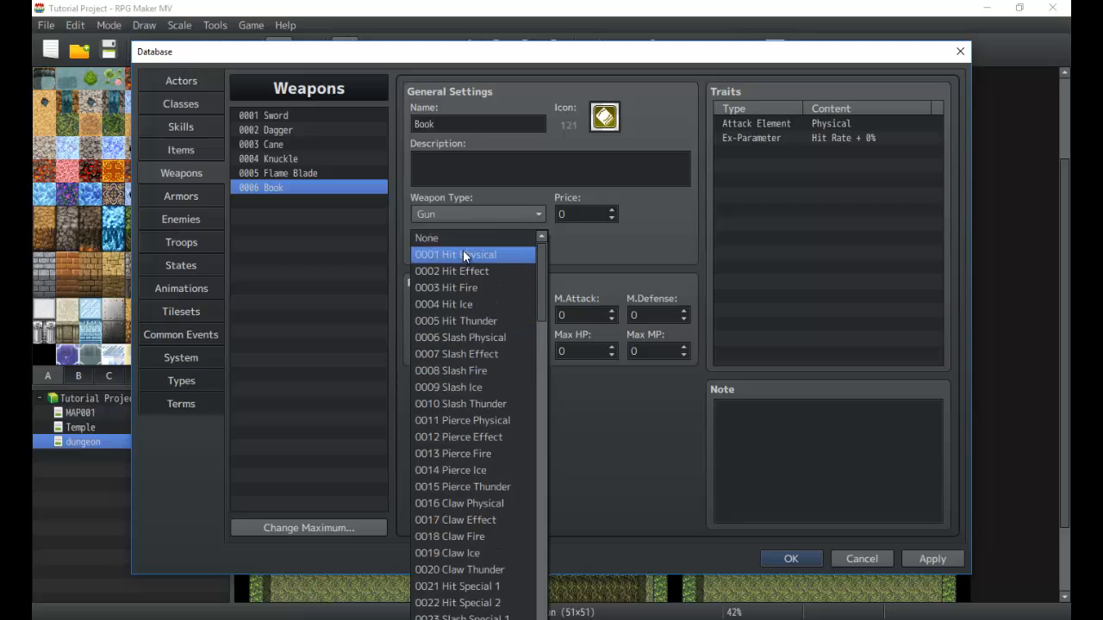
{"action": "left_click", "coordinate": [457, 254]}
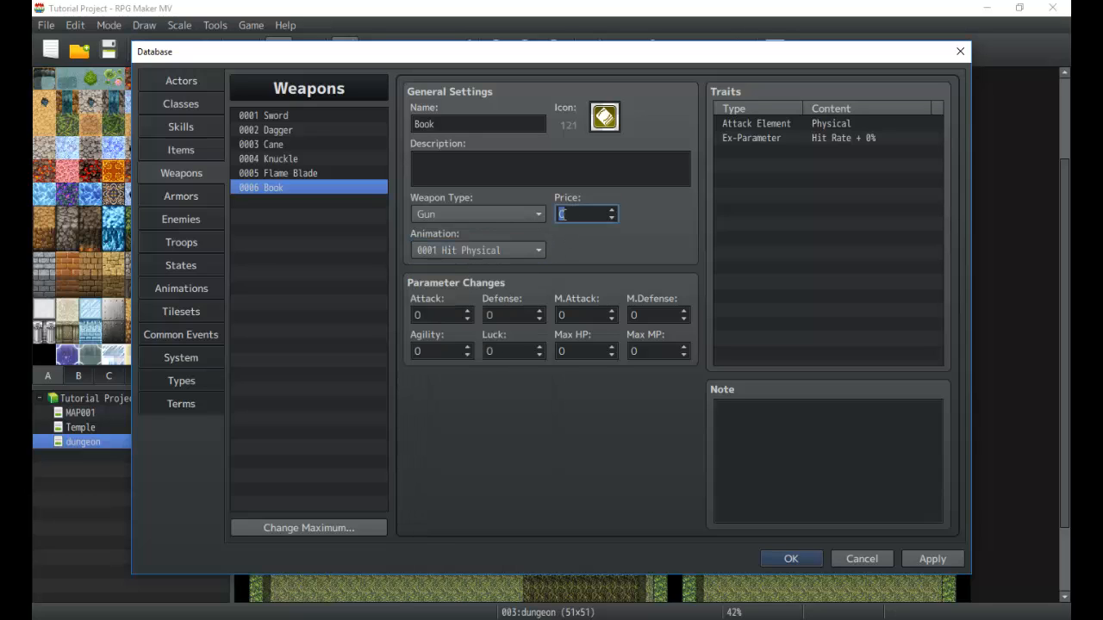
{"action": "type", "text": "350"}
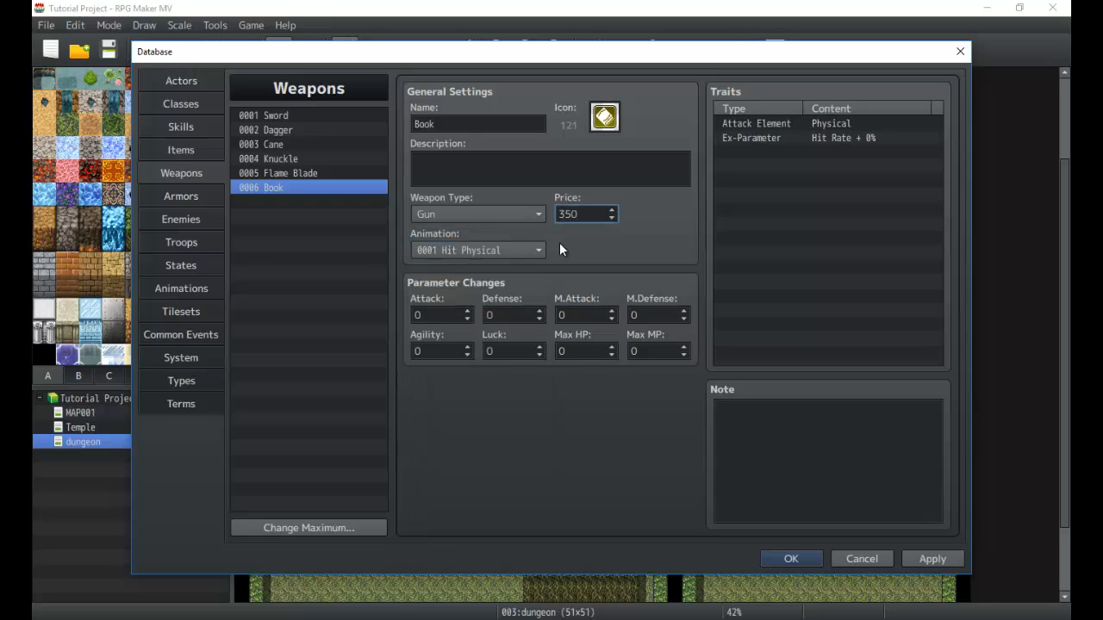
{"action": "left_click", "coordinate": [655, 314]}
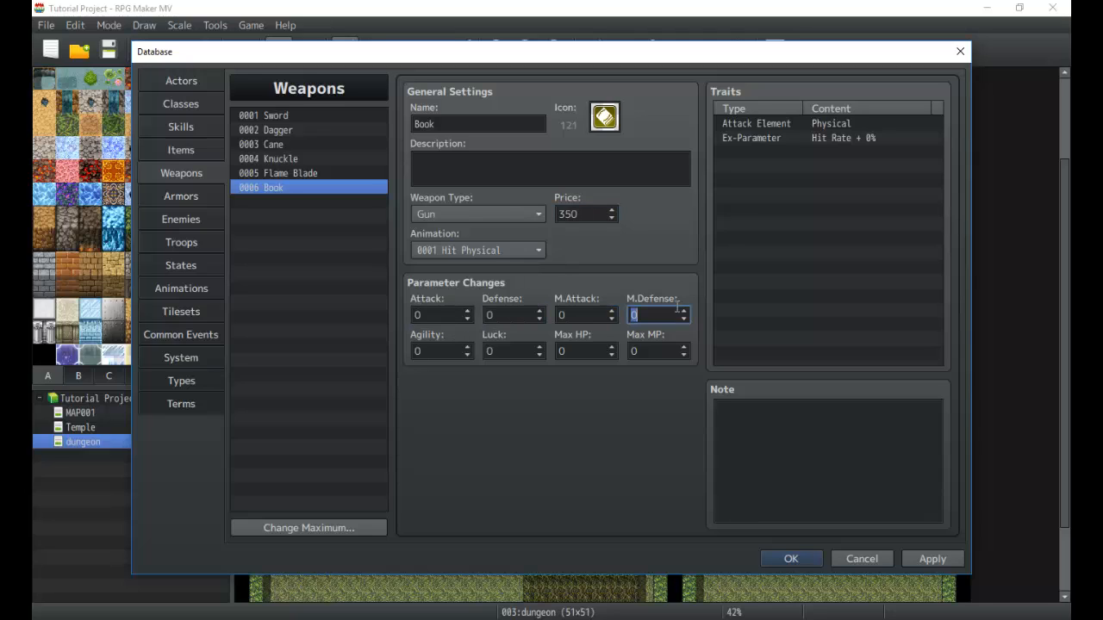
{"action": "left_click", "coordinate": [435, 314]}
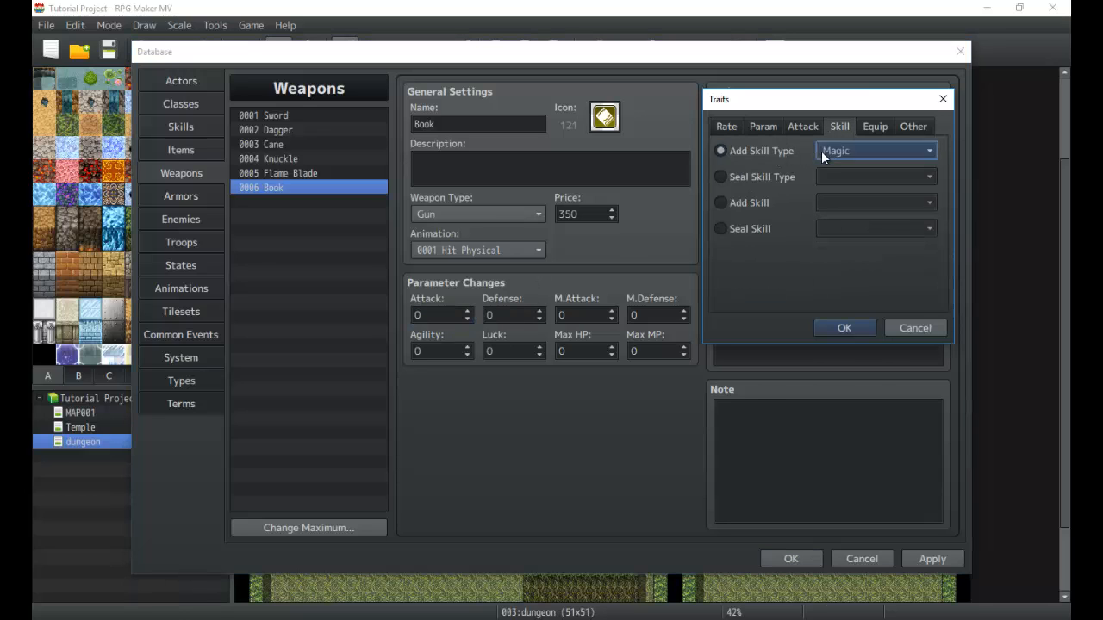
Step: Add an Add Skill trait for Fire to the Book
{"action": "left_click", "coordinate": [720, 202]}
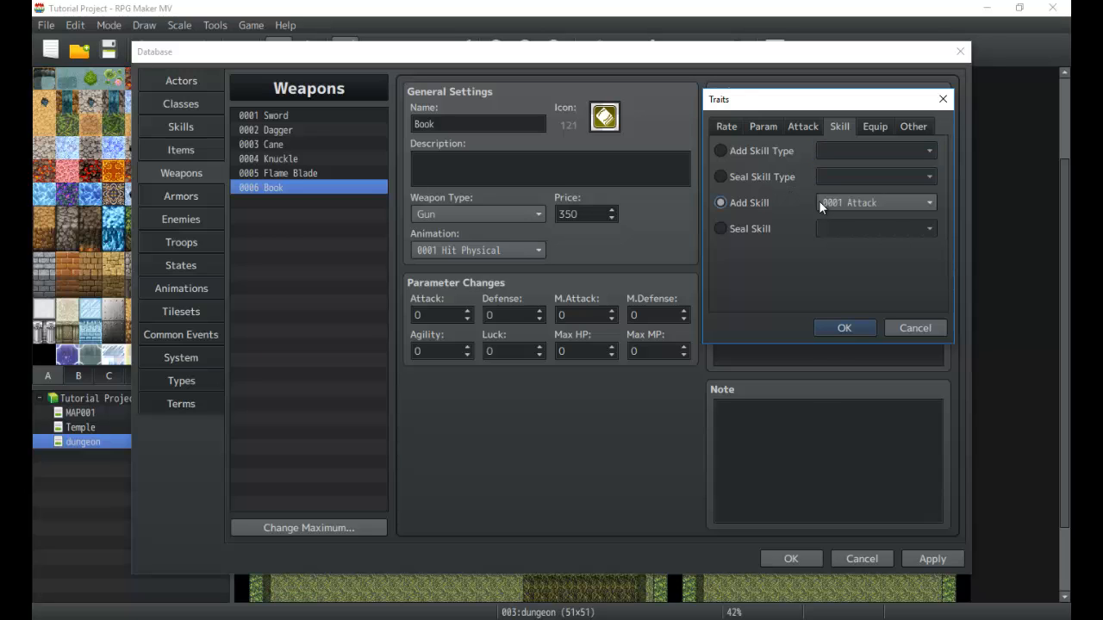
{"action": "left_click", "coordinate": [875, 202]}
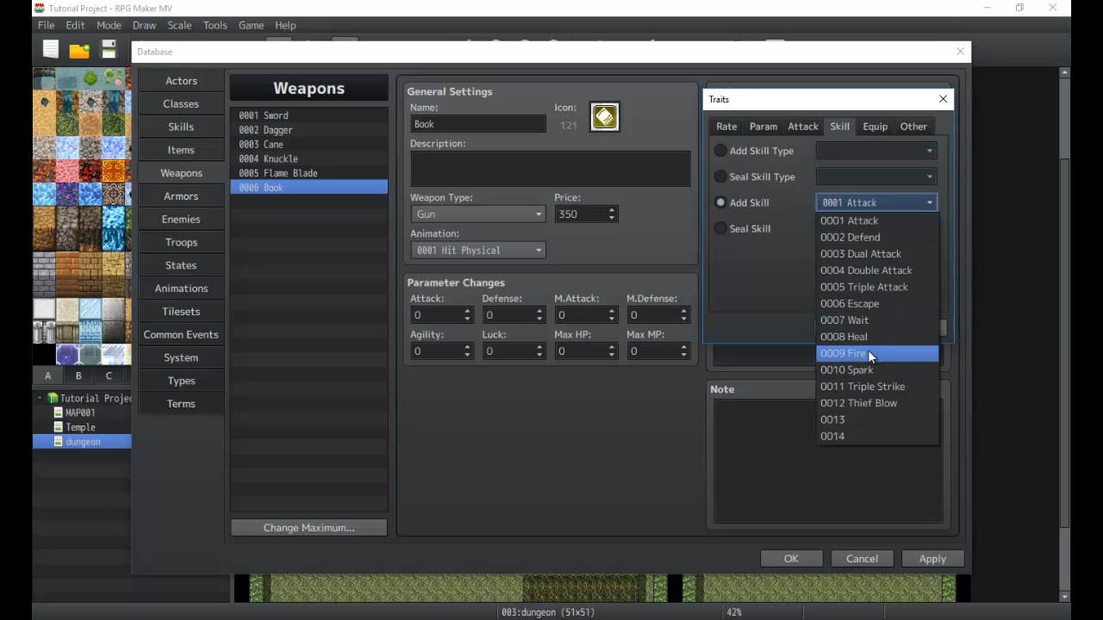
{"action": "left_click", "coordinate": [842, 353]}
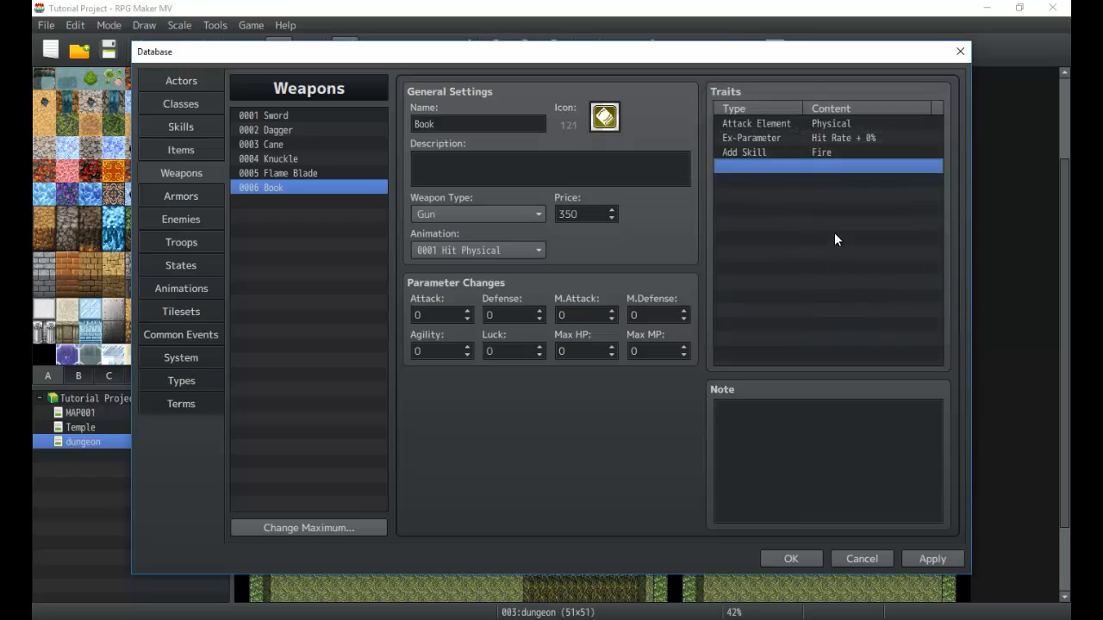
Step: Add Heal and Spark as further Add Skill traits on the Book
{"action": "double_click", "coordinate": [827, 166]}
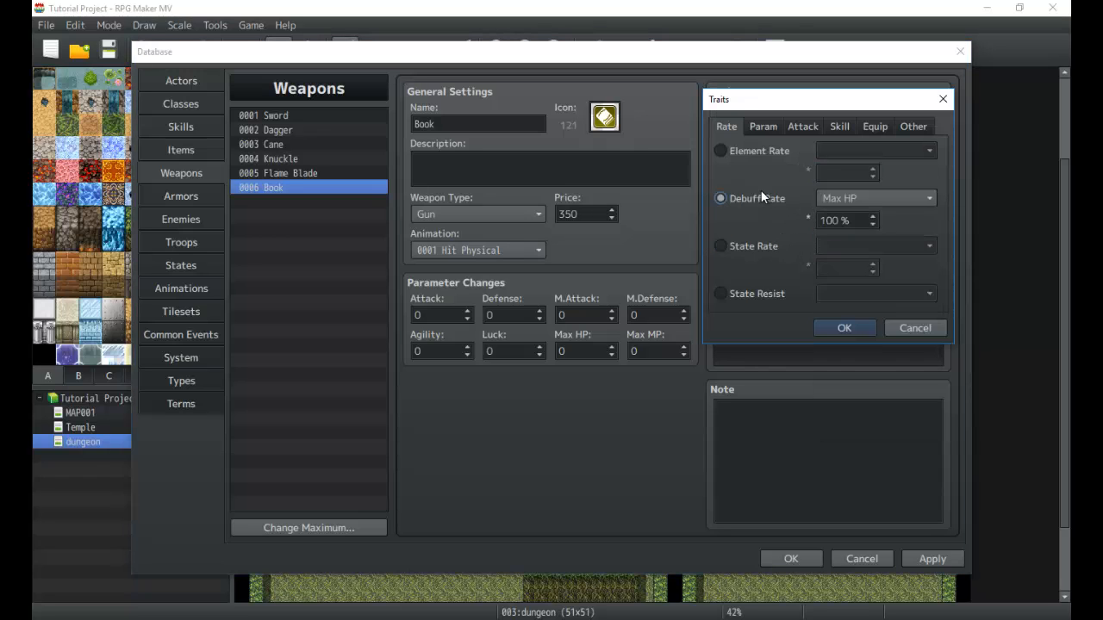
{"action": "left_click", "coordinate": [801, 126]}
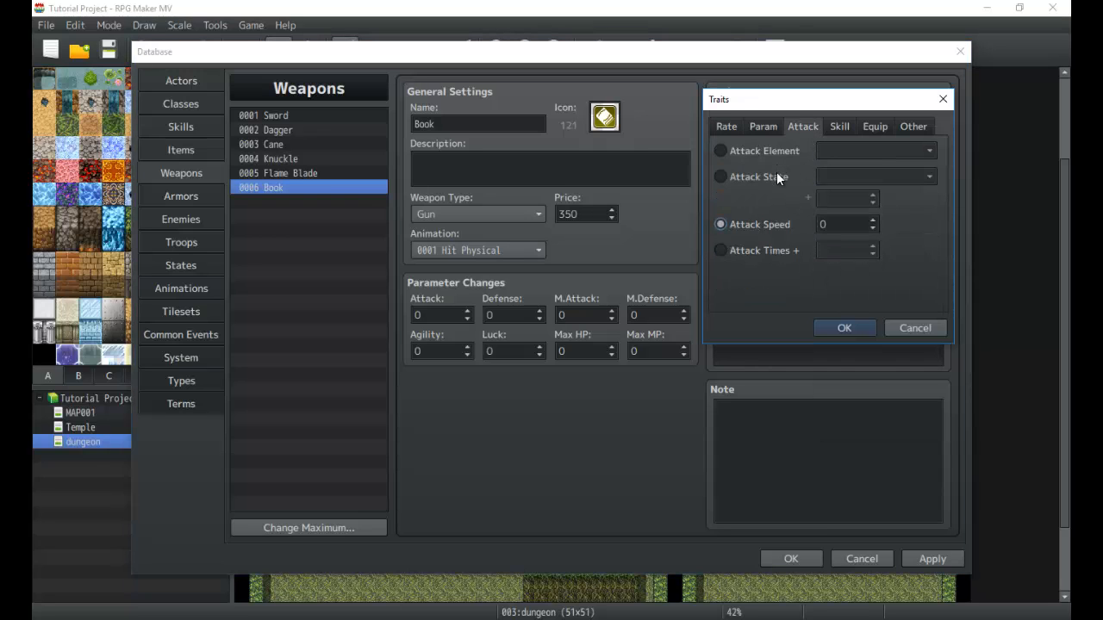
{"action": "left_click", "coordinate": [719, 176]}
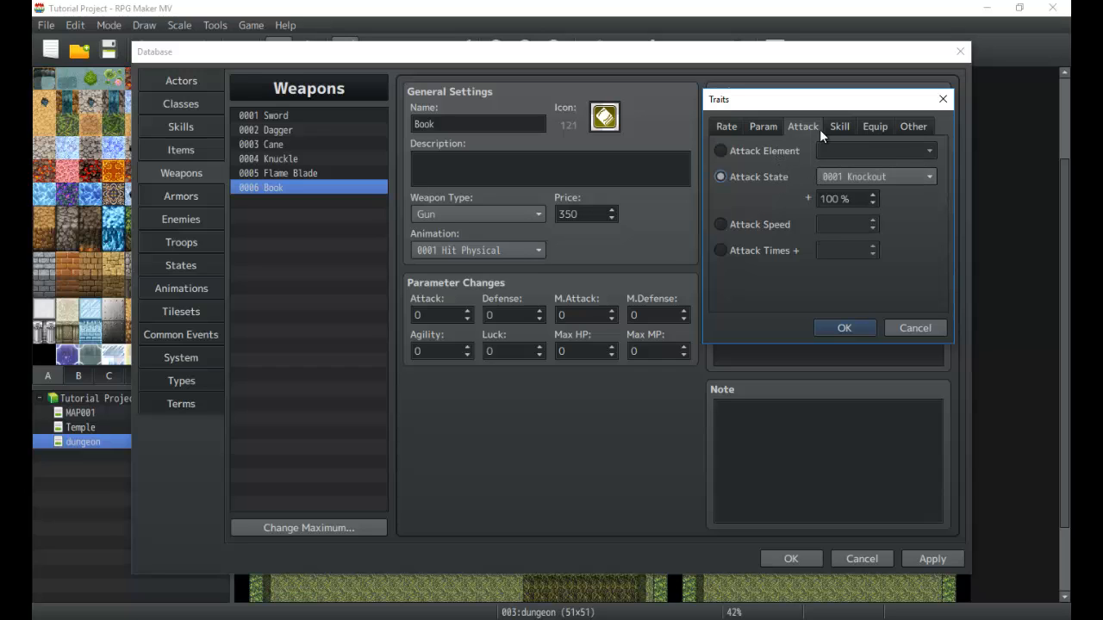
{"action": "left_click", "coordinate": [839, 126]}
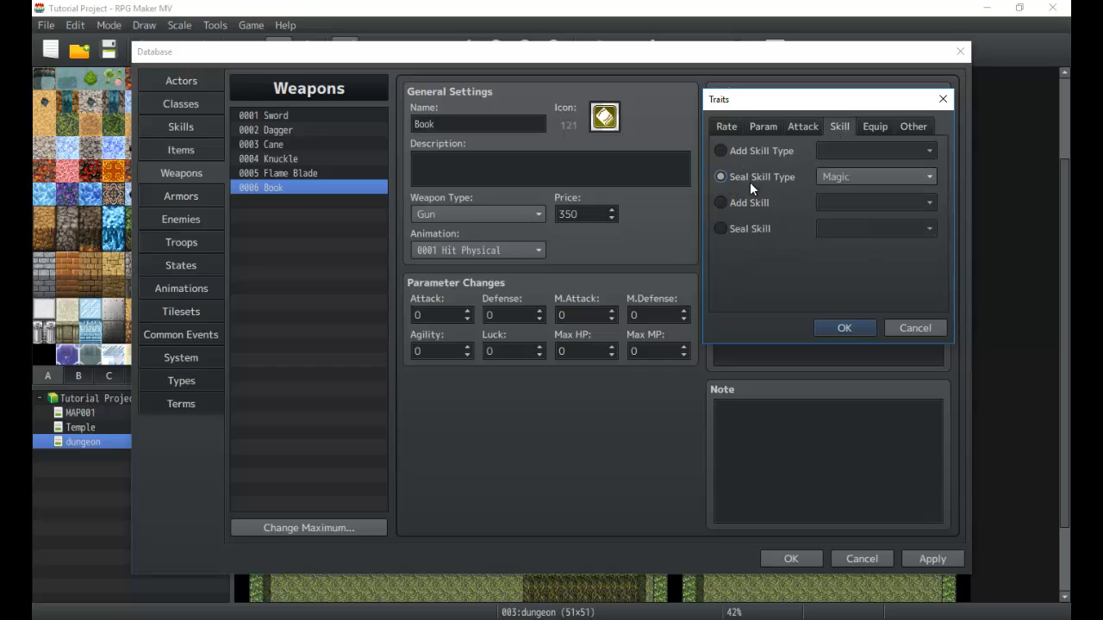
{"action": "left_click", "coordinate": [875, 202]}
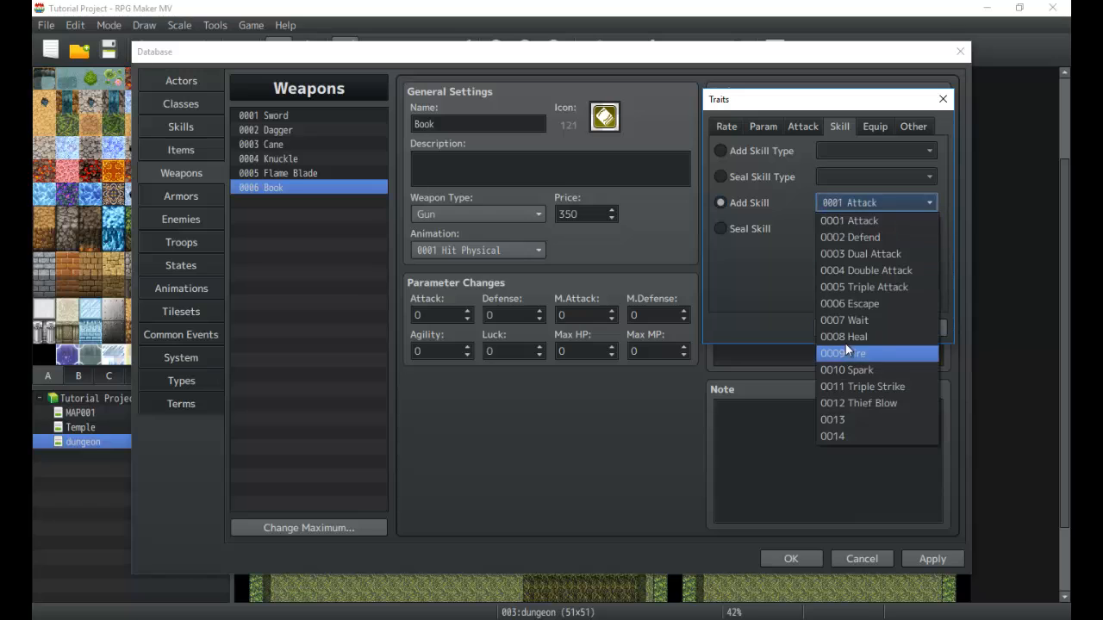
{"action": "left_click", "coordinate": [843, 336]}
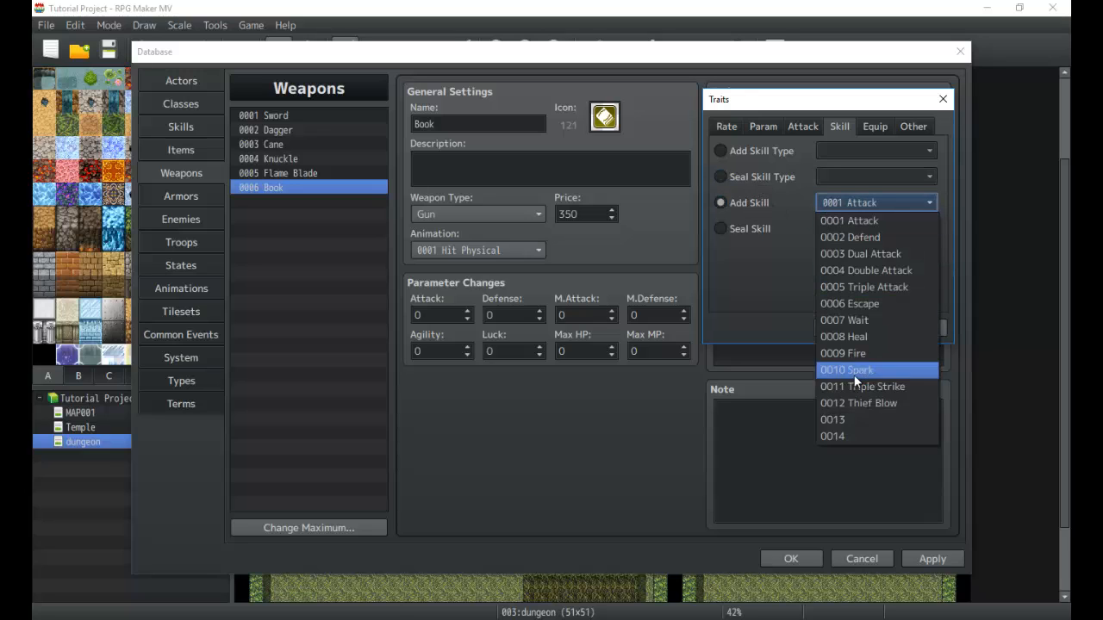
{"action": "left_click", "coordinate": [846, 370]}
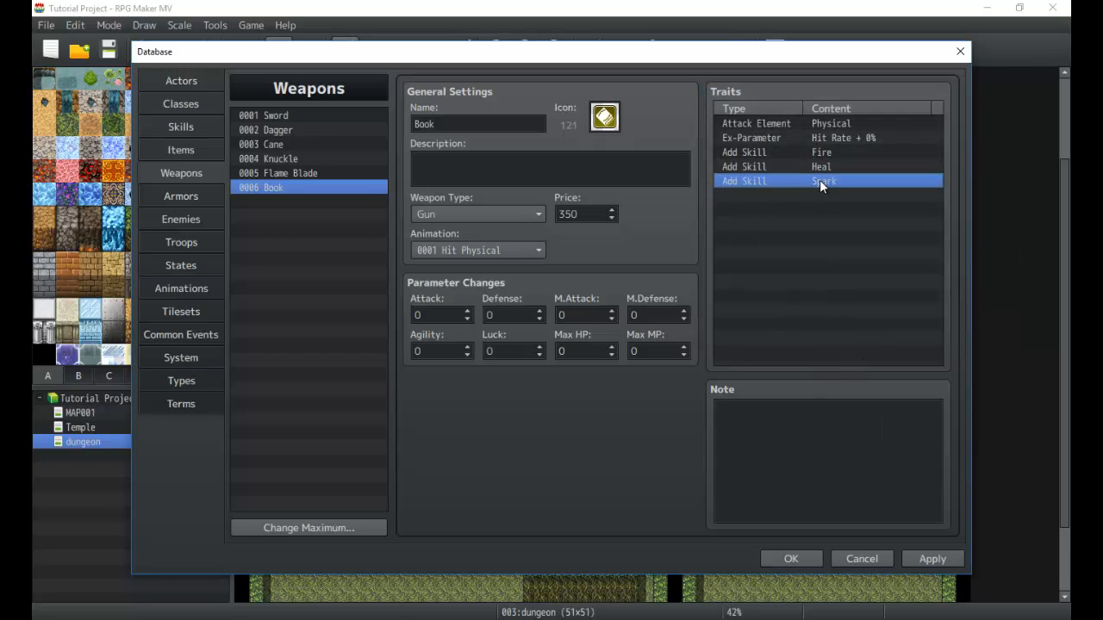
{"action": "left_click", "coordinate": [827, 194]}
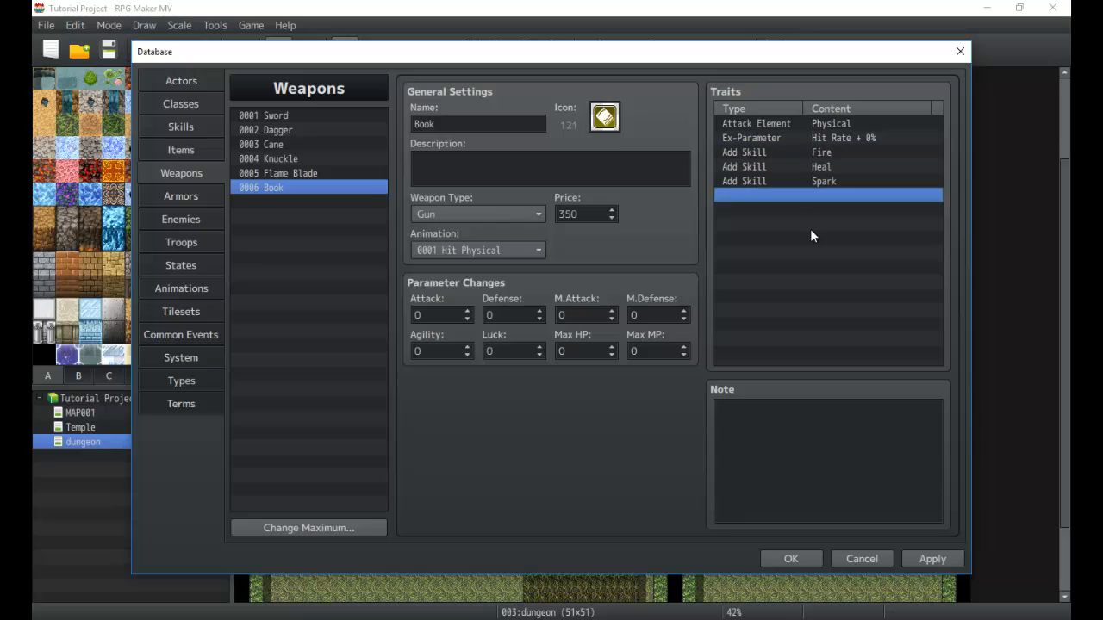
{"action": "double_click", "coordinate": [827, 195]}
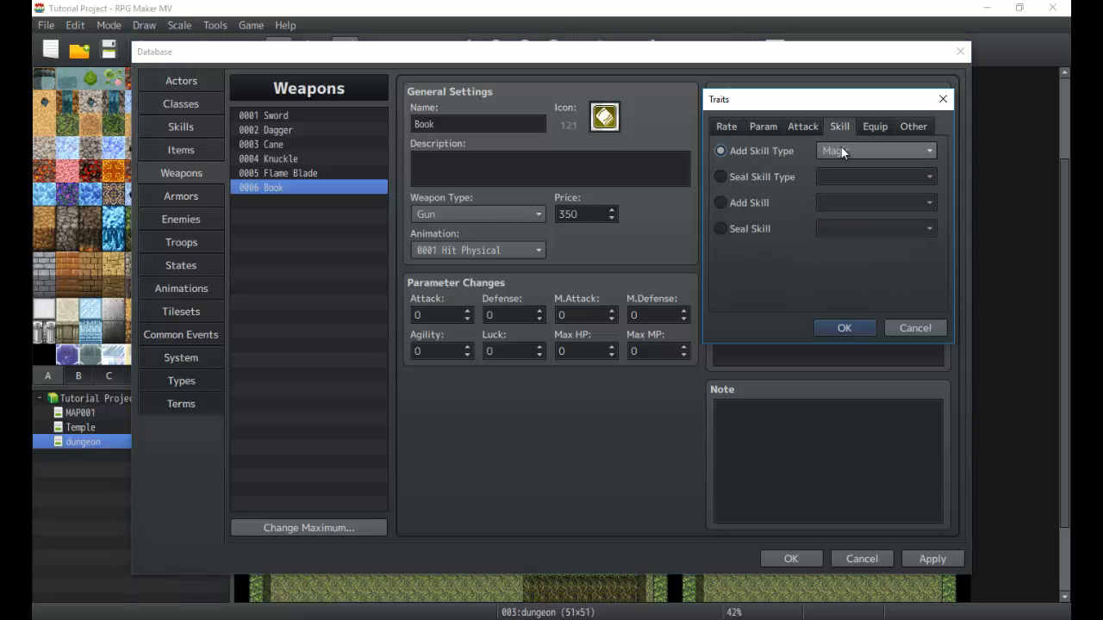
{"action": "left_click", "coordinate": [843, 328]}
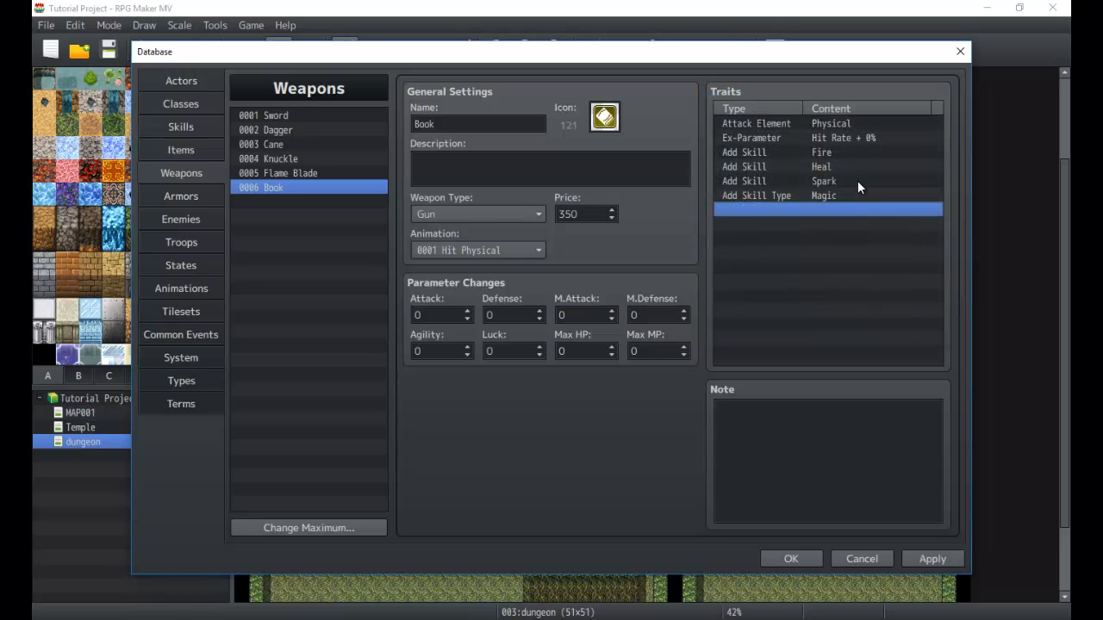
{"action": "left_click", "coordinate": [823, 152]}
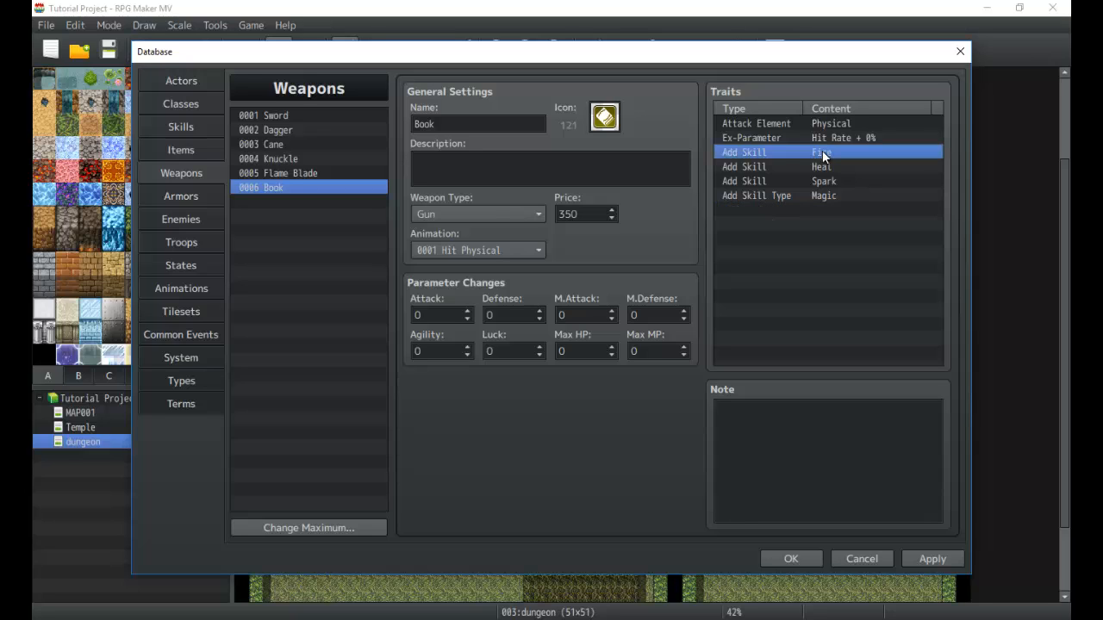
{"action": "left_click", "coordinate": [756, 123]}
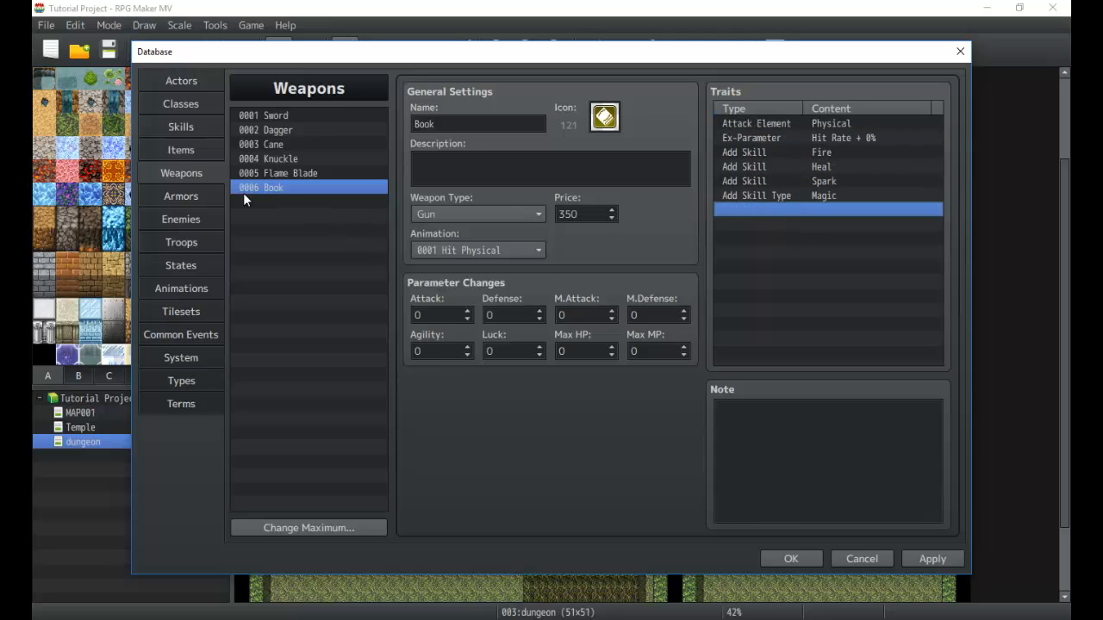
{"action": "mouse_move", "coordinate": [205, 198]}
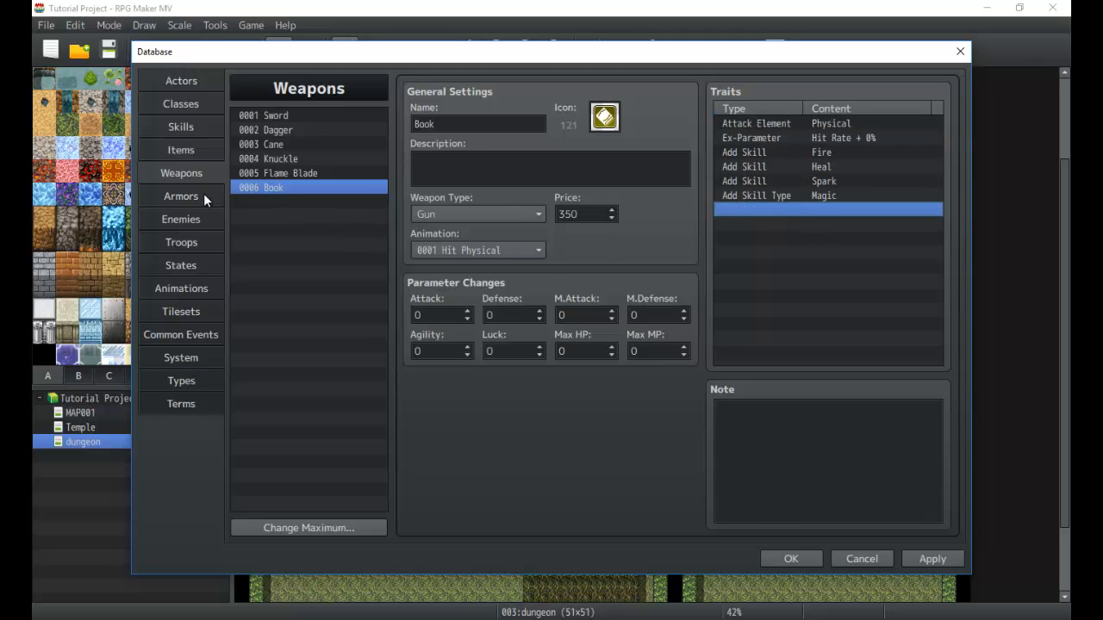
{"action": "mouse_move", "coordinate": [181, 196]}
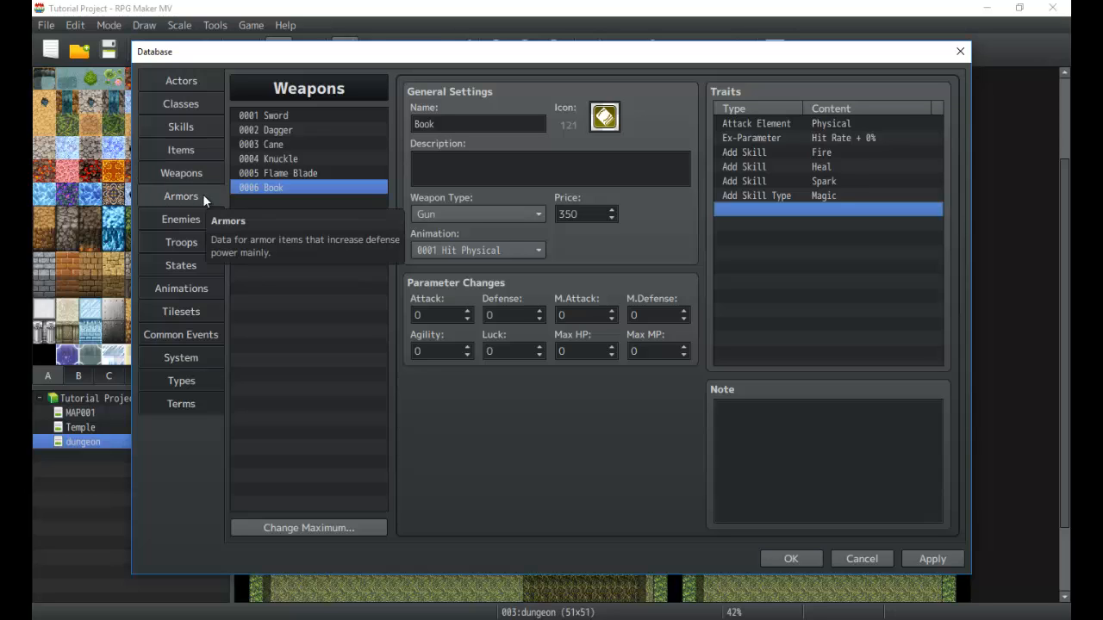
Step: Review the Ring armor's type options, leaving it as General Armor
{"action": "left_click", "coordinate": [181, 195]}
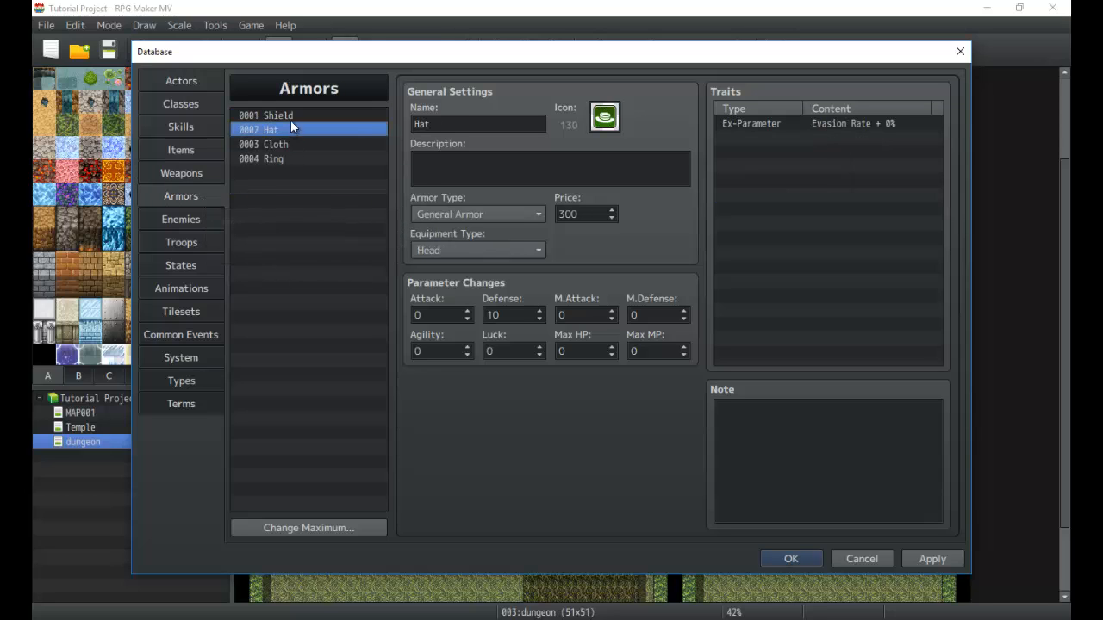
{"action": "left_click", "coordinate": [261, 159]}
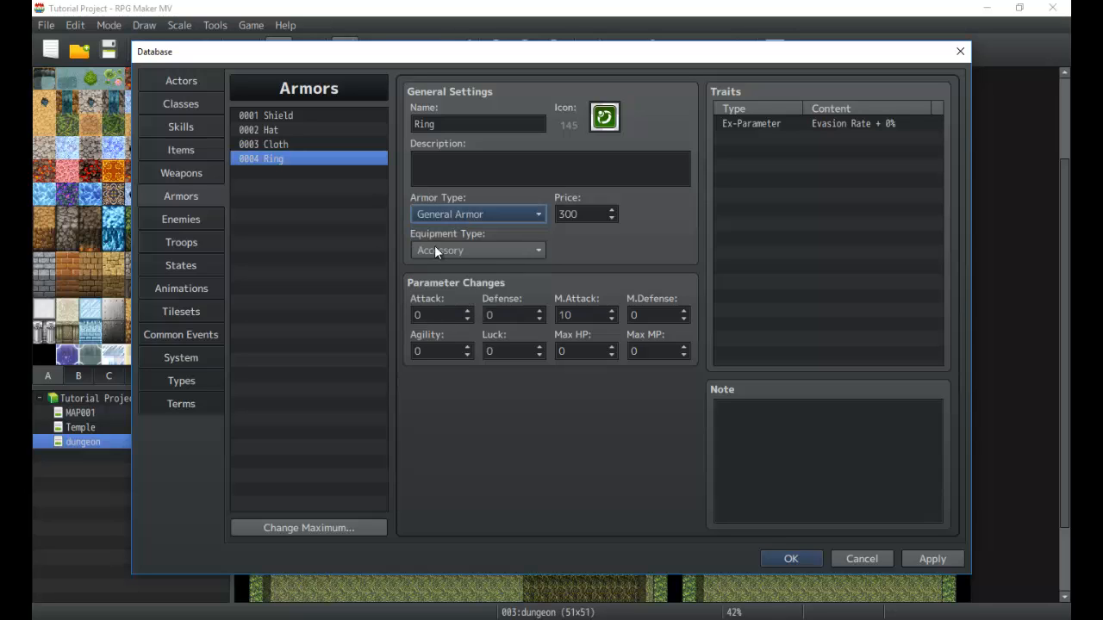
{"action": "left_click", "coordinate": [181, 172]}
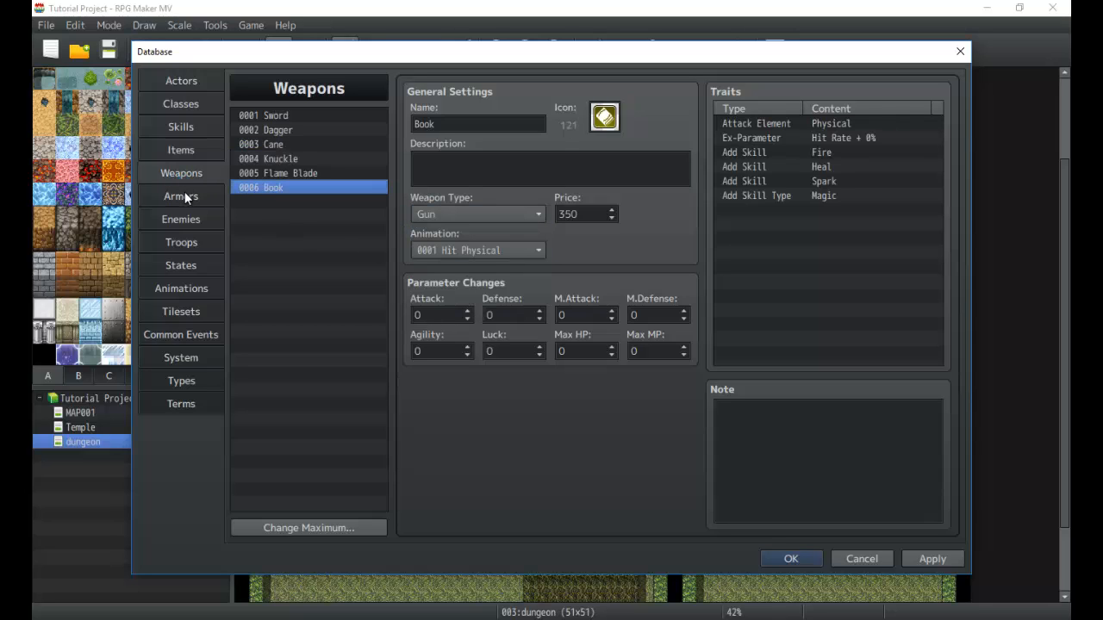
{"action": "left_click", "coordinate": [181, 195]}
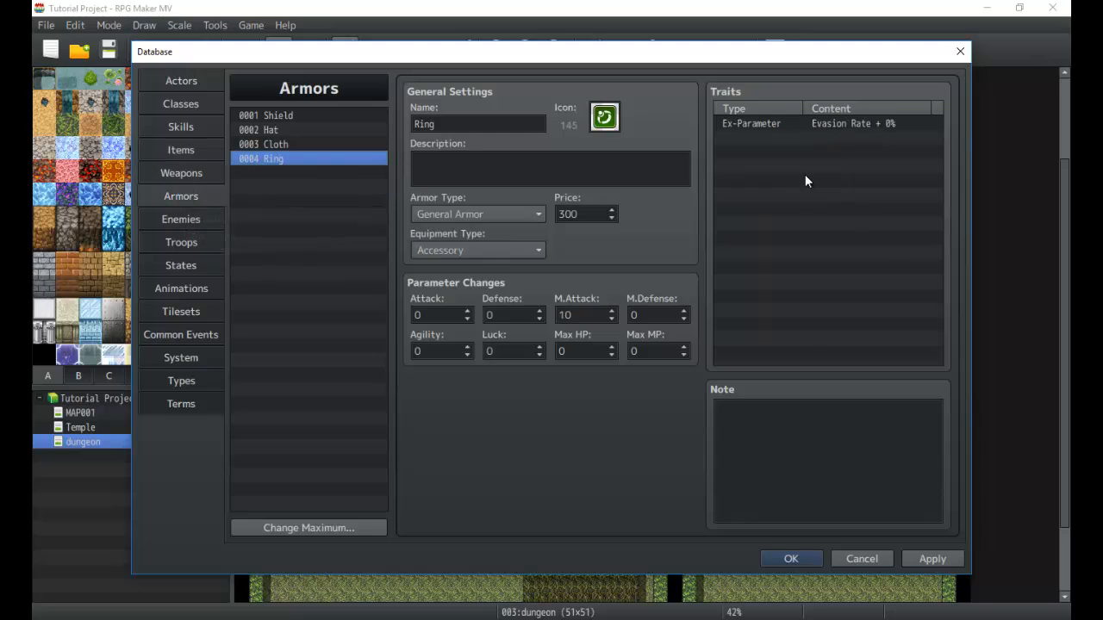
{"action": "mouse_move", "coordinate": [875, 131]}
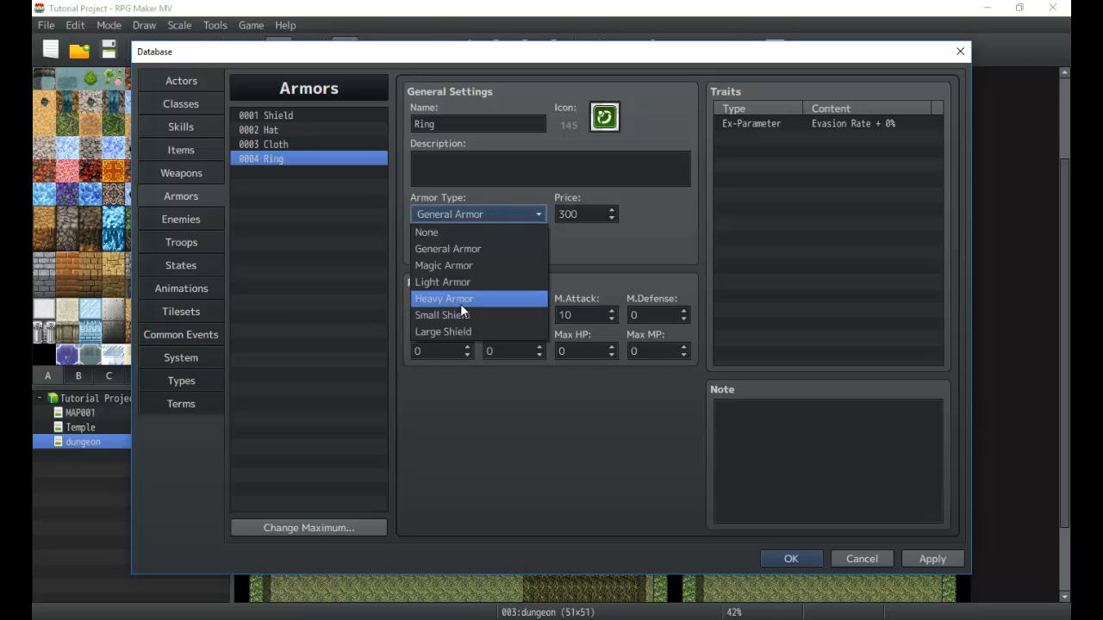
{"action": "left_click", "coordinate": [447, 248]}
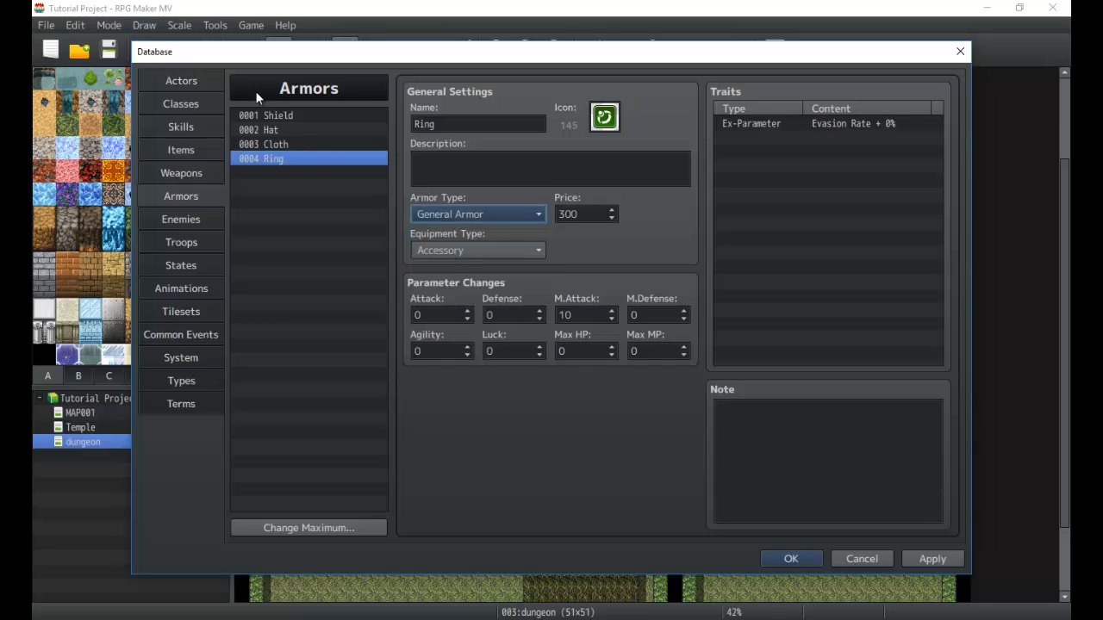
Step: Browse the Classes and Enemies data, then return to the Shield armor
{"action": "left_click", "coordinate": [181, 104]}
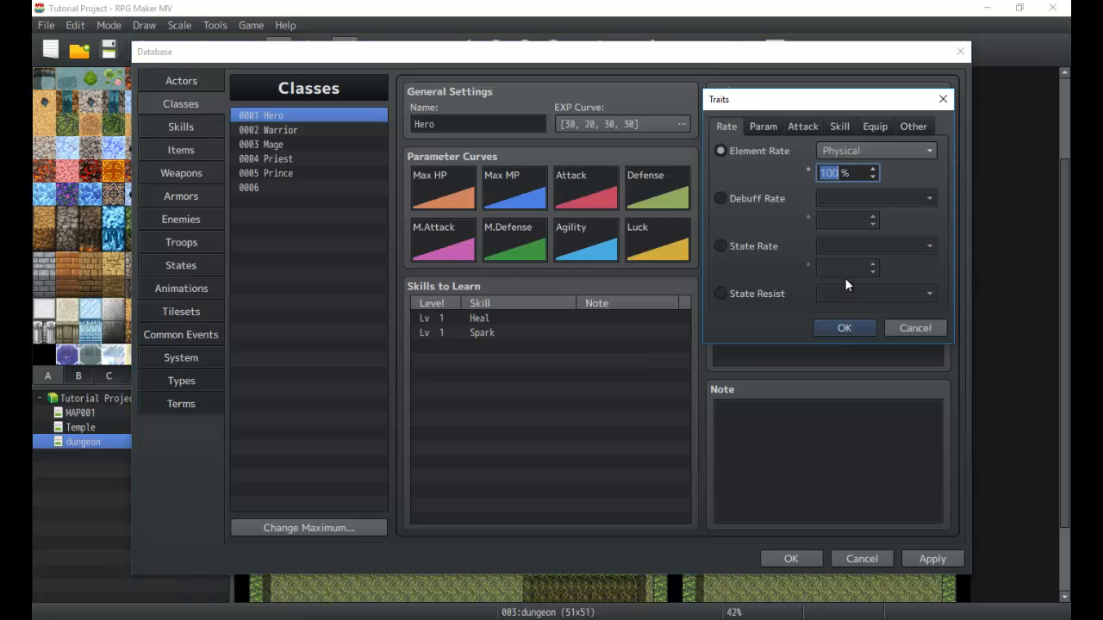
{"action": "left_click", "coordinate": [844, 327]}
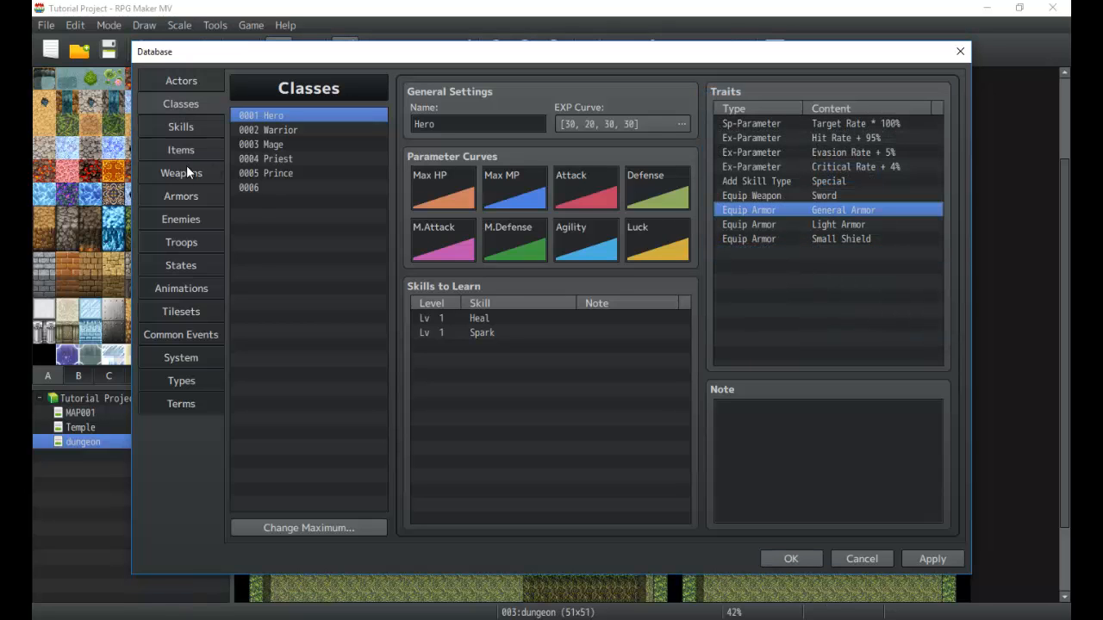
{"action": "left_click", "coordinate": [181, 219]}
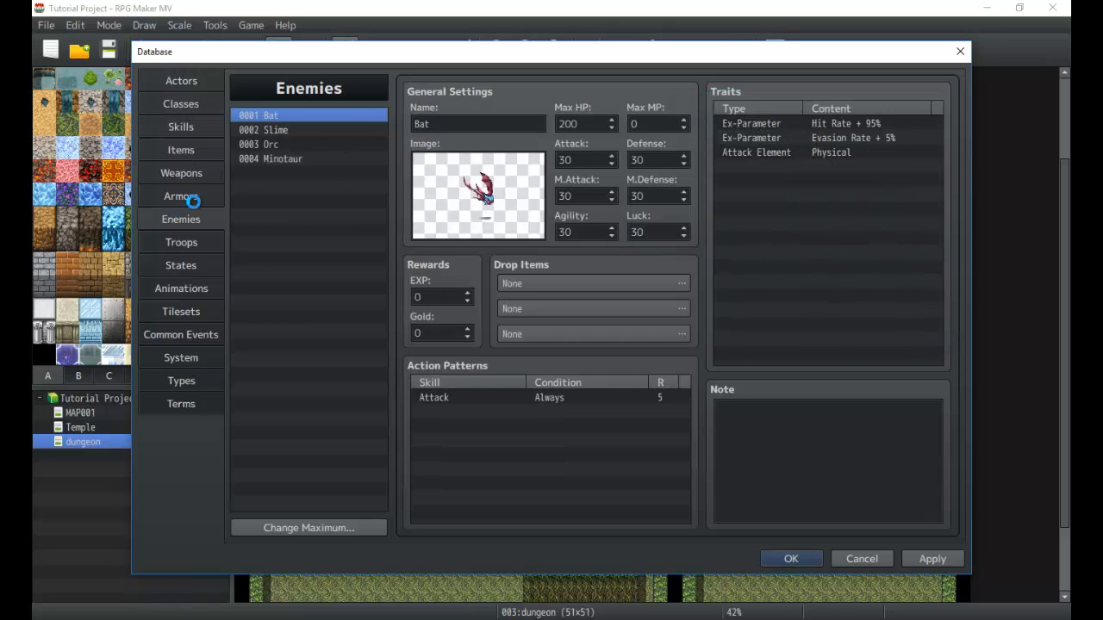
{"action": "left_click", "coordinate": [181, 196]}
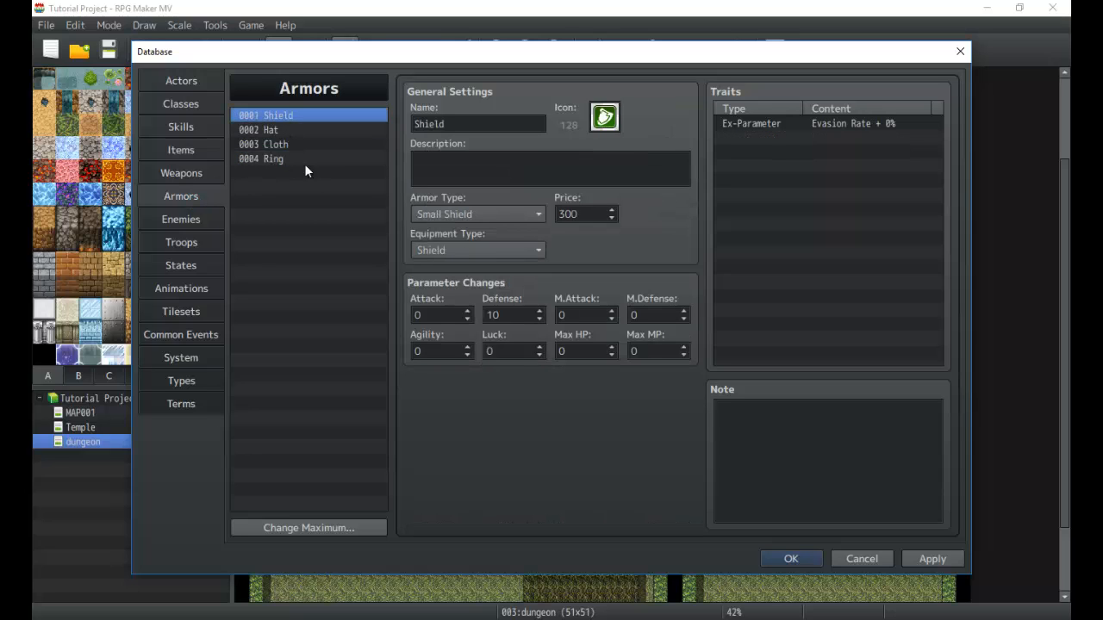
{"action": "left_click", "coordinate": [260, 159]}
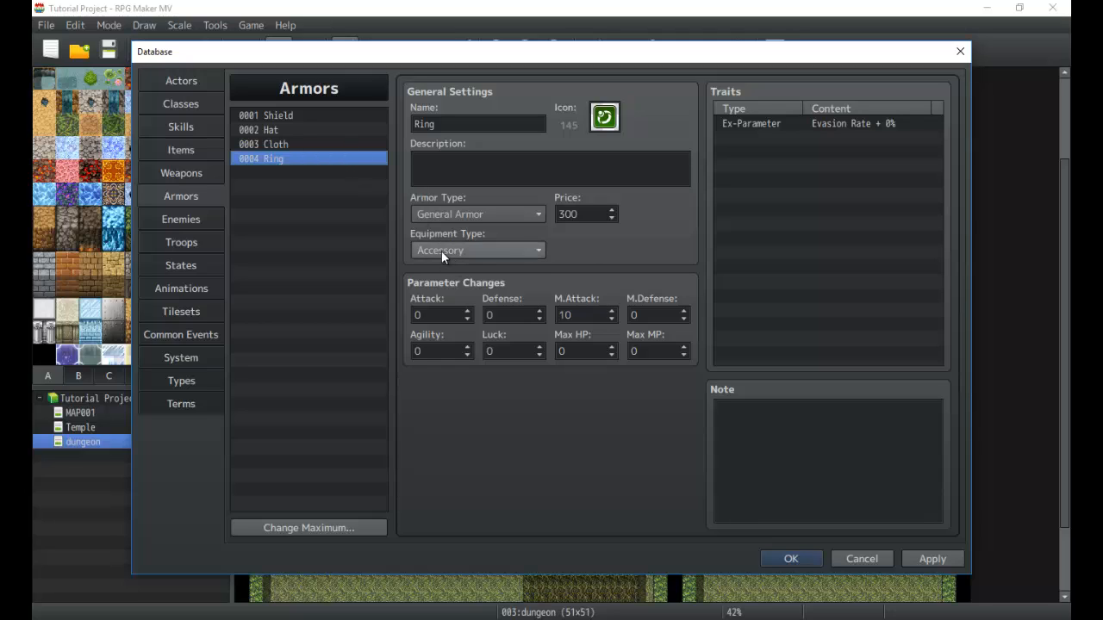
{"action": "left_click", "coordinate": [271, 129]}
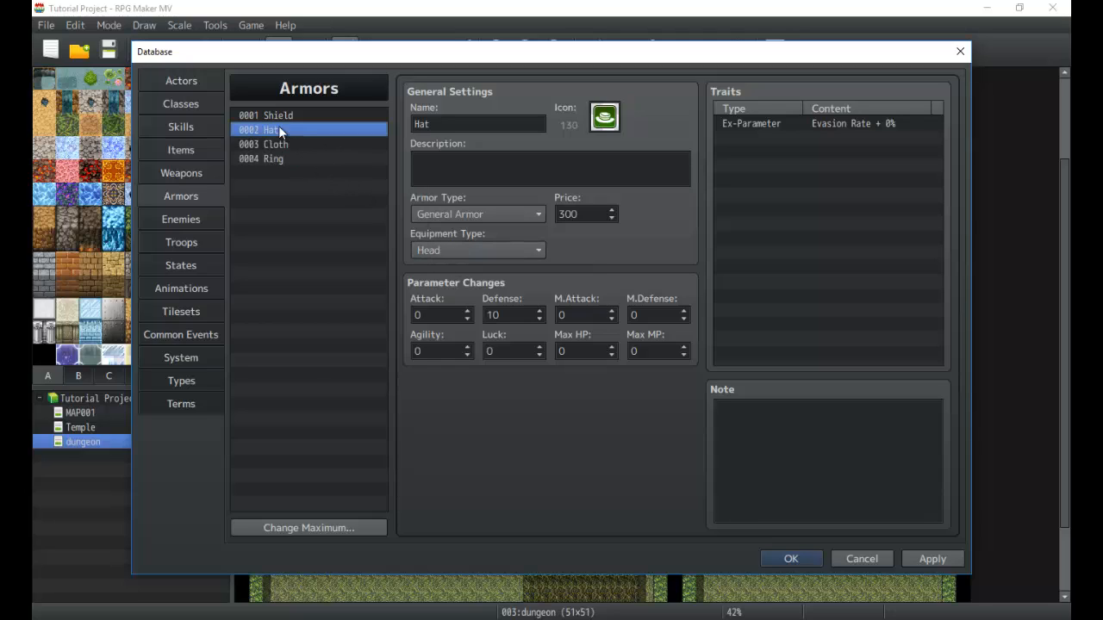
{"action": "left_click", "coordinate": [267, 115]}
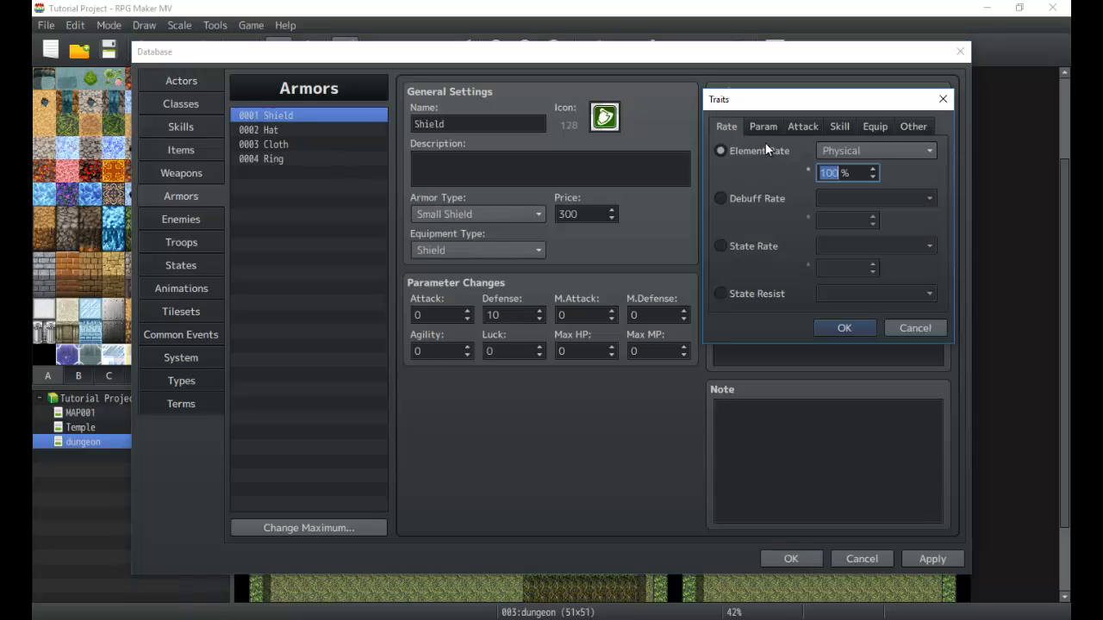
{"action": "left_click", "coordinate": [802, 126]}
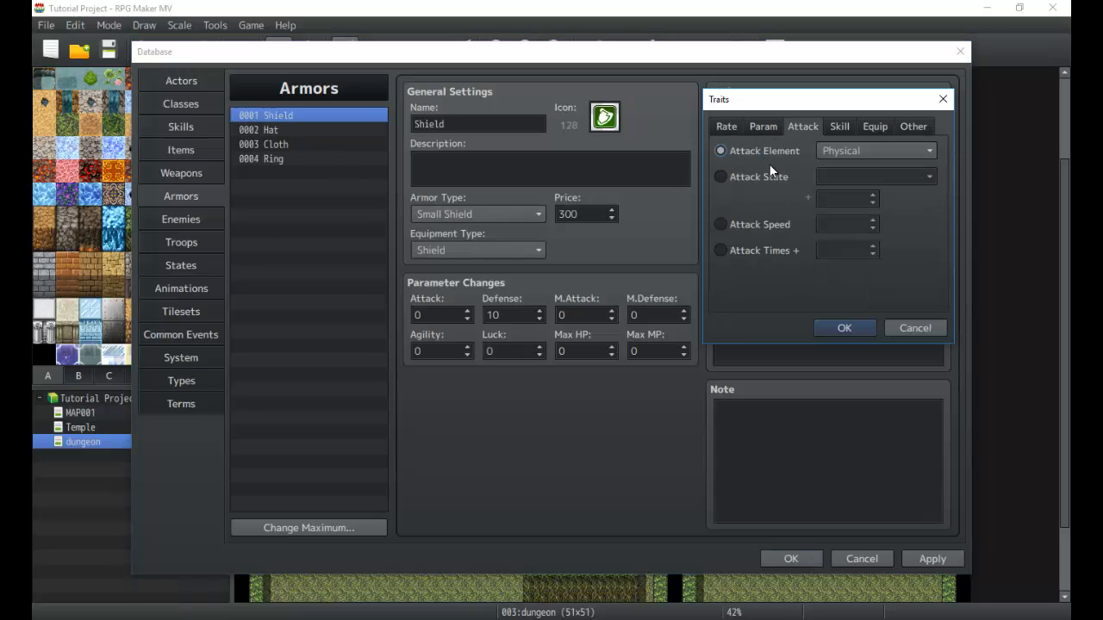
{"action": "left_click", "coordinate": [720, 177]}
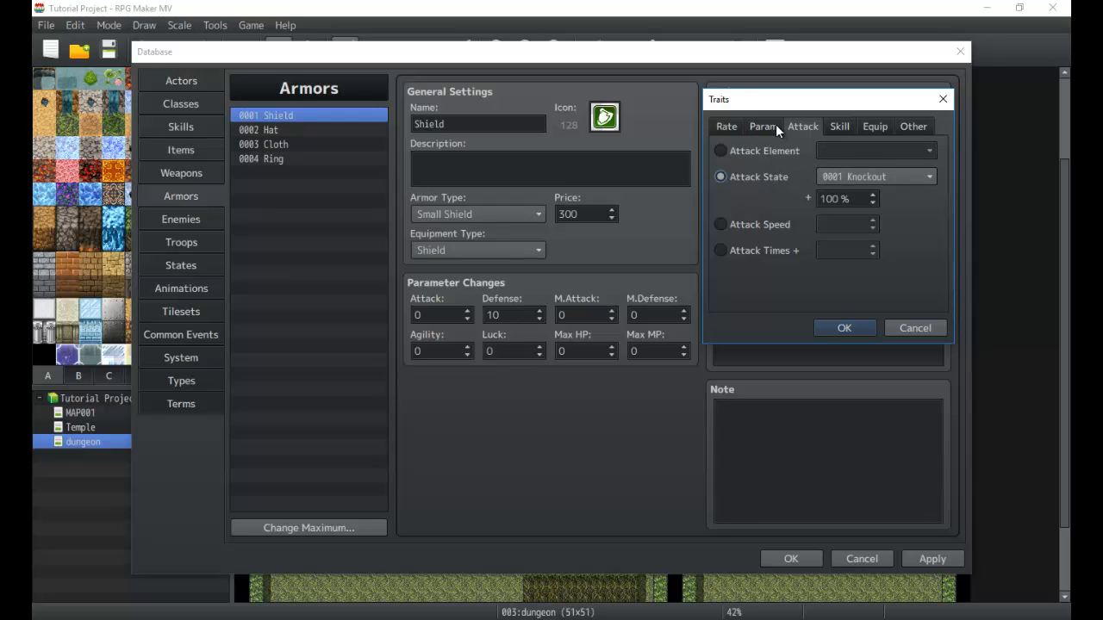
{"action": "left_click", "coordinate": [763, 126]}
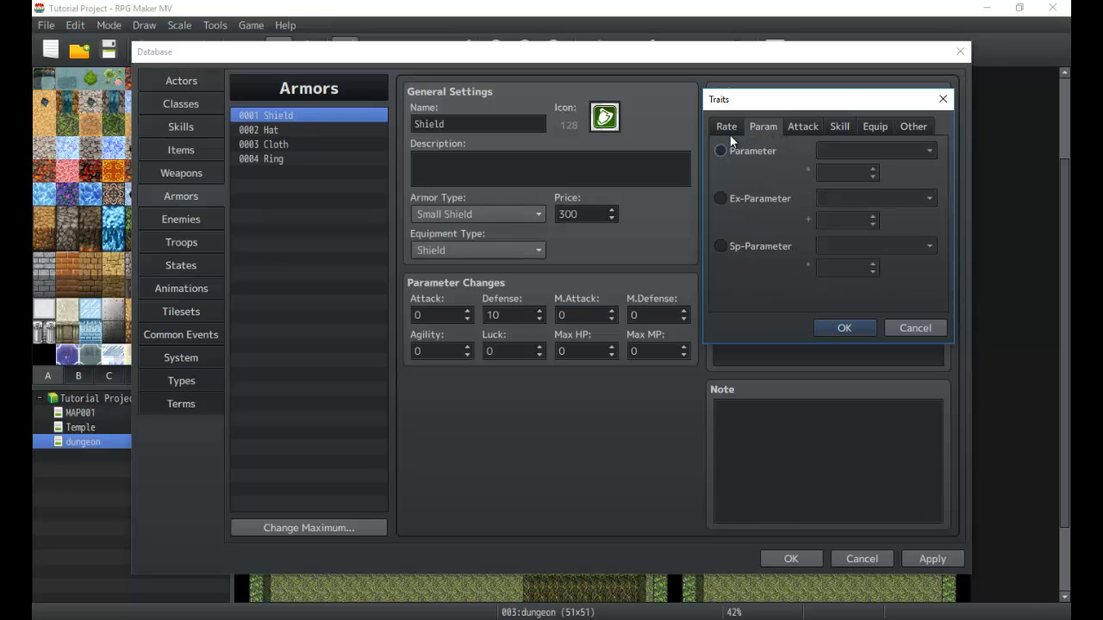
{"action": "left_click", "coordinate": [726, 126]}
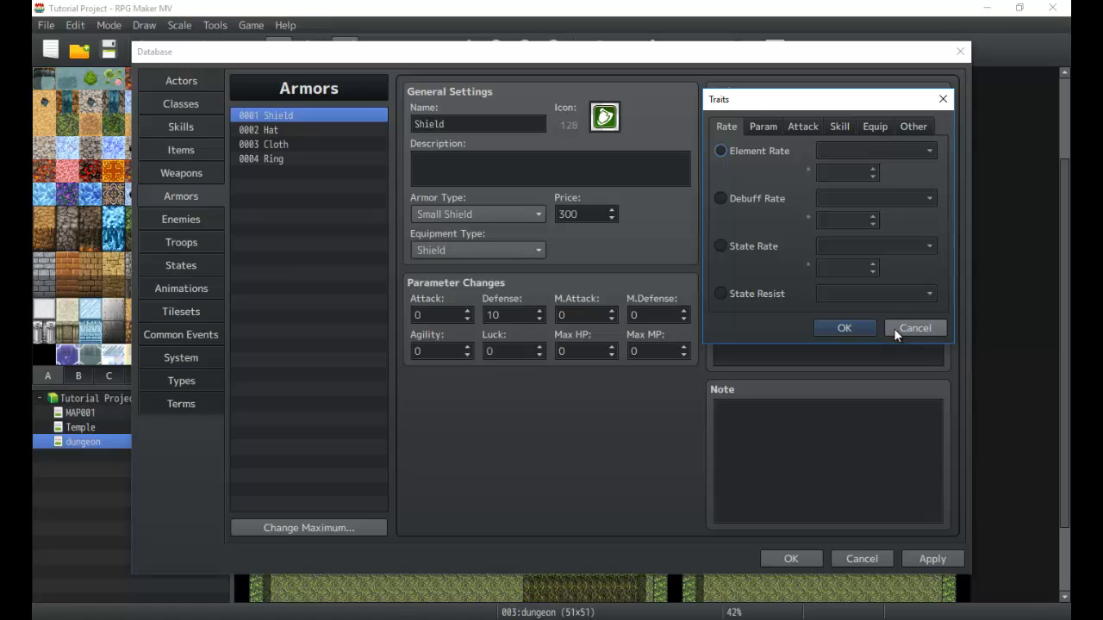
{"action": "mouse_move", "coordinate": [914, 328]}
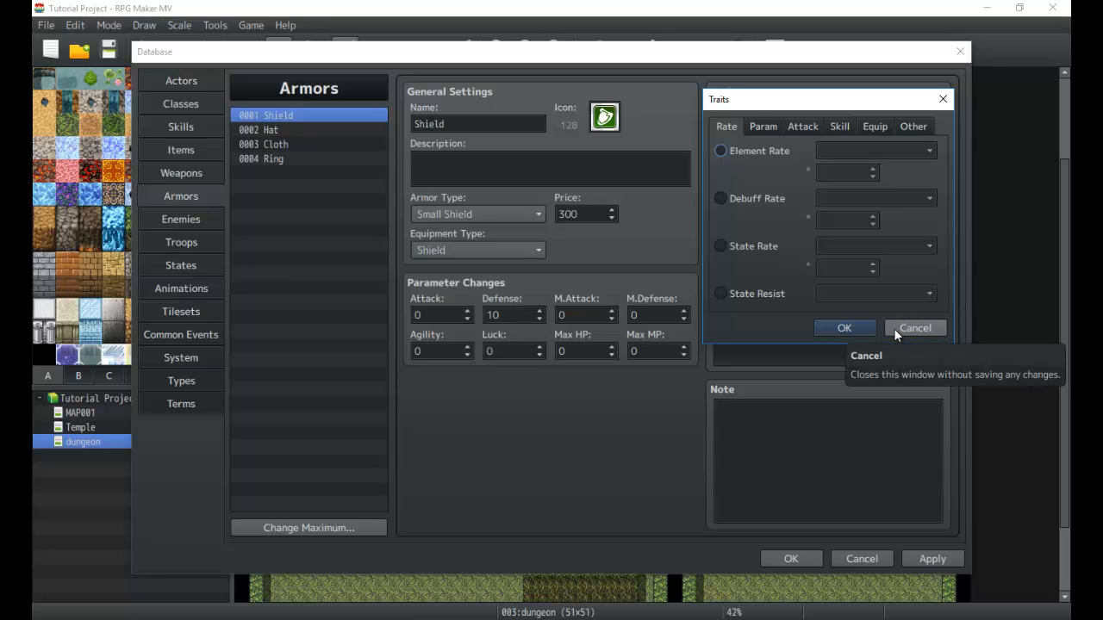
{"action": "left_click", "coordinate": [843, 327]}
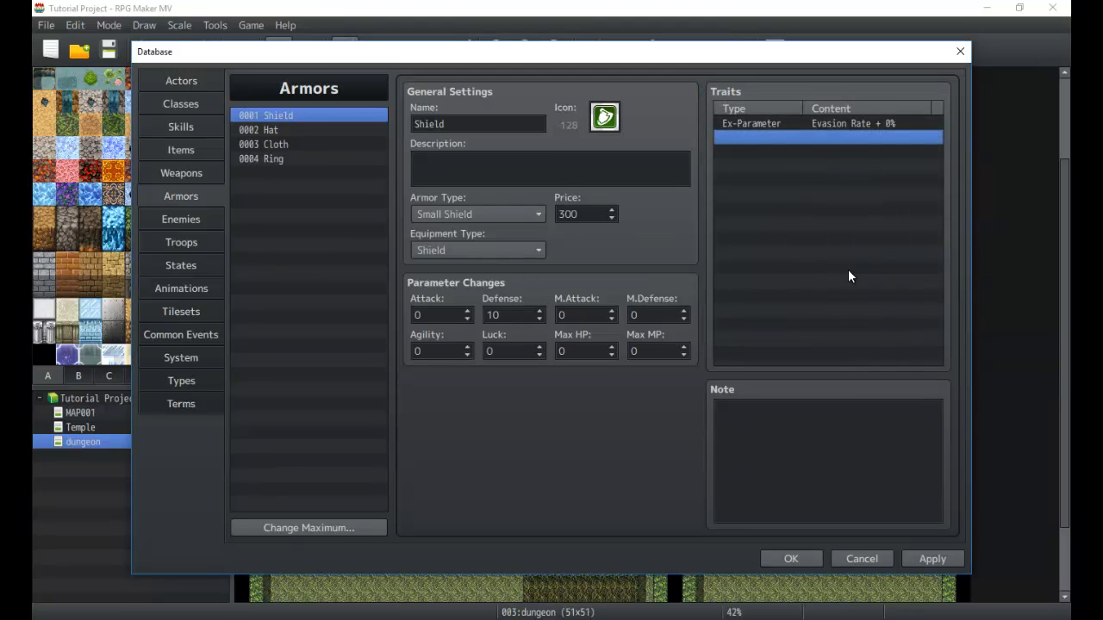
{"action": "mouse_move", "coordinate": [659, 286]}
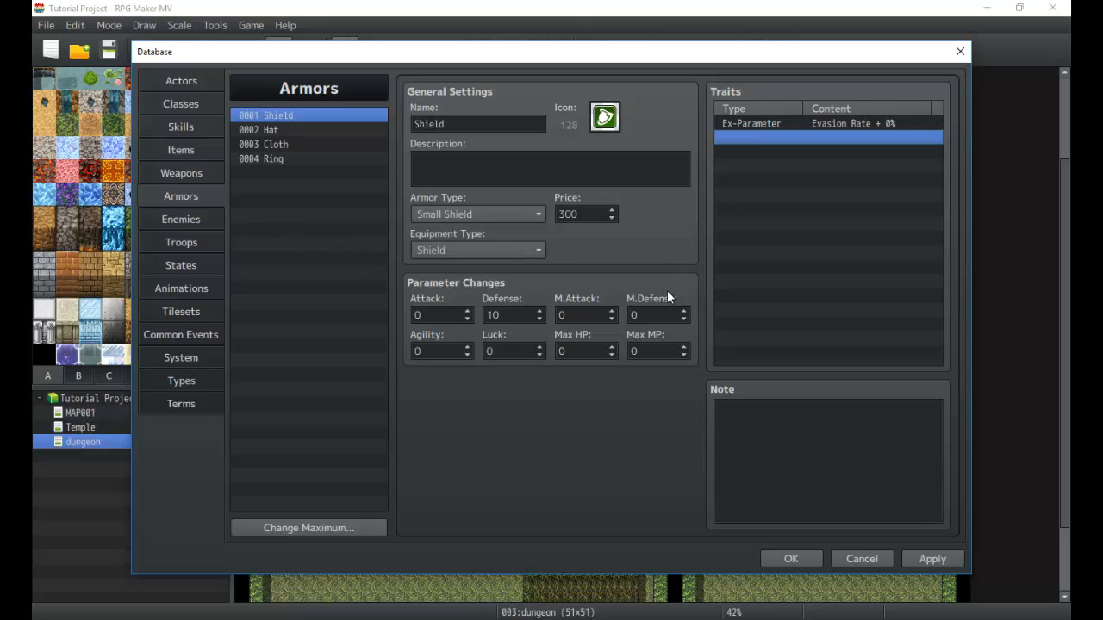
{"action": "mouse_move", "coordinate": [577, 436]}
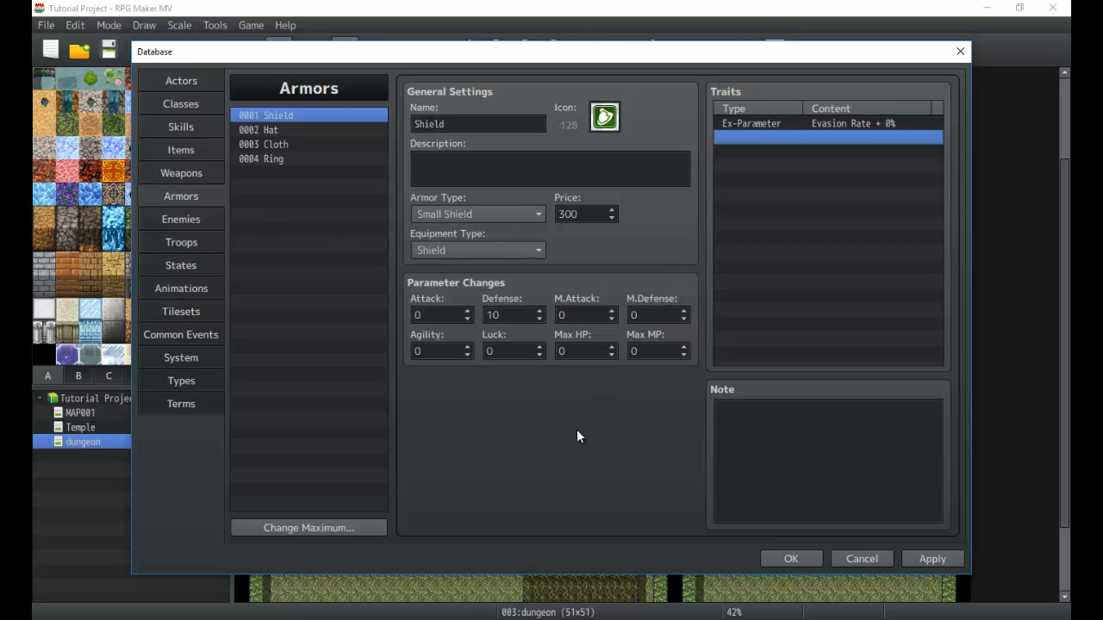